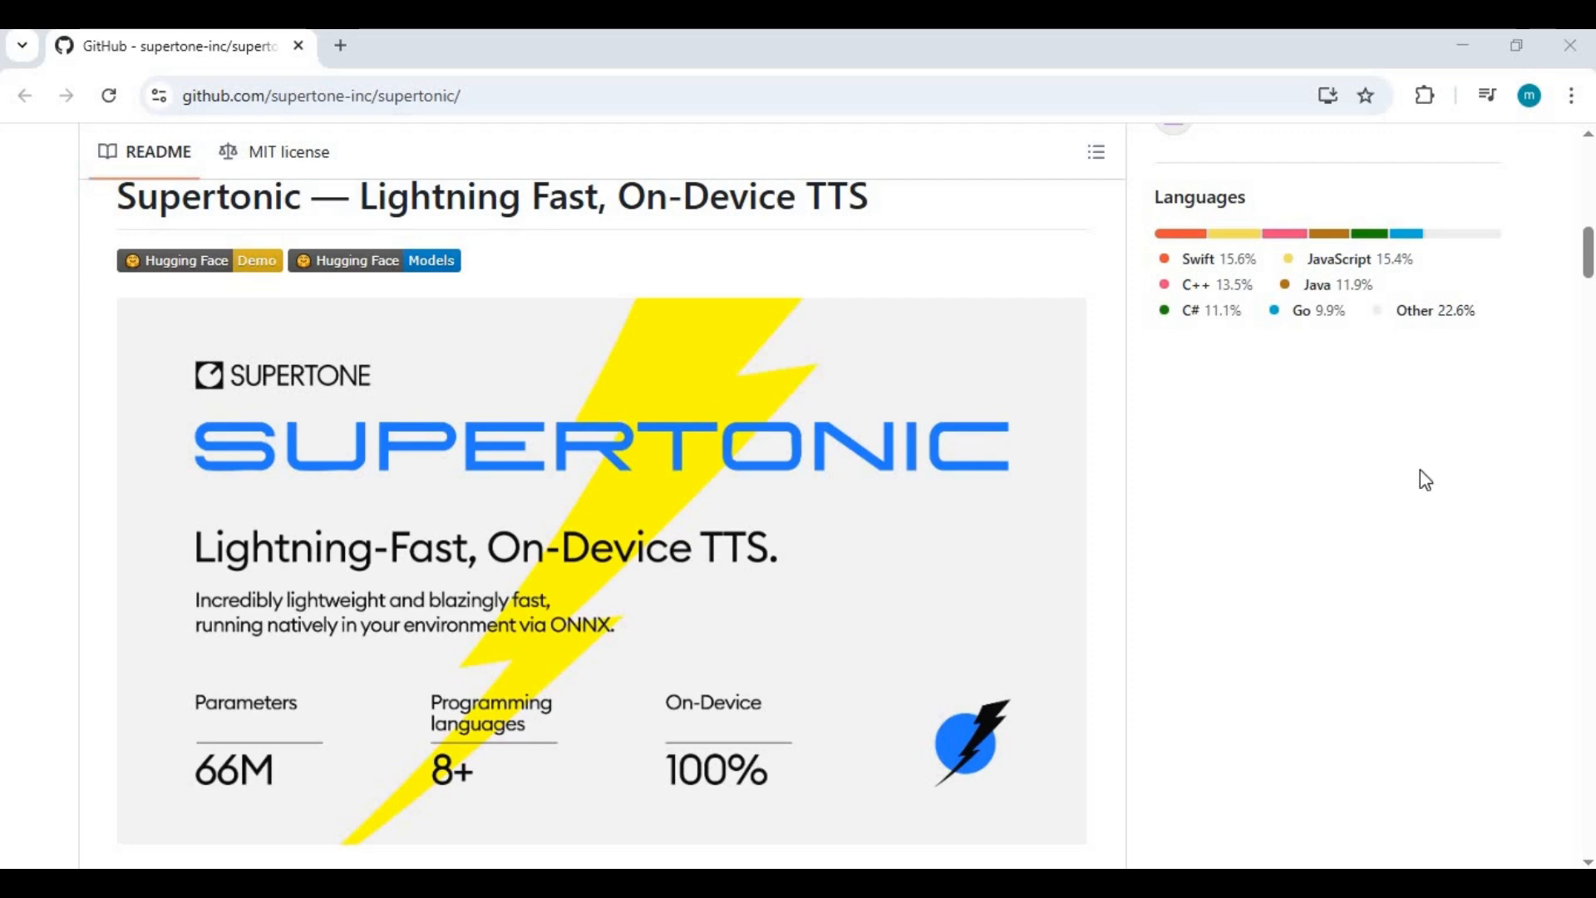
mouse_move(1059, 499)
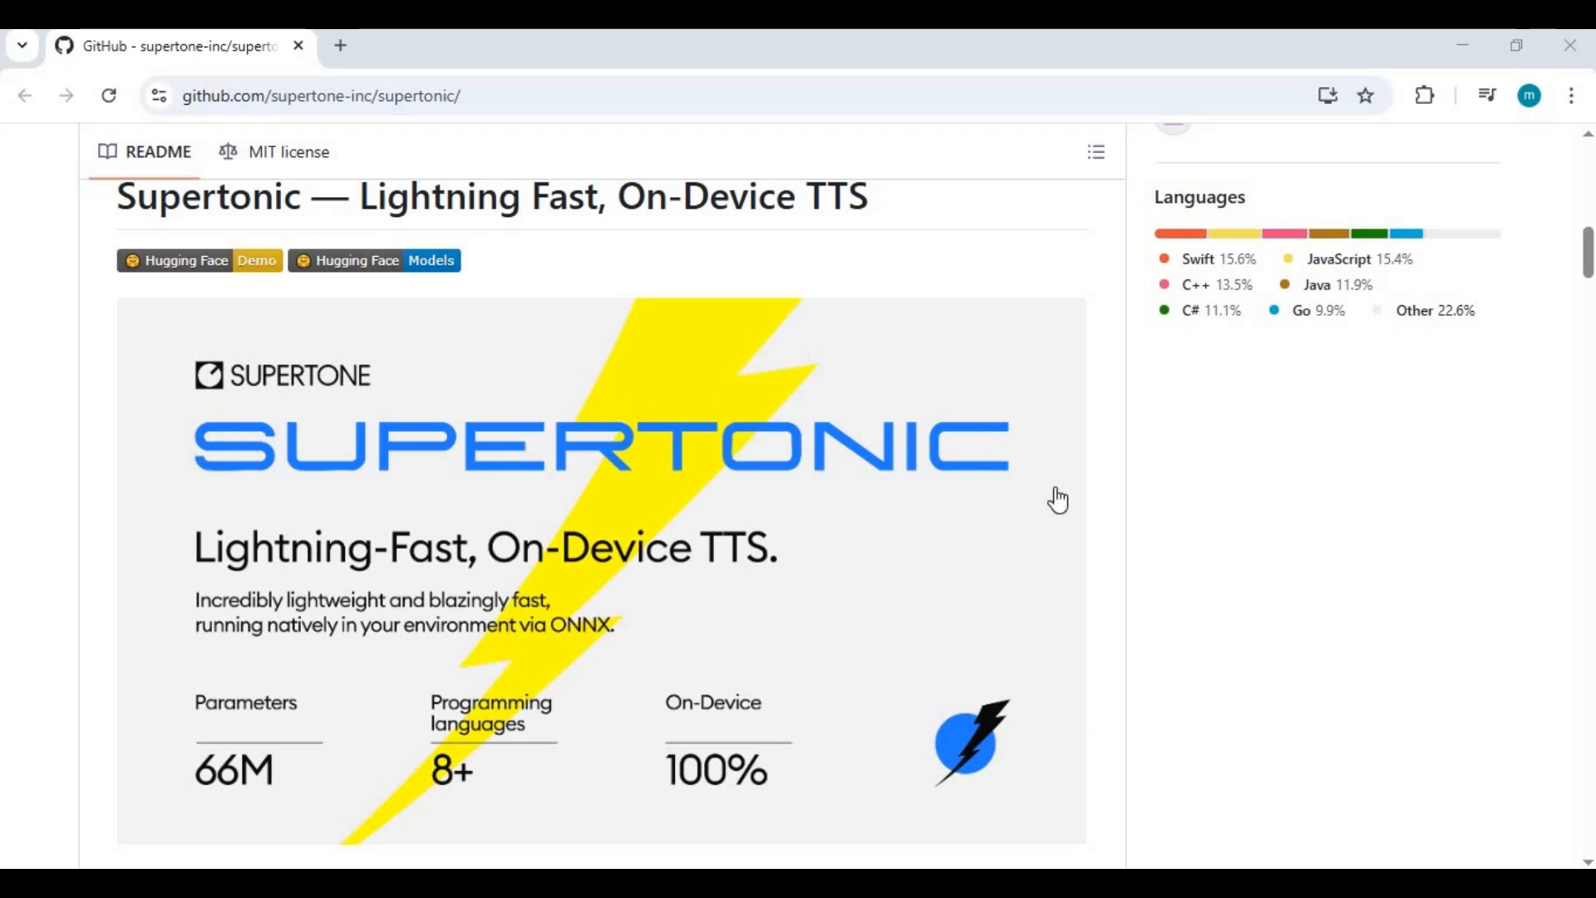
mouse_move(1151, 510)
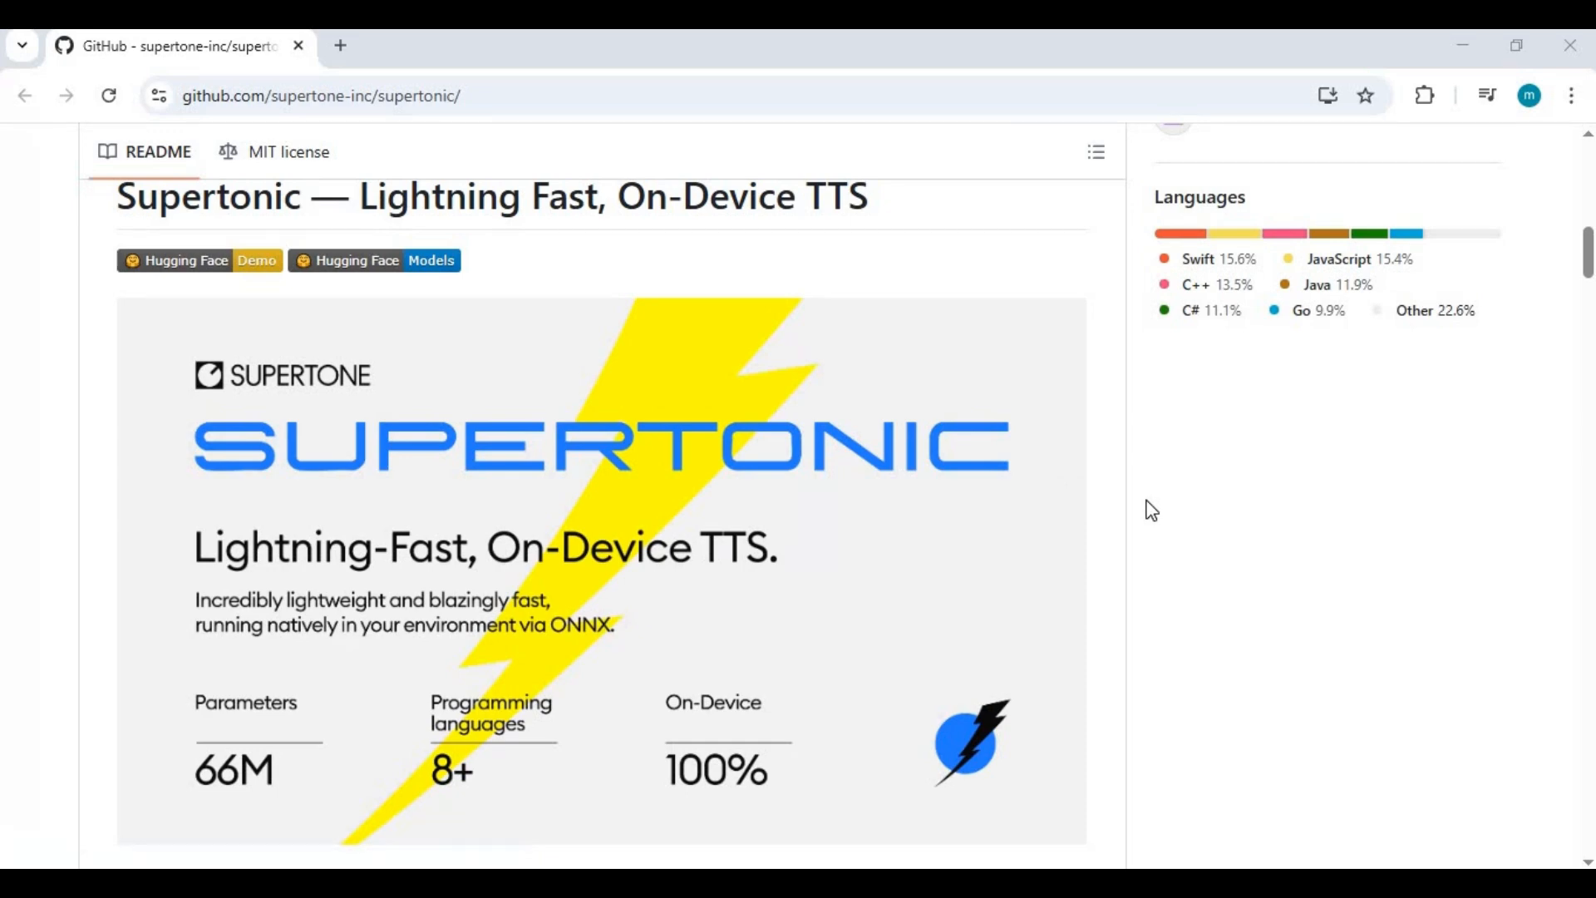
Step: Browse the supertonic README and copy the repository's HTTPS clone URL from the Code menu
scroll(down, 3)
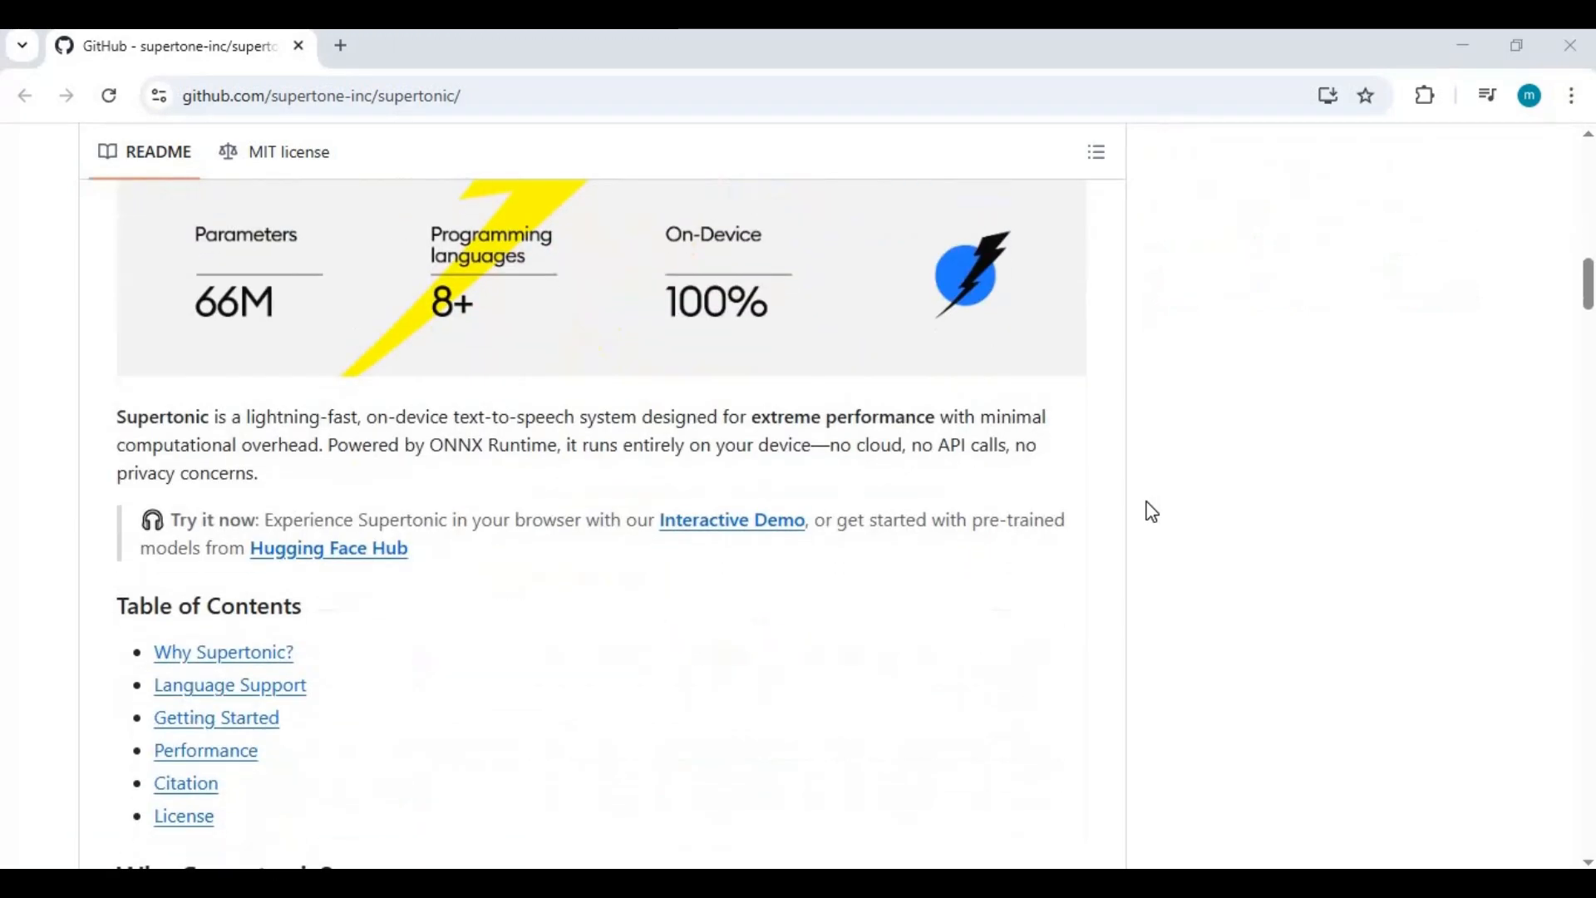
scroll(down, 3)
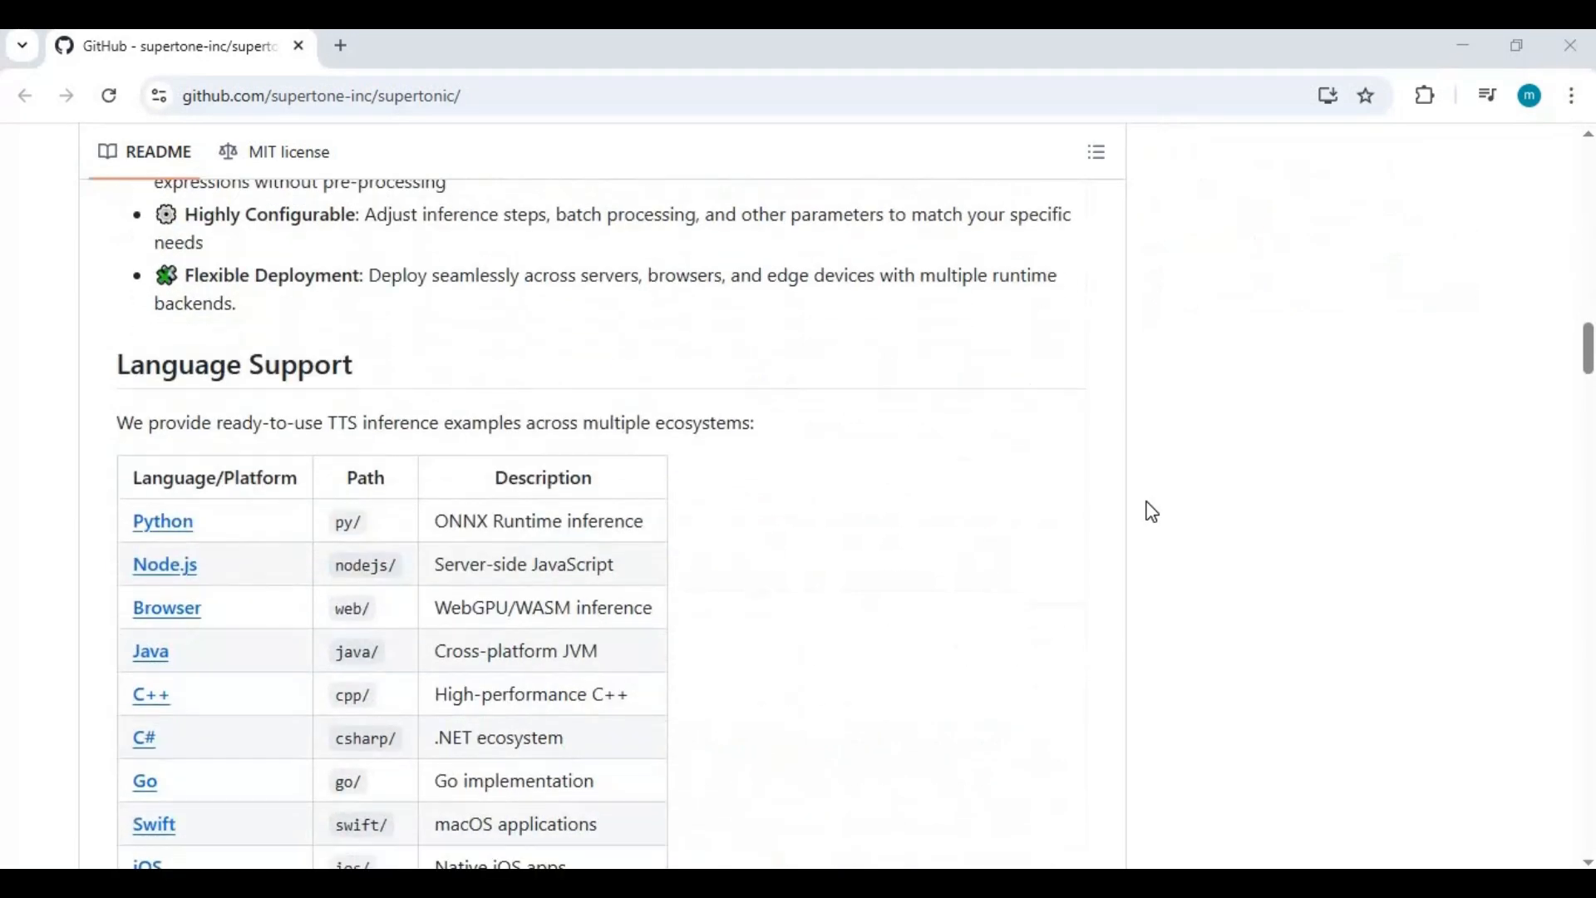
scroll(down, 3)
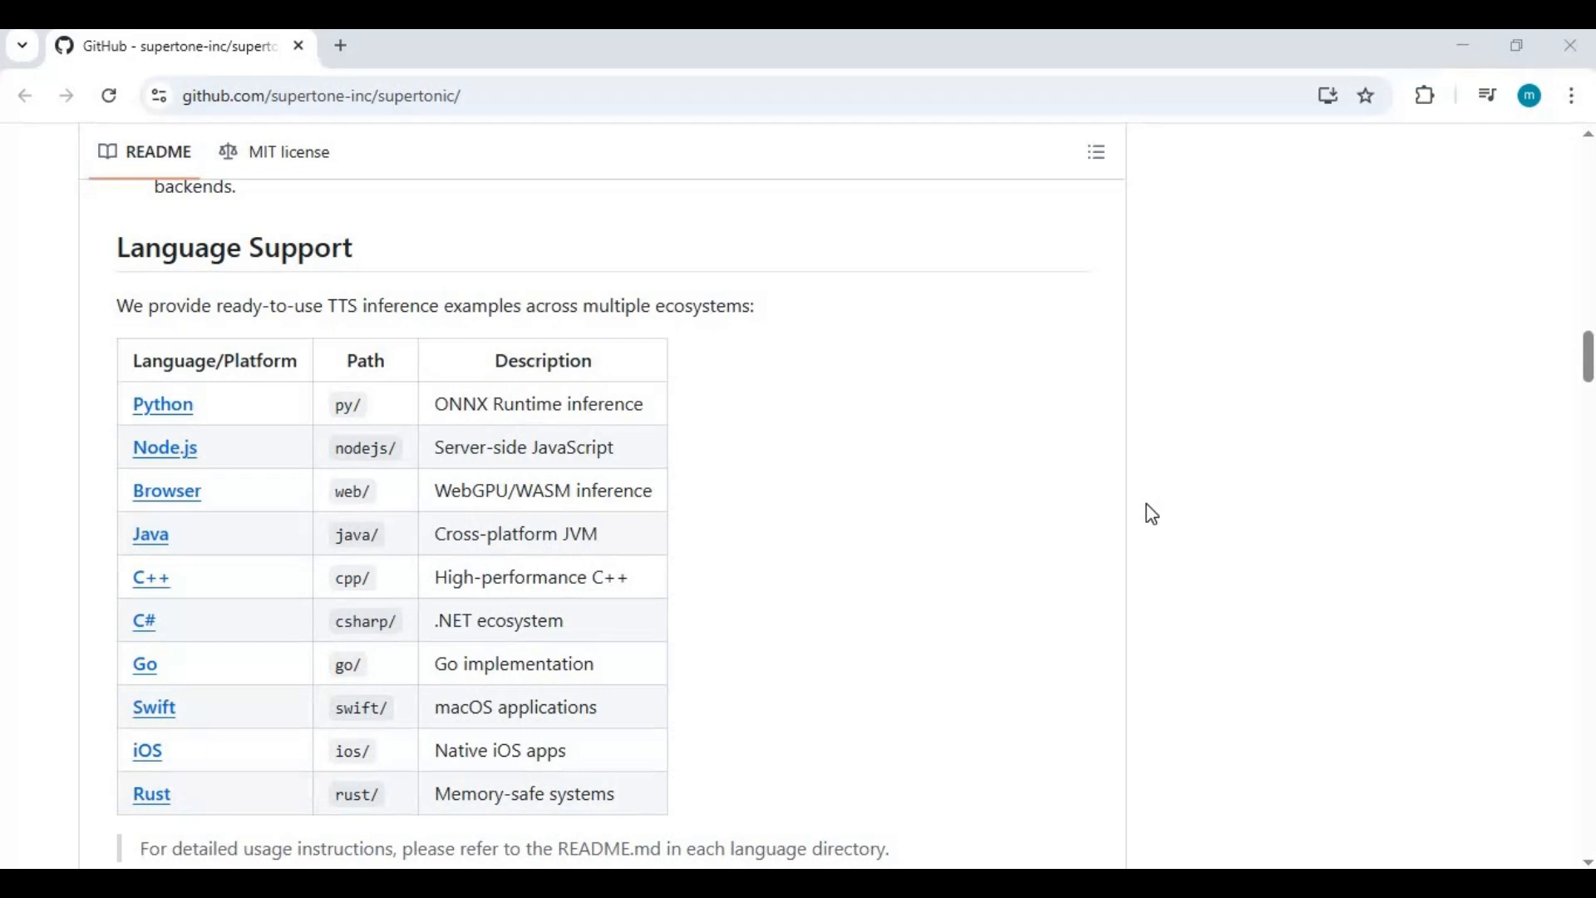
scroll(down, 3)
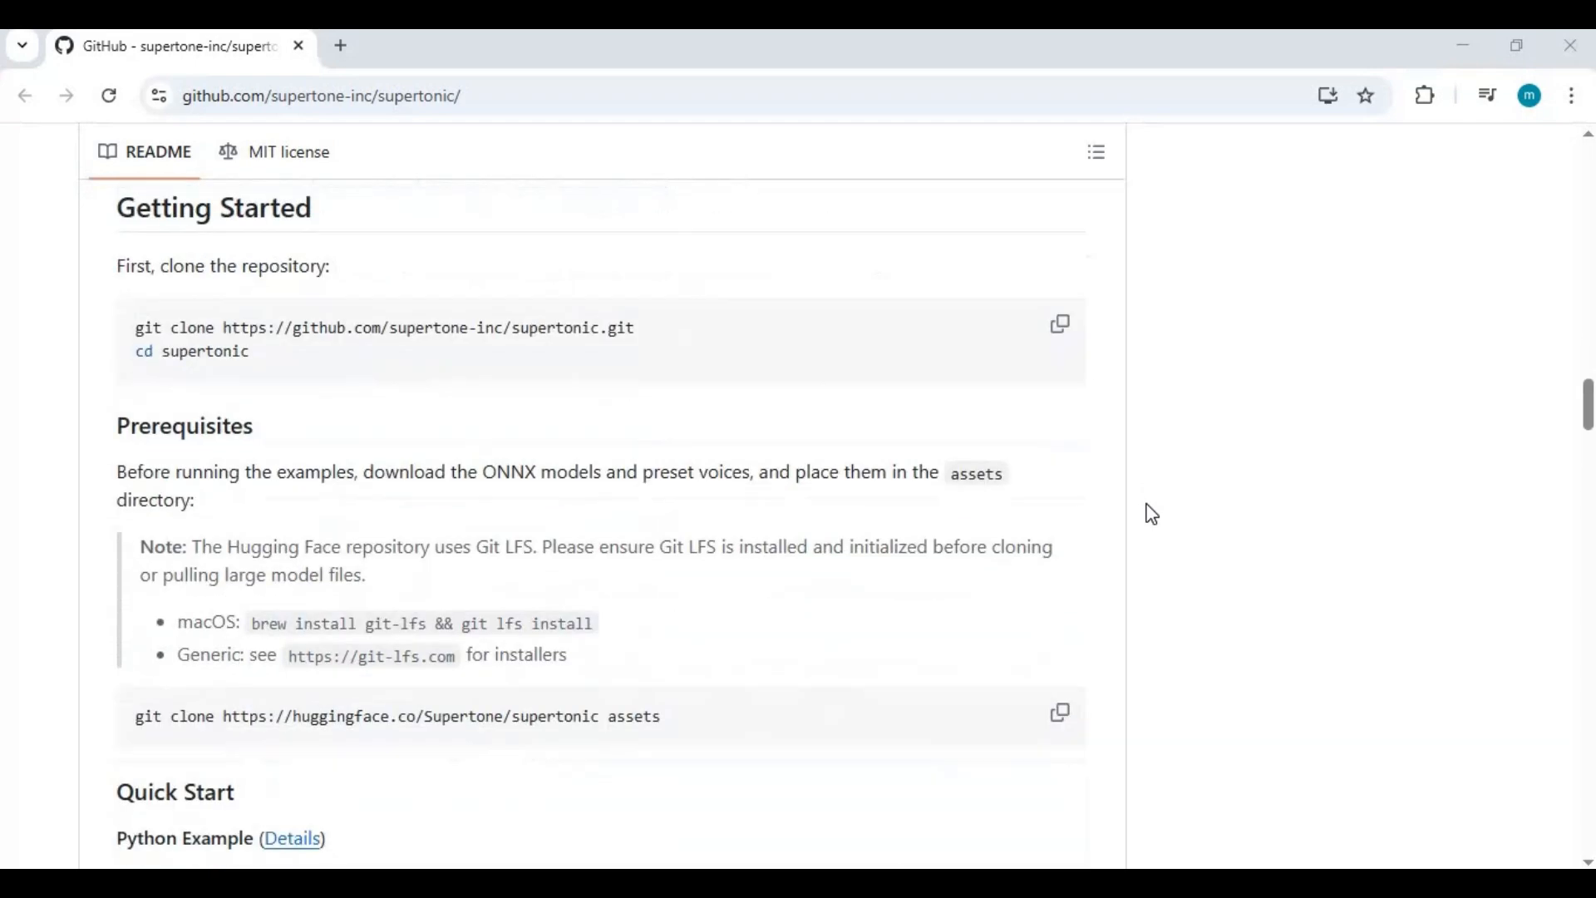
scroll(down, 3)
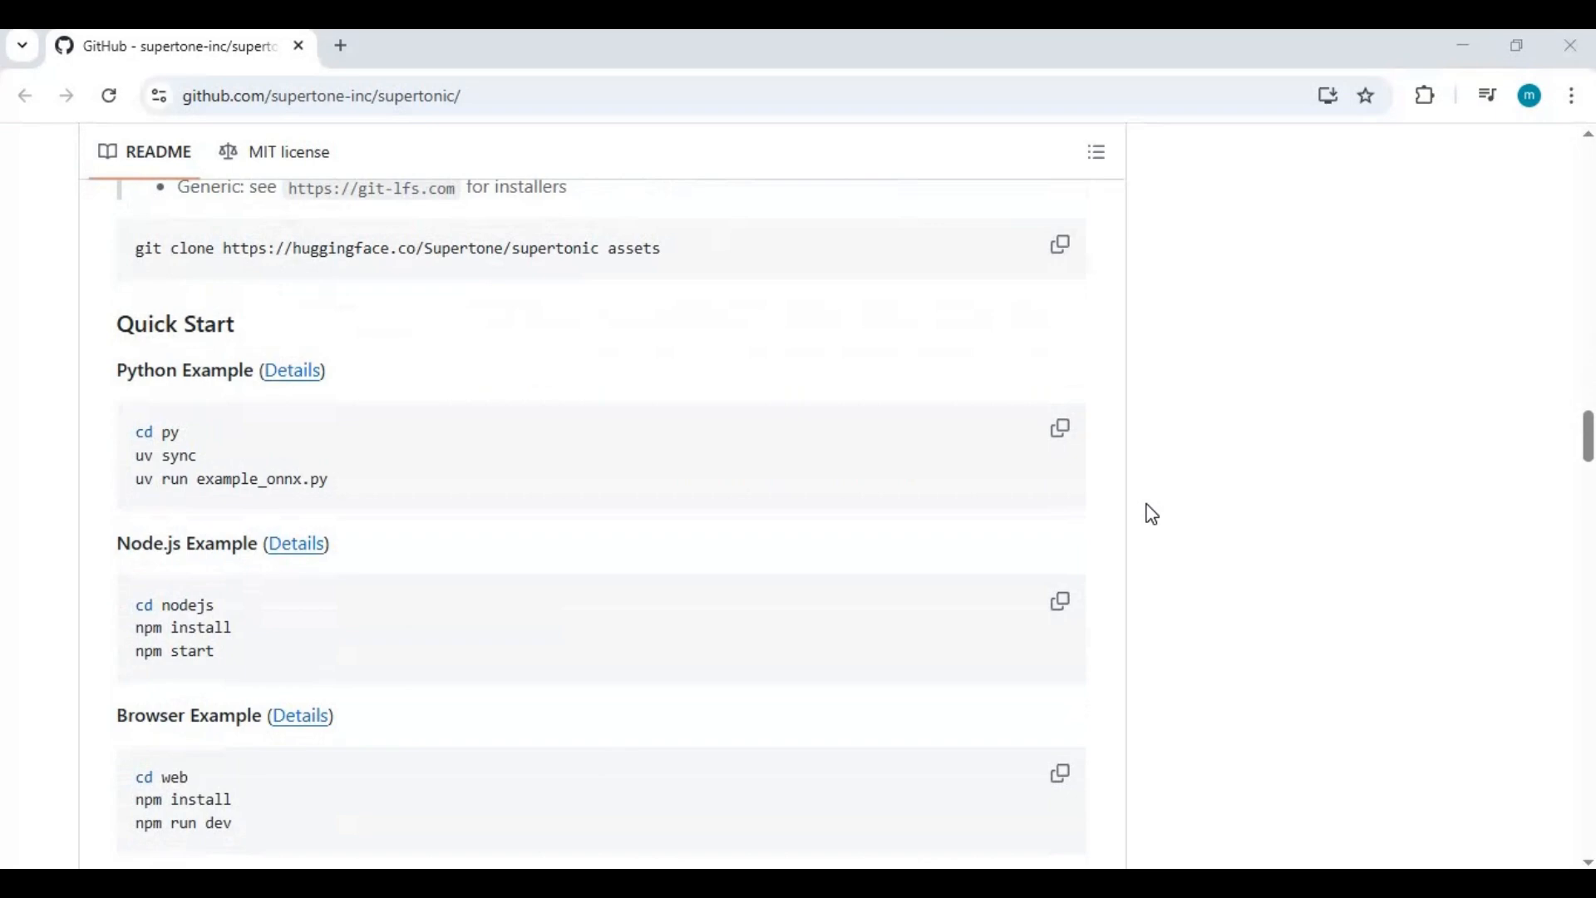
scroll(up, 3)
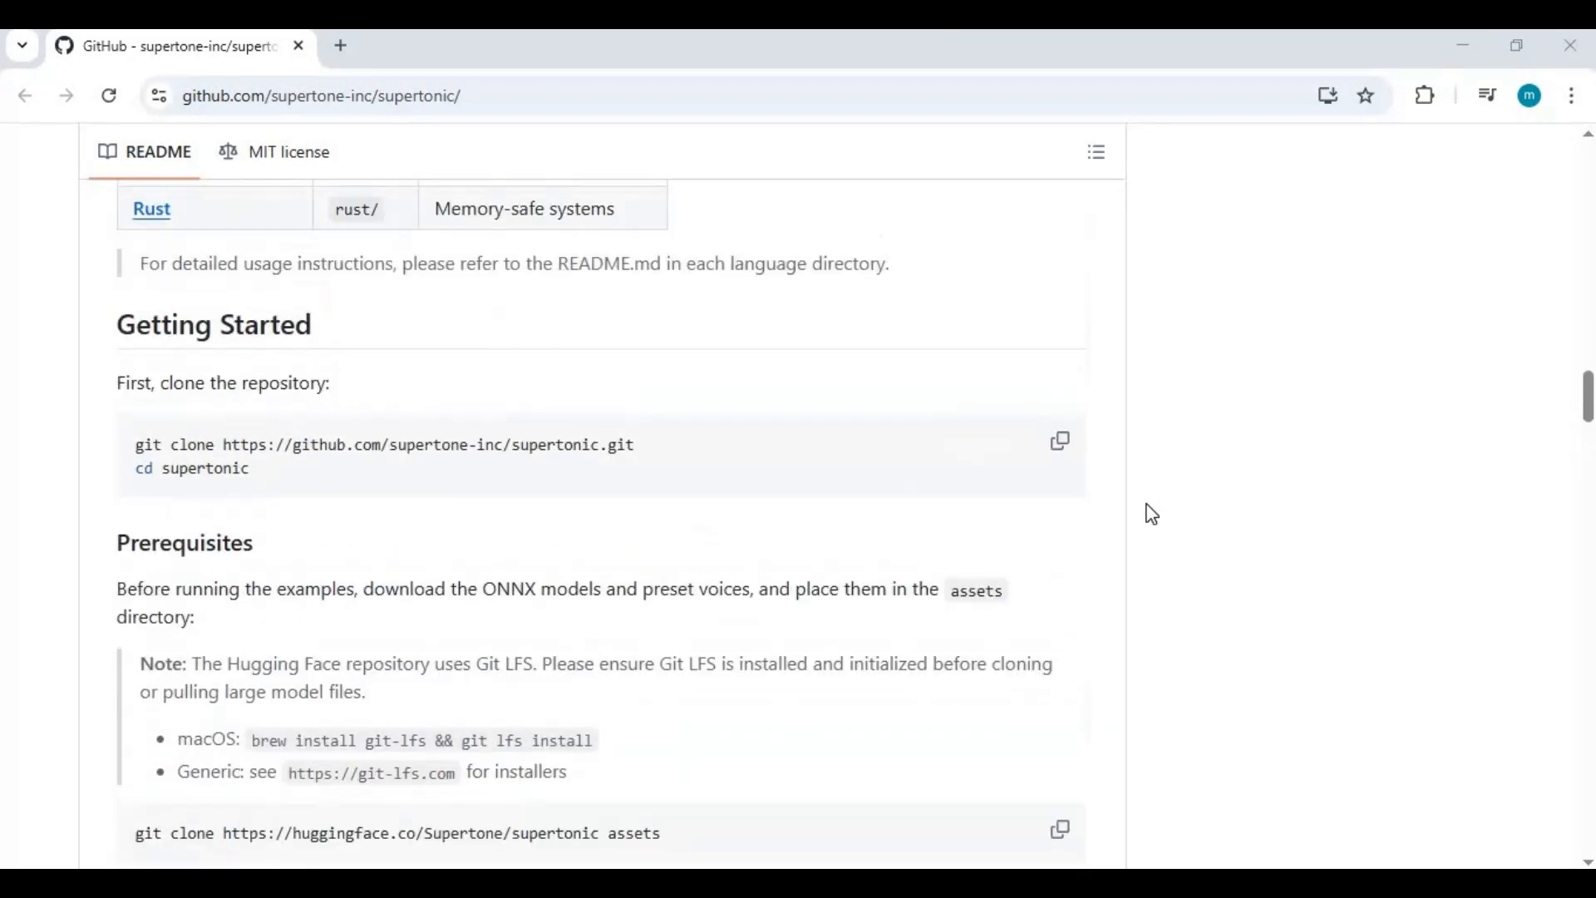
scroll(up, 3)
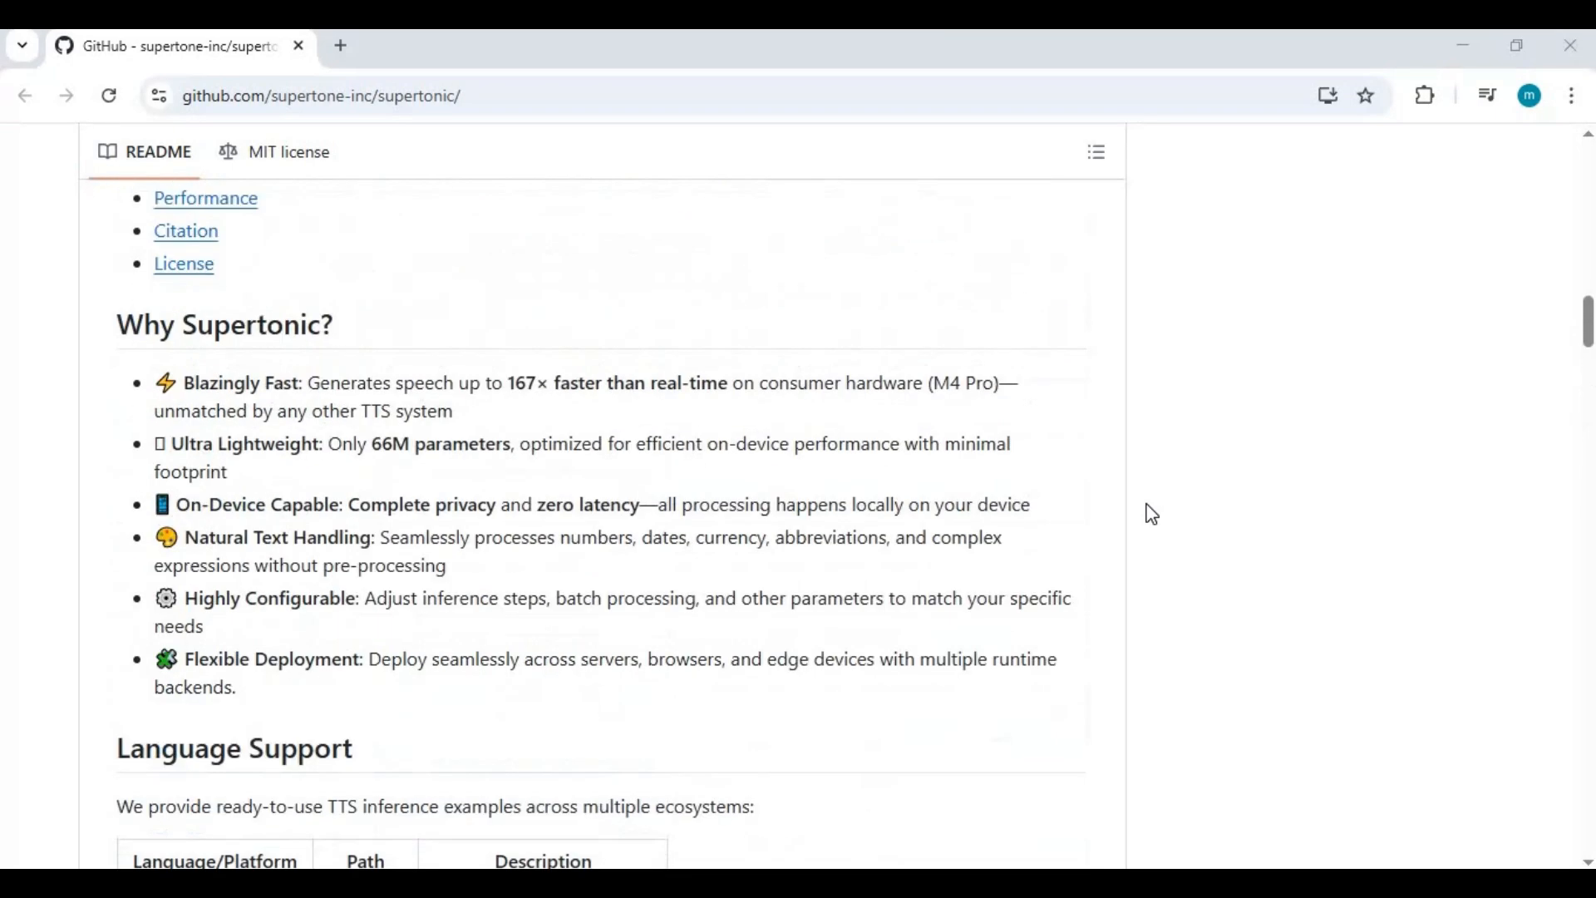
scroll(up, 3)
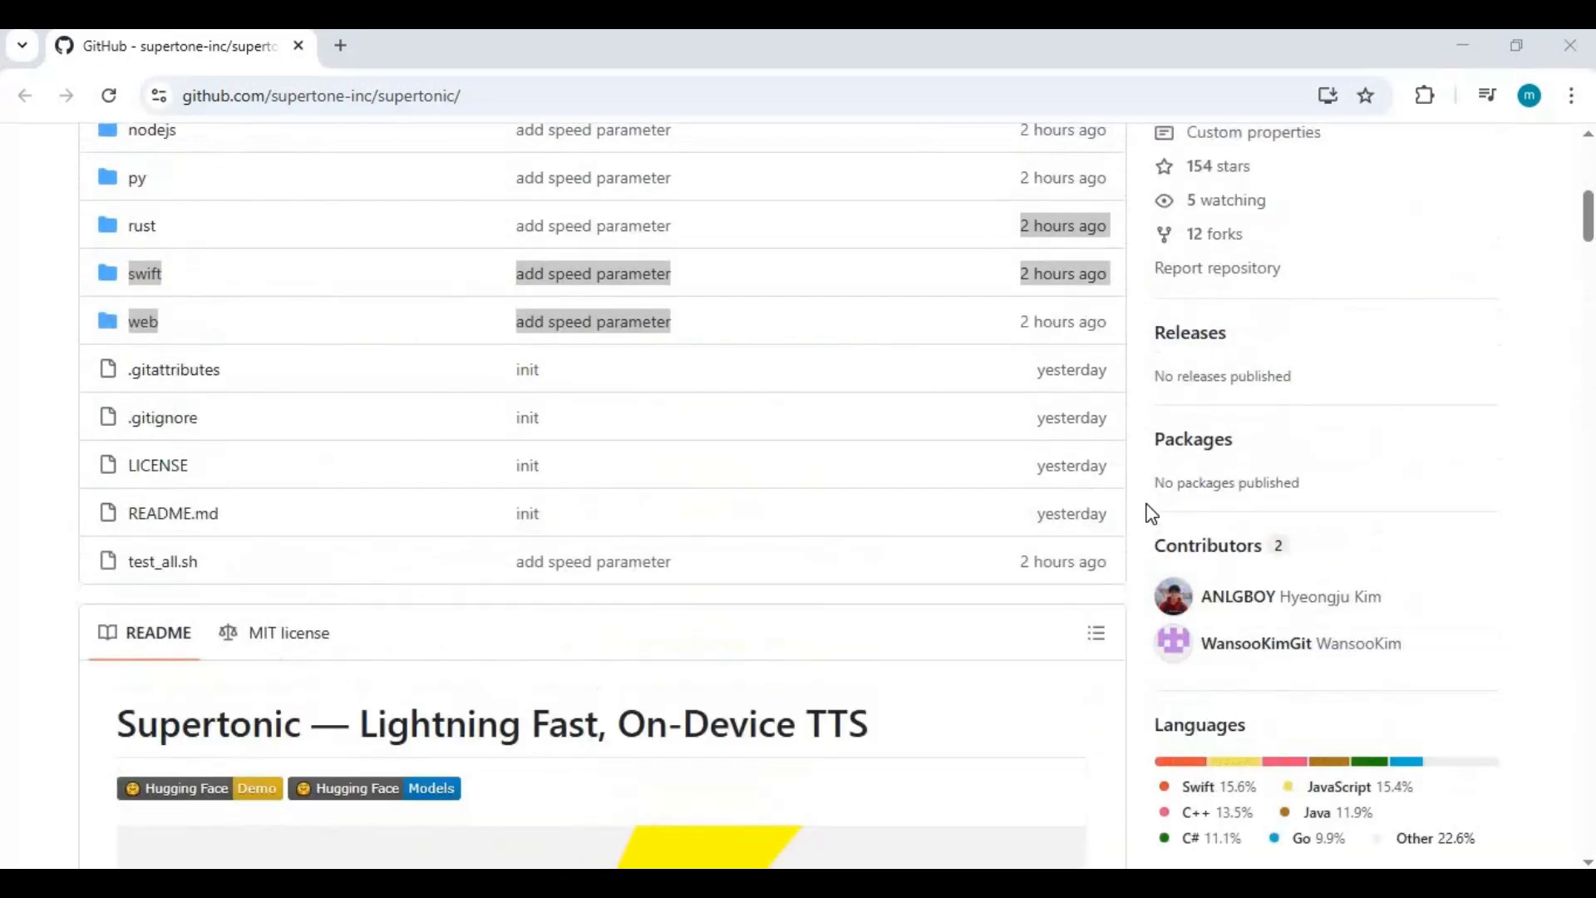
scroll(up, 3)
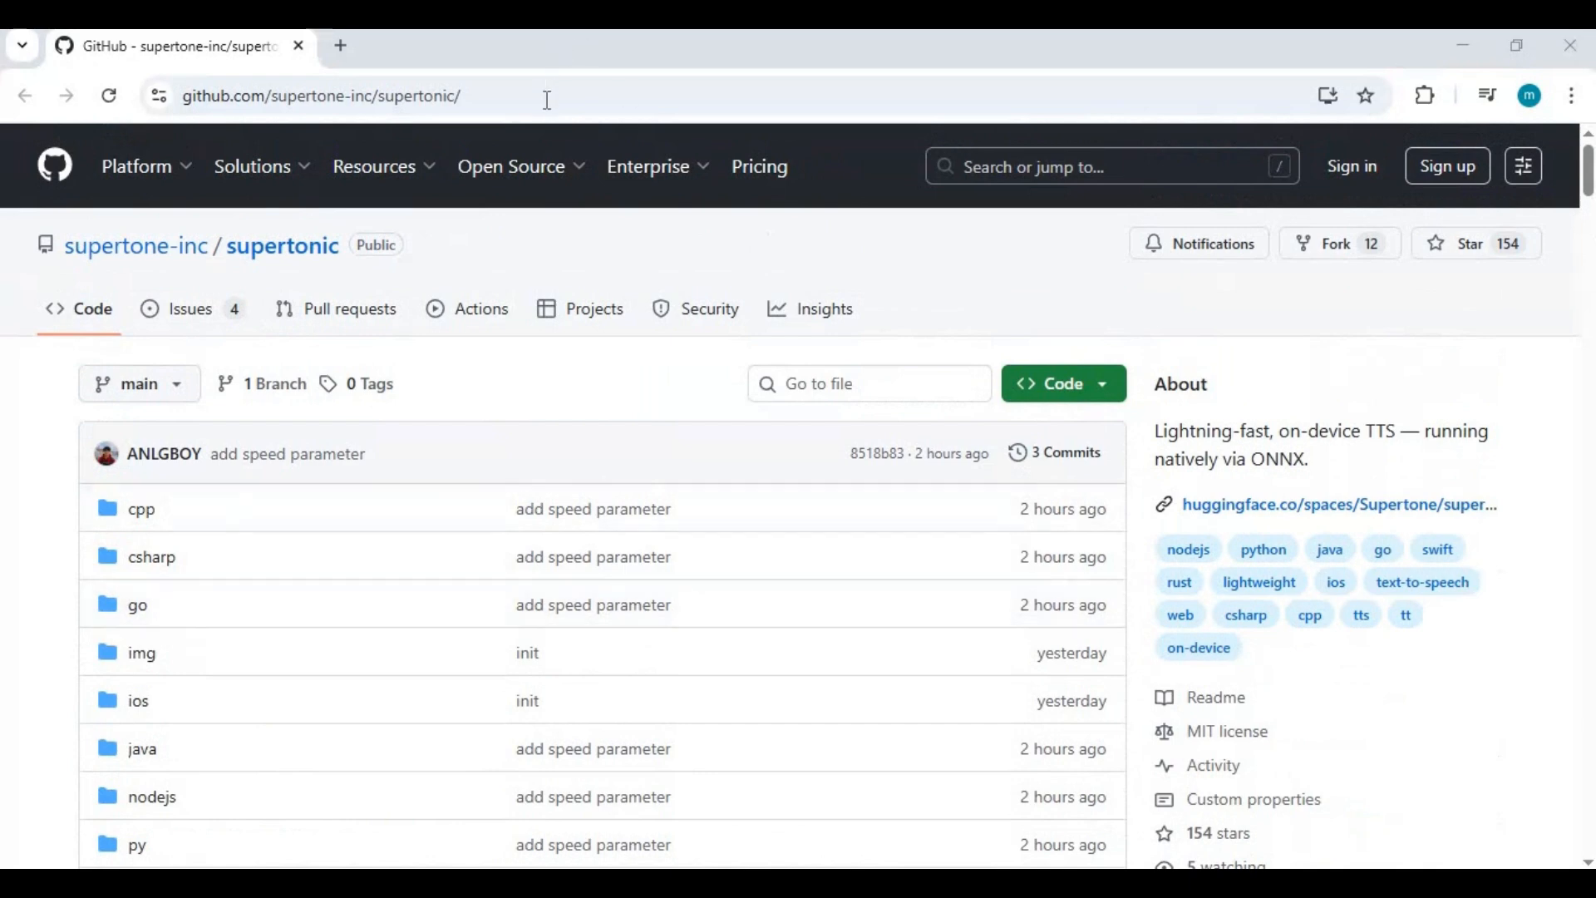
click(336, 97)
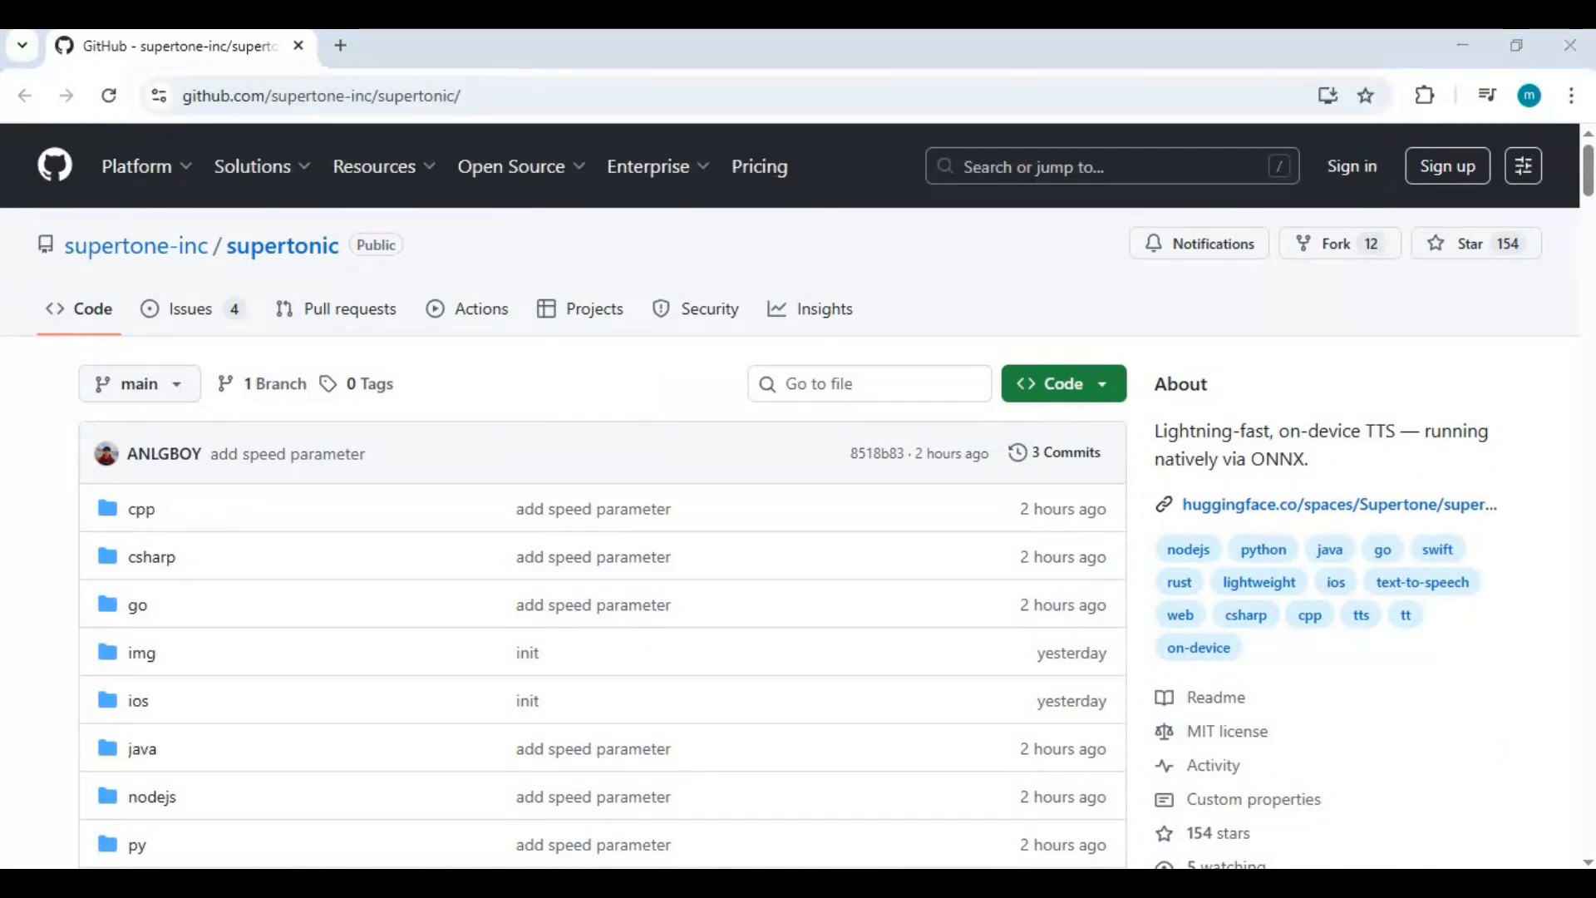
mouse_move(1144, 421)
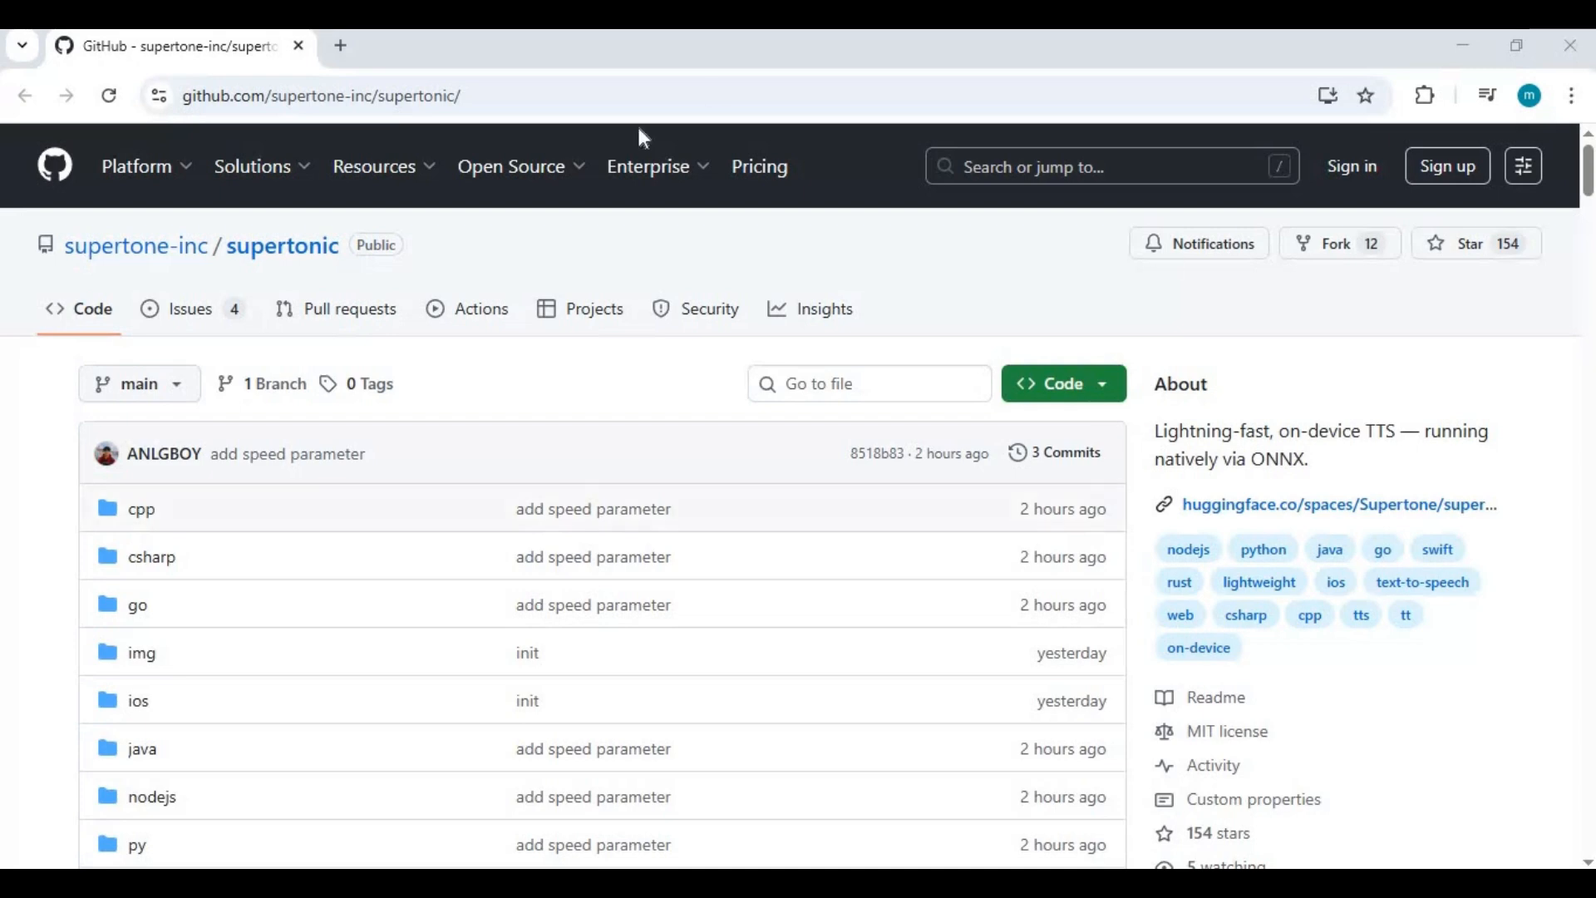
click(1062, 384)
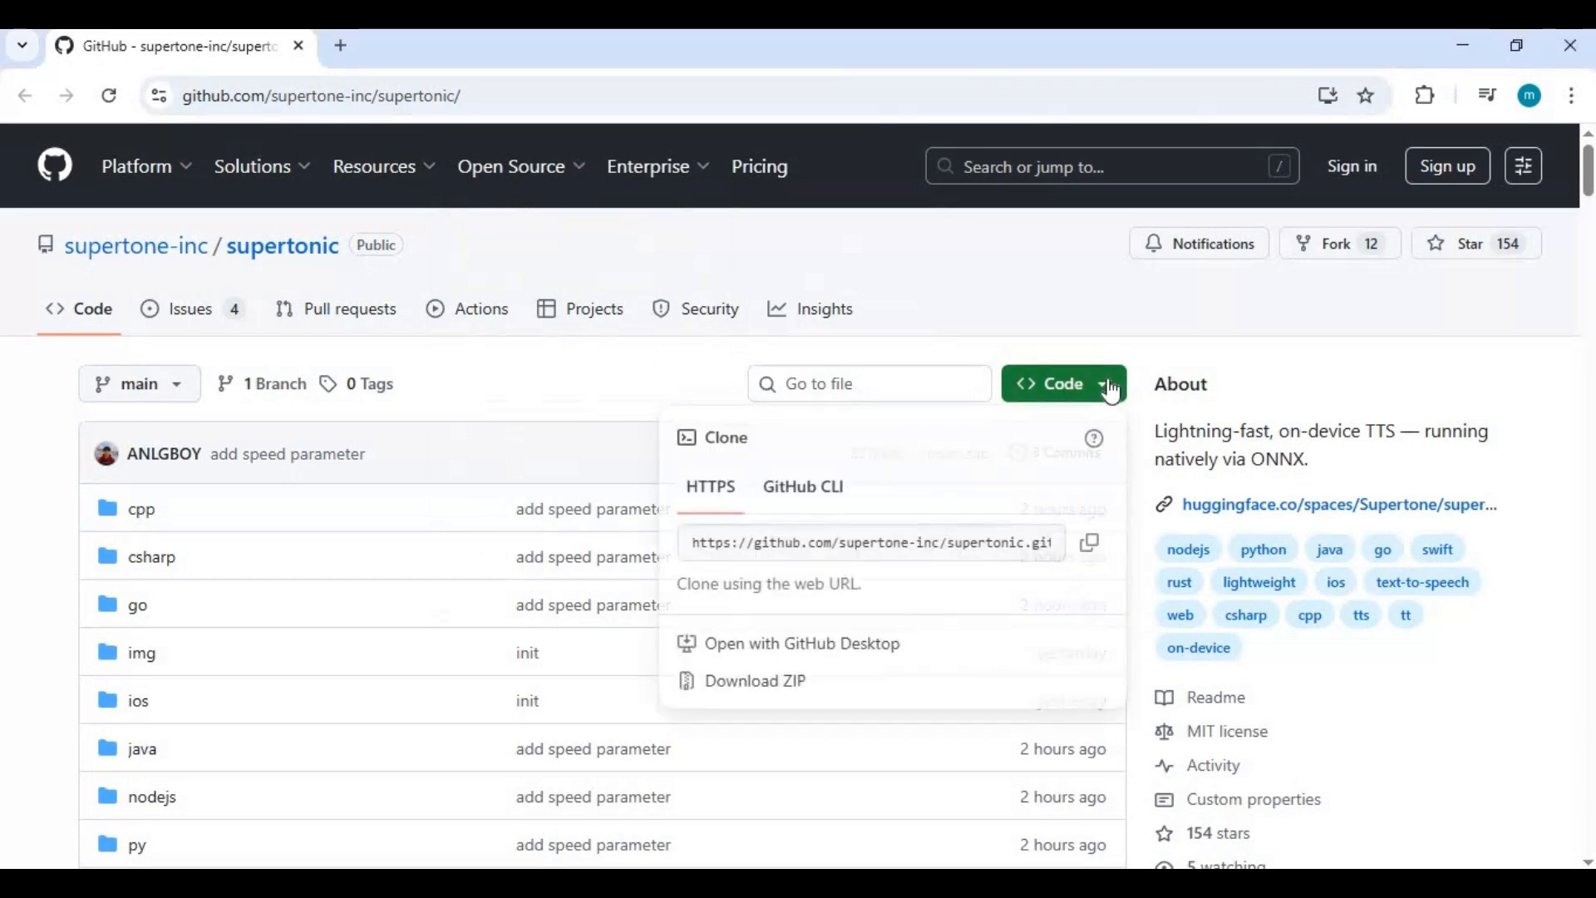
mouse_move(1087, 550)
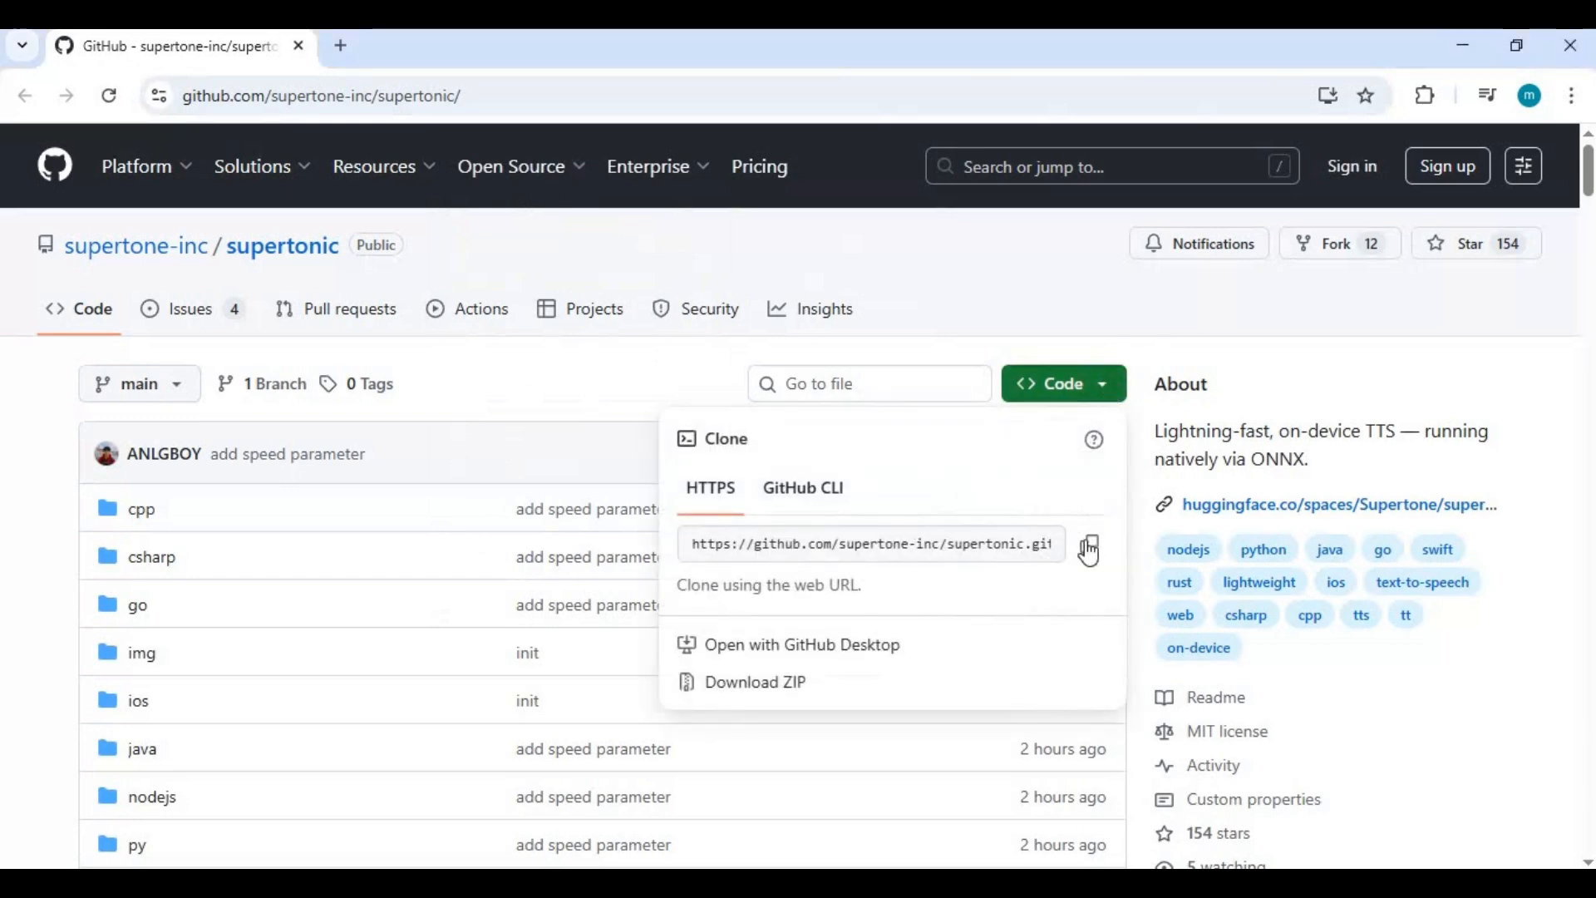
click(1087, 548)
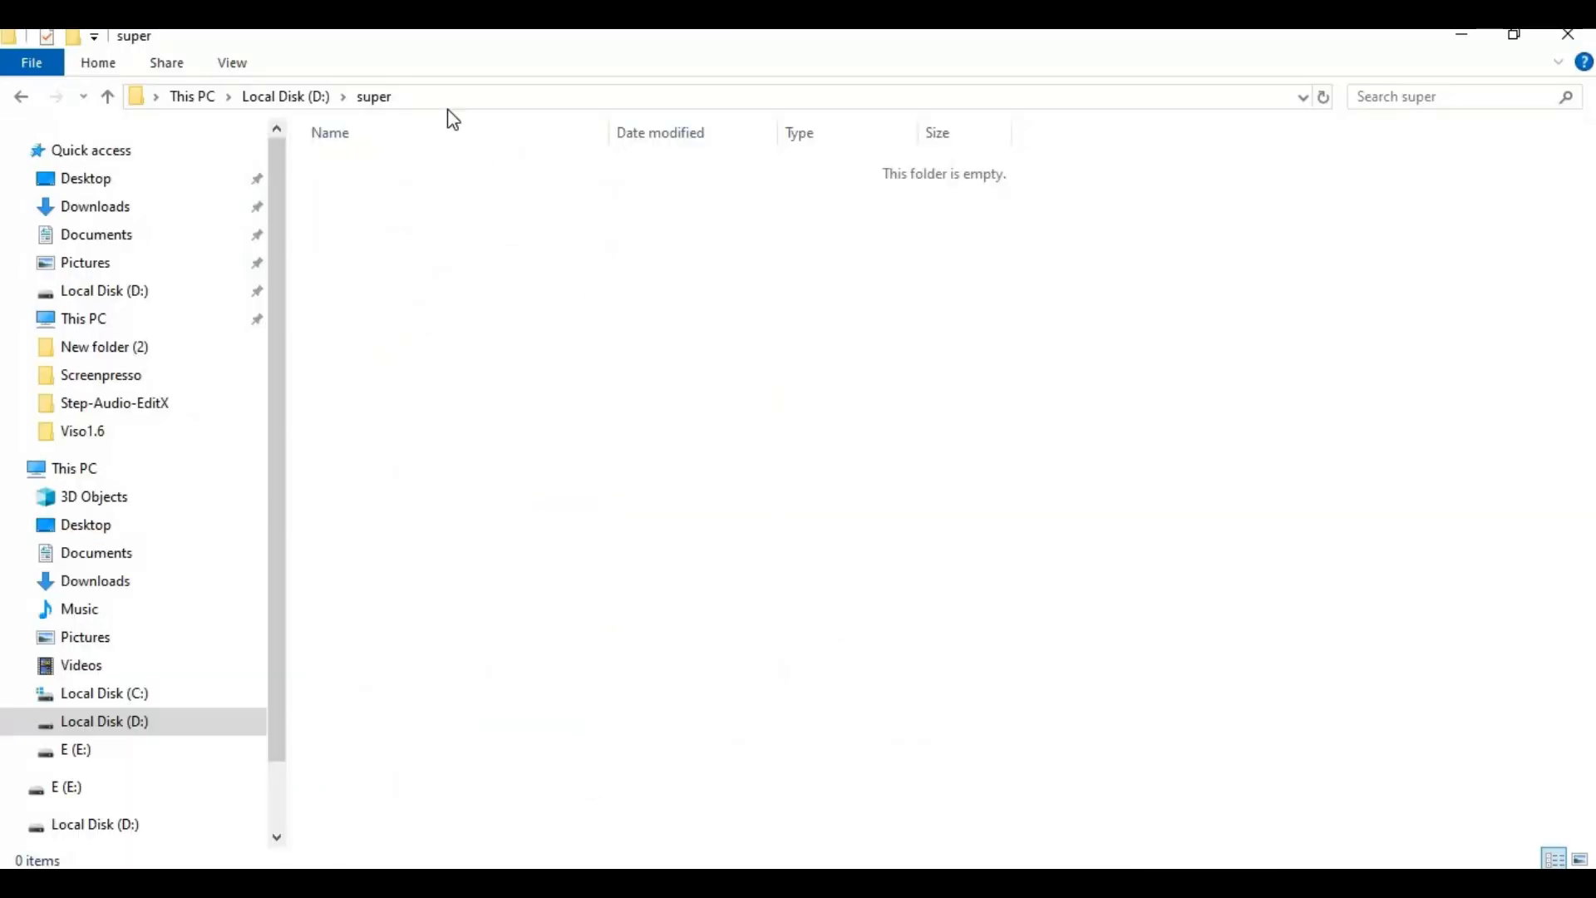
Step: Launch a Command Prompt in D:\super via C:\Windows\System32\cmd.exe in the Explorer address bar
click(452, 97)
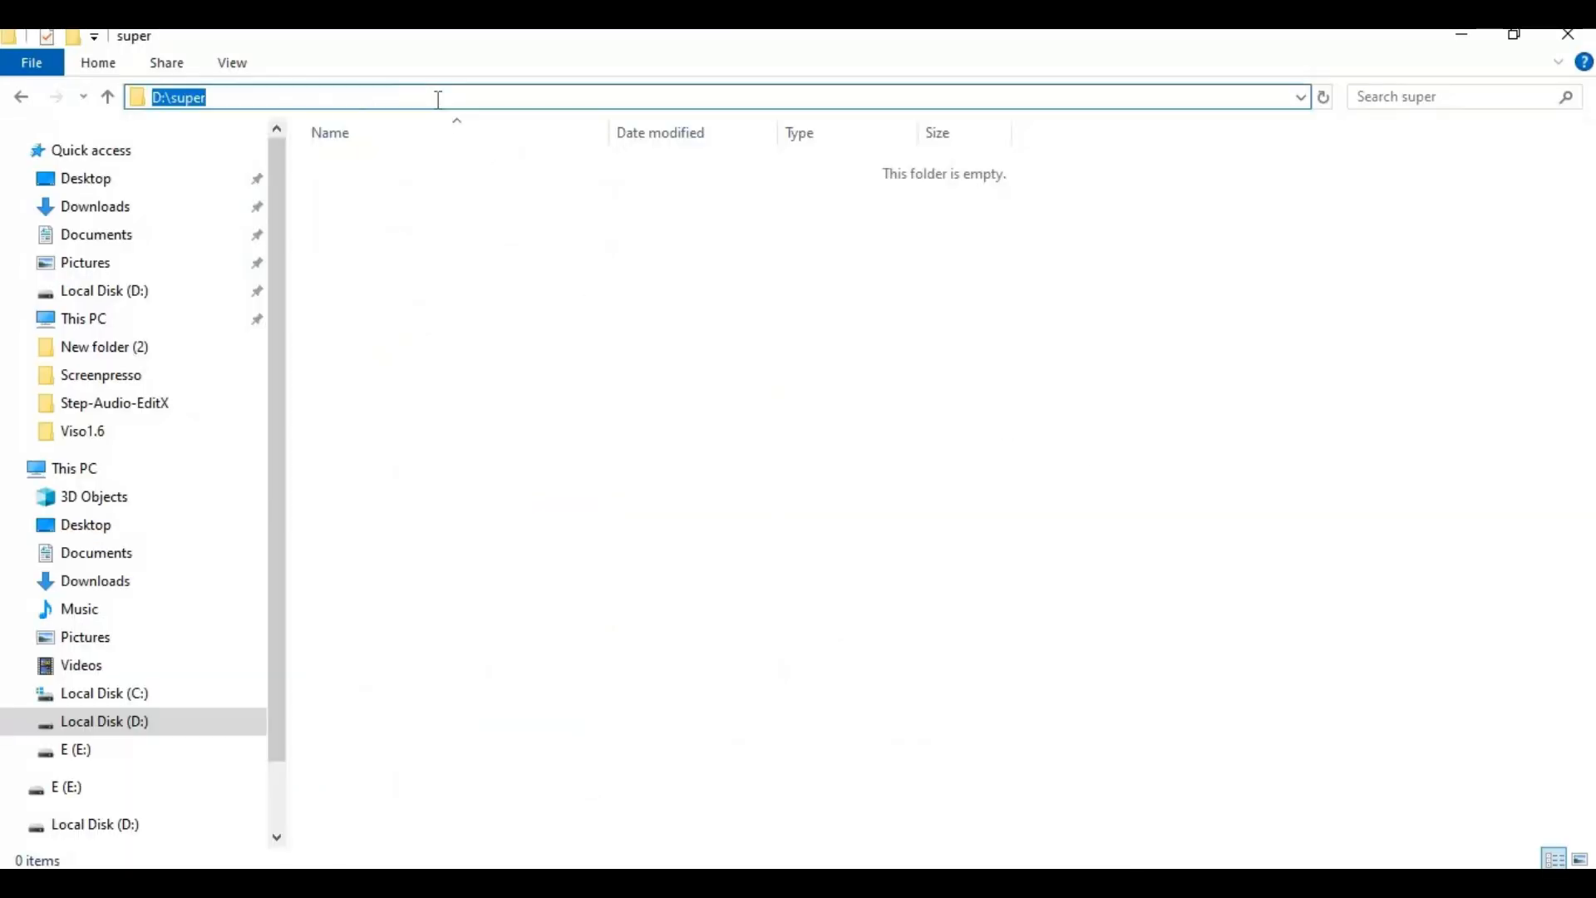
text(C:\Windows\System32\cmd.exe)
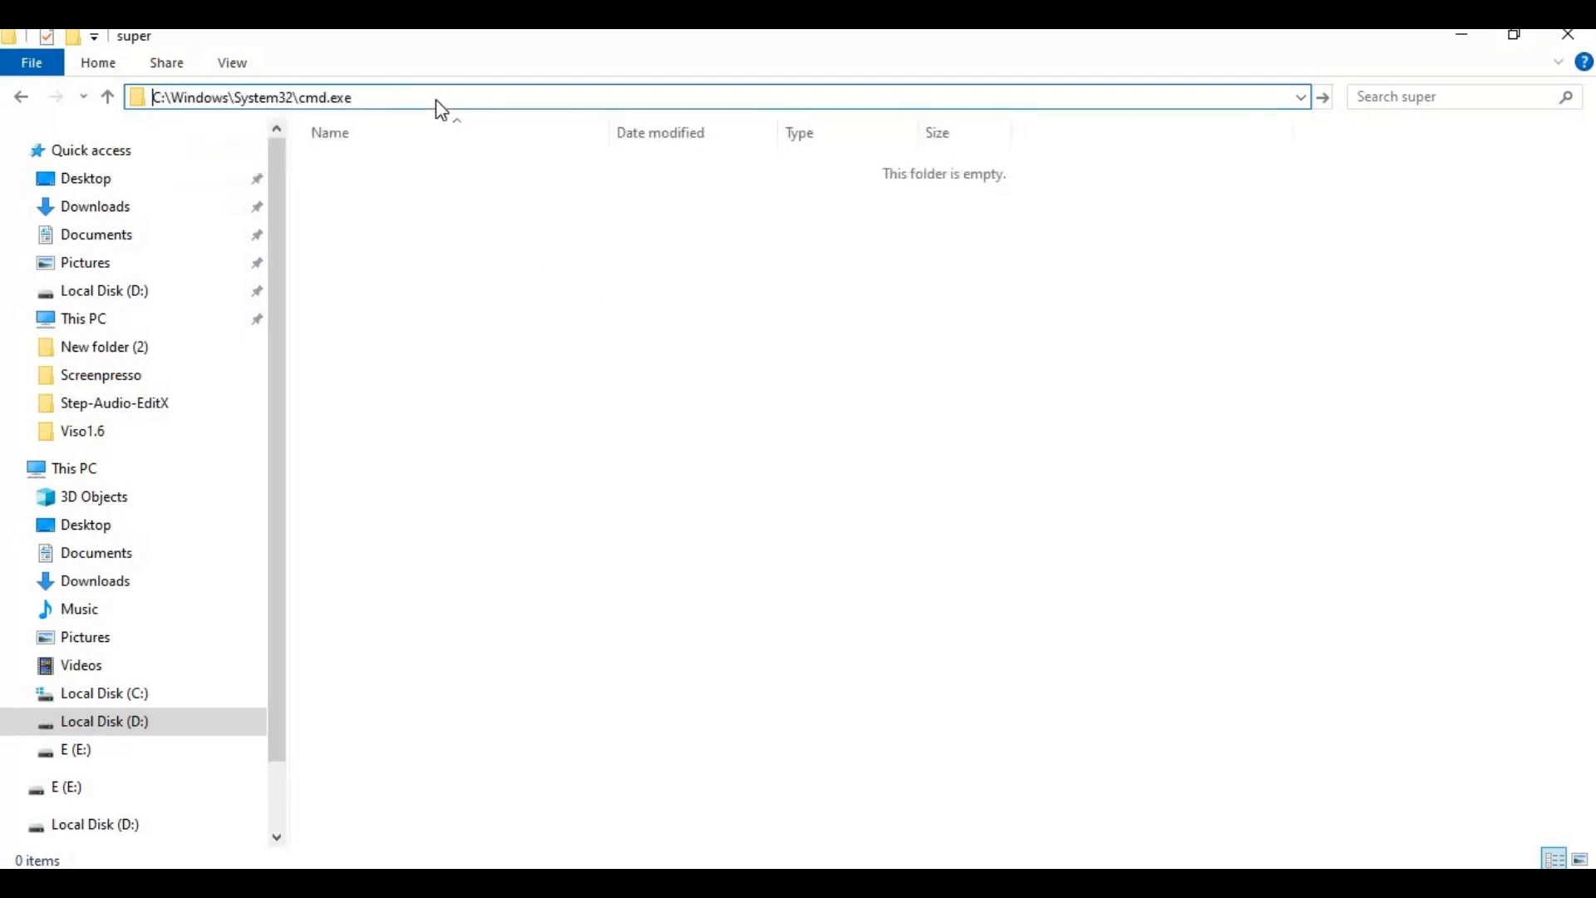
key(Return)
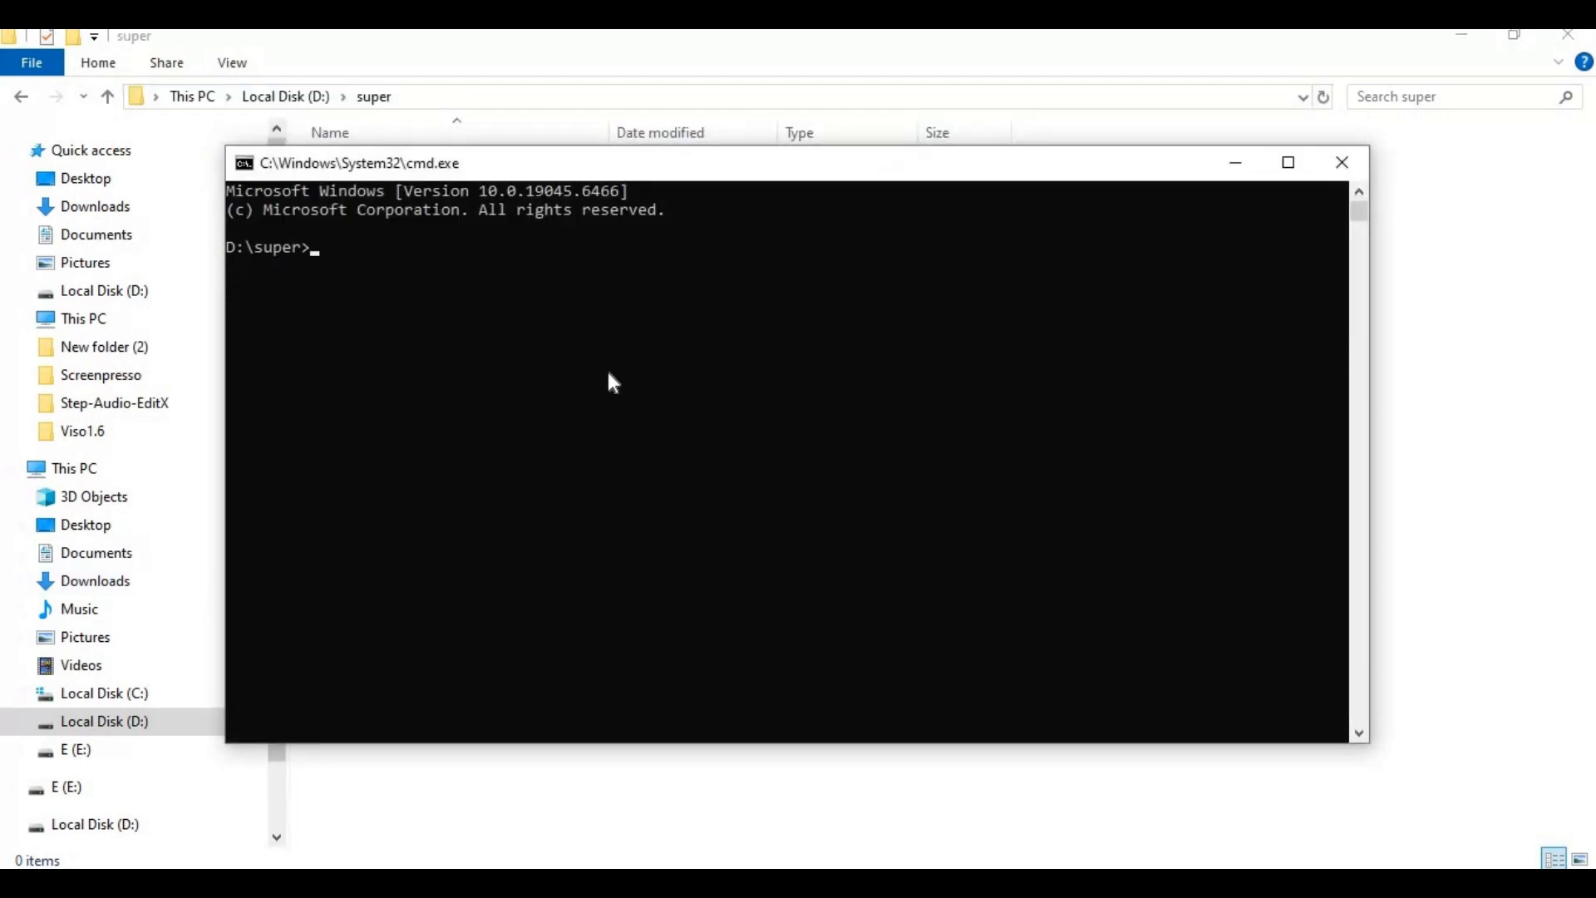
text(g)
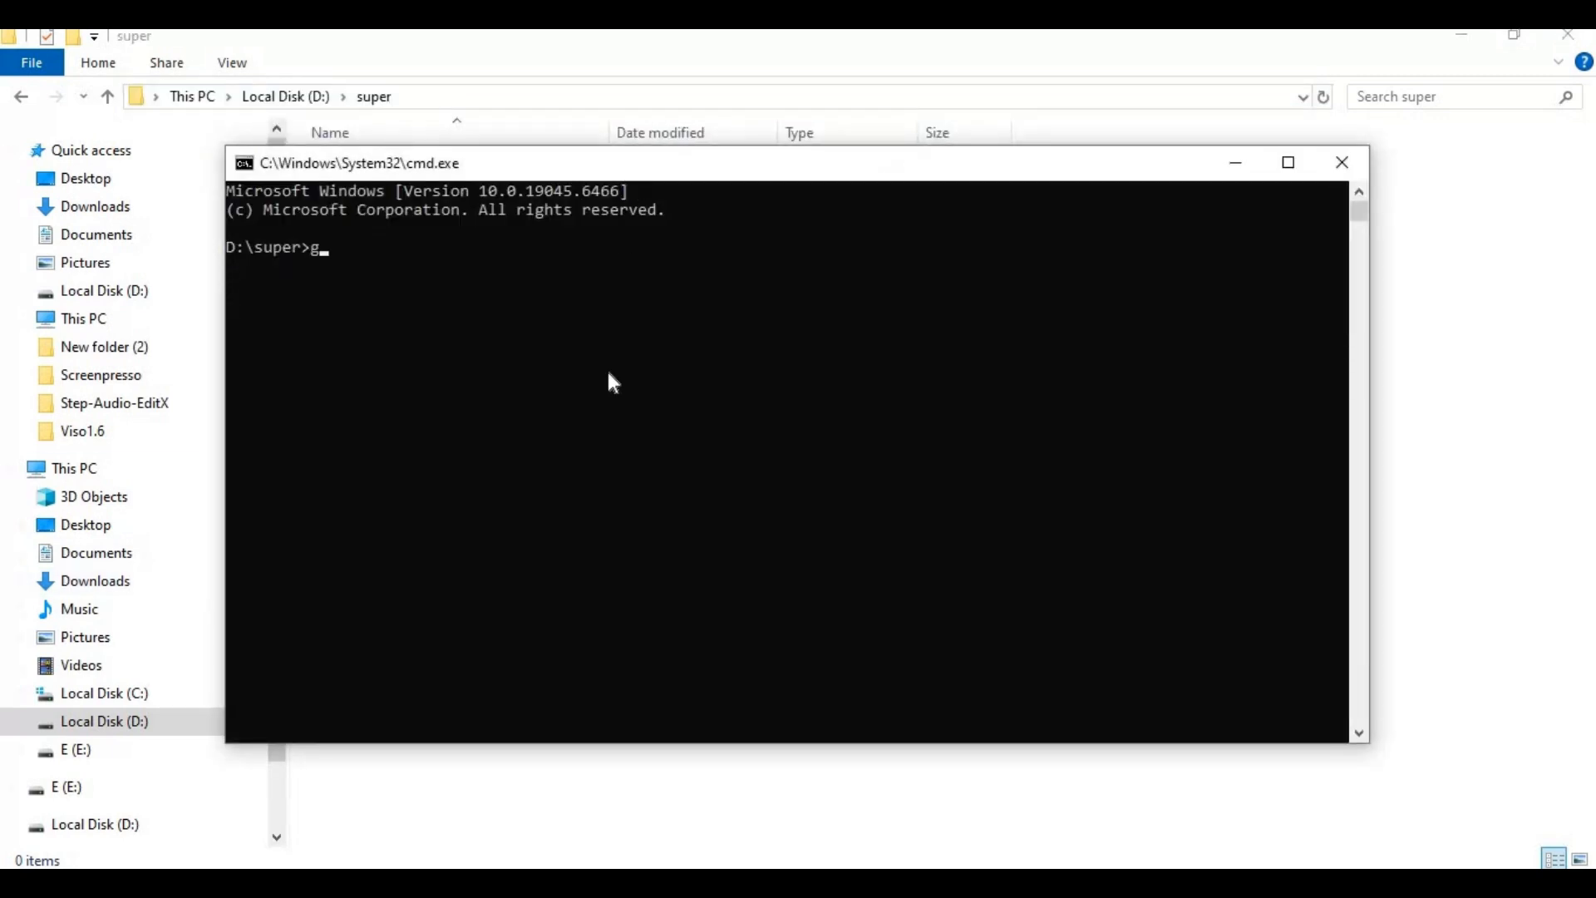
text(it clo)
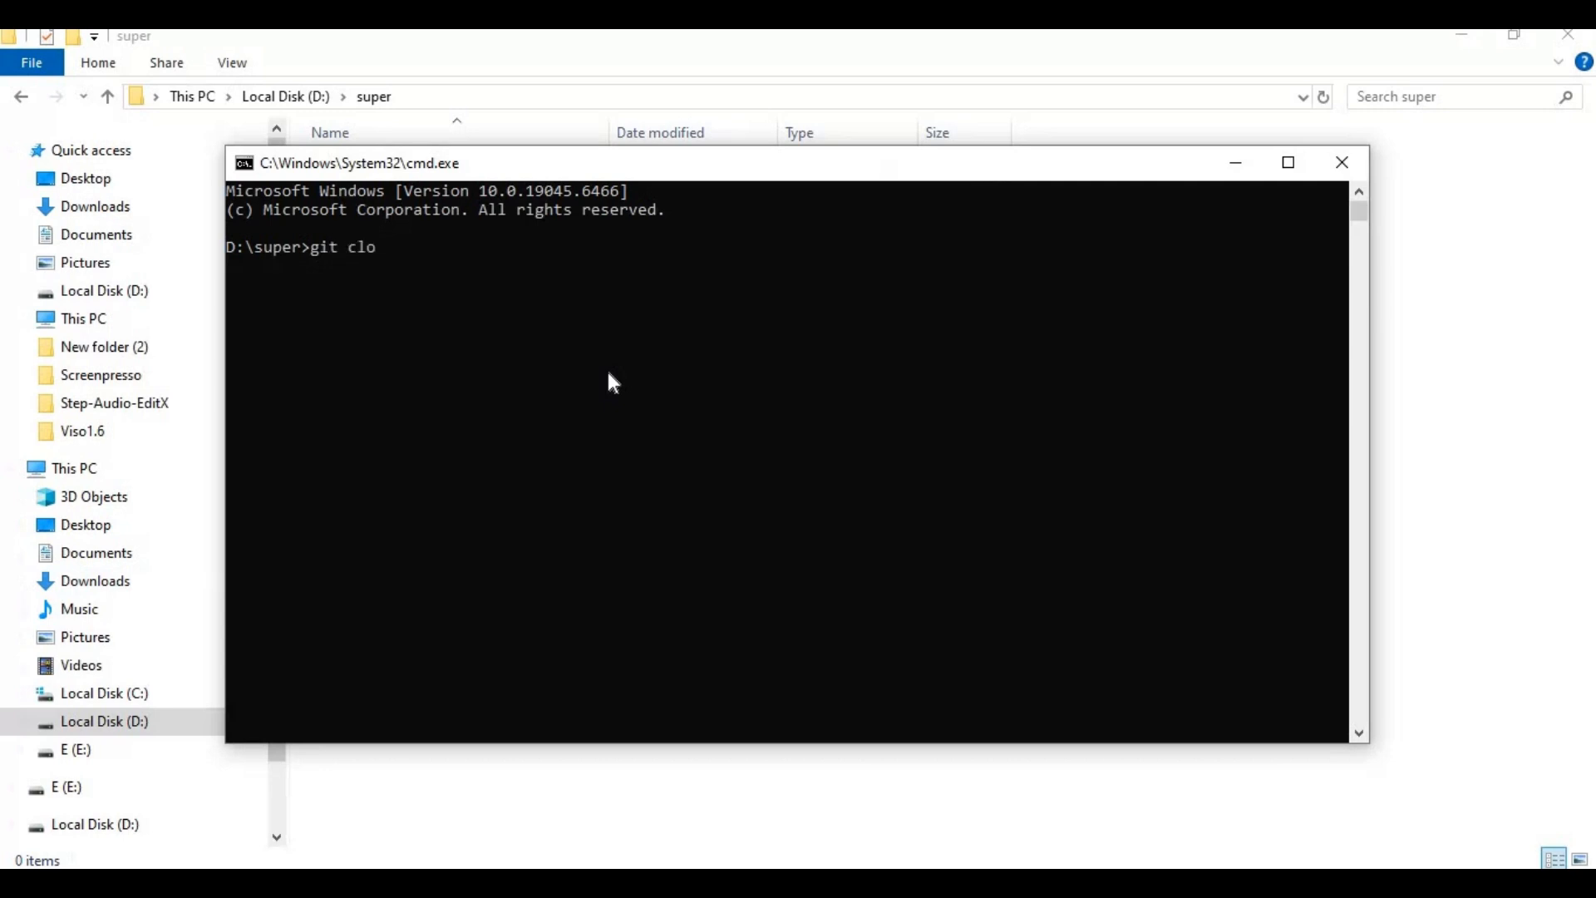
text(ne https://github.com/supertone-inc/supertonic.git)
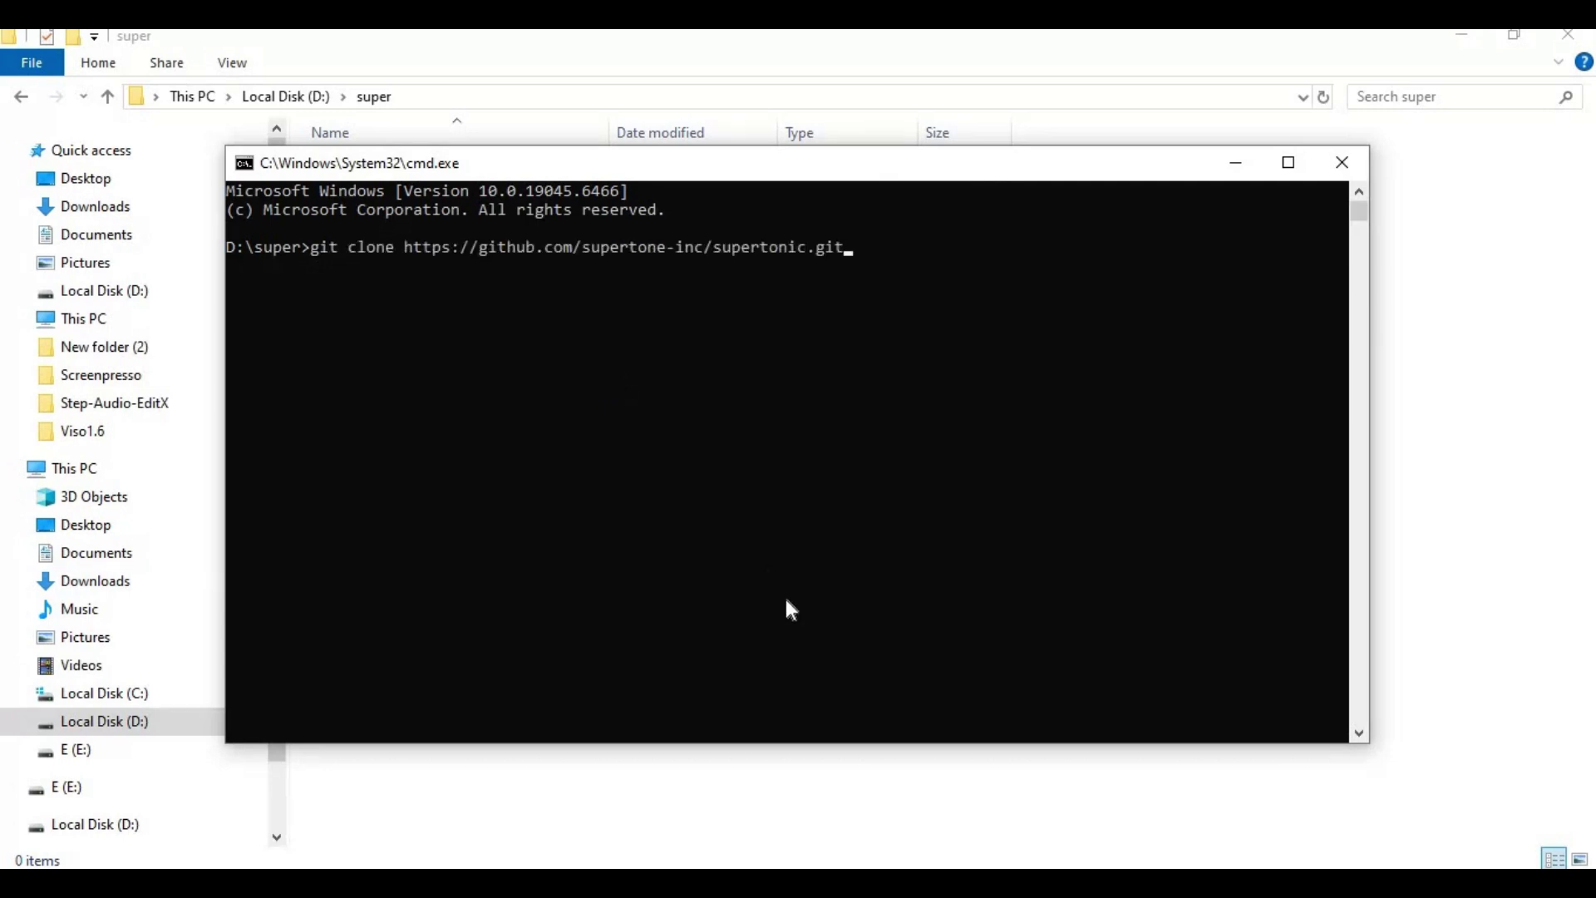
key(Return)
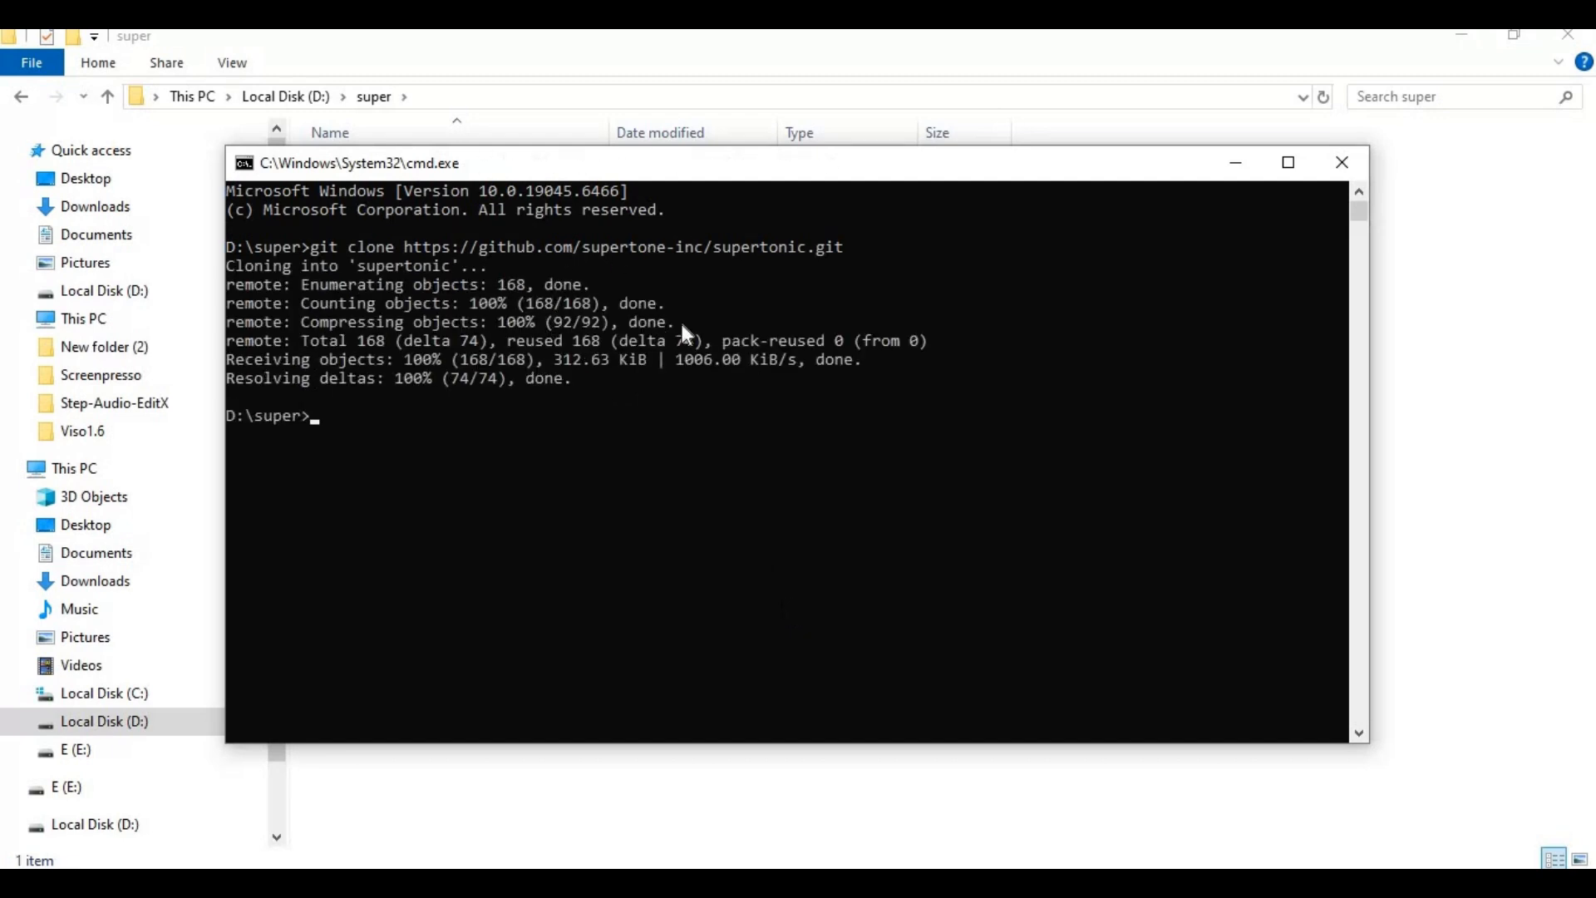
mouse_move(678, 588)
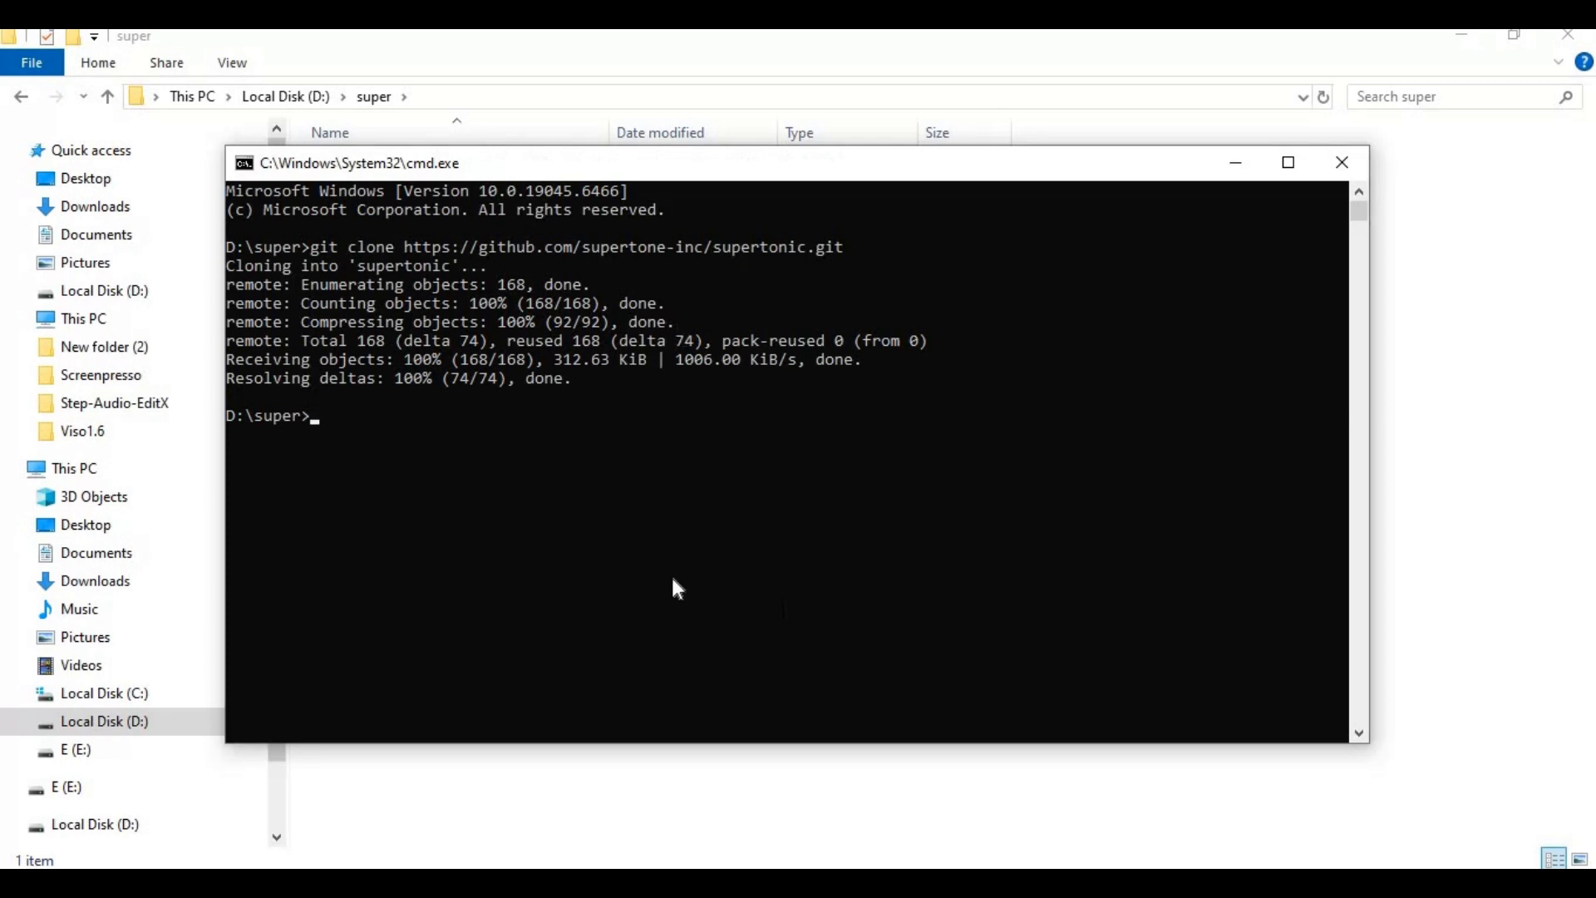
Step: Move the console into the cloned D:\super\supertonic folder using its copied path
click(1342, 161)
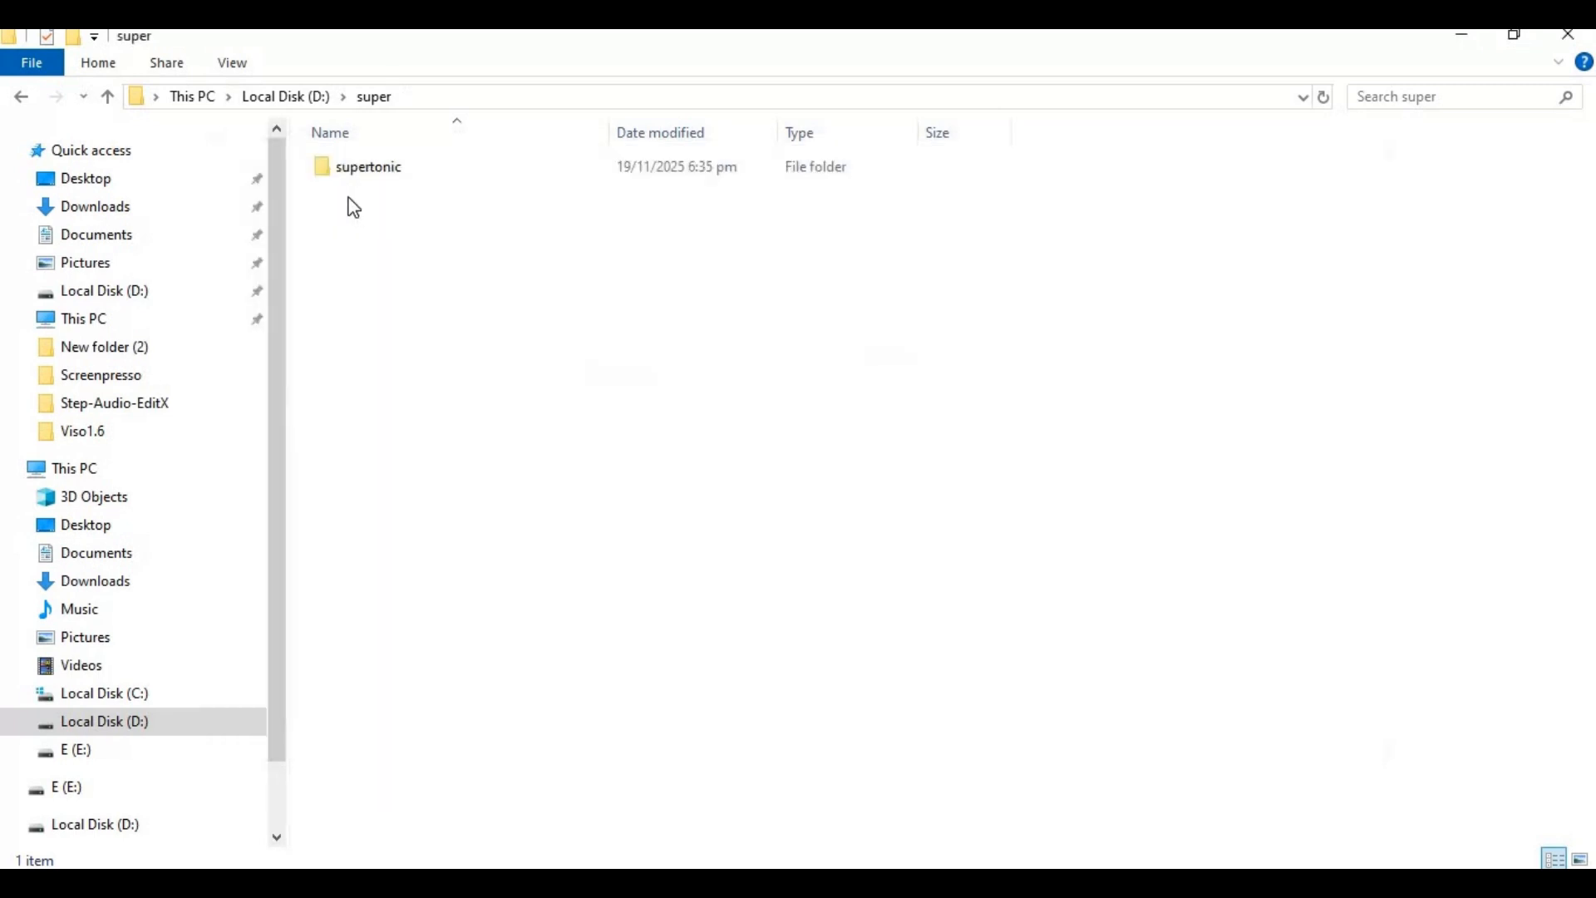
double_click(367, 166)
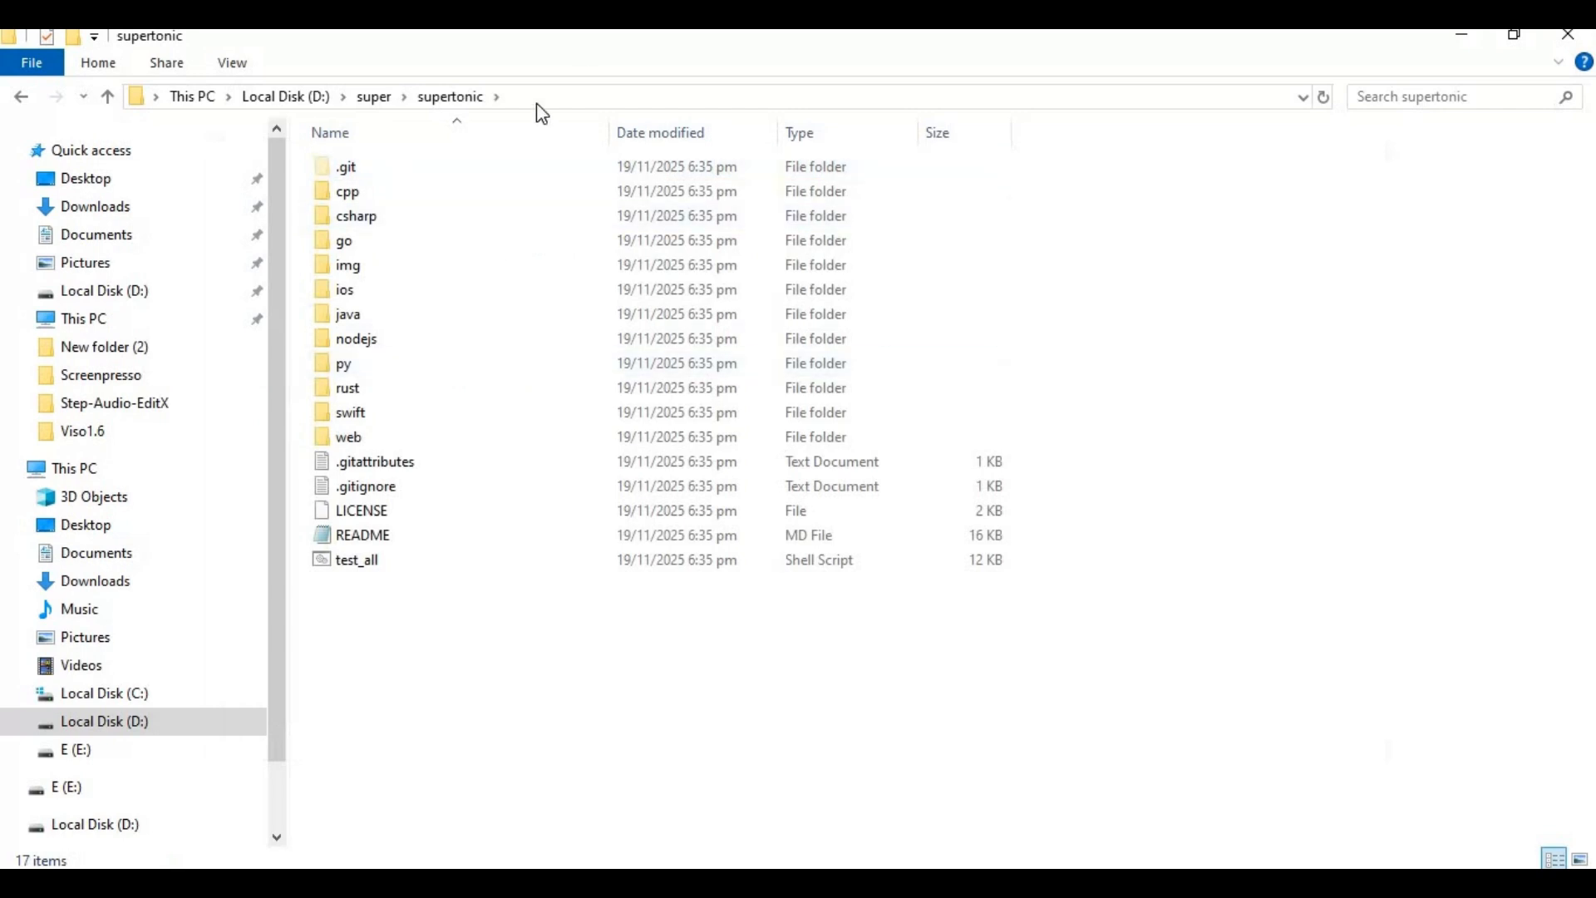
right_click(203, 96)
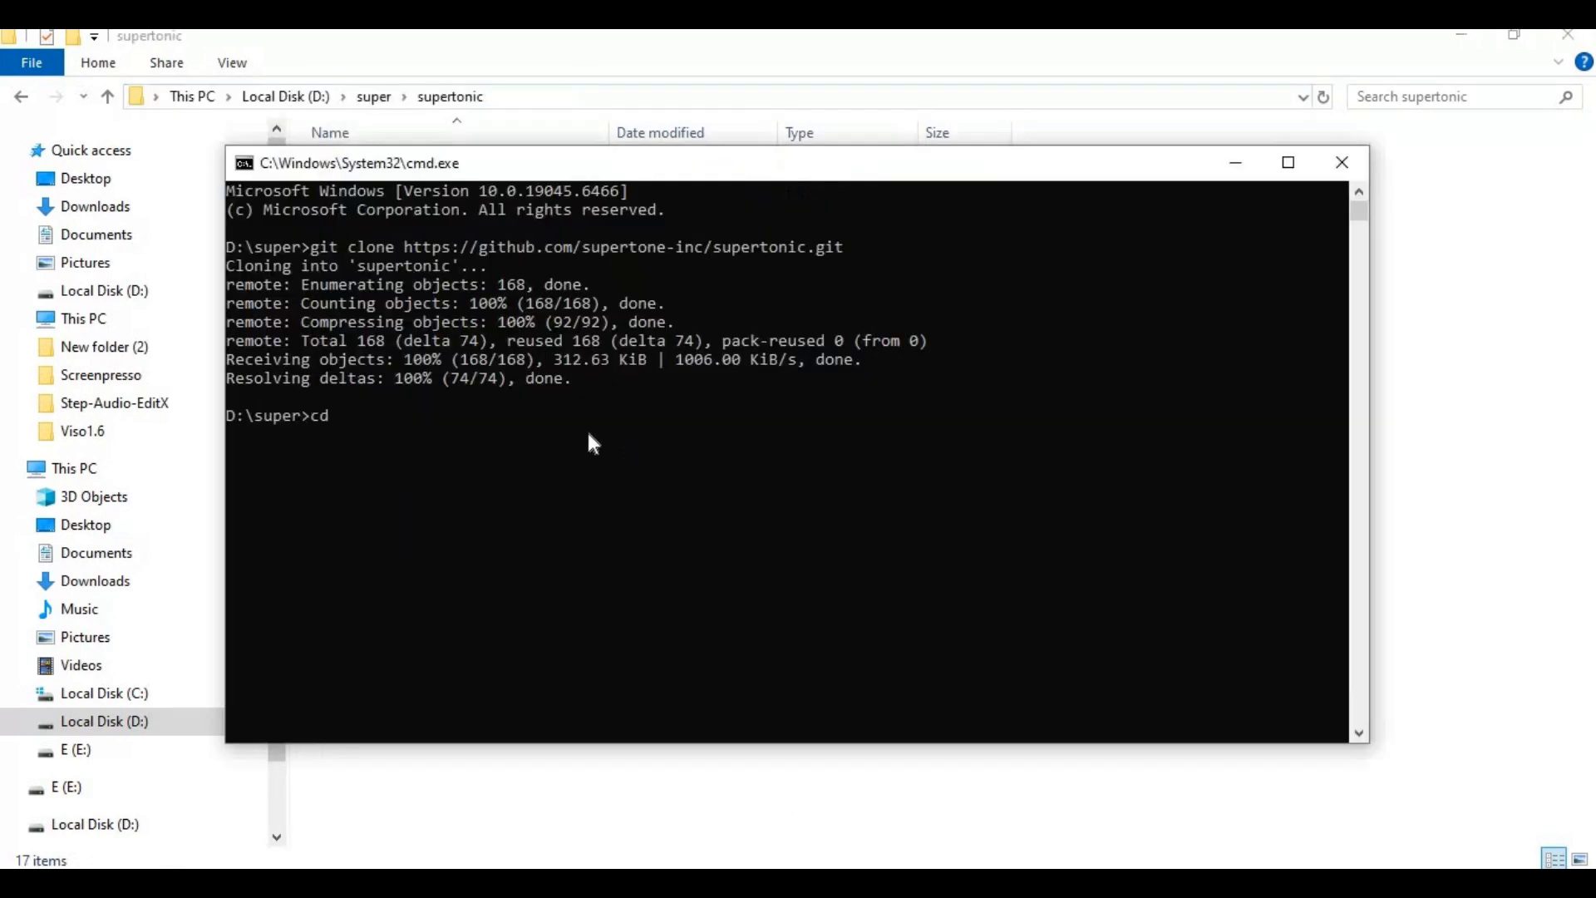
text(D:\super\supertonic)
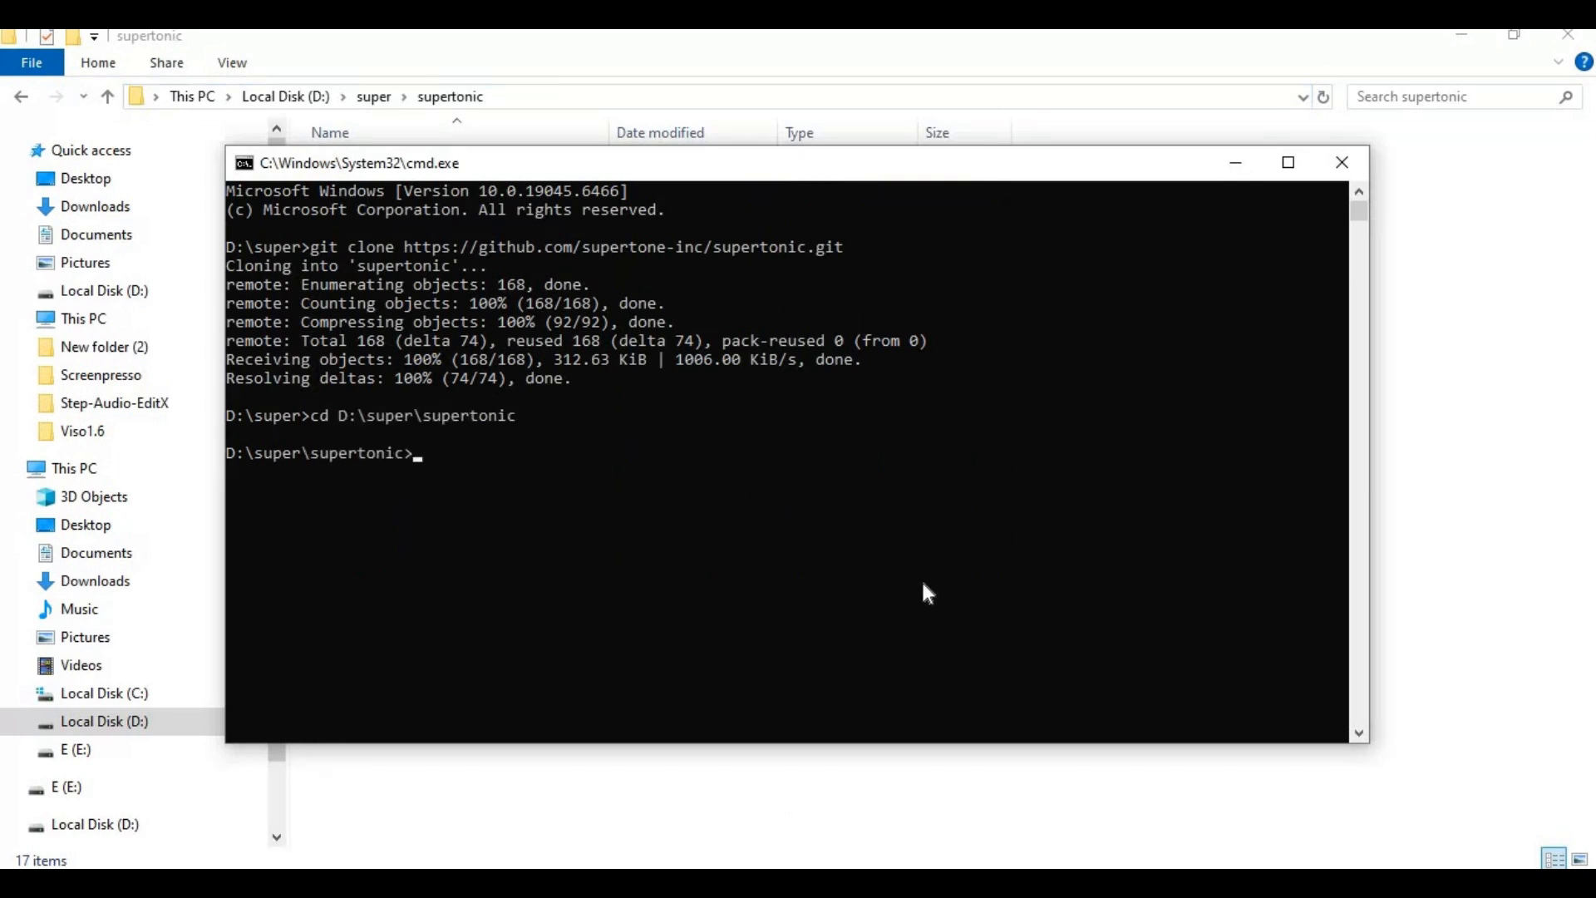
Step: Create a Python 3.10 virtual environment named venv with 'py -3.10 -m venv venv'
text(py -)
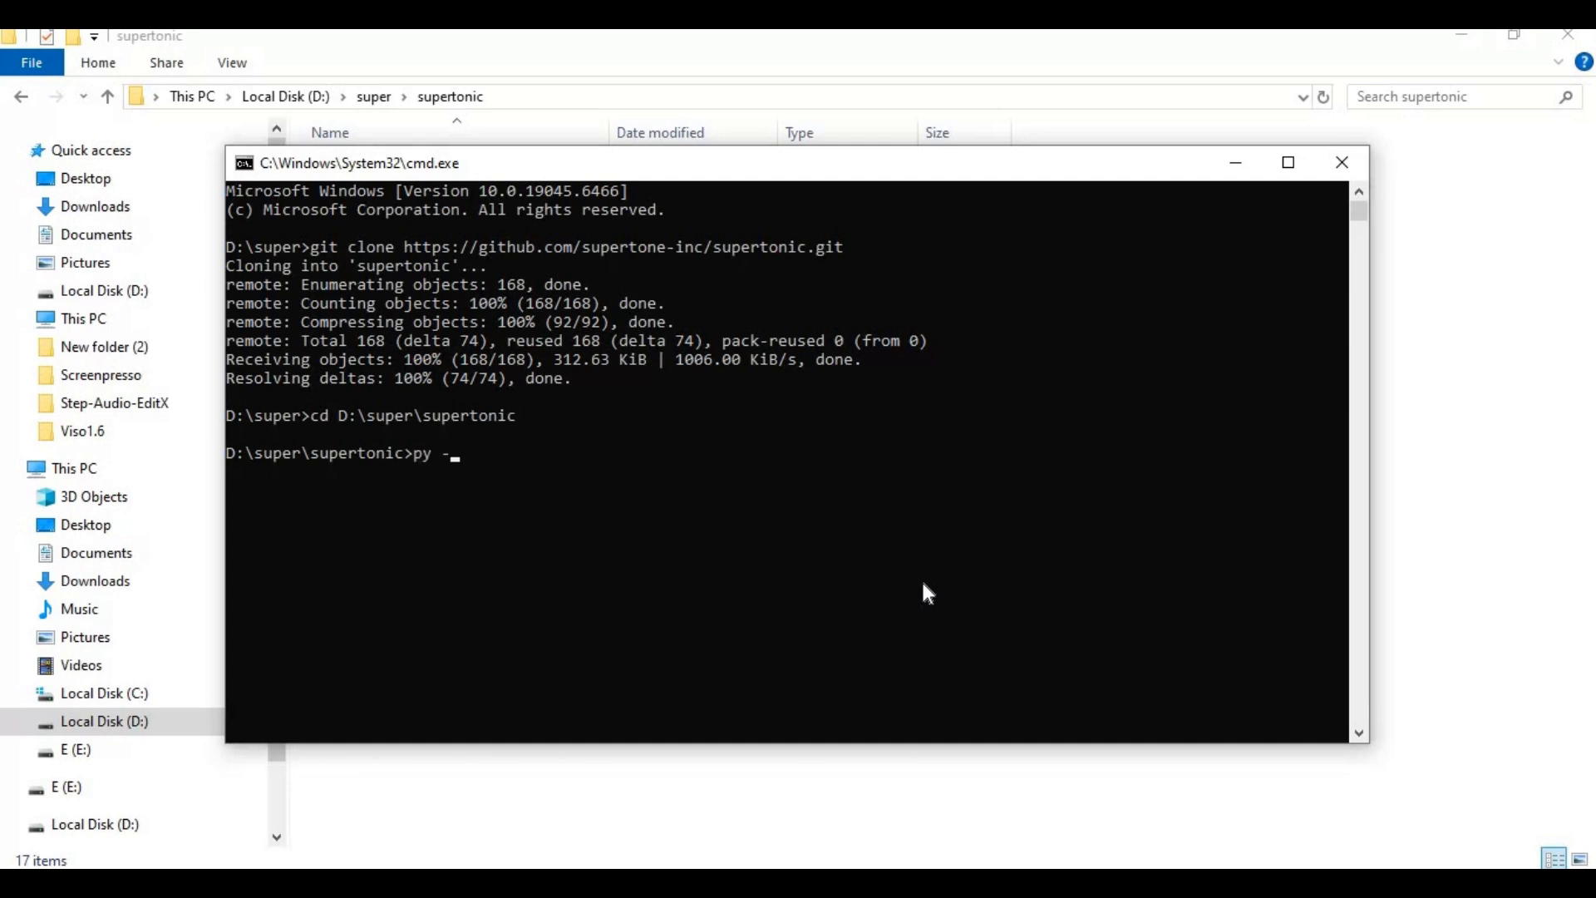
text(3.10)
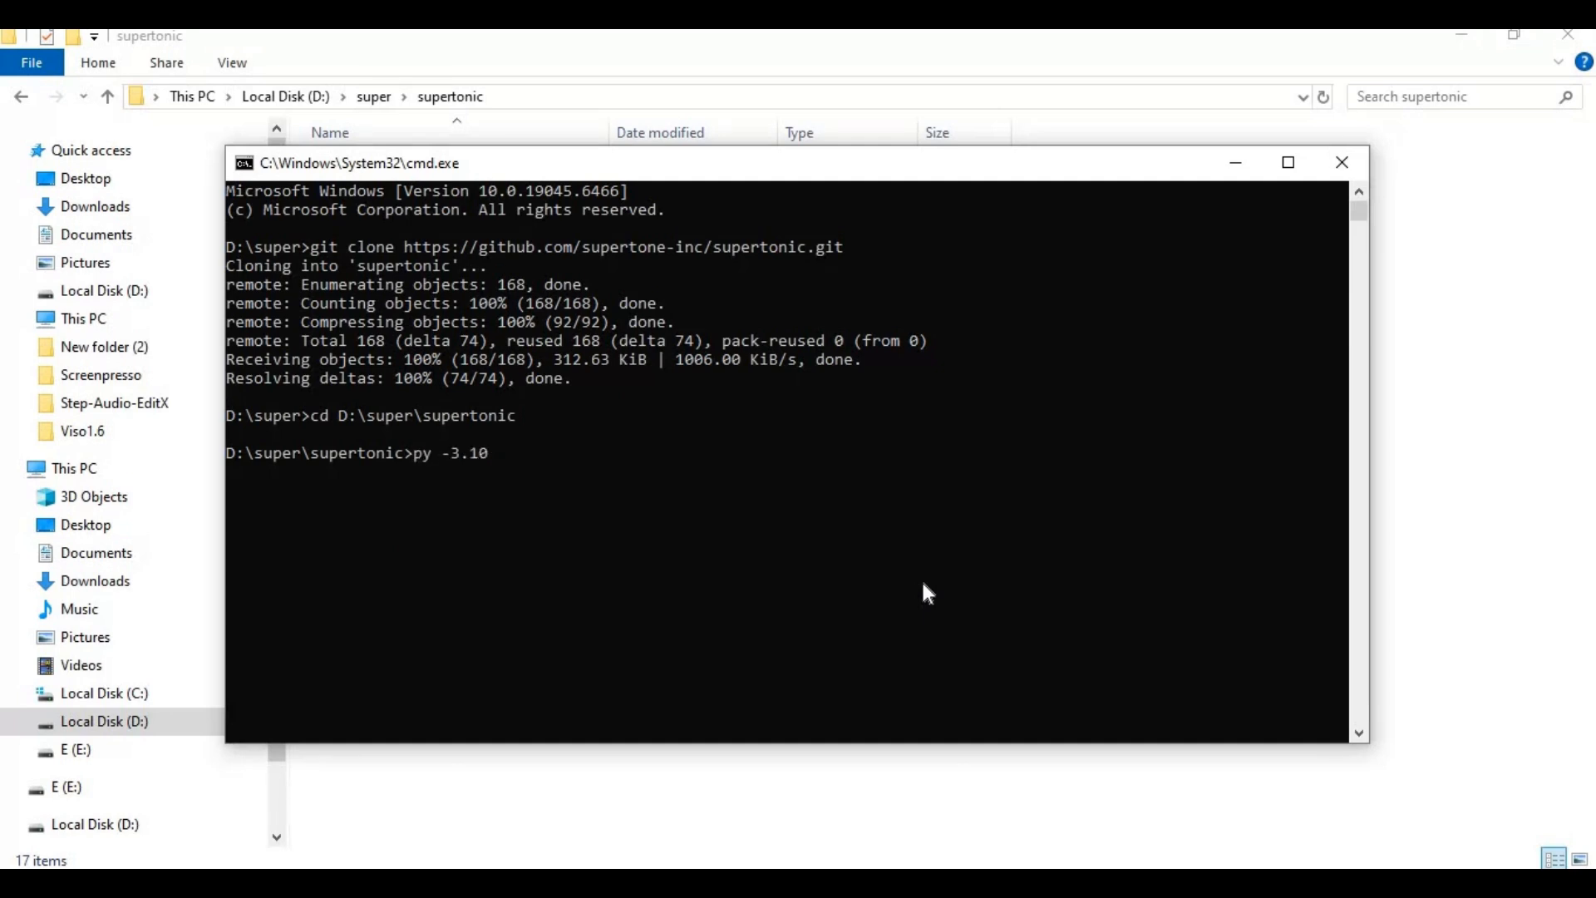
text(-m)
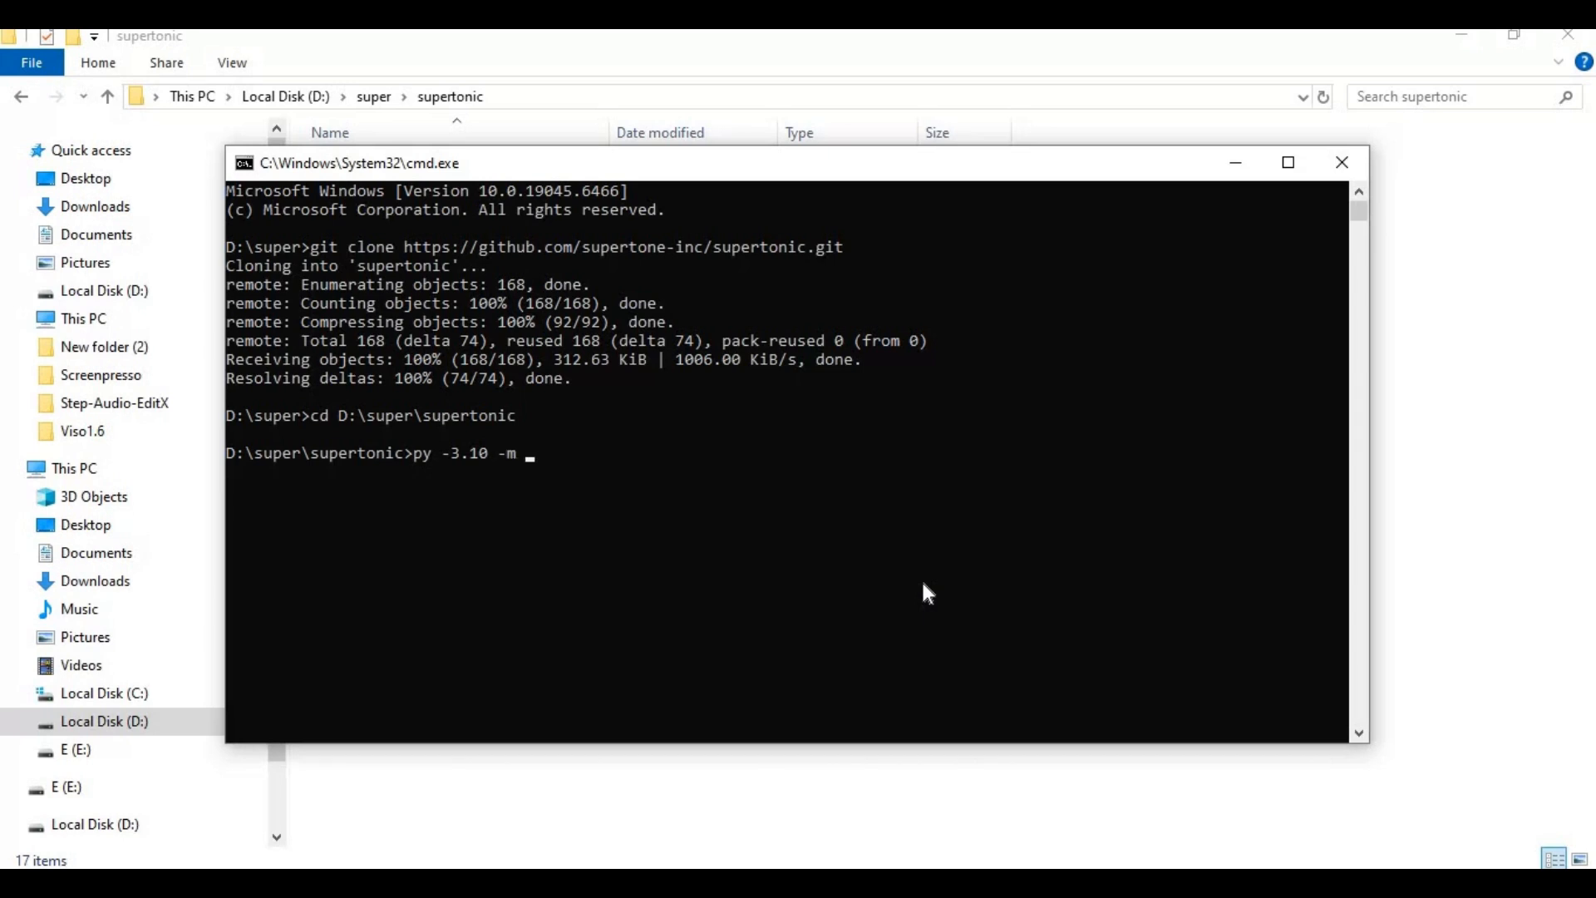
text(venv)
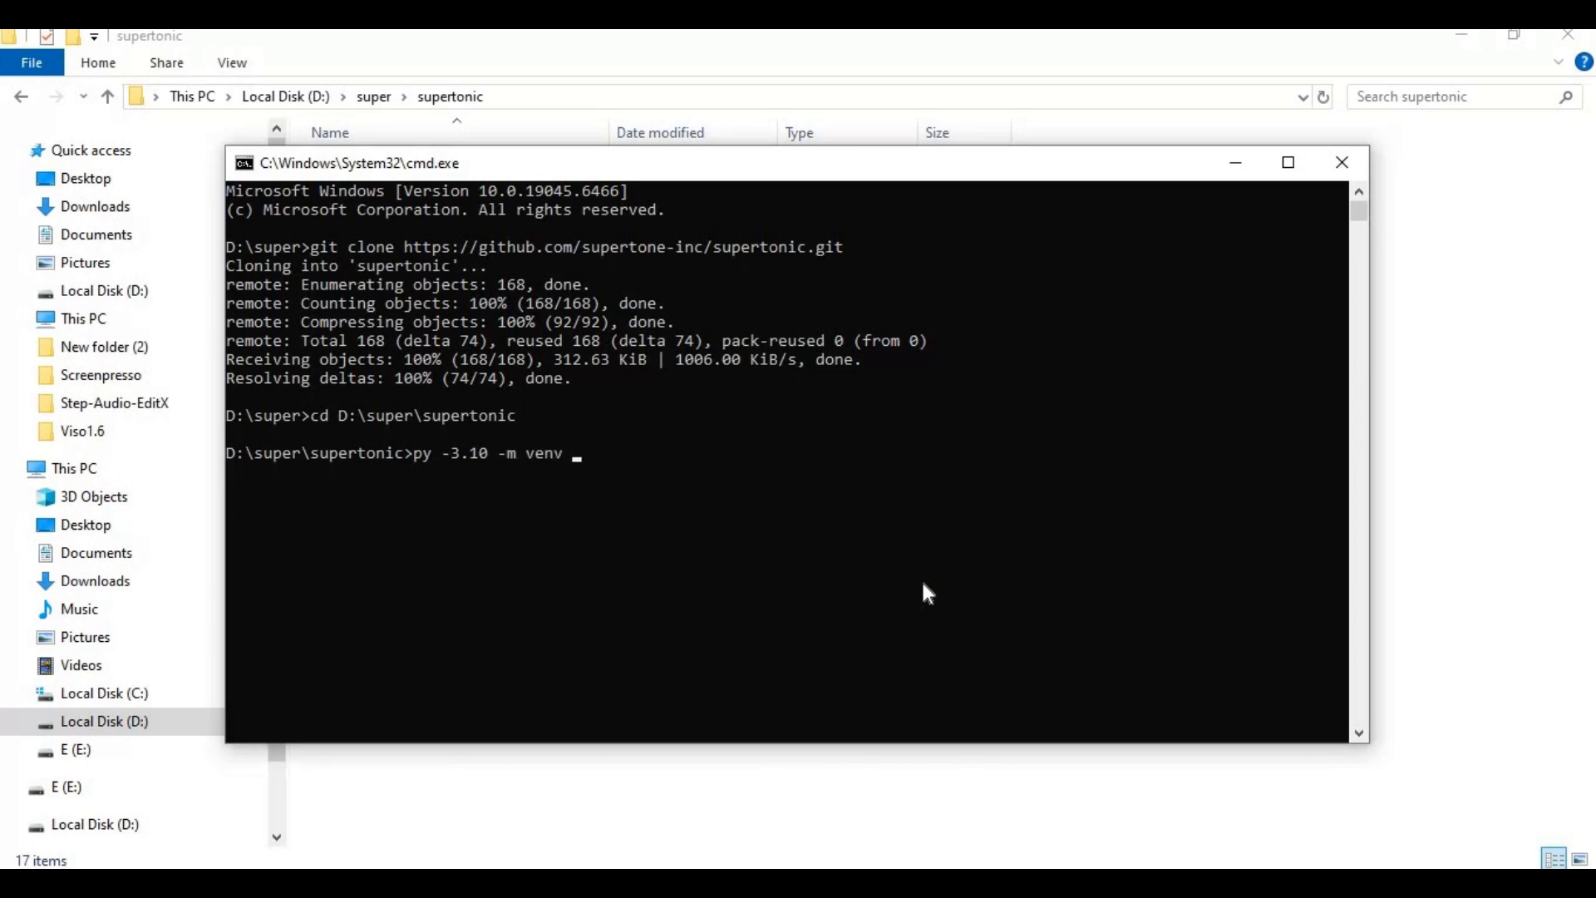
text(venv)
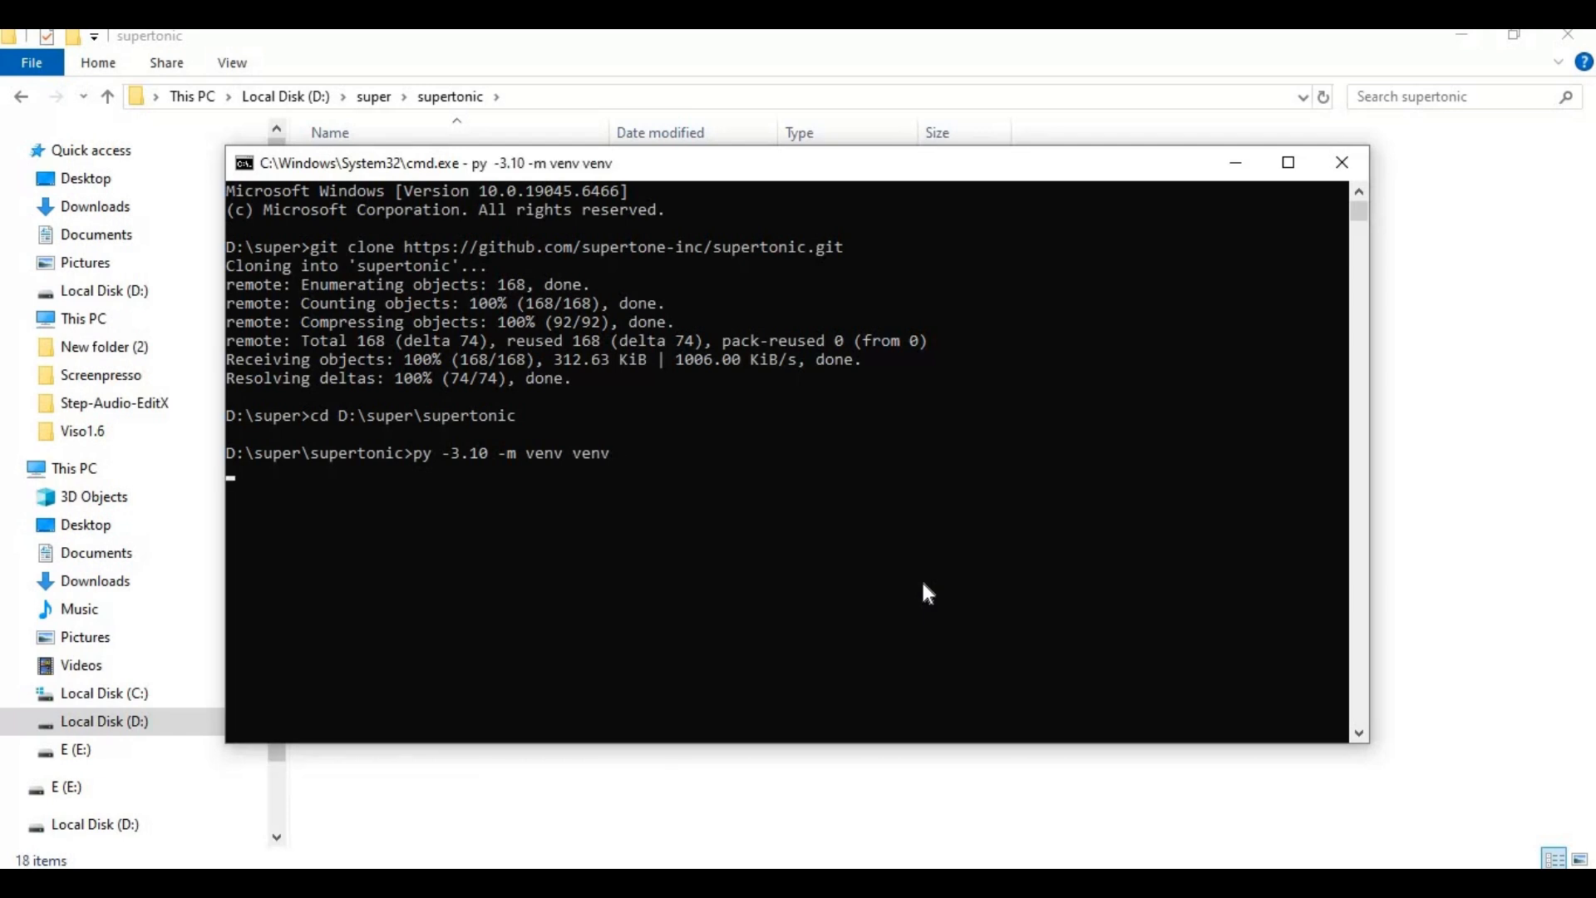
key(Return)
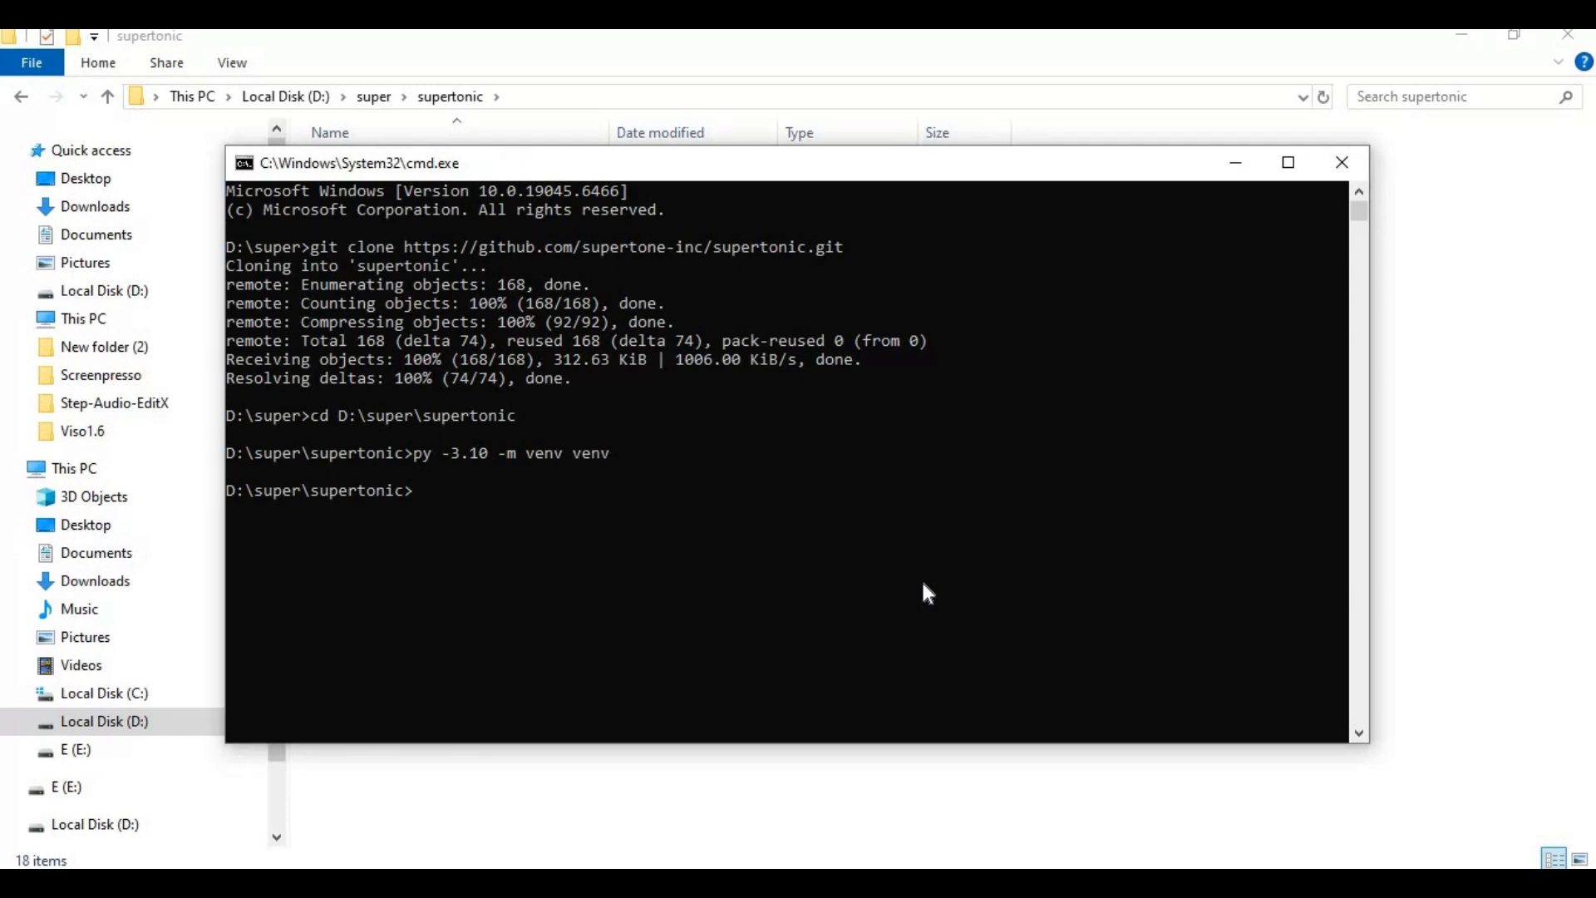
Step: Activate the environment with venv\scripts\activate
text(venv)
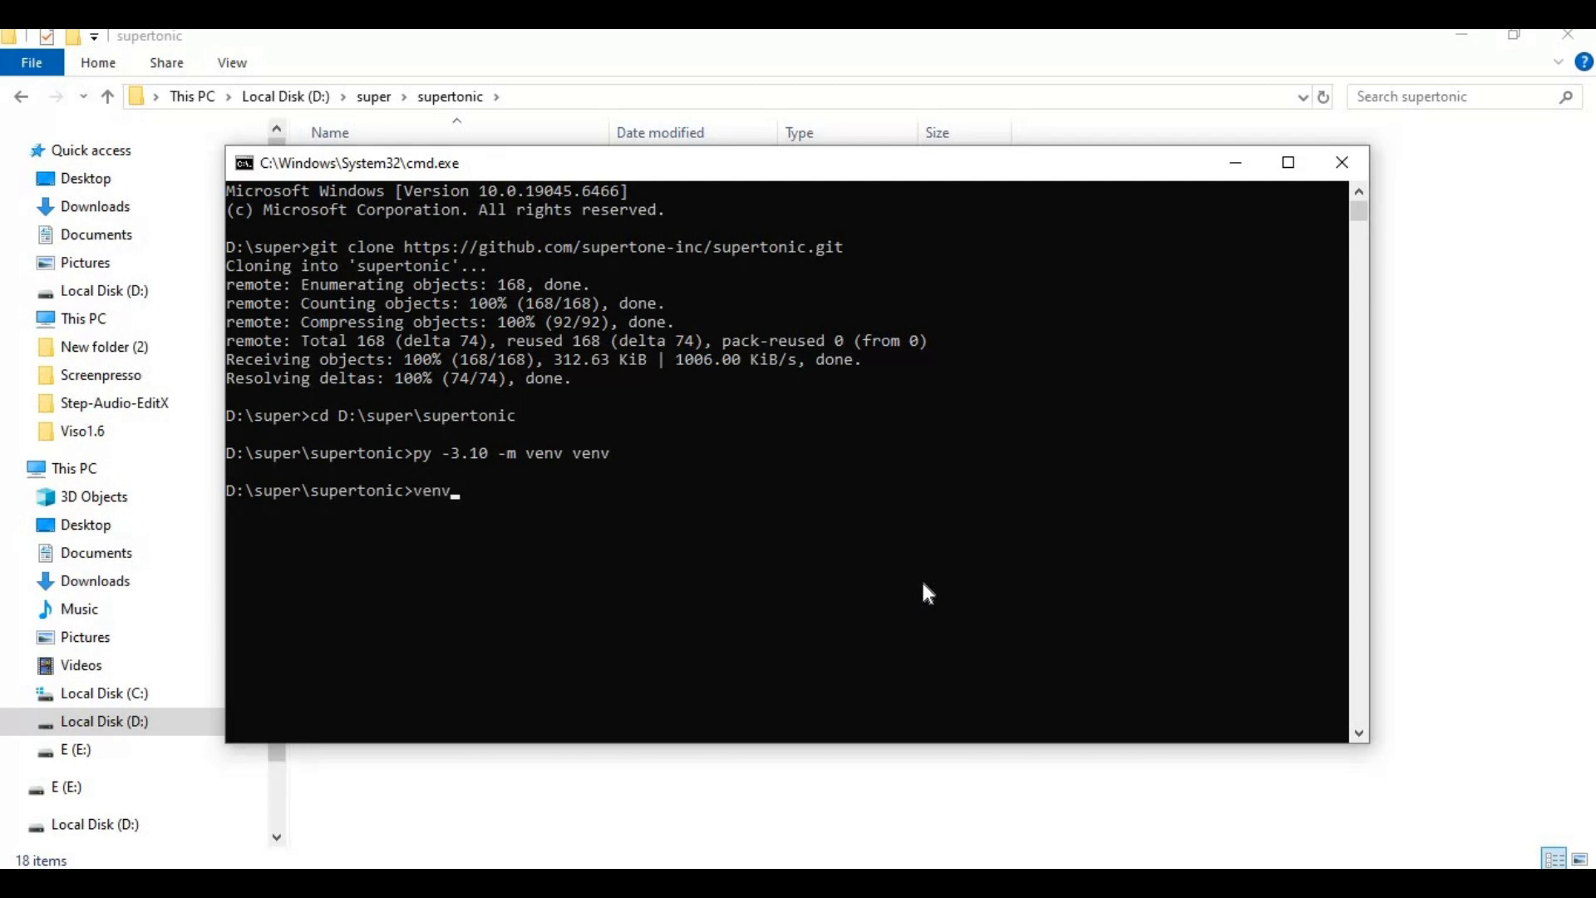
text(\scr)
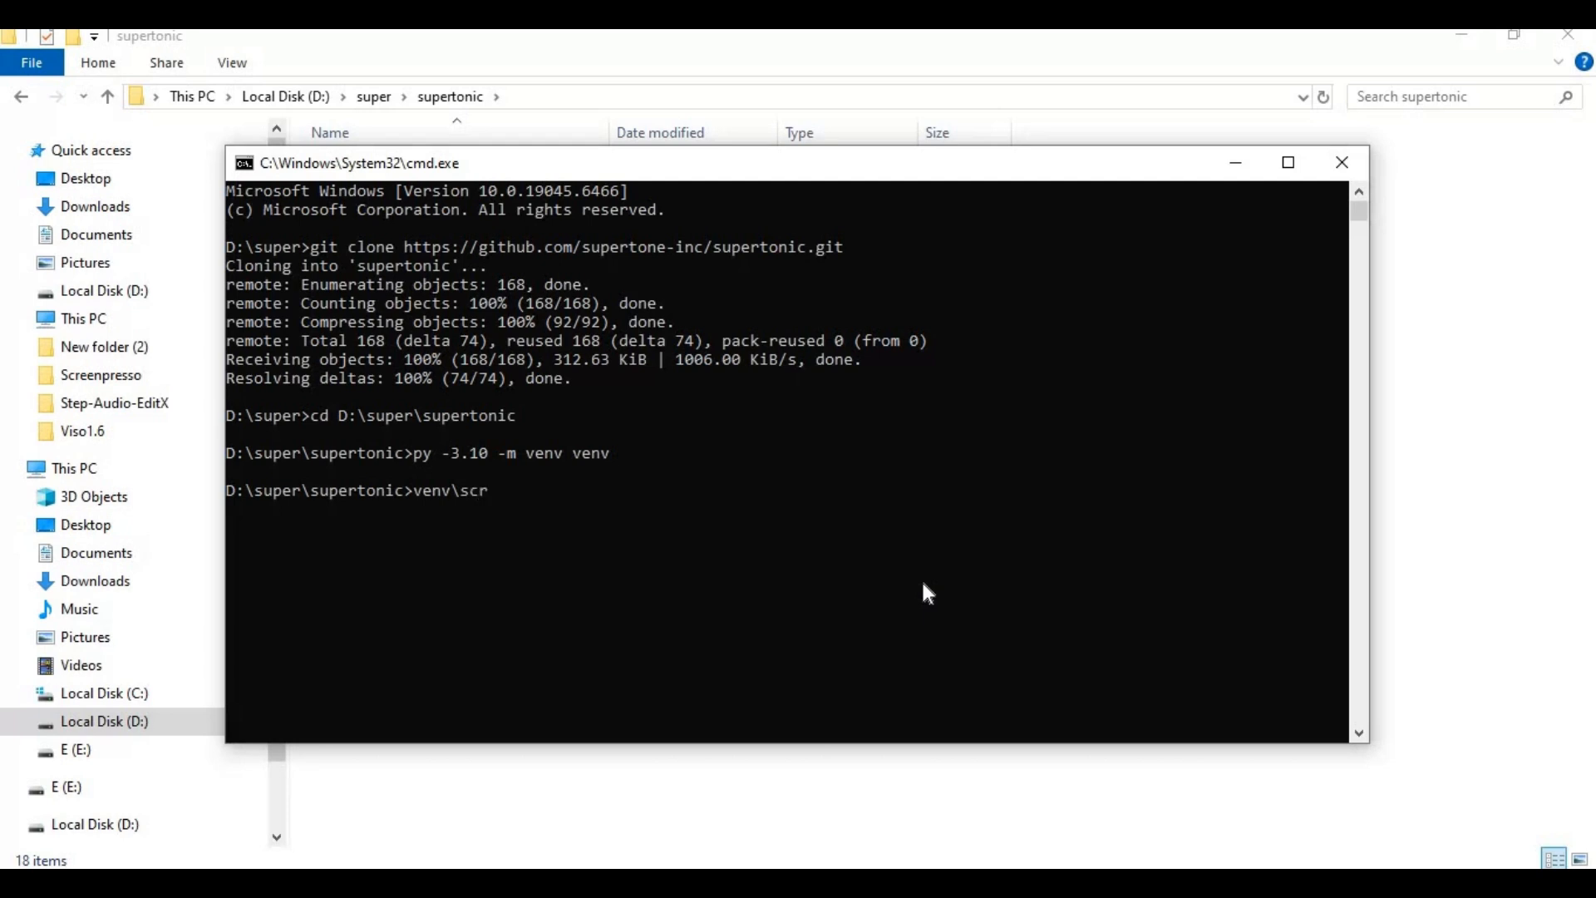
text(ipts)
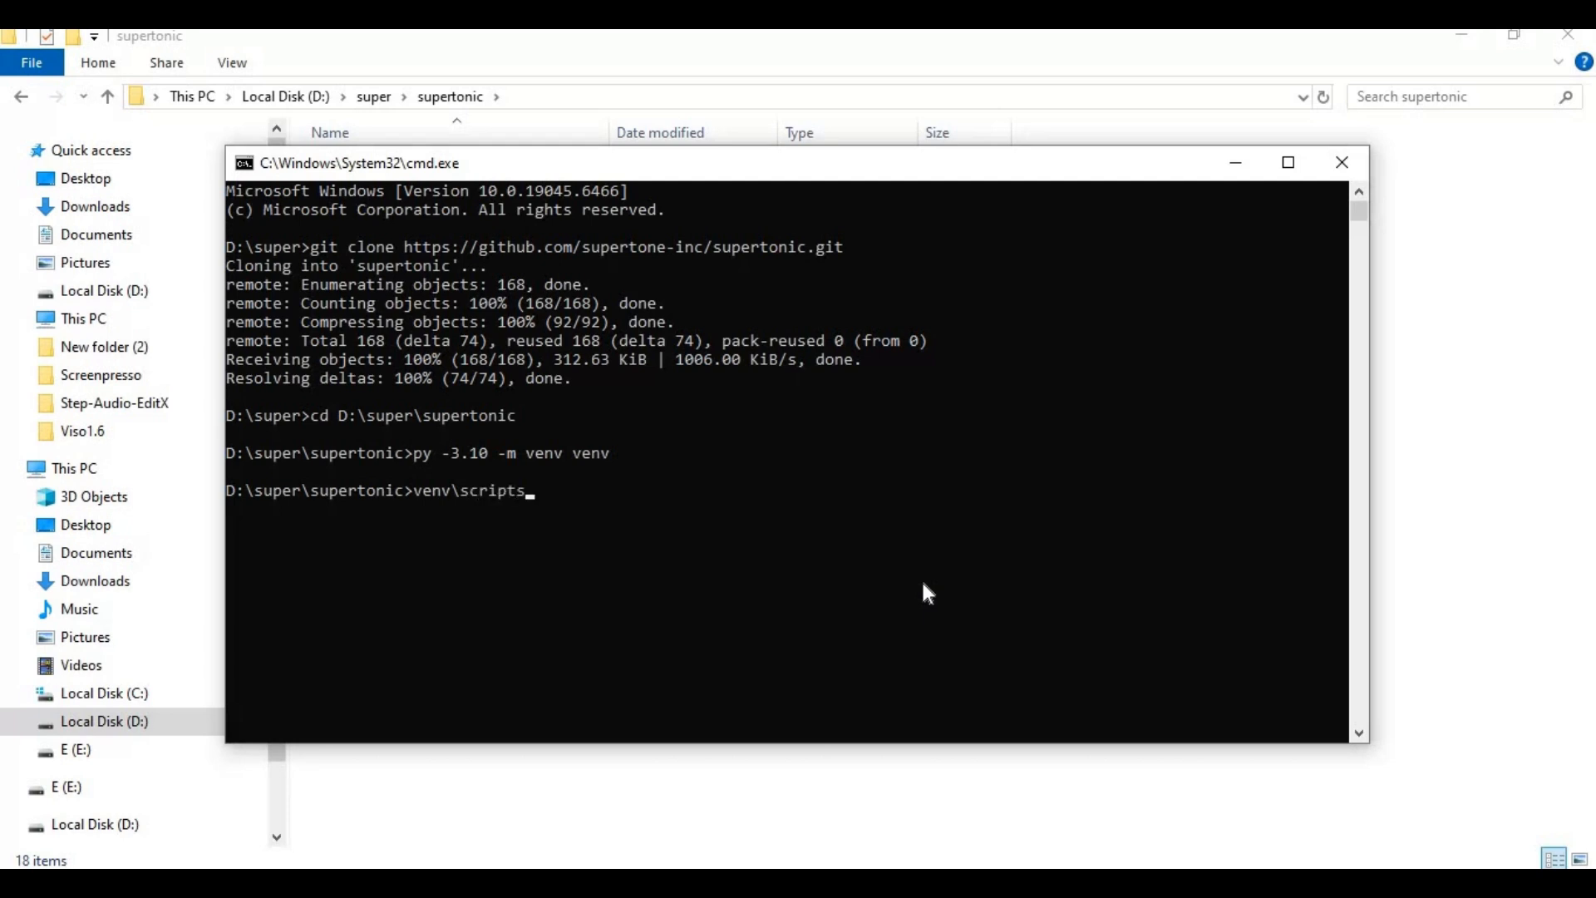
text(\activate)
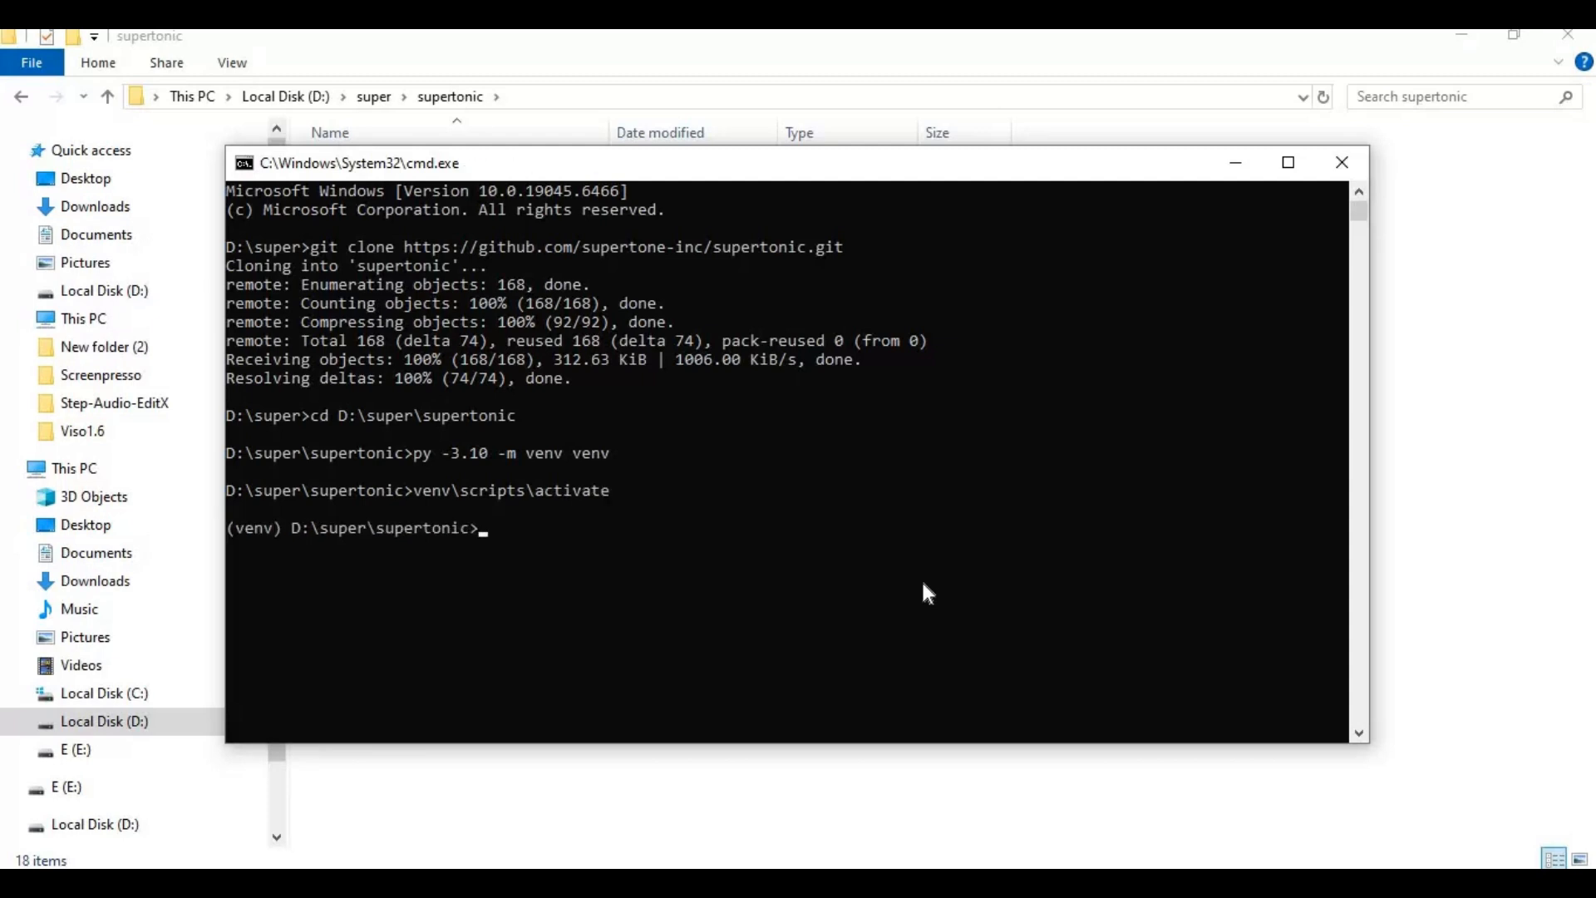
mouse_move(479, 505)
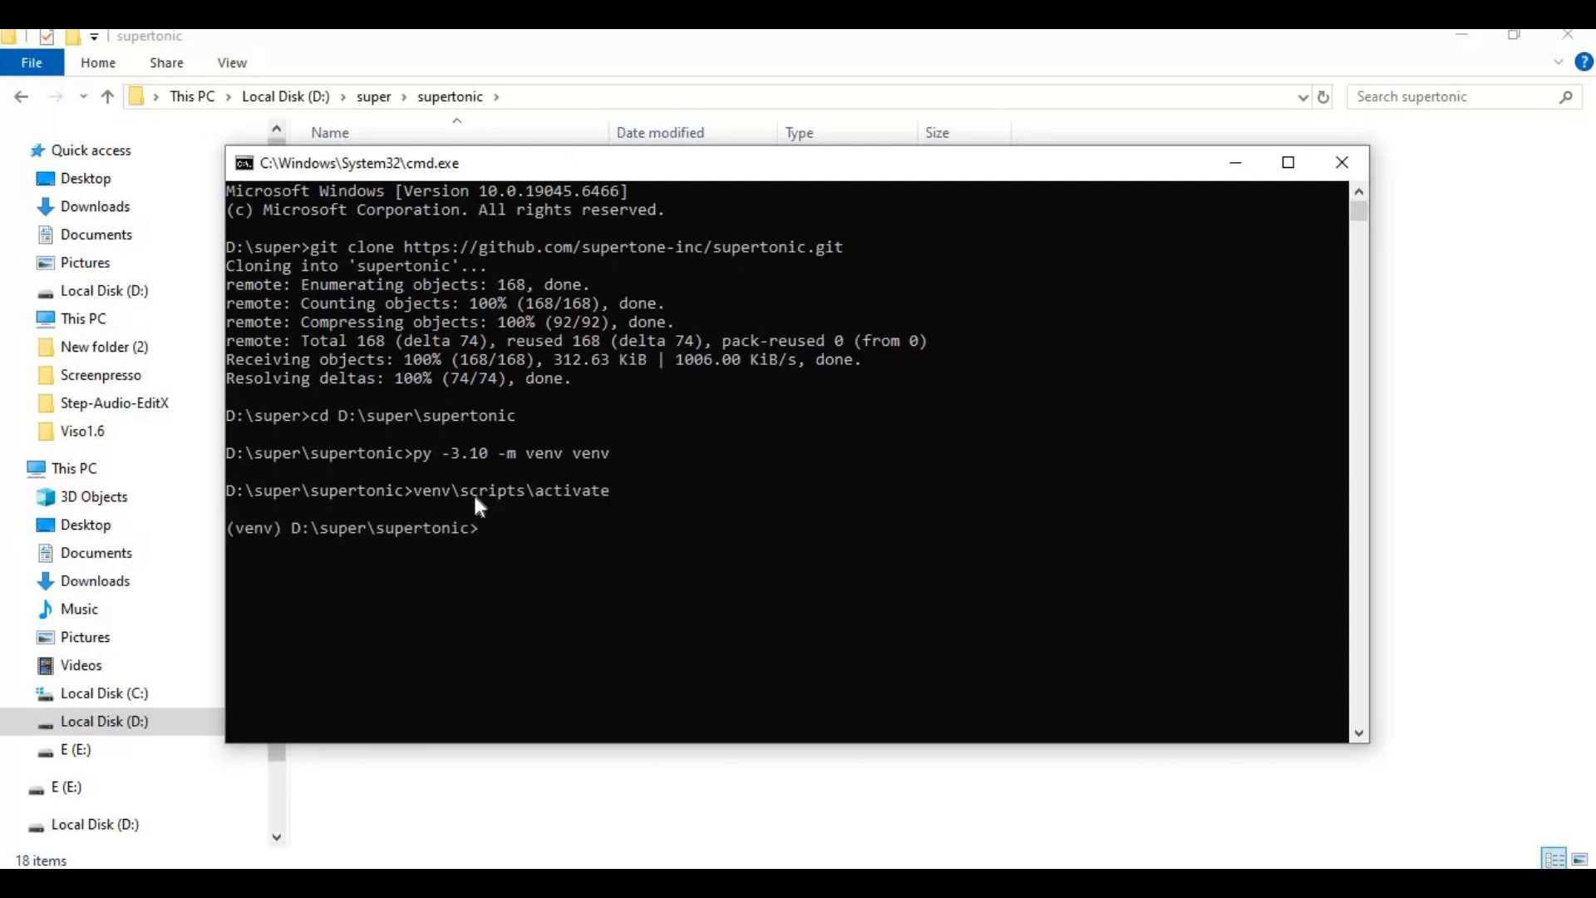
mouse_move(450, 464)
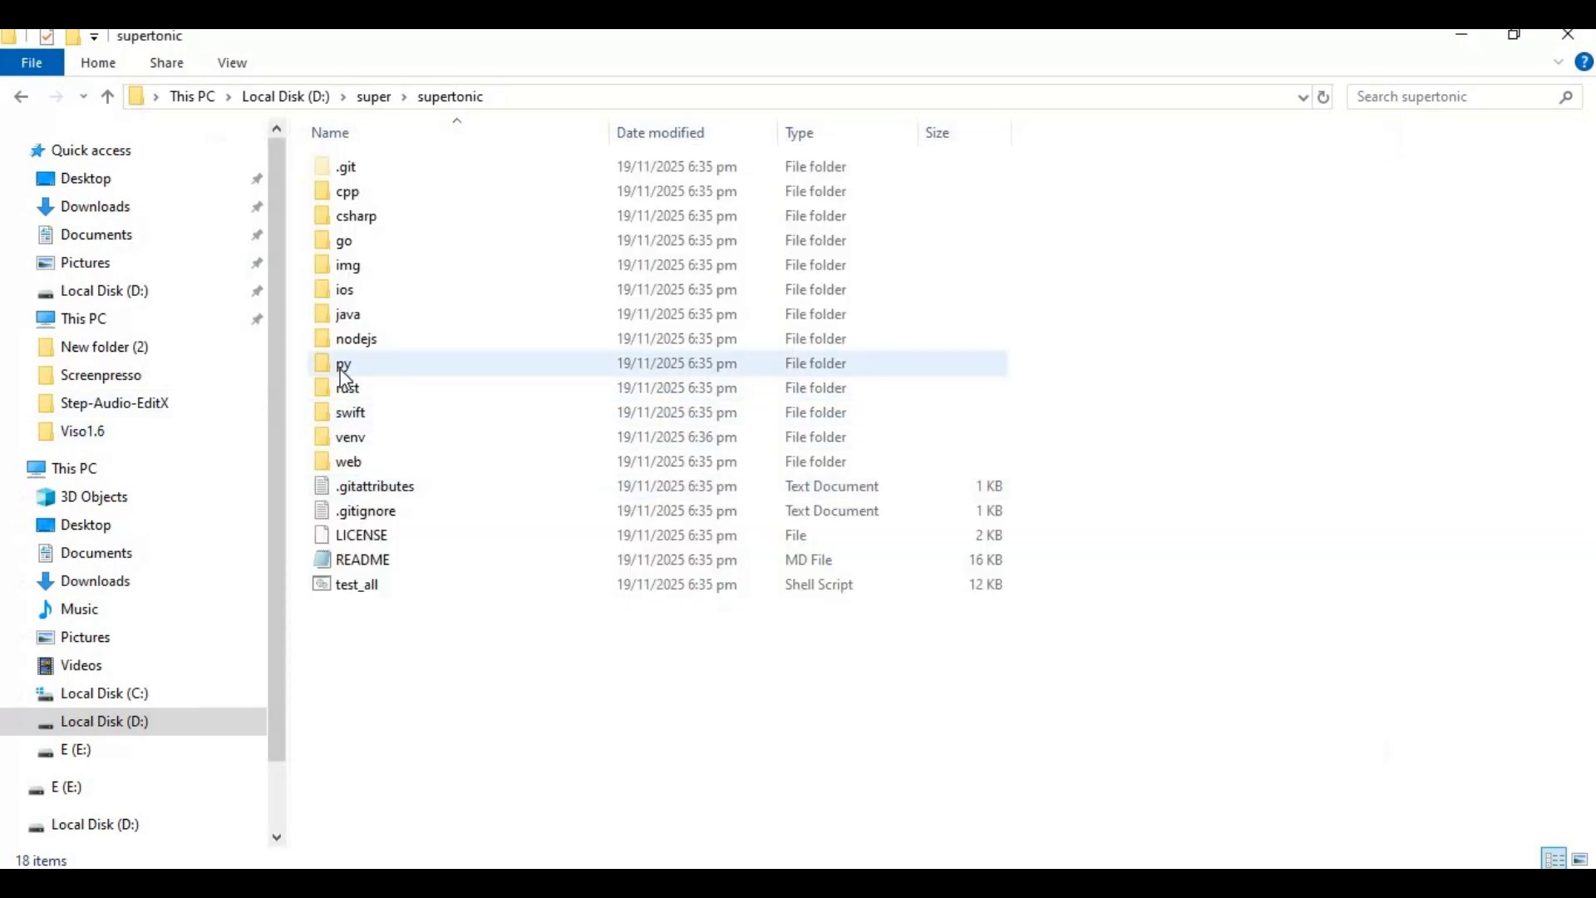
Step: Change the console directory to D:\super\supertonic\py after opening that folder in Explorer
double_click(342, 362)
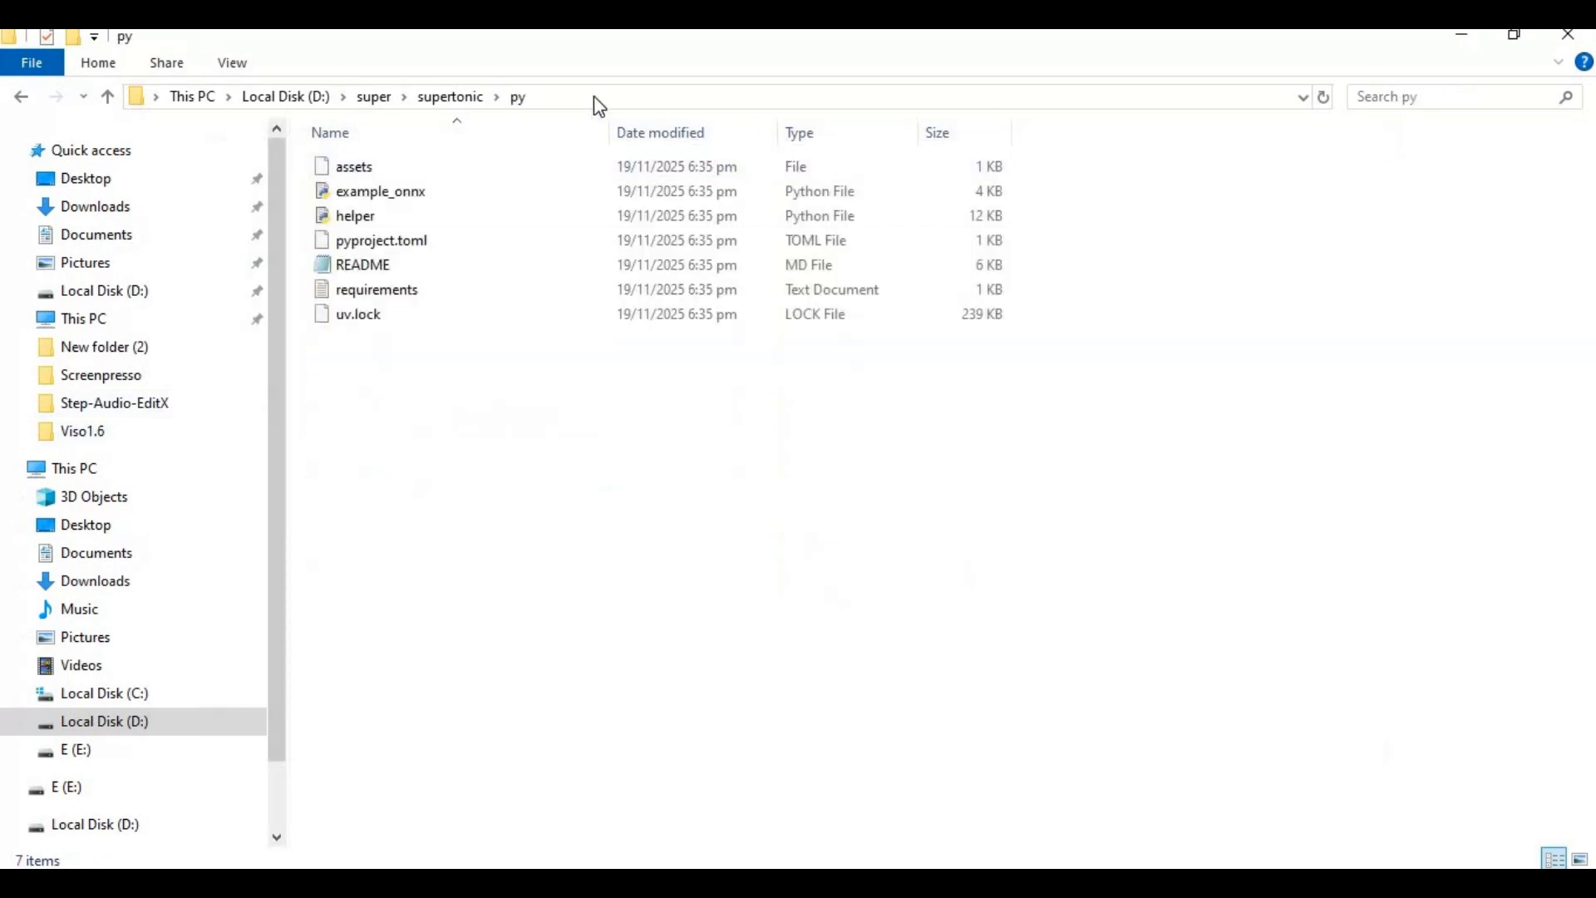
right_click(215, 96)
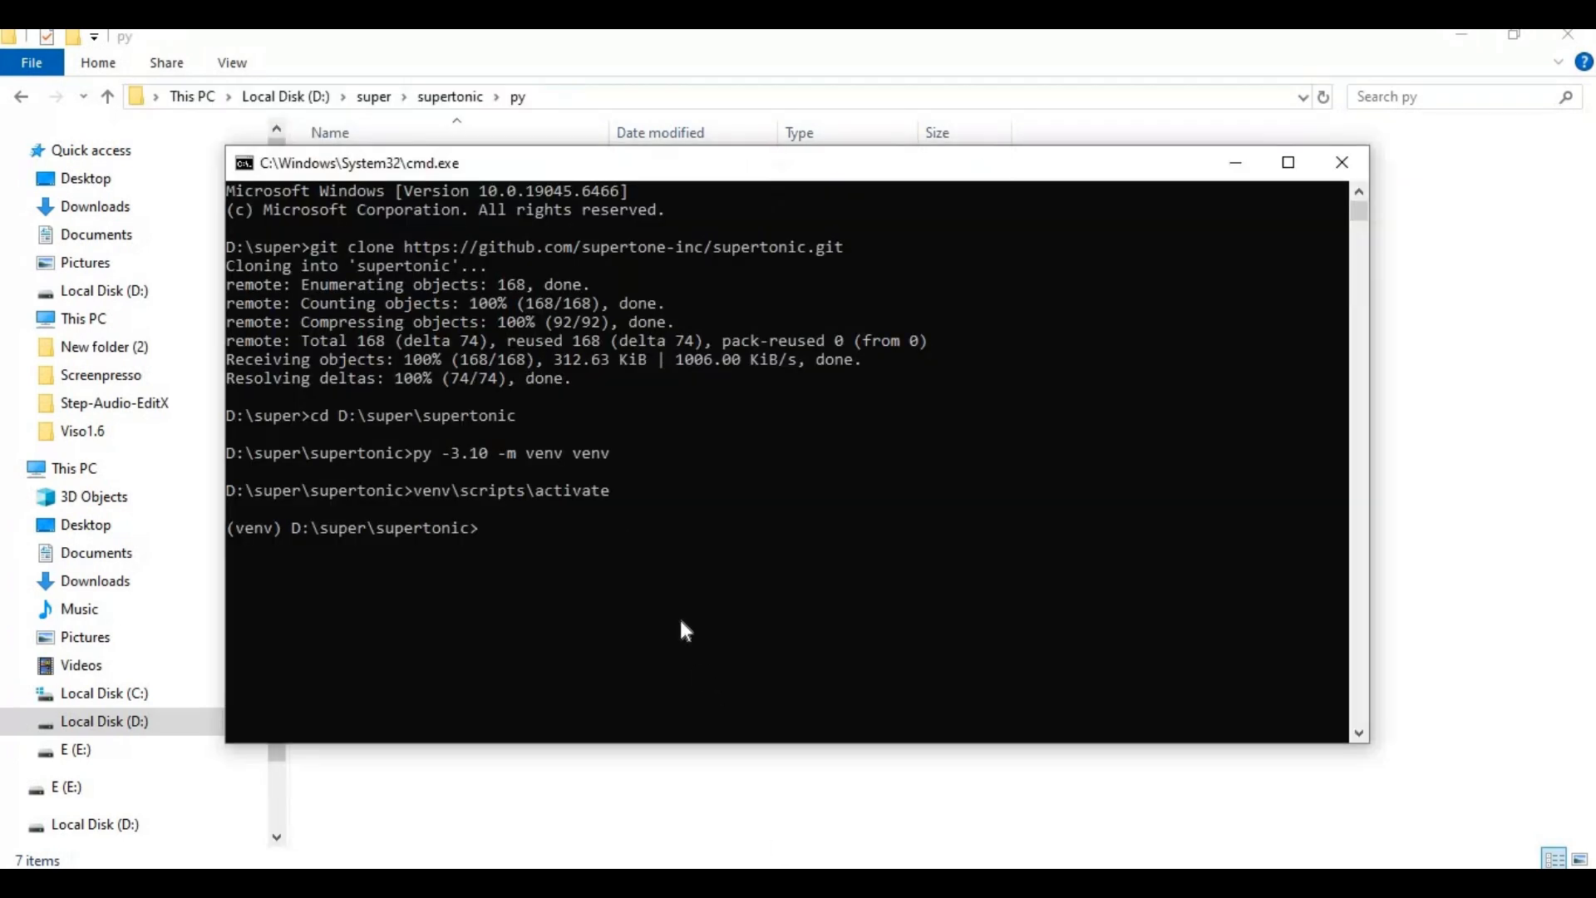
text(cd)
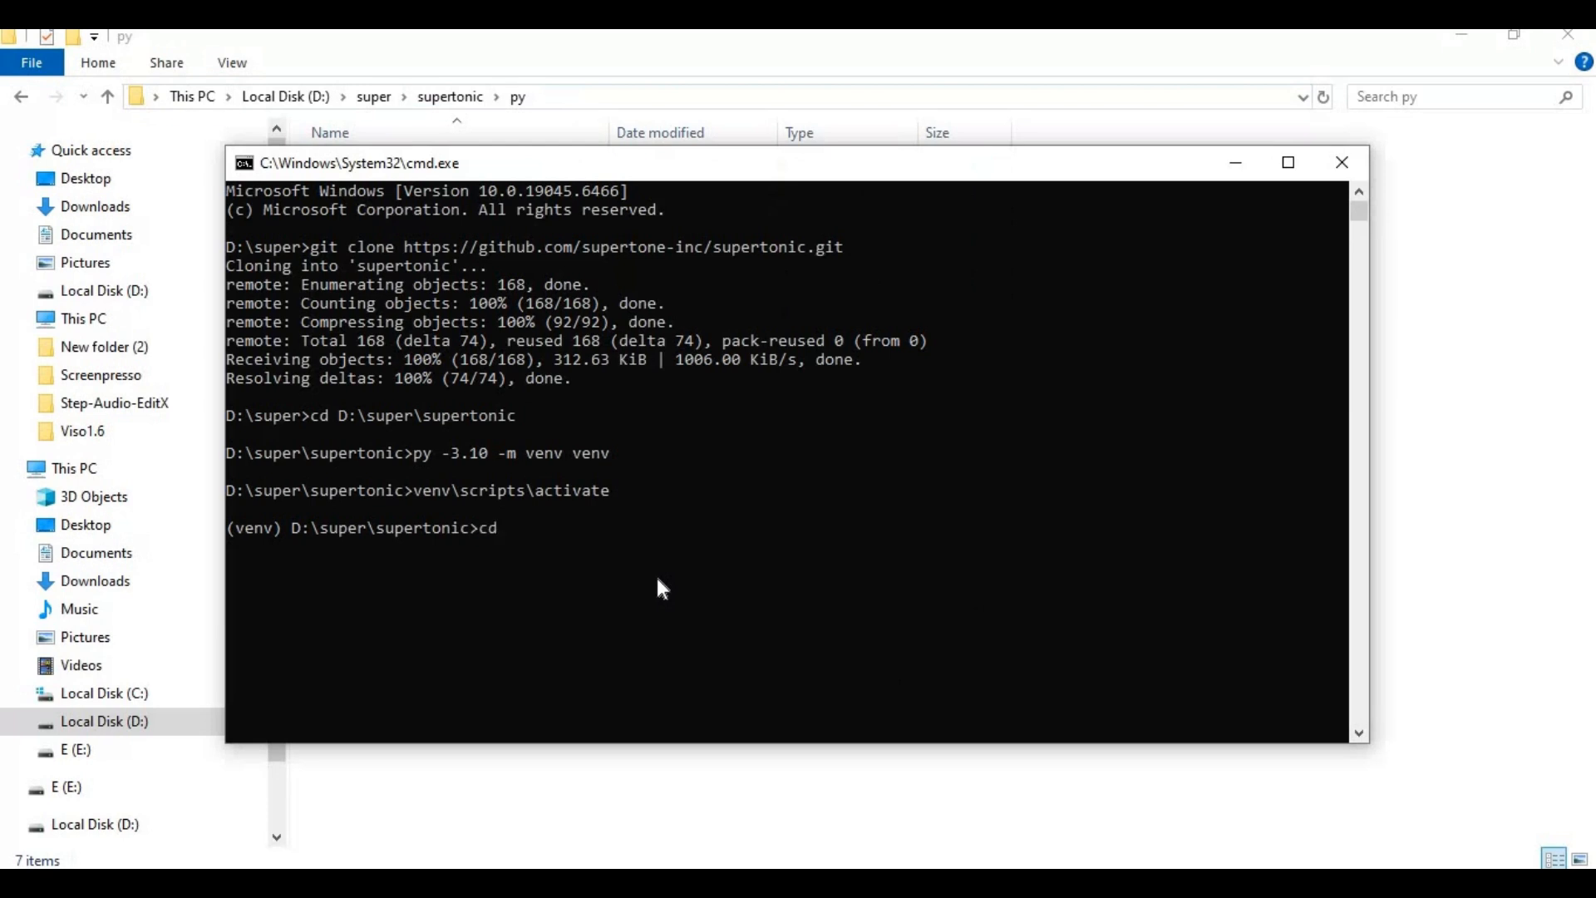
text(D:\super\supertonic\py)
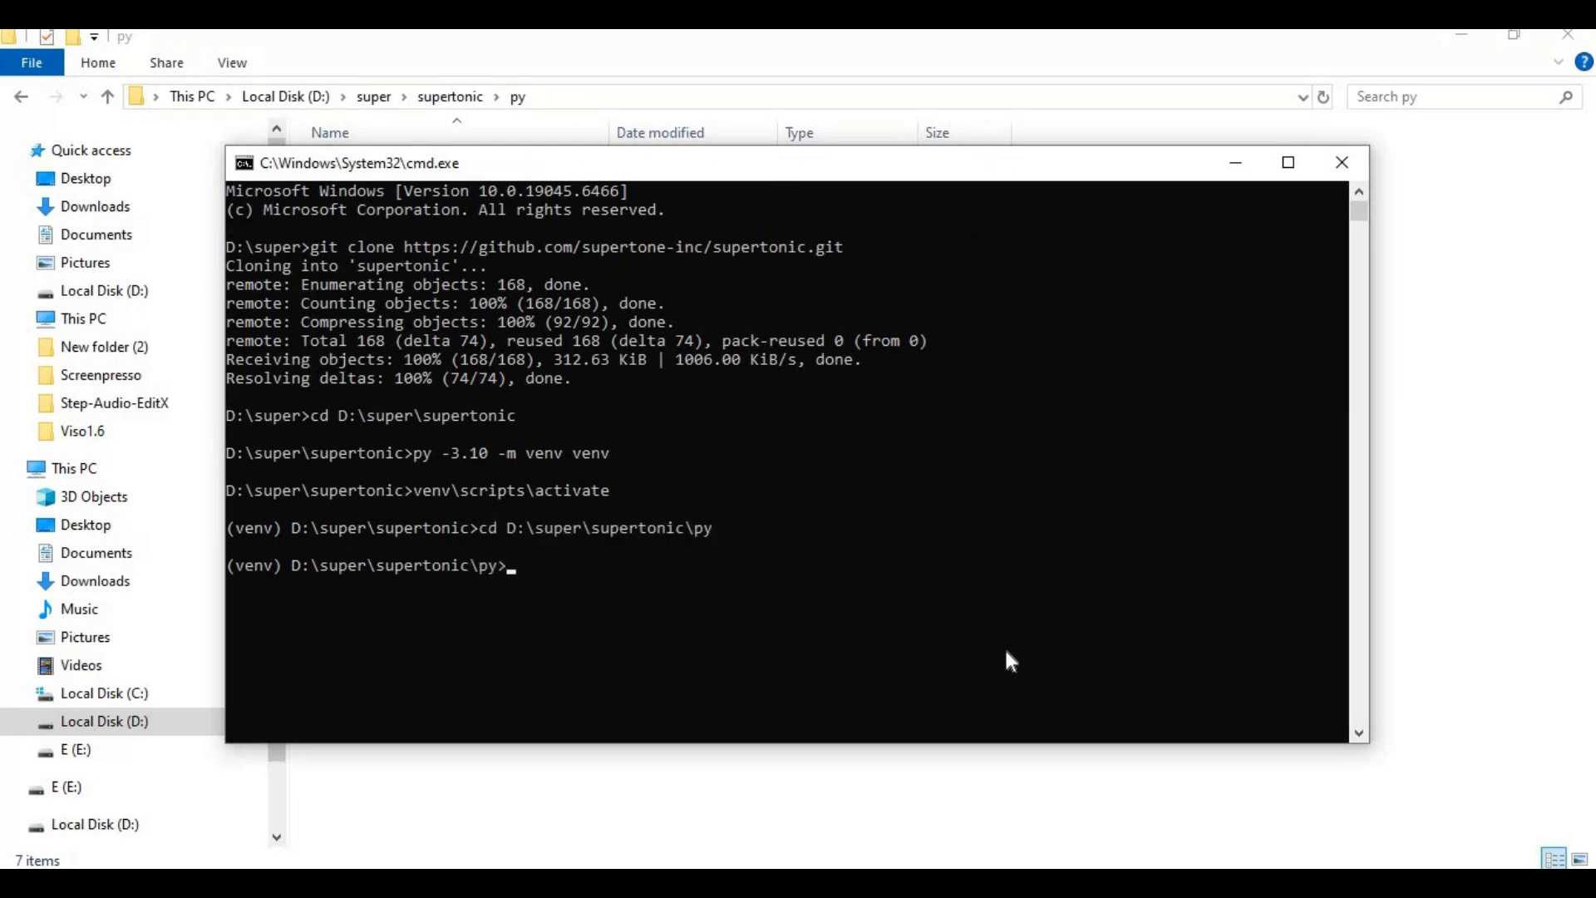
mouse_move(983, 653)
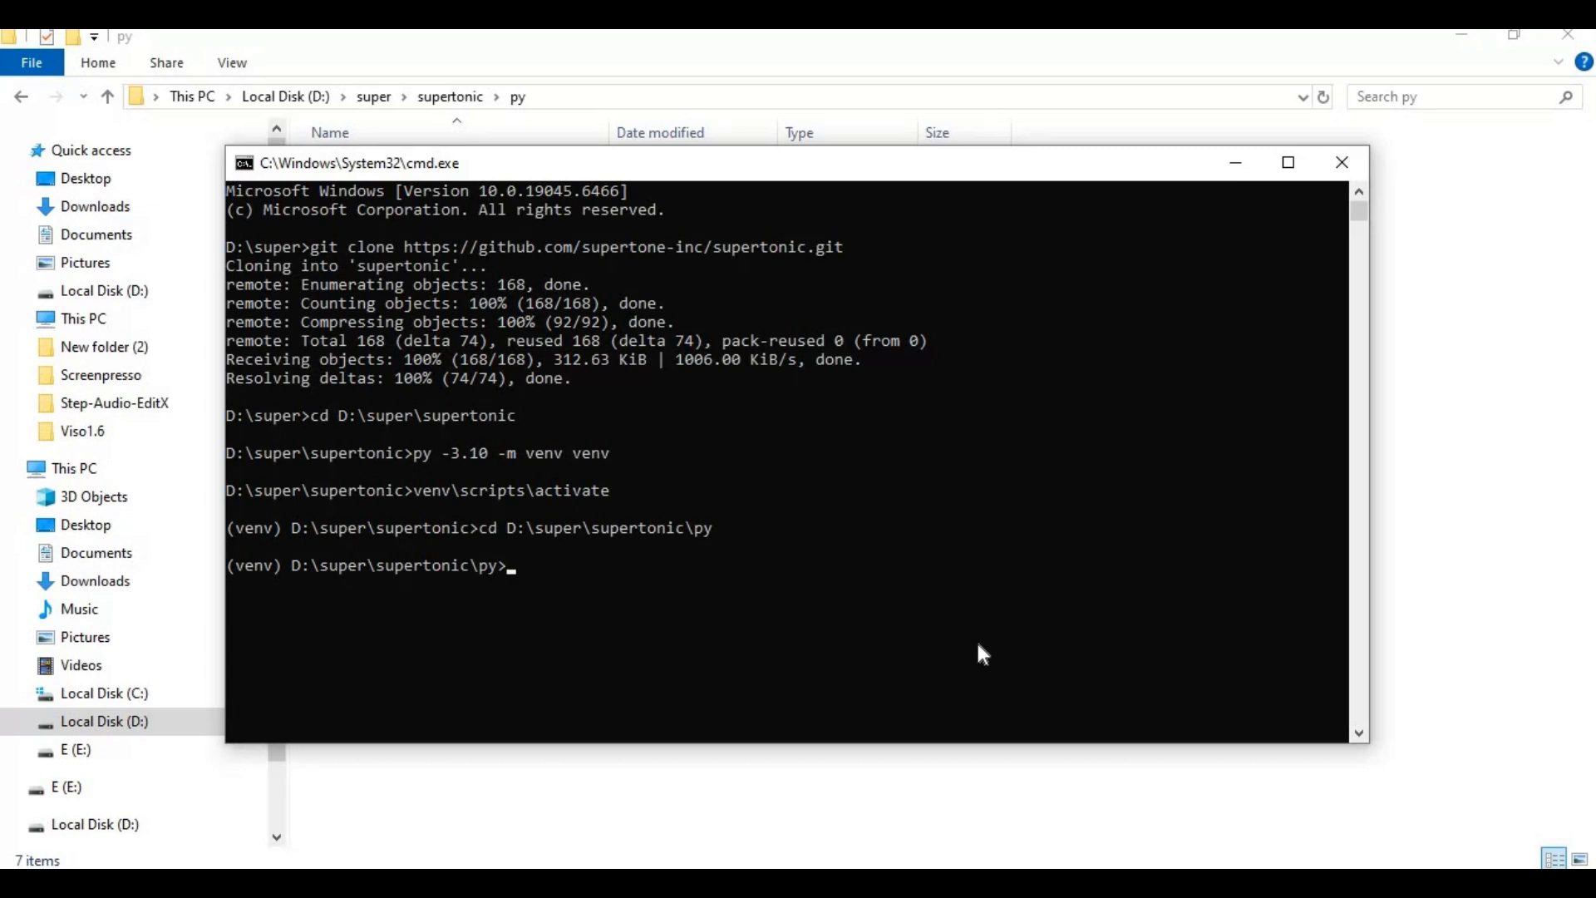
Step: Install the project packages with 'pip install -r requirements.txt'
text(pip)
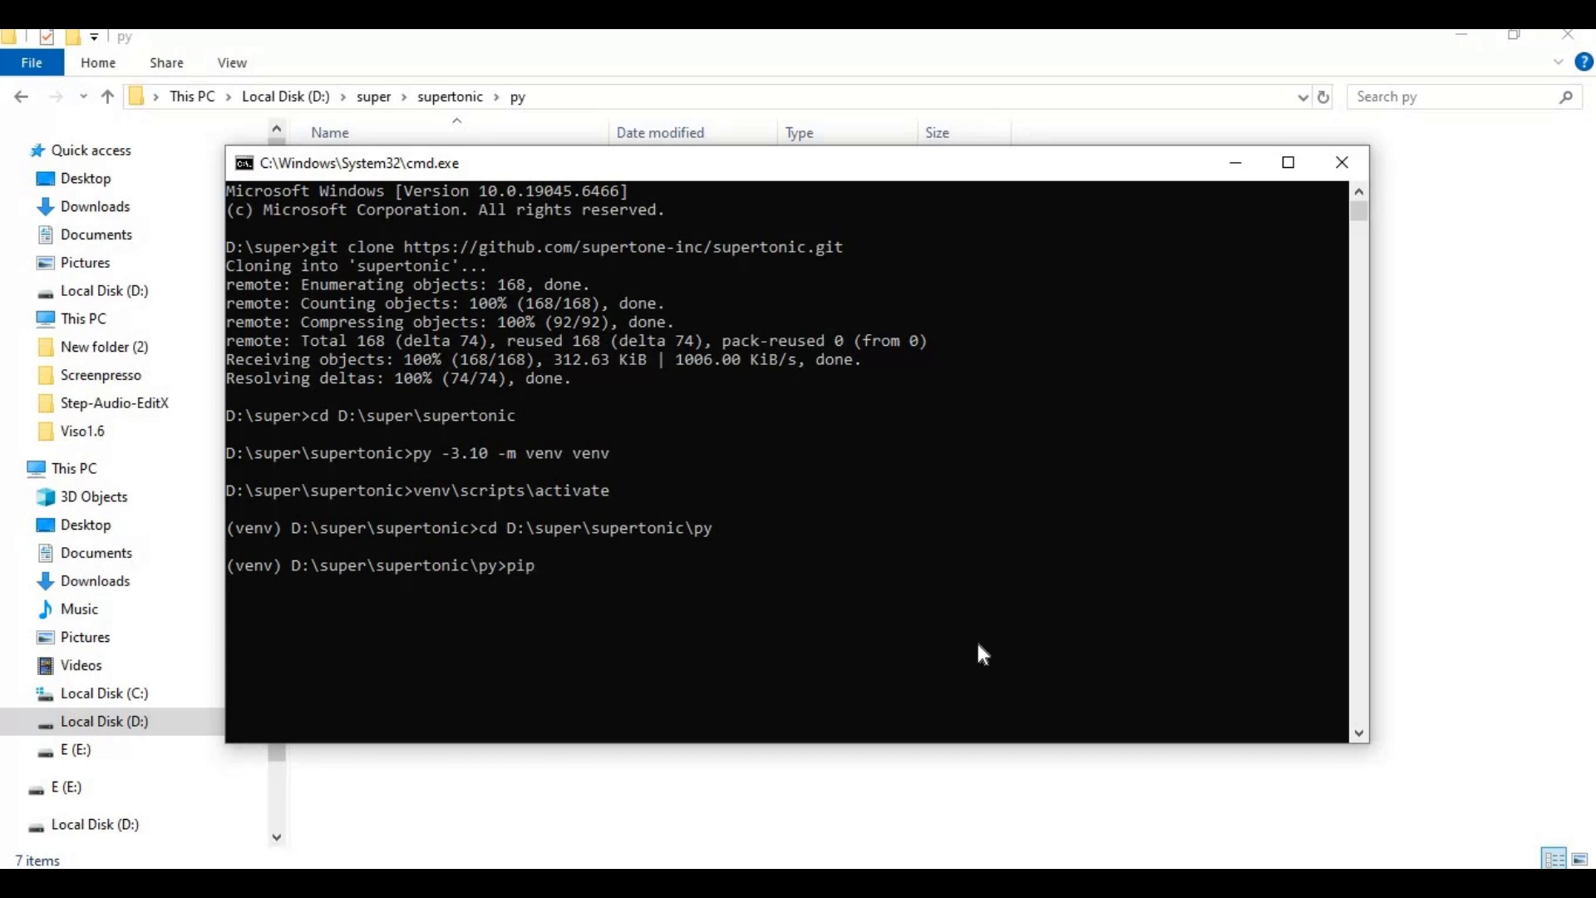
text(inst)
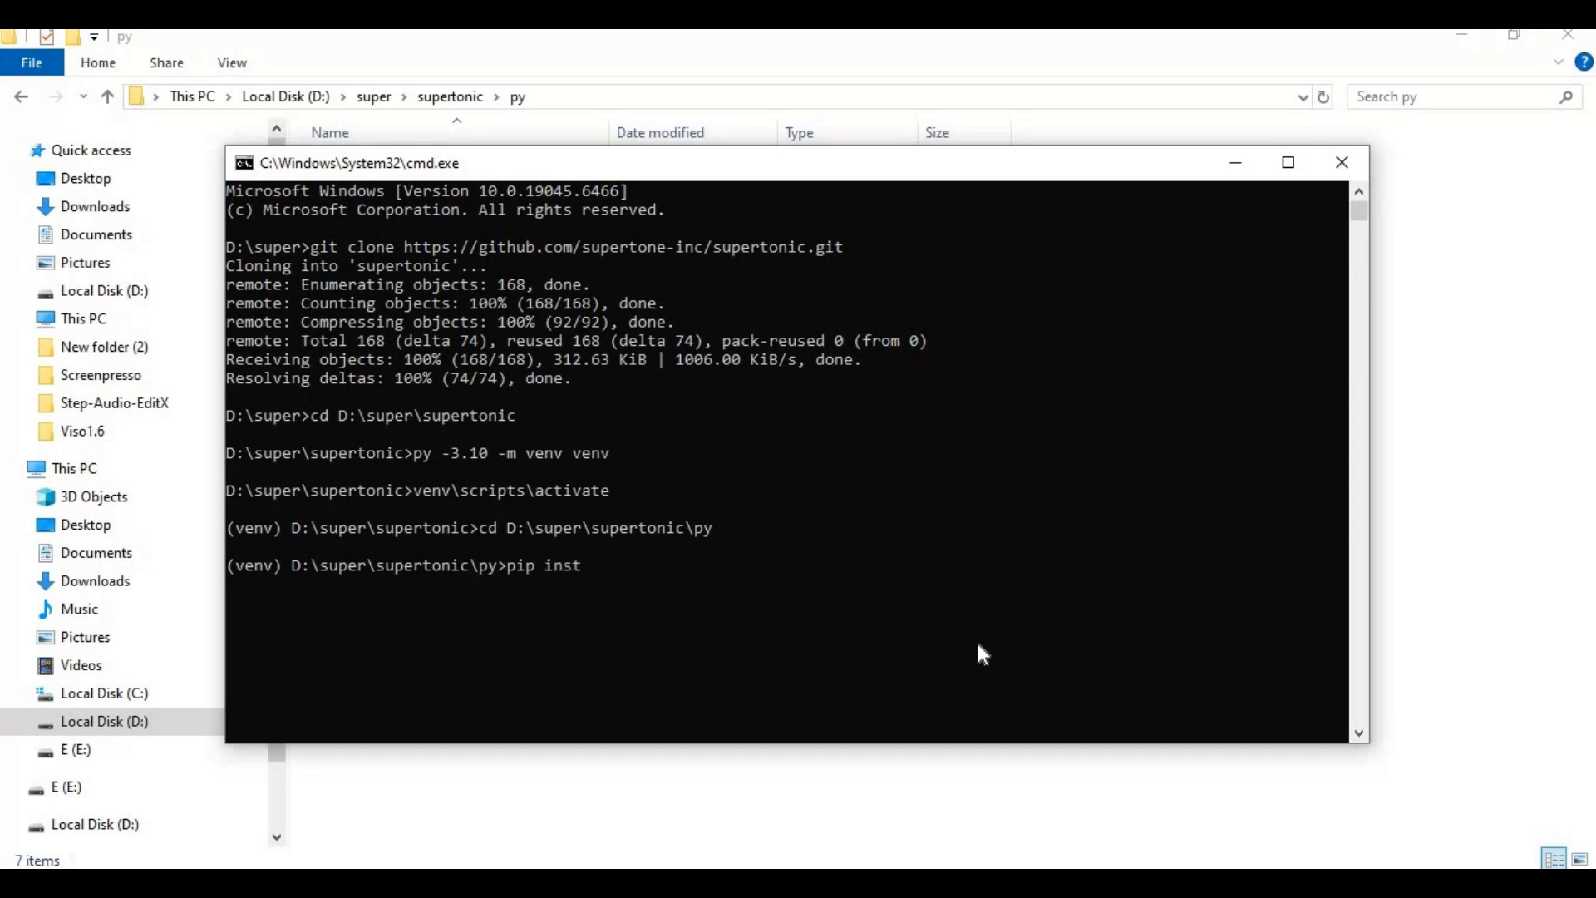
text(all)
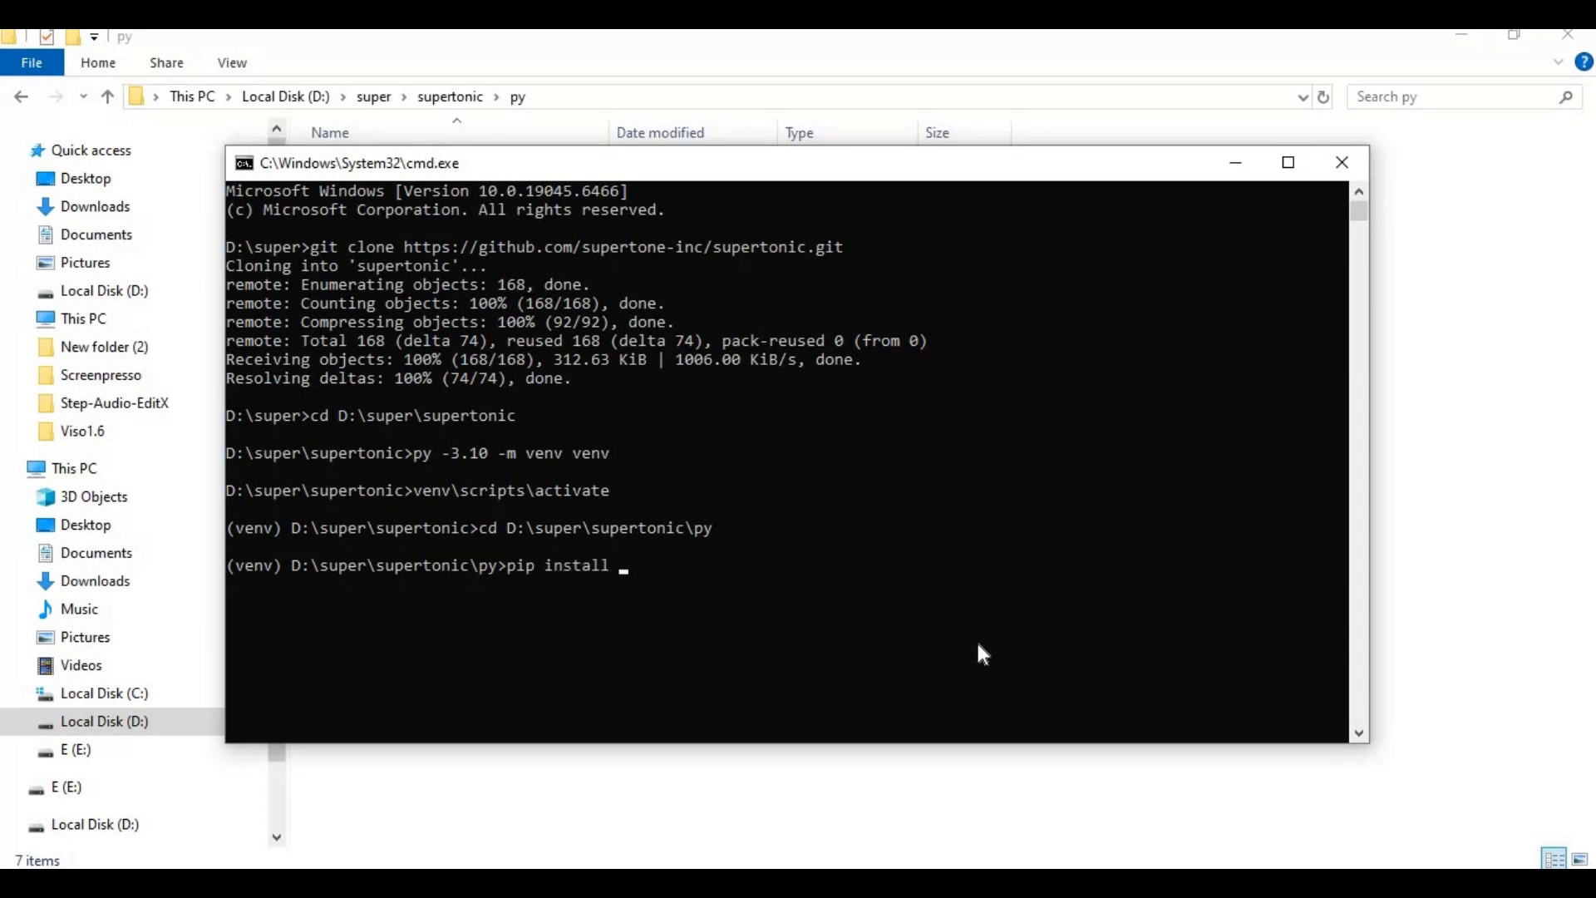
text(-r r)
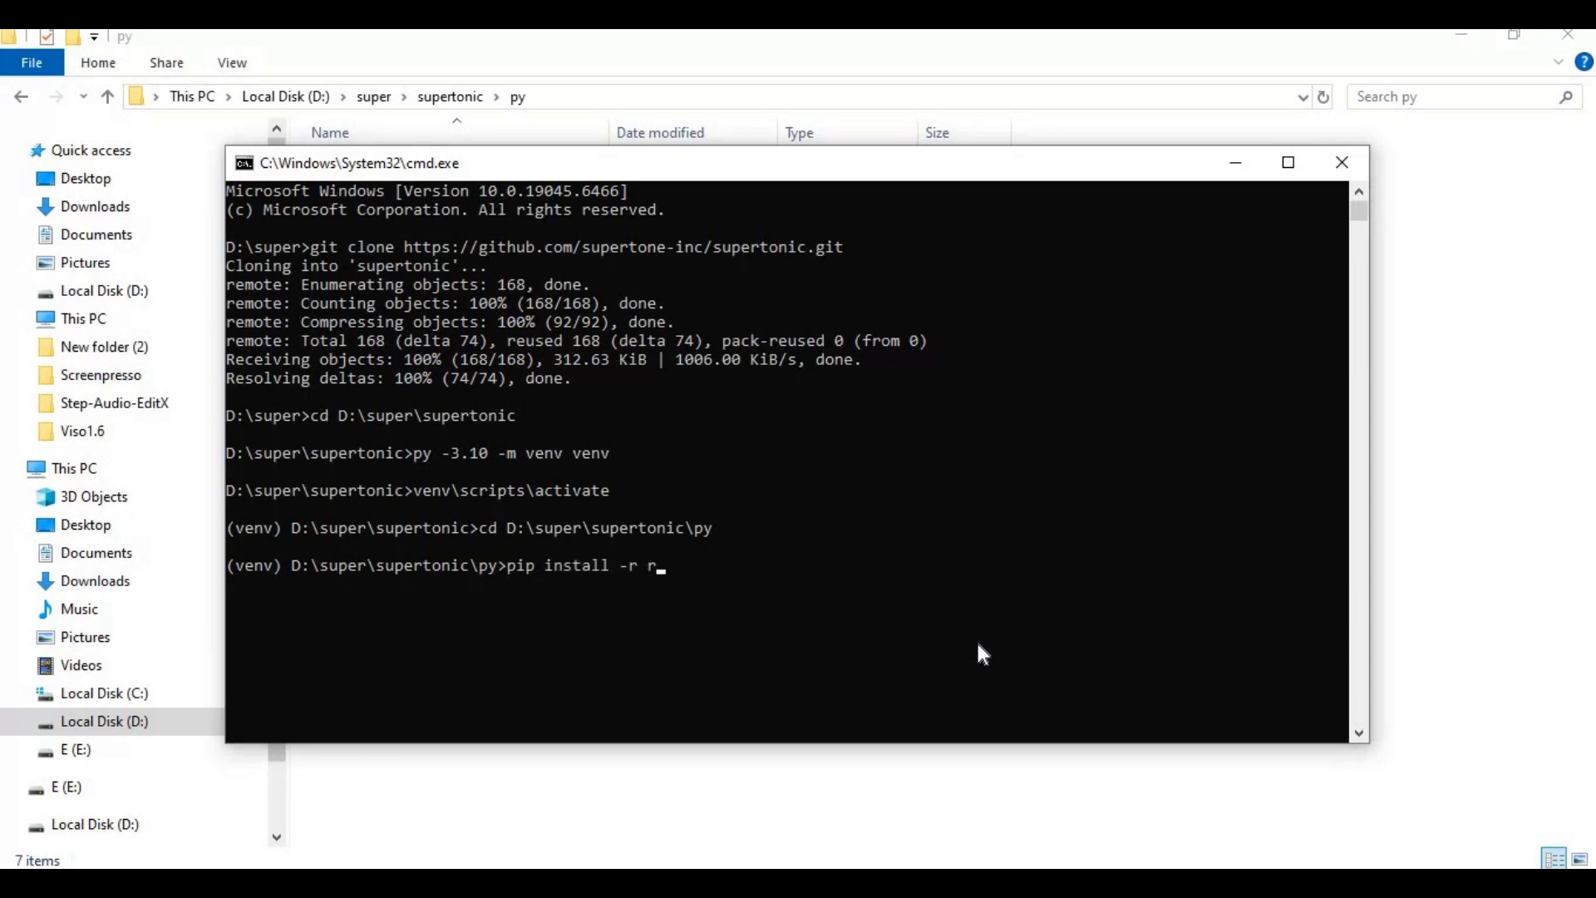
text(equire)
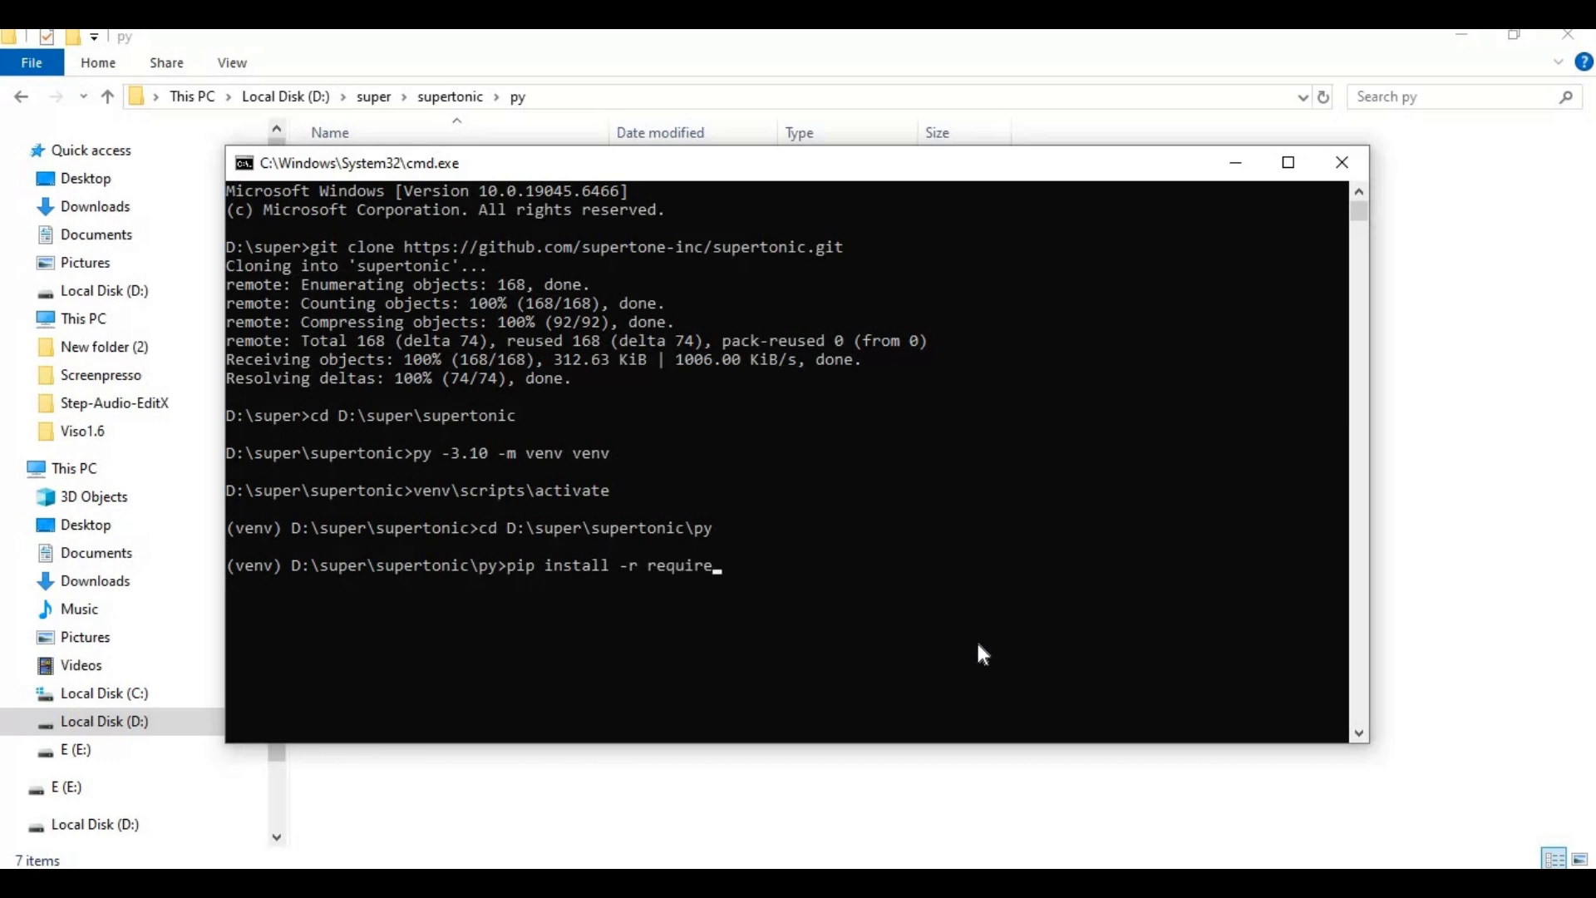
text(ments)
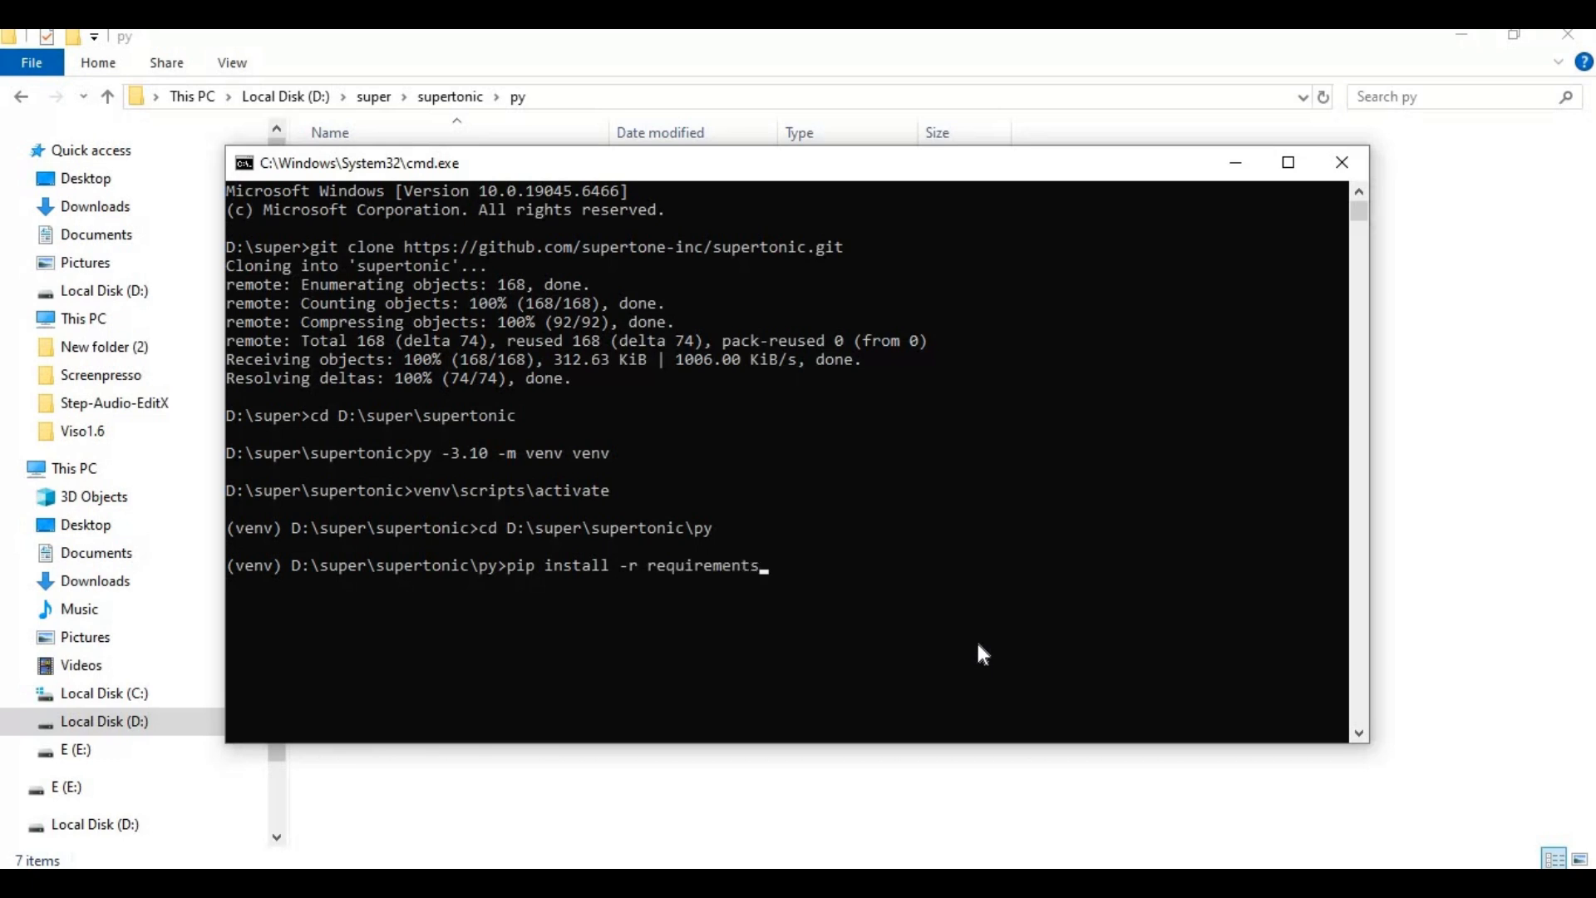
text(.txt)
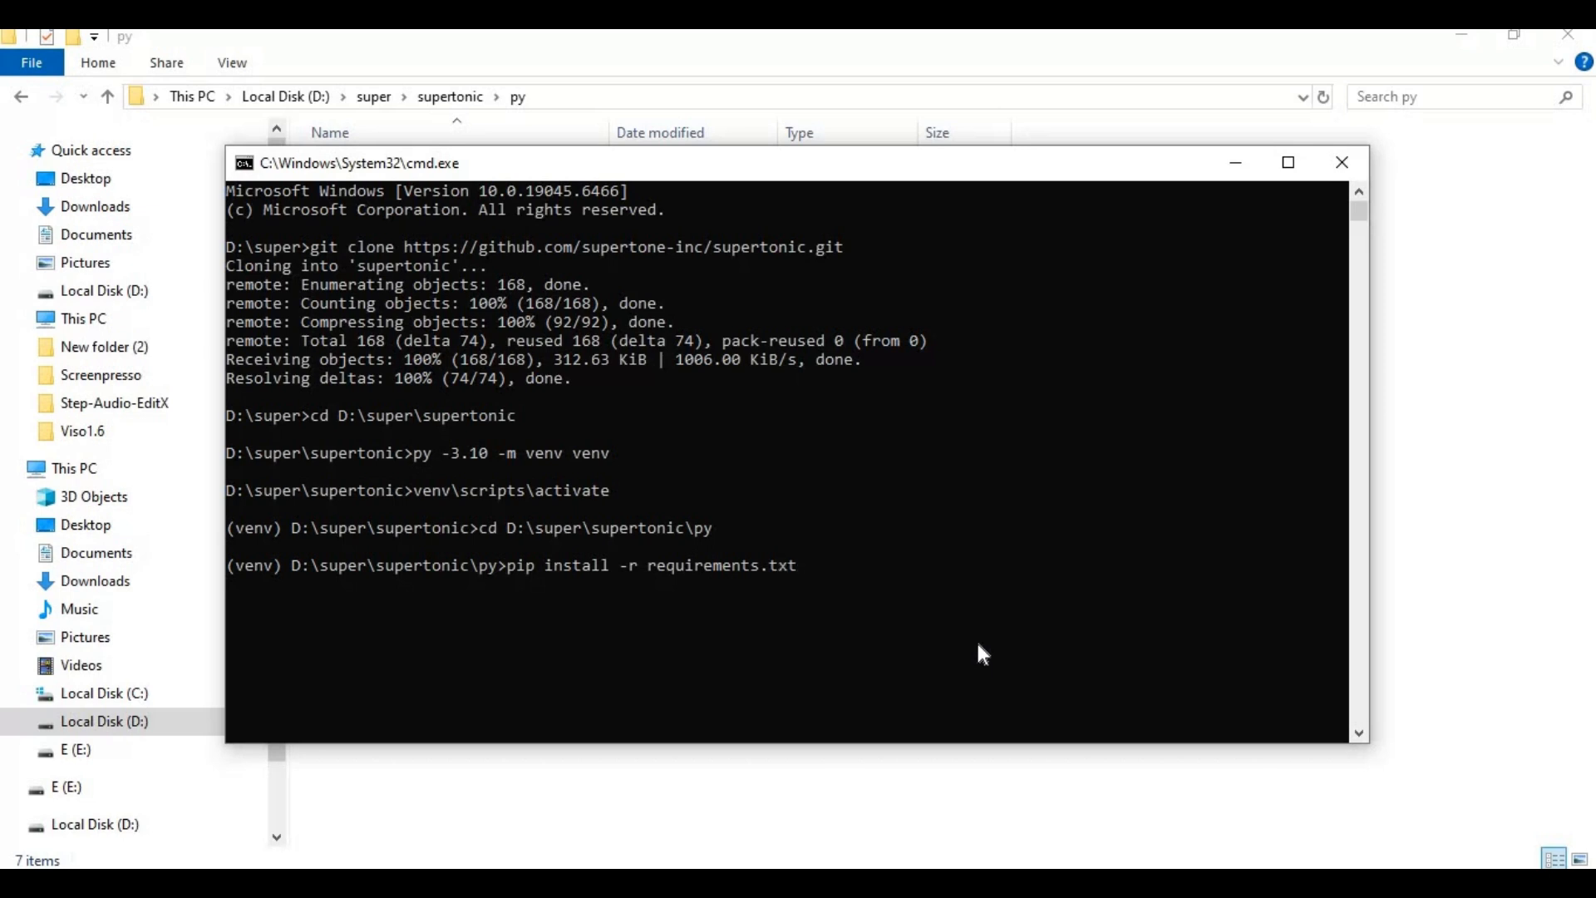
key(Return)
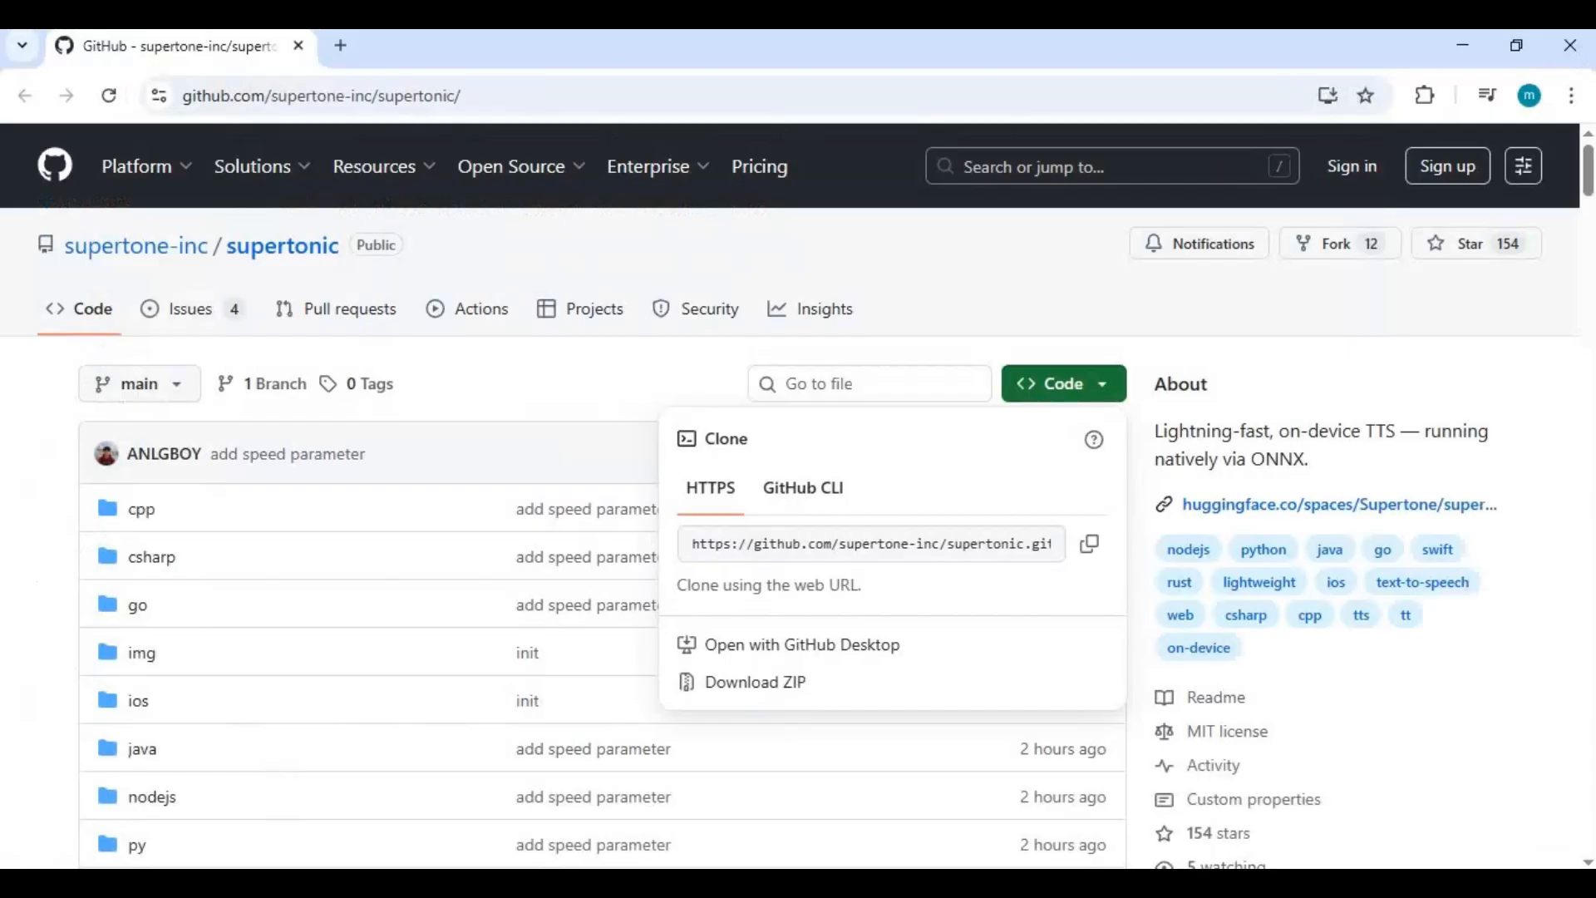
Step: Copy the README's Hugging Face git clone command for the assets directory
scroll(down, 3)
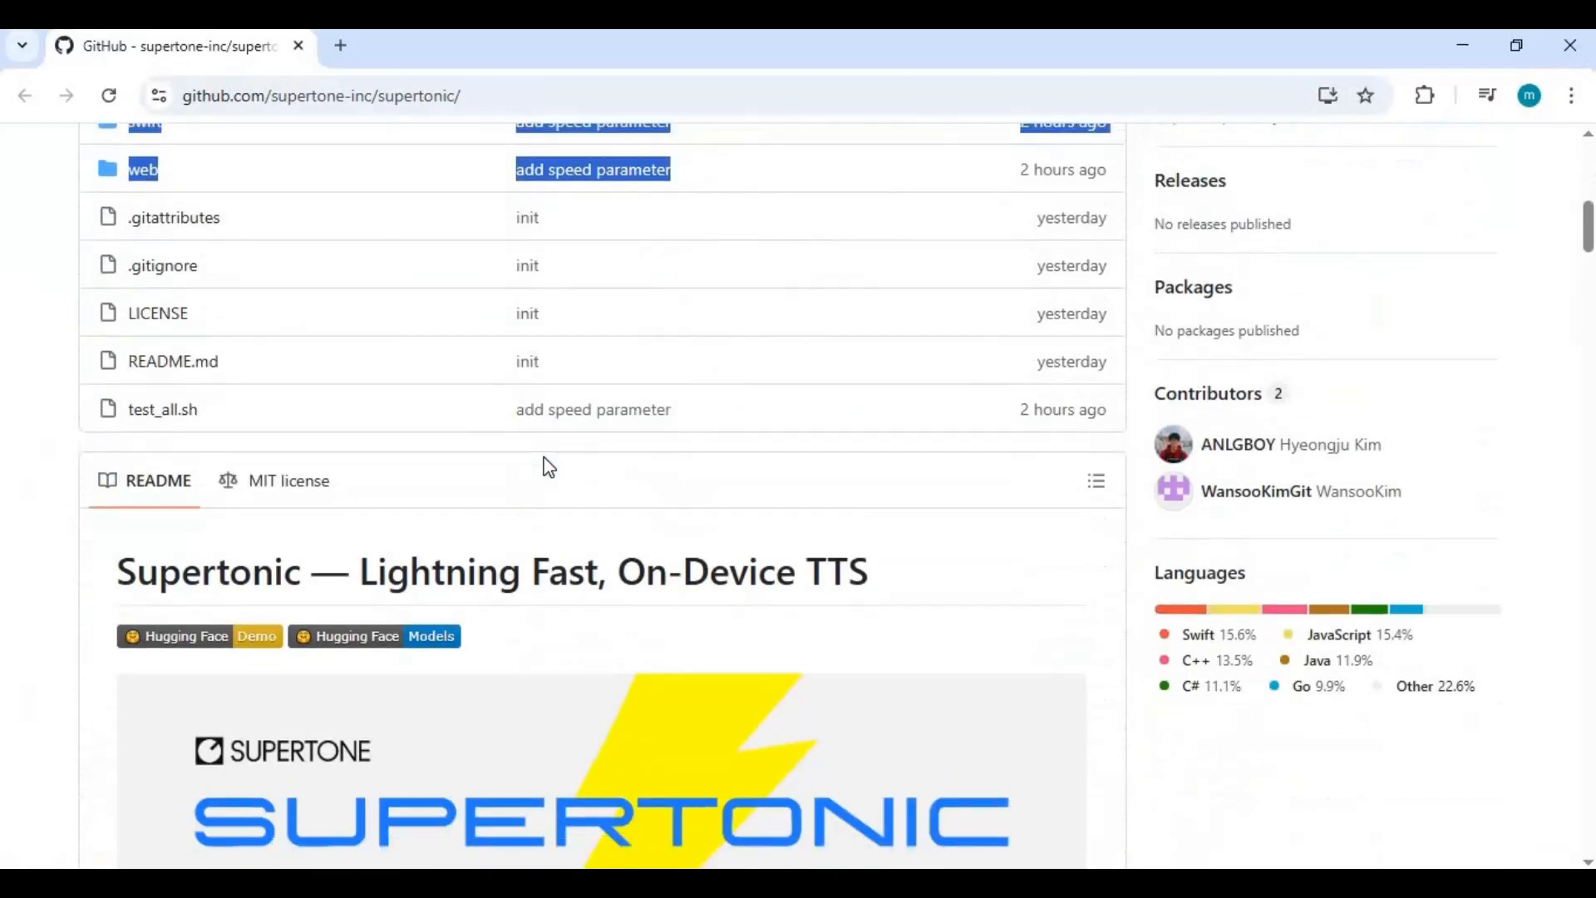
scroll(down, 3)
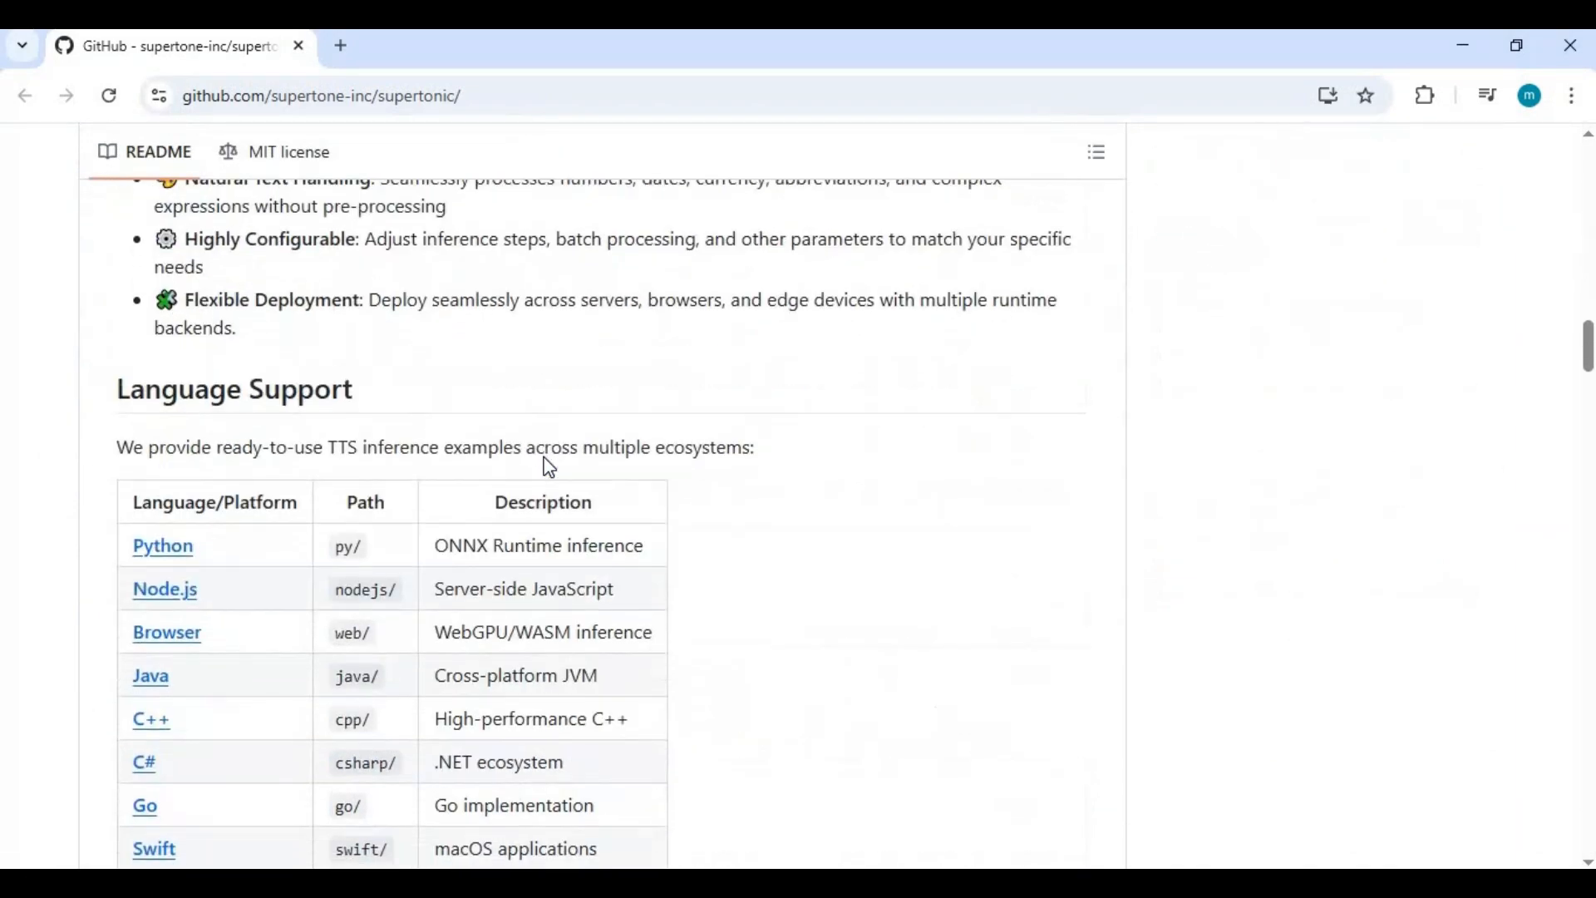
scroll(down, 3)
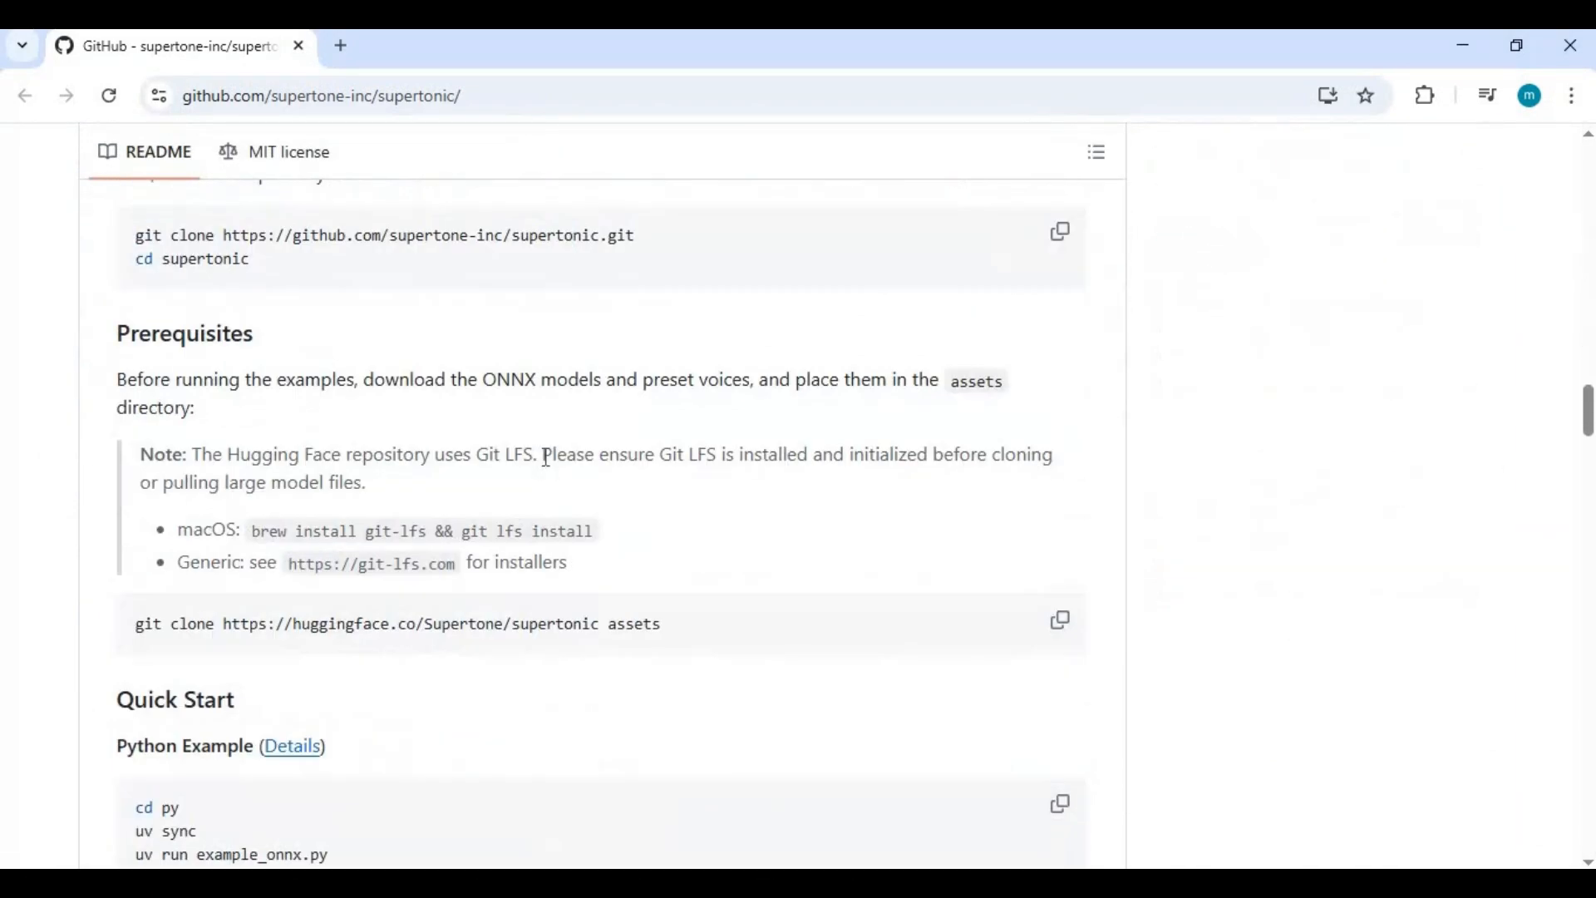
scroll(down, 3)
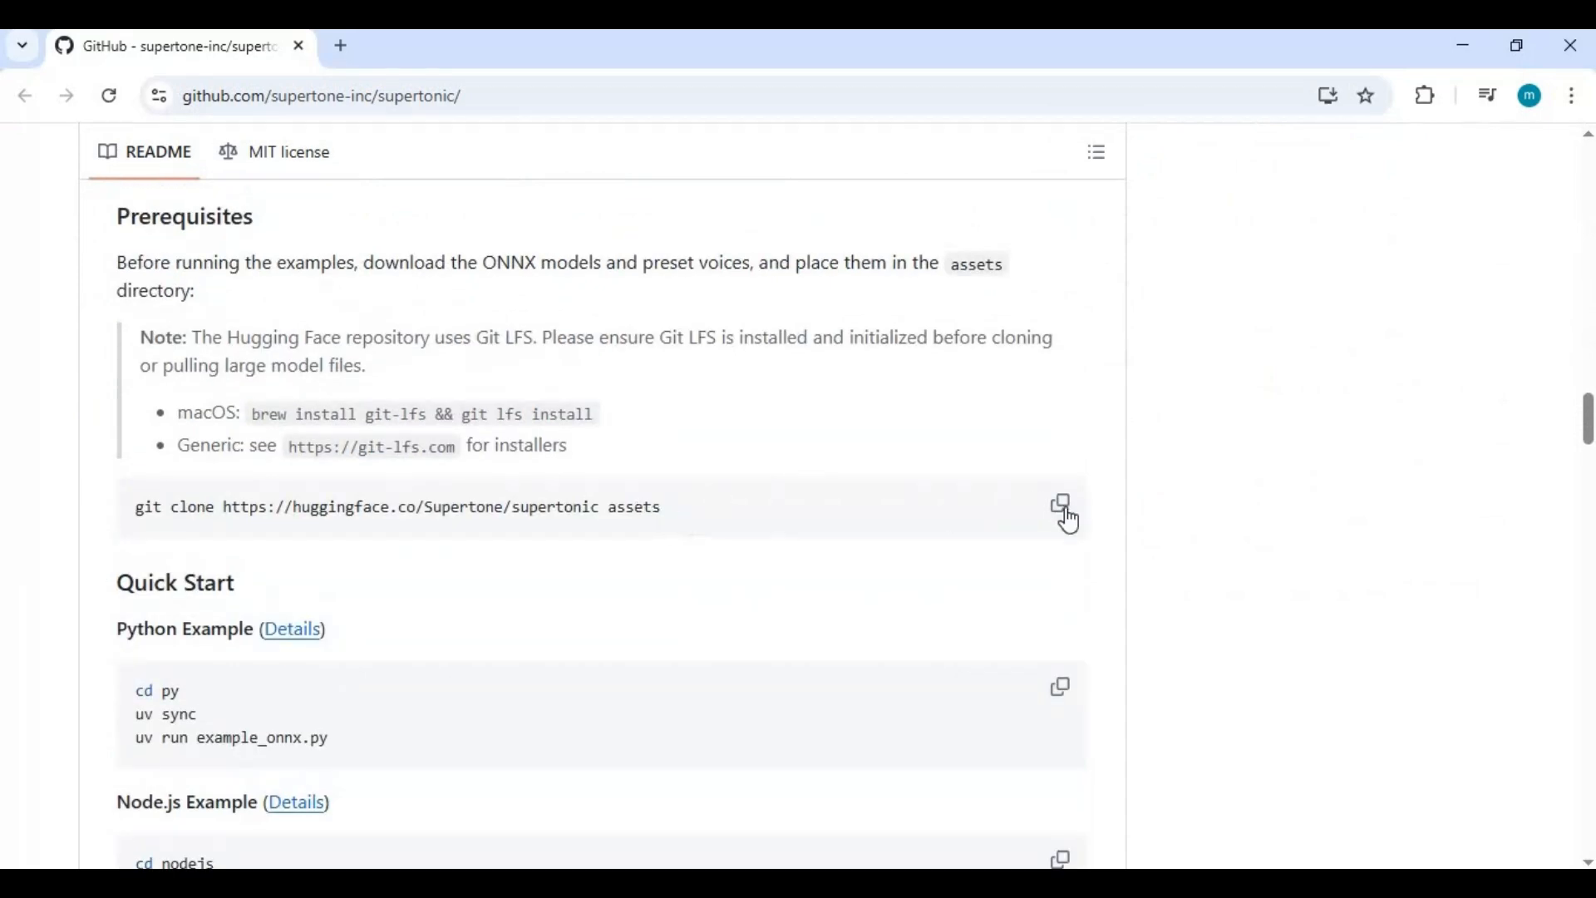
scroll(up, 3)
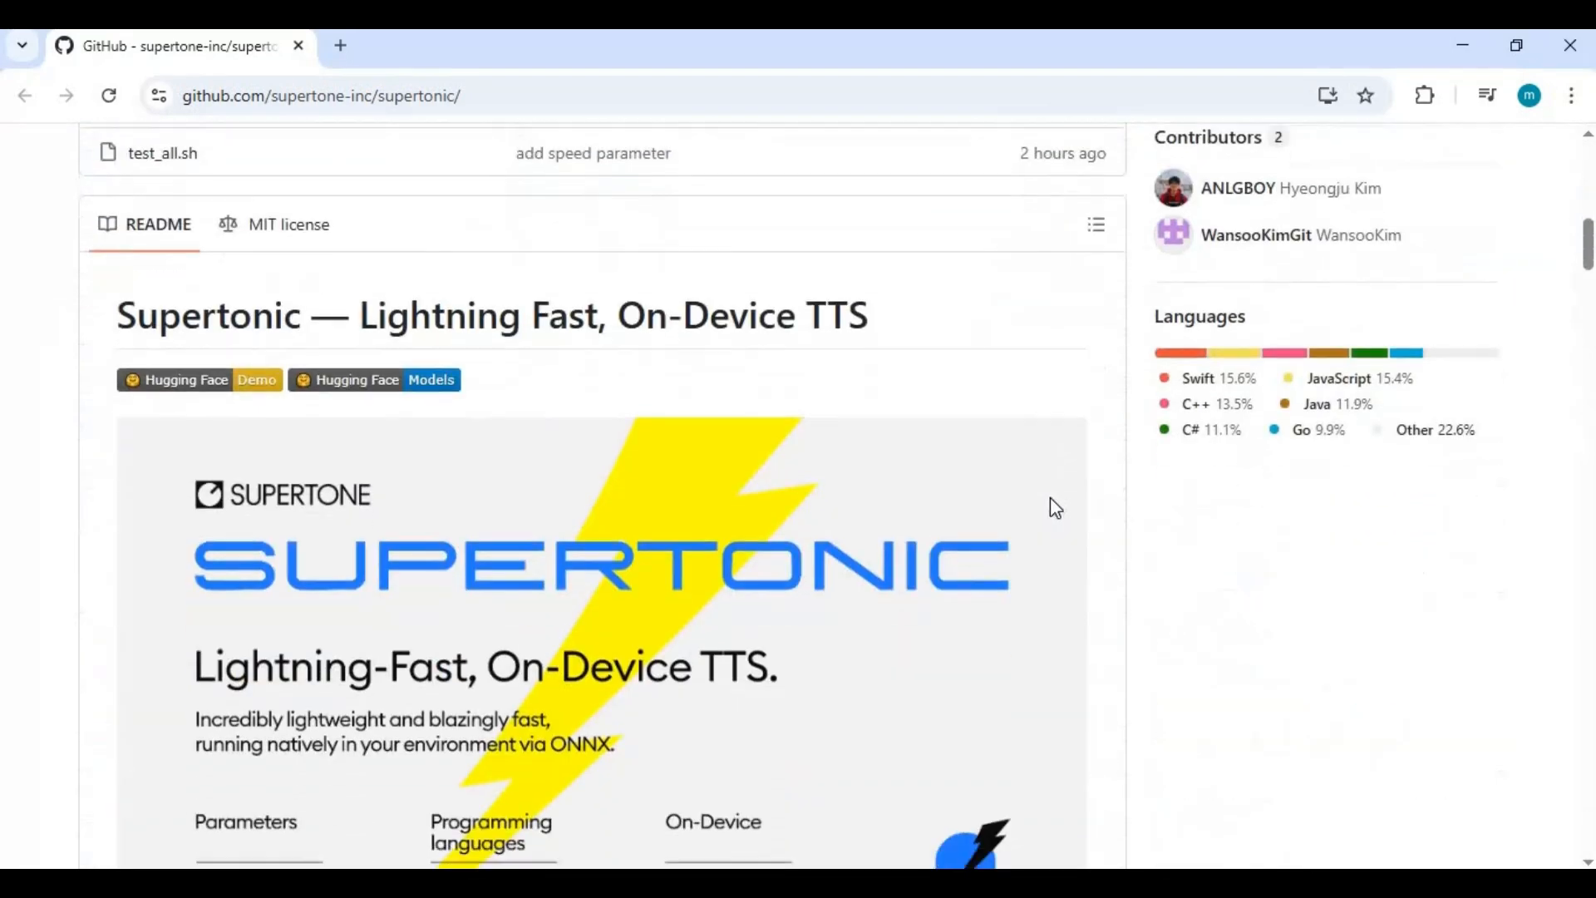
scroll(down, 3)
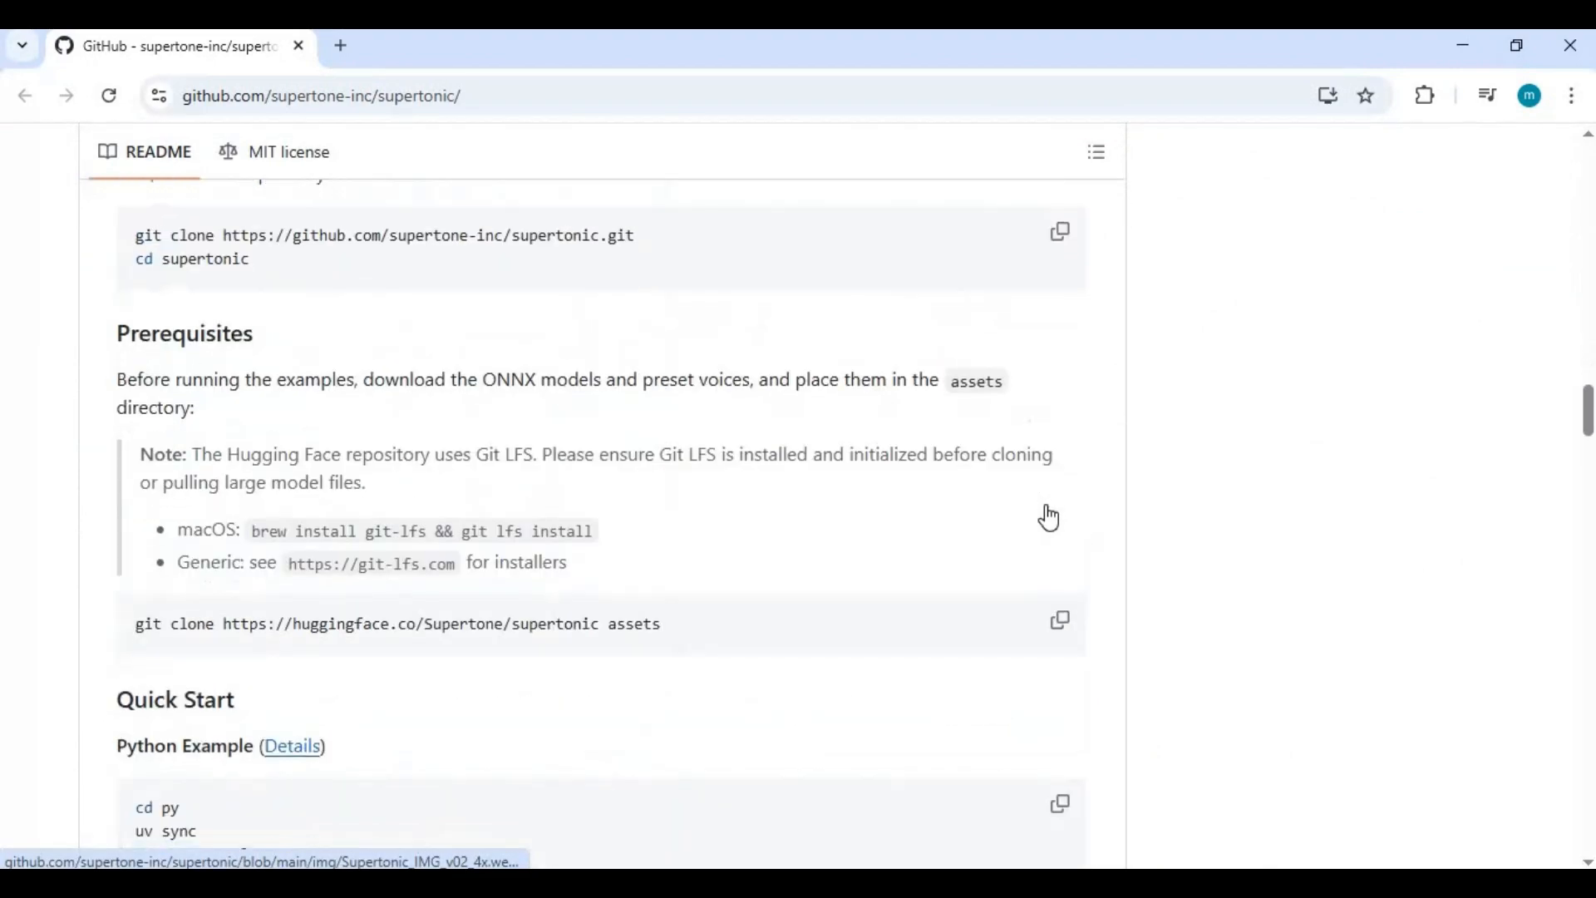
click(1060, 622)
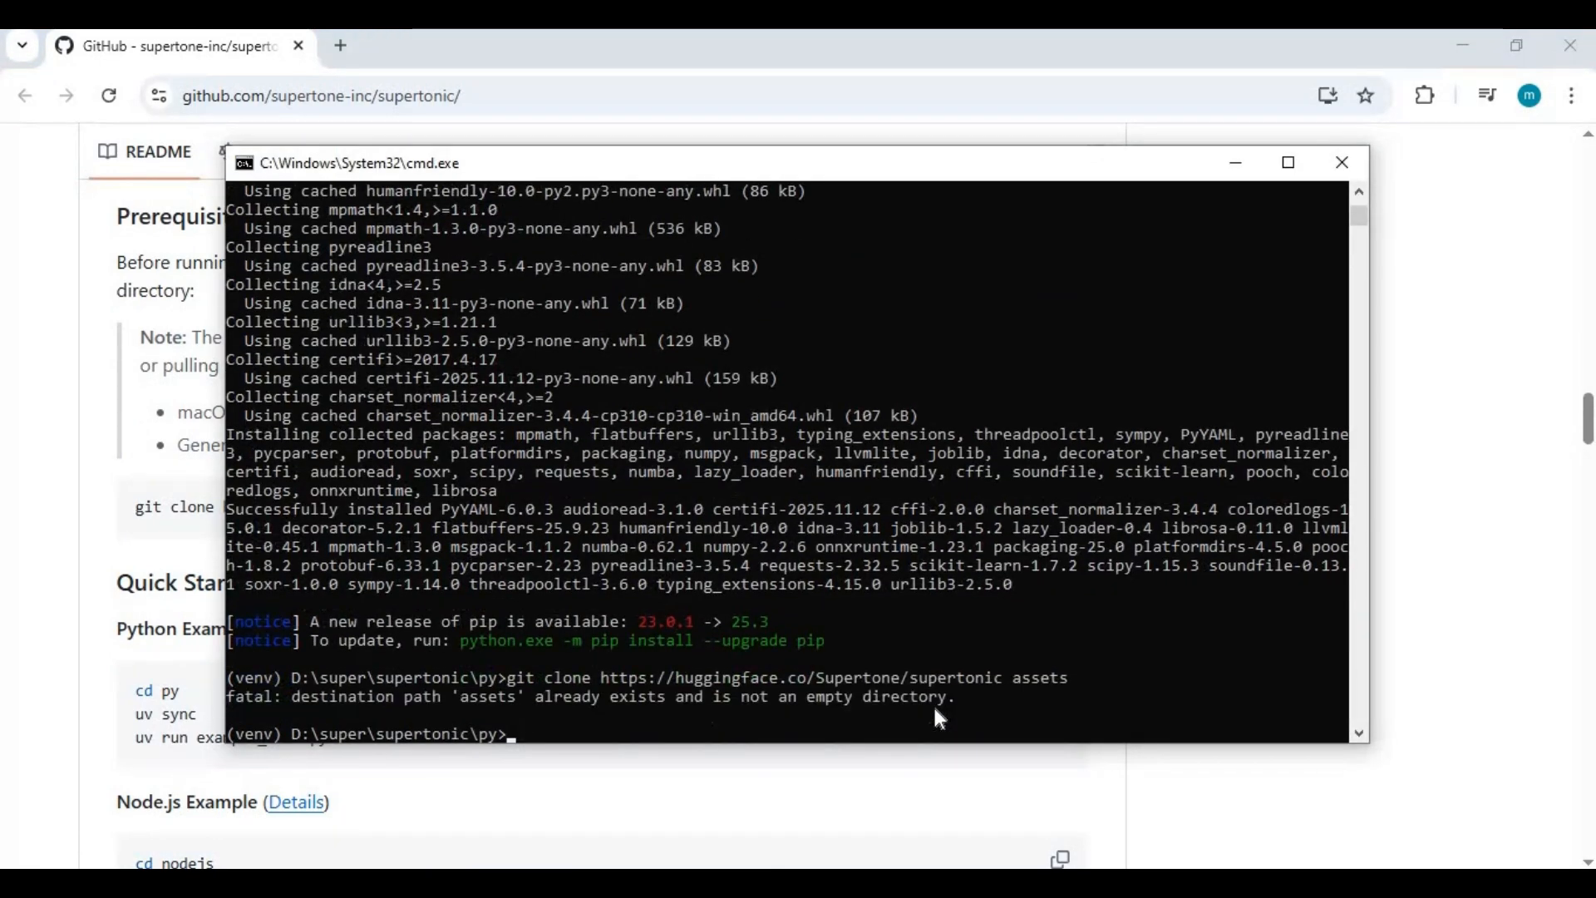
mouse_move(610, 710)
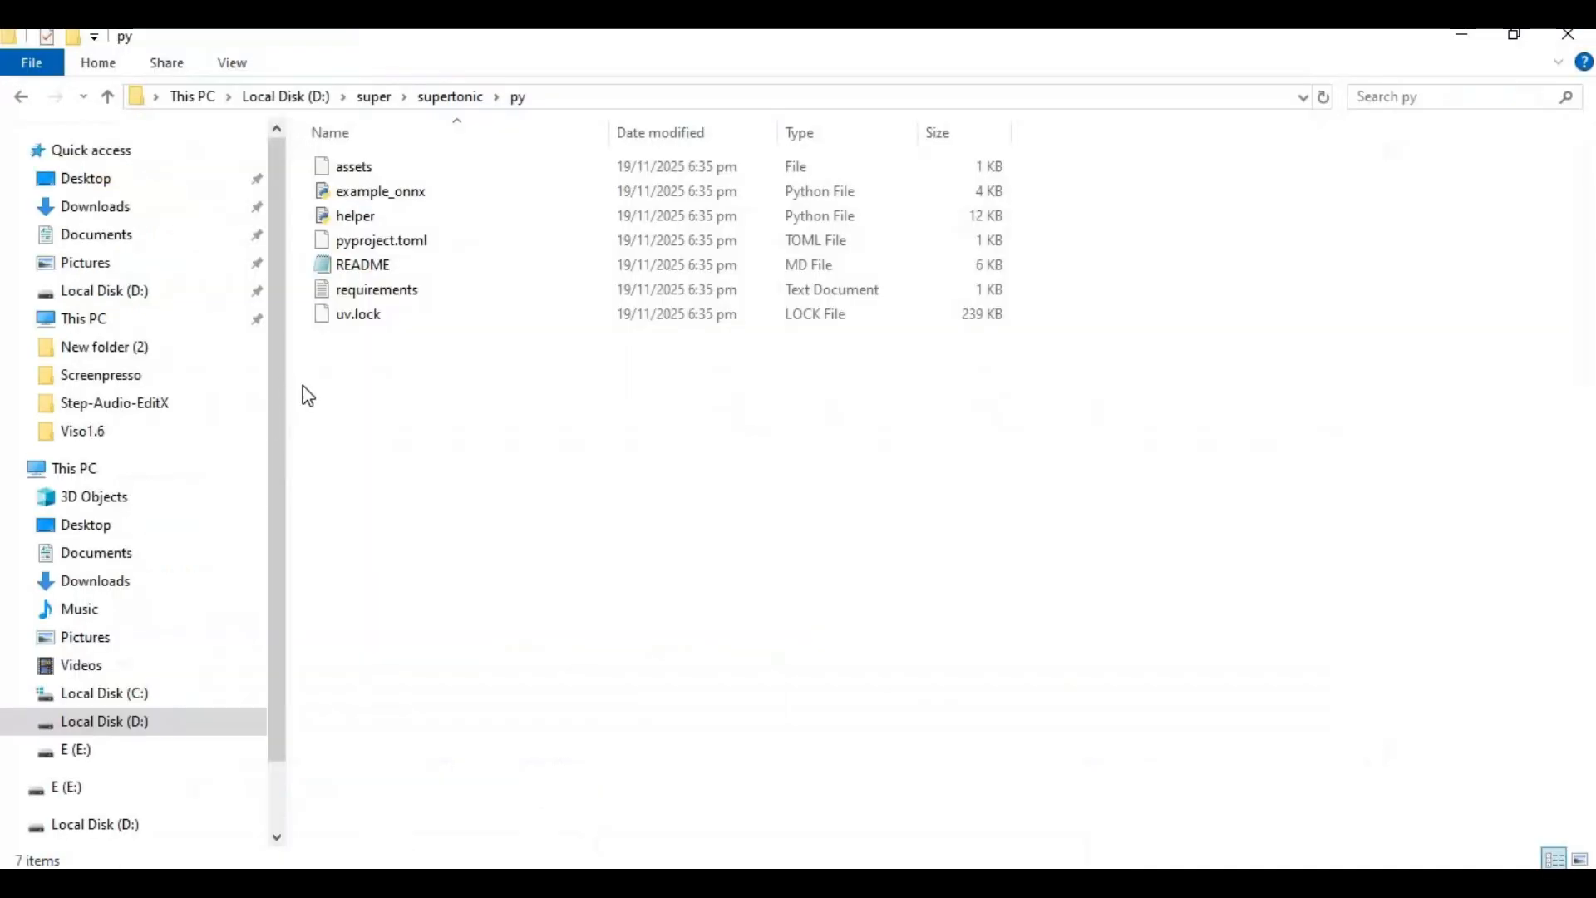
Step: Delete the small assets file from the py folder
right_click(353, 166)
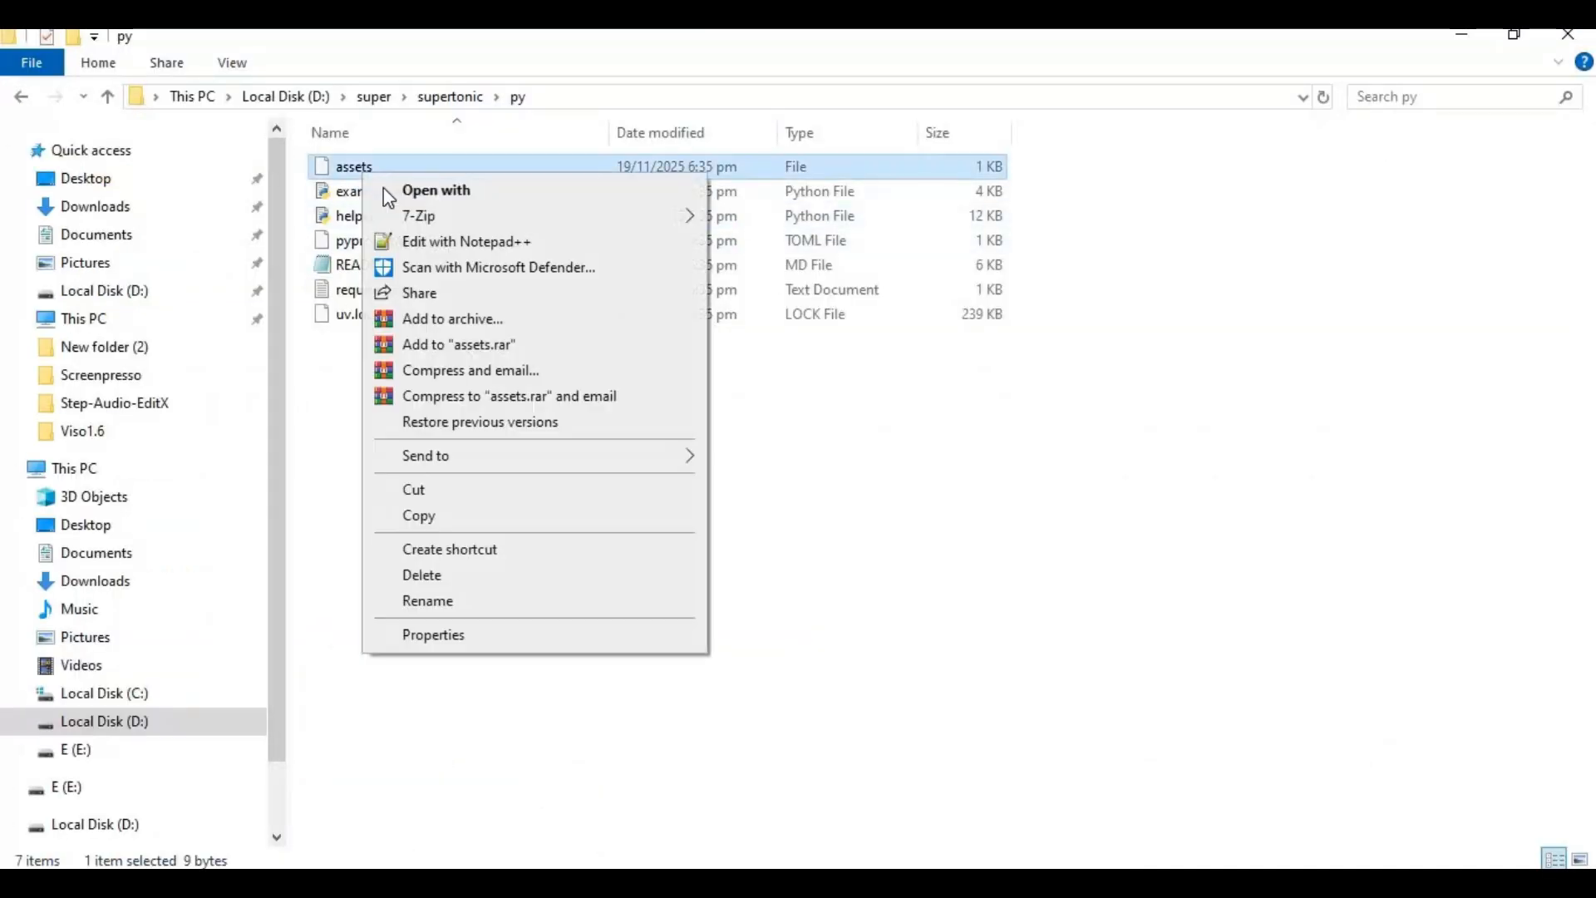
mouse_move(436, 582)
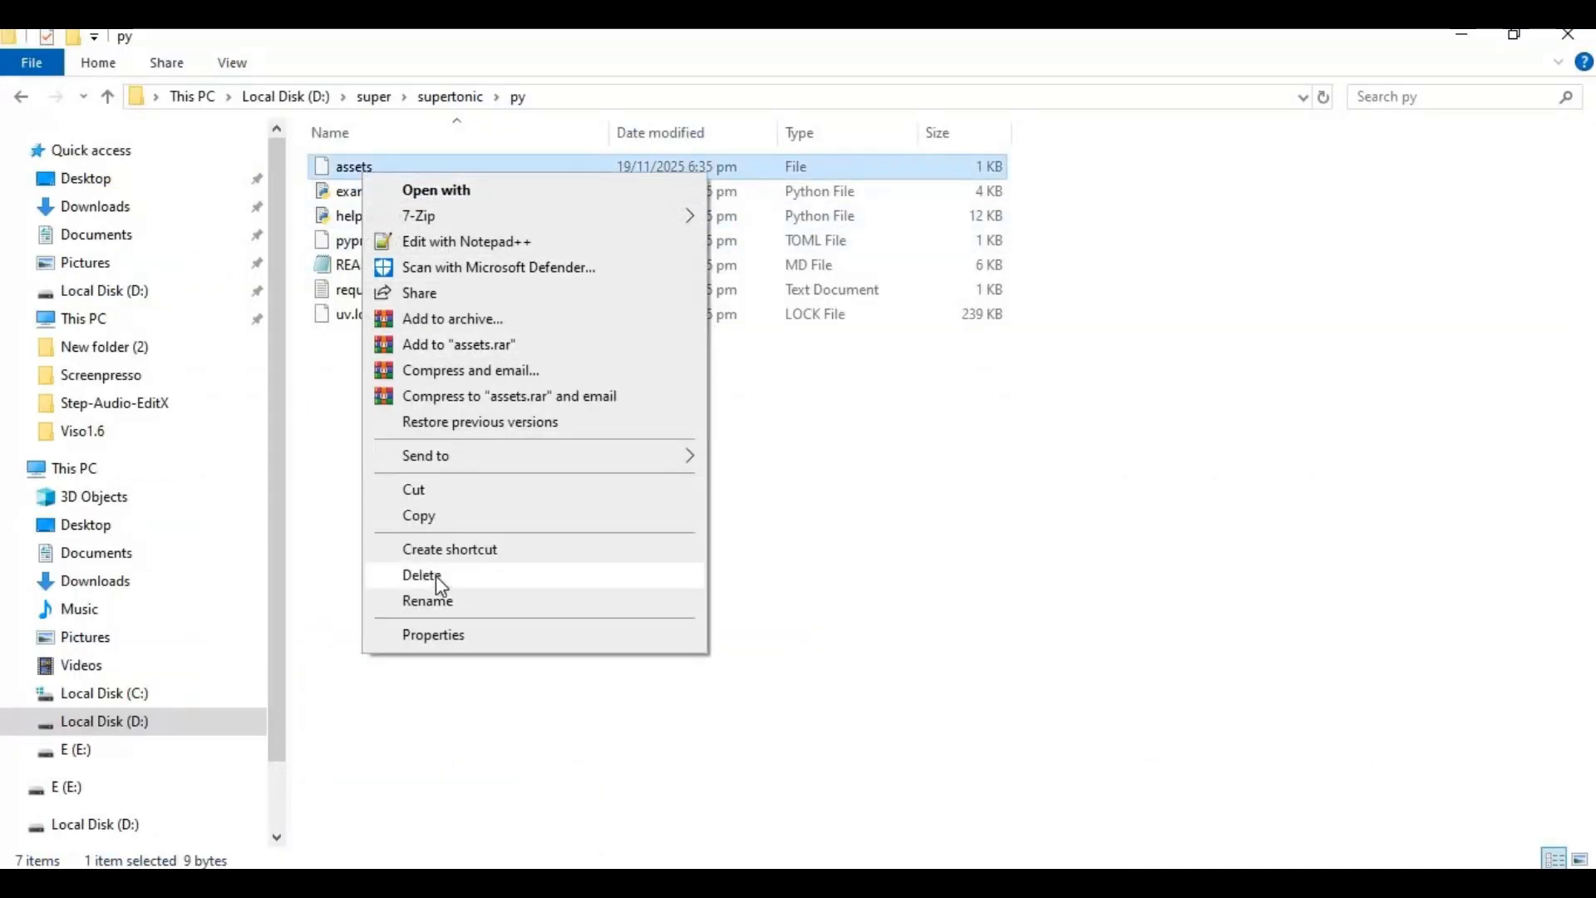
click(420, 576)
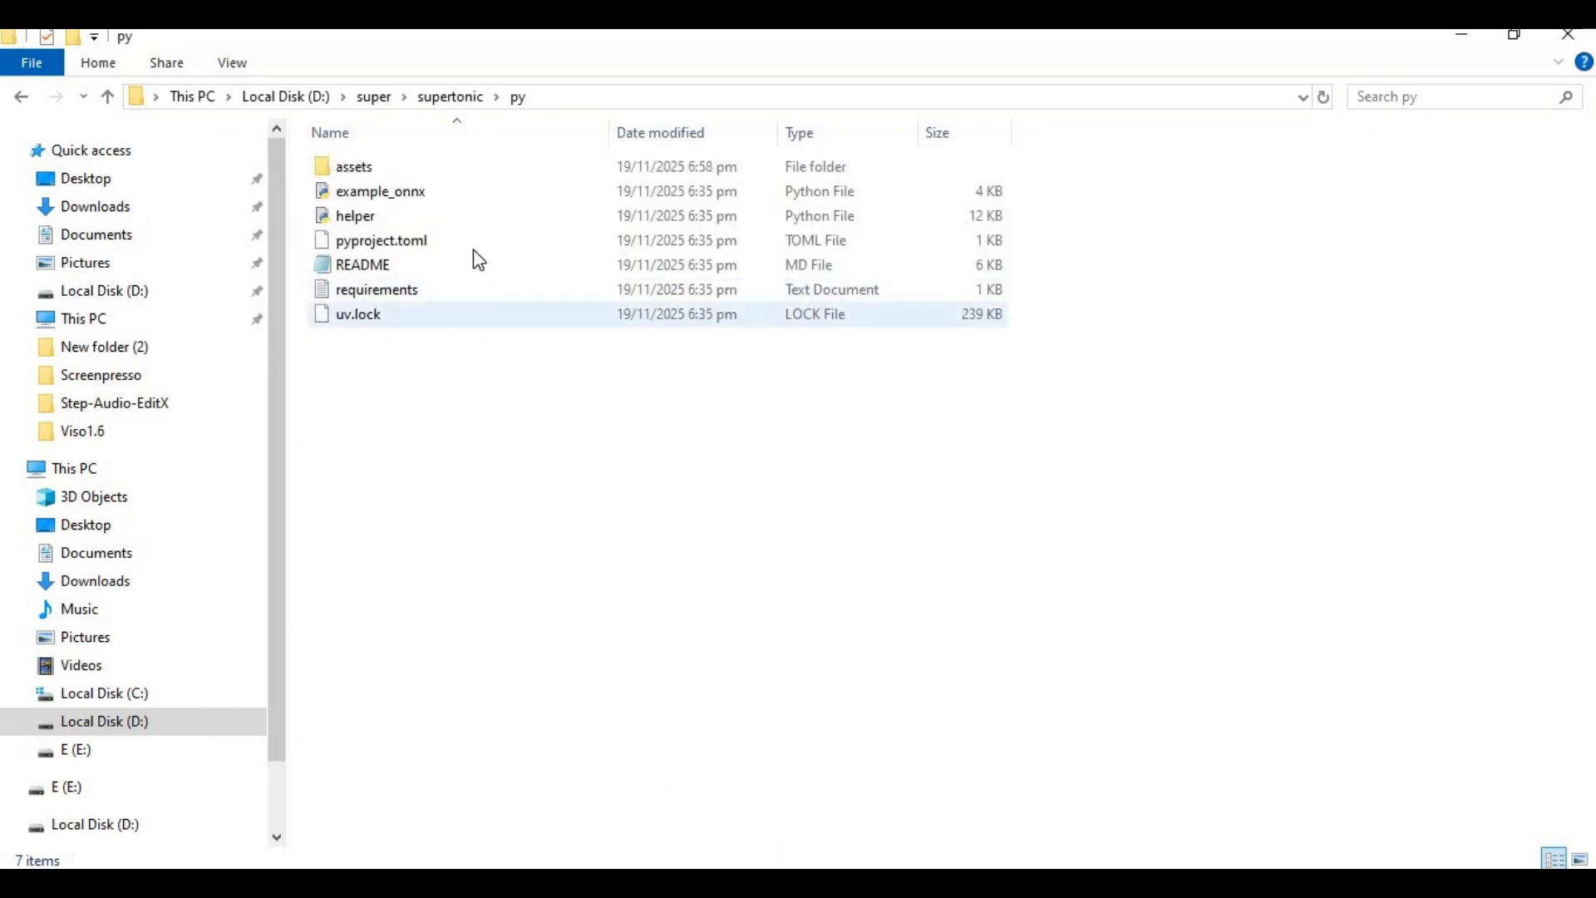
mouse_move(381, 191)
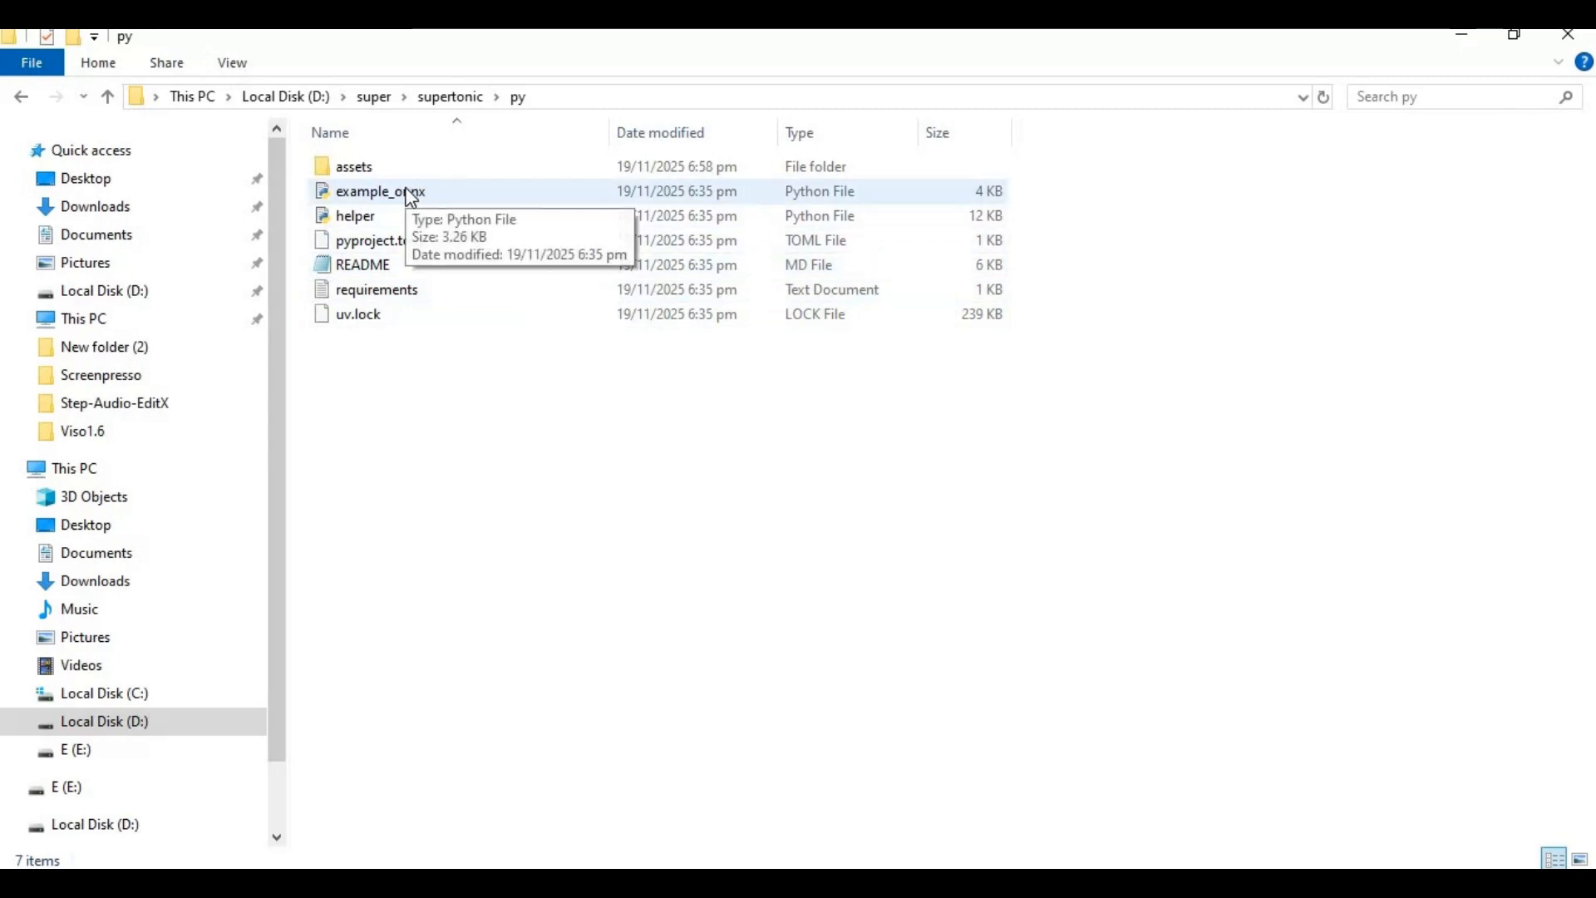
Step: Edit example_onnx.py in Notepad++ and place the cursor in the default --text sentence
right_click(379, 191)
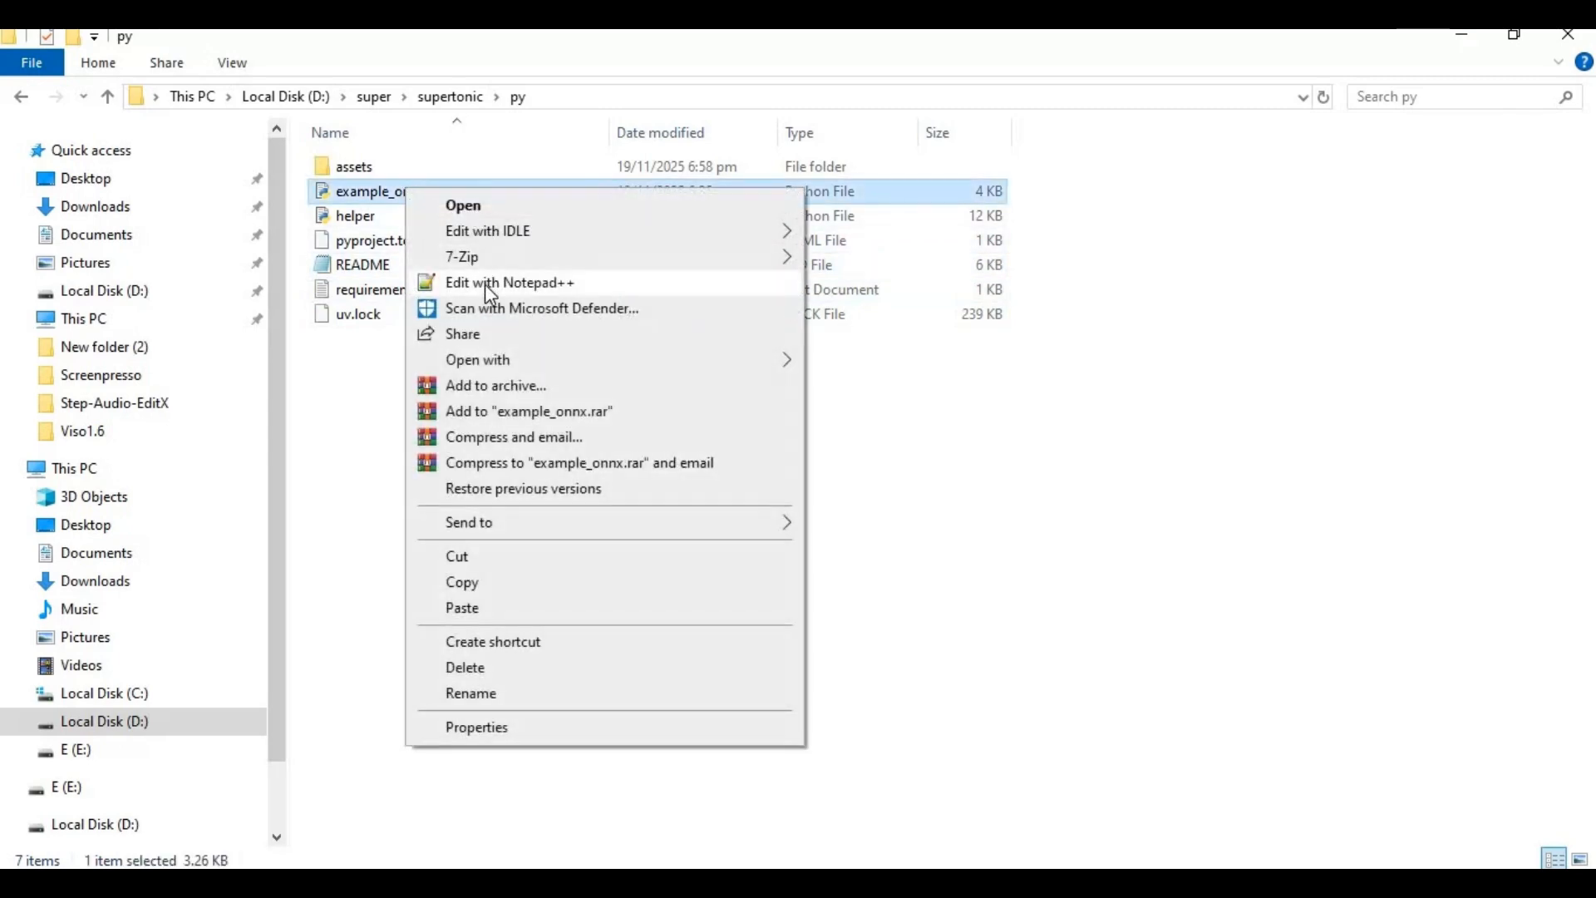
click(509, 282)
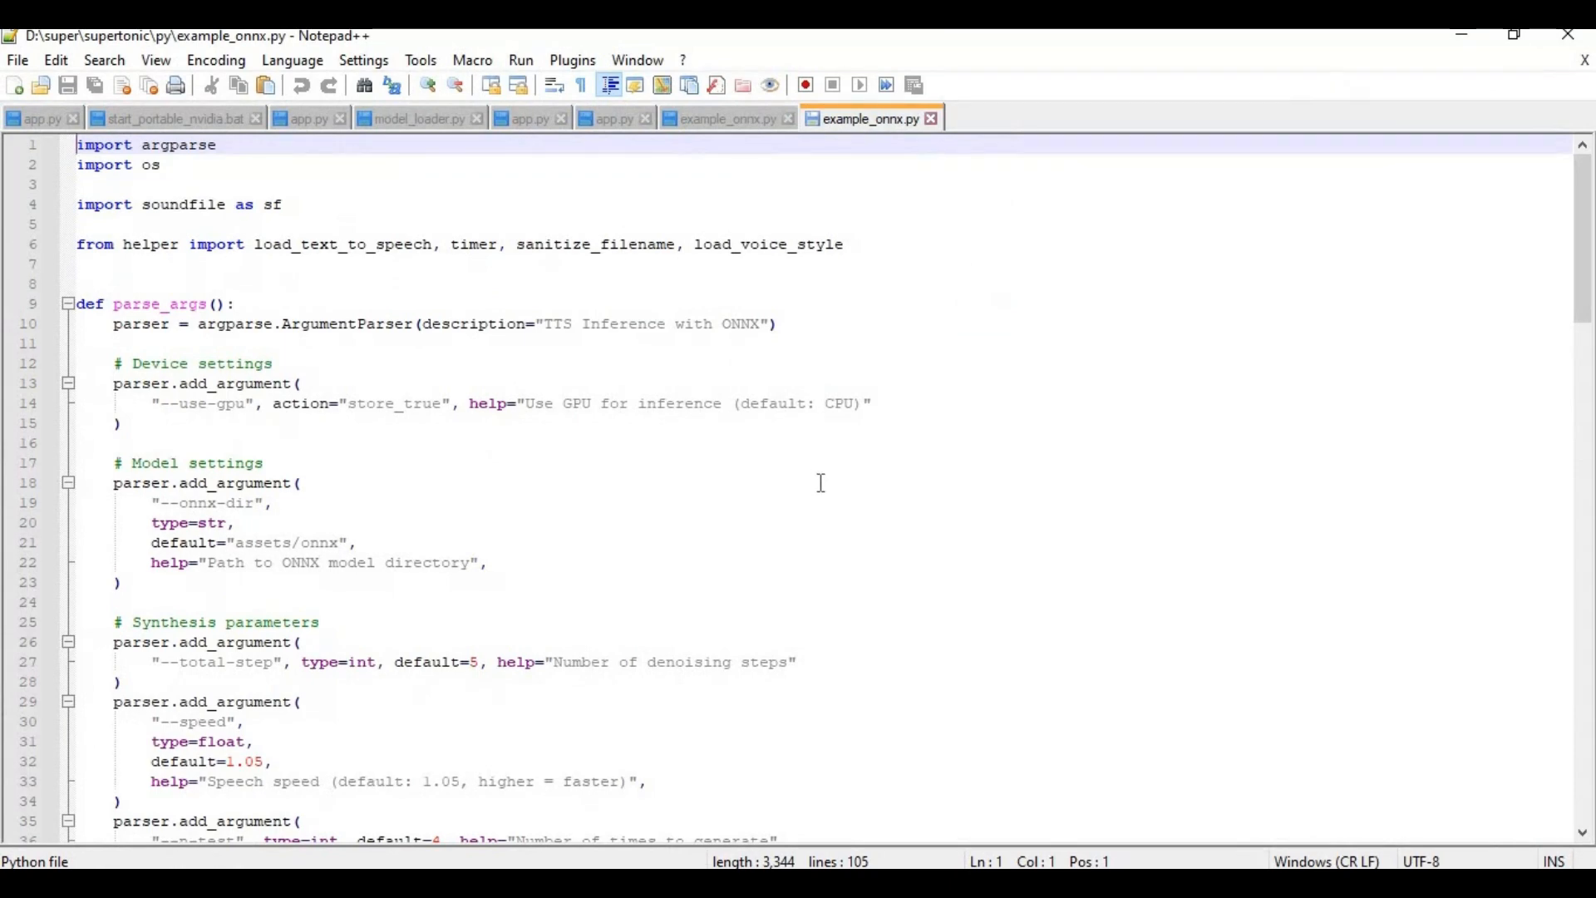
scroll(down, 3)
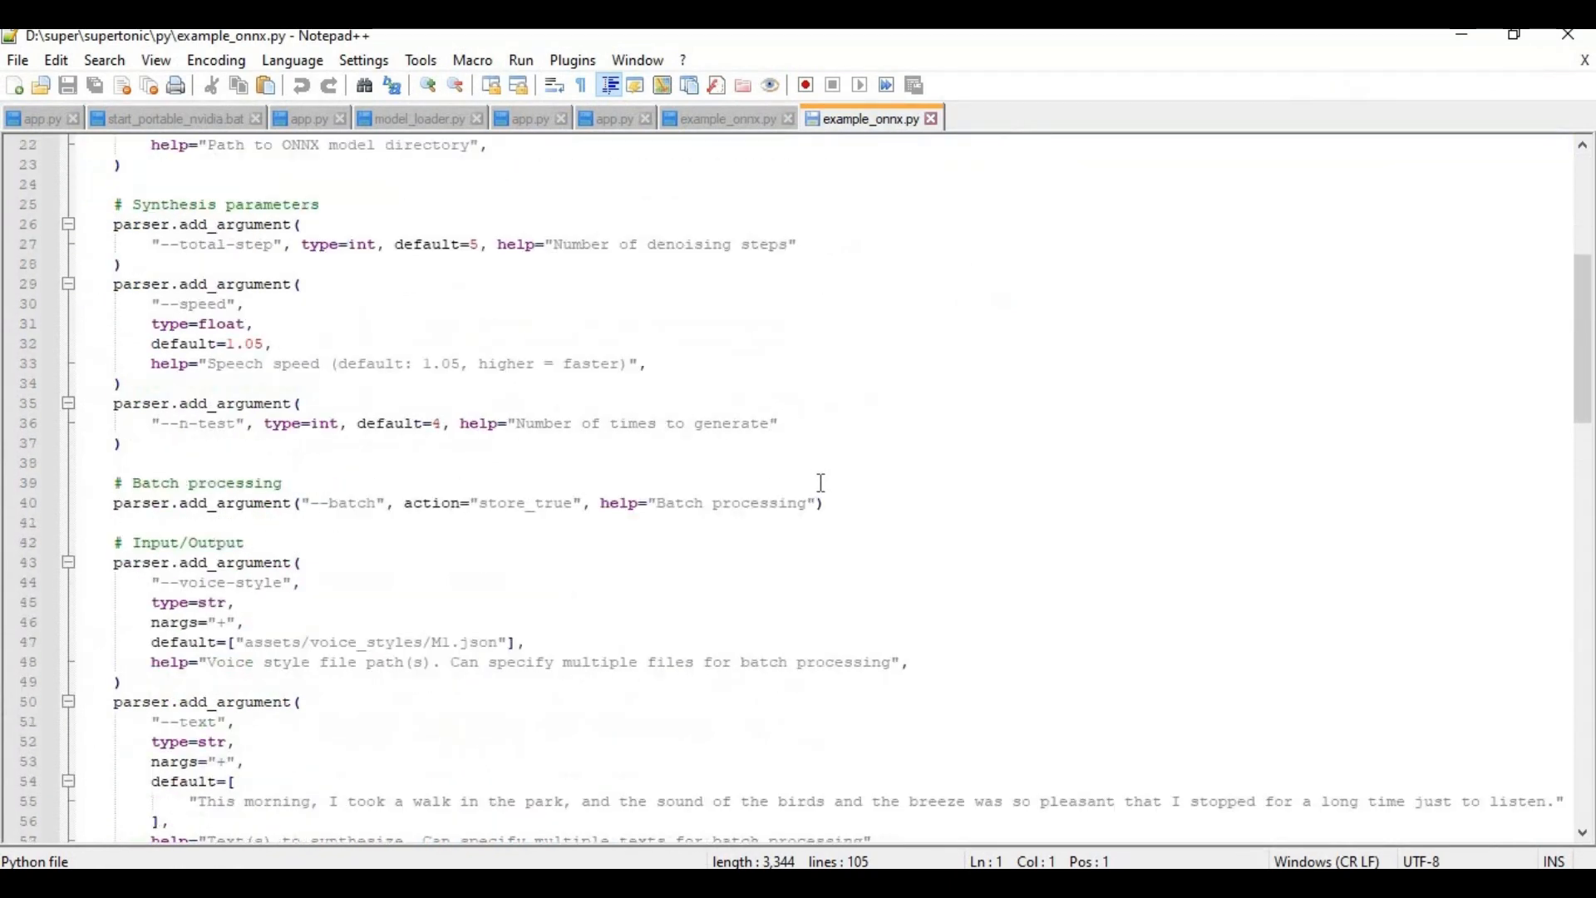
scroll(down, 3)
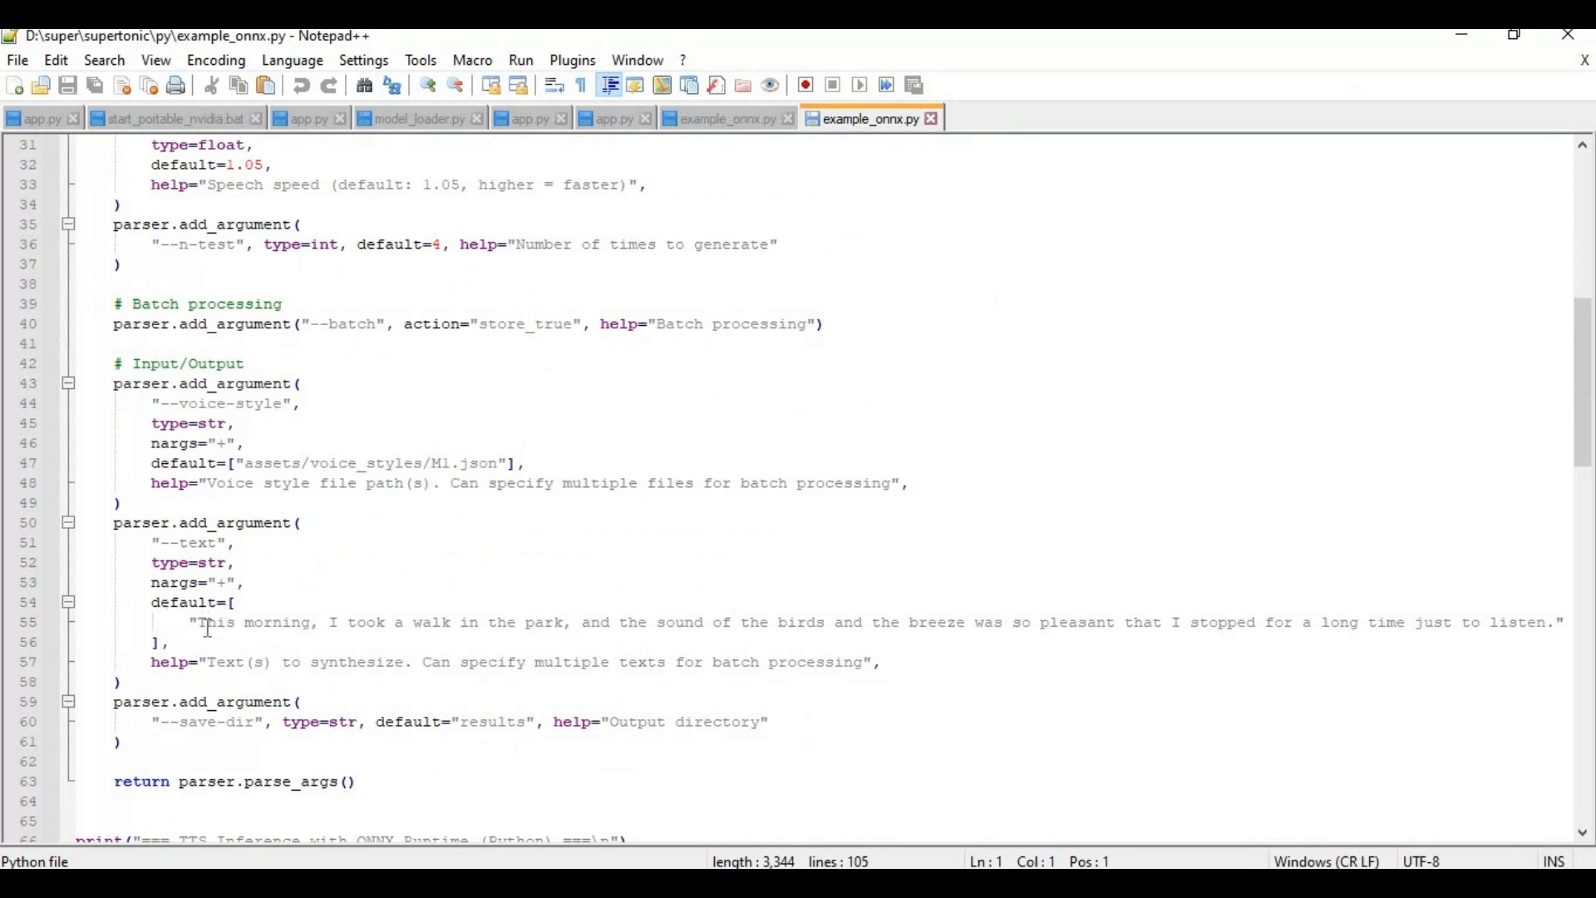
click(198, 622)
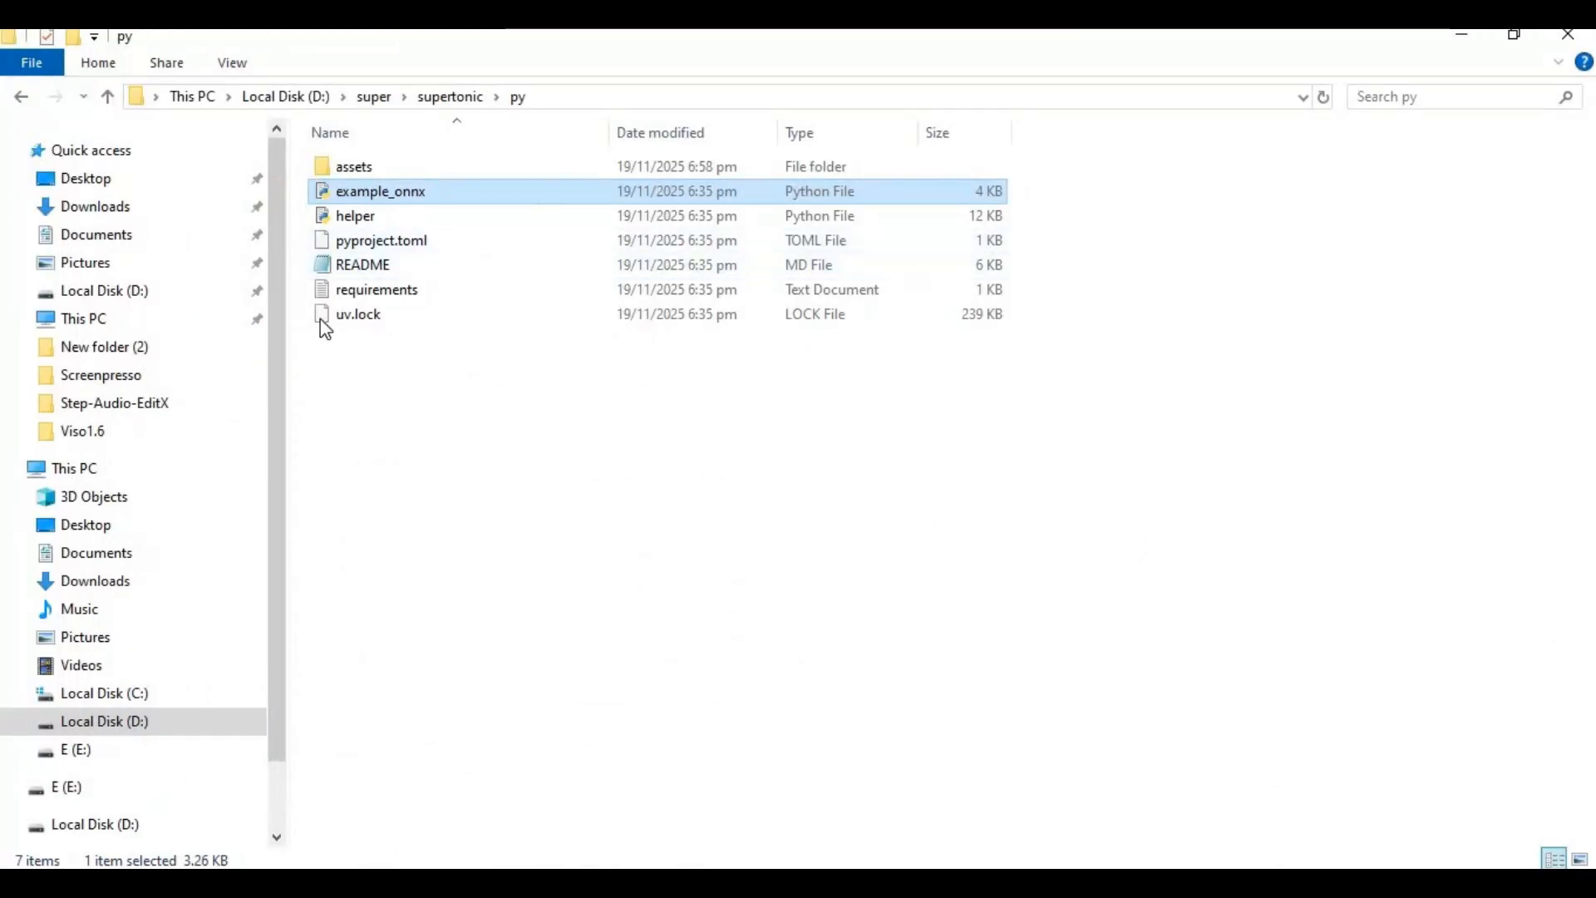
mouse_move(470, 399)
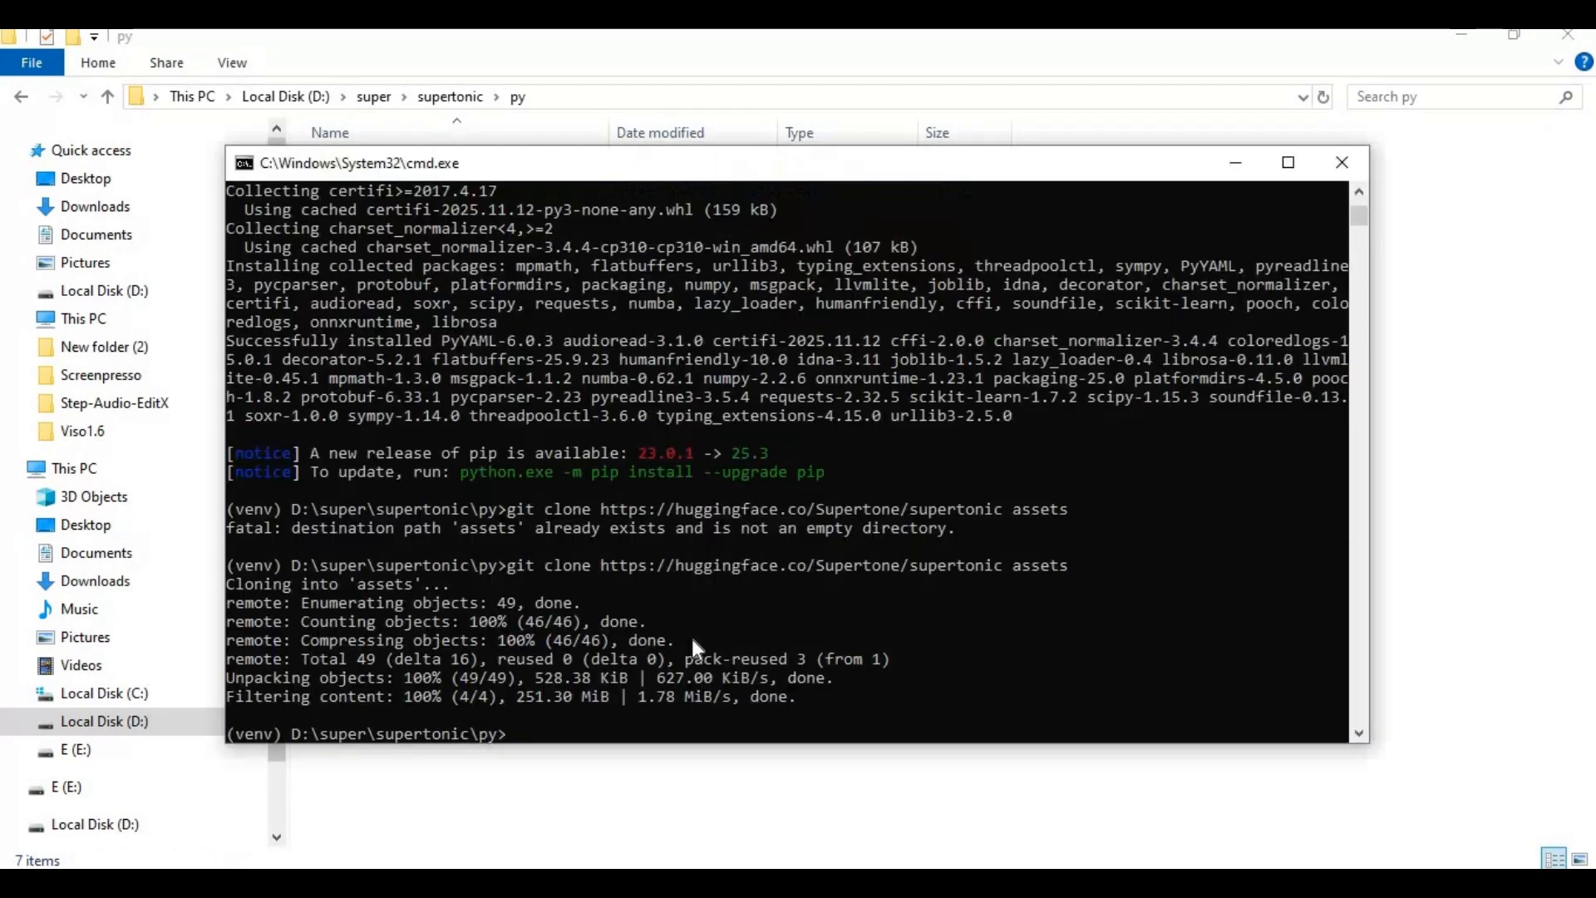
Step: Run 'python example_onnx.py' and select the first This_morning__I_took WAV in the results folder
text(p)
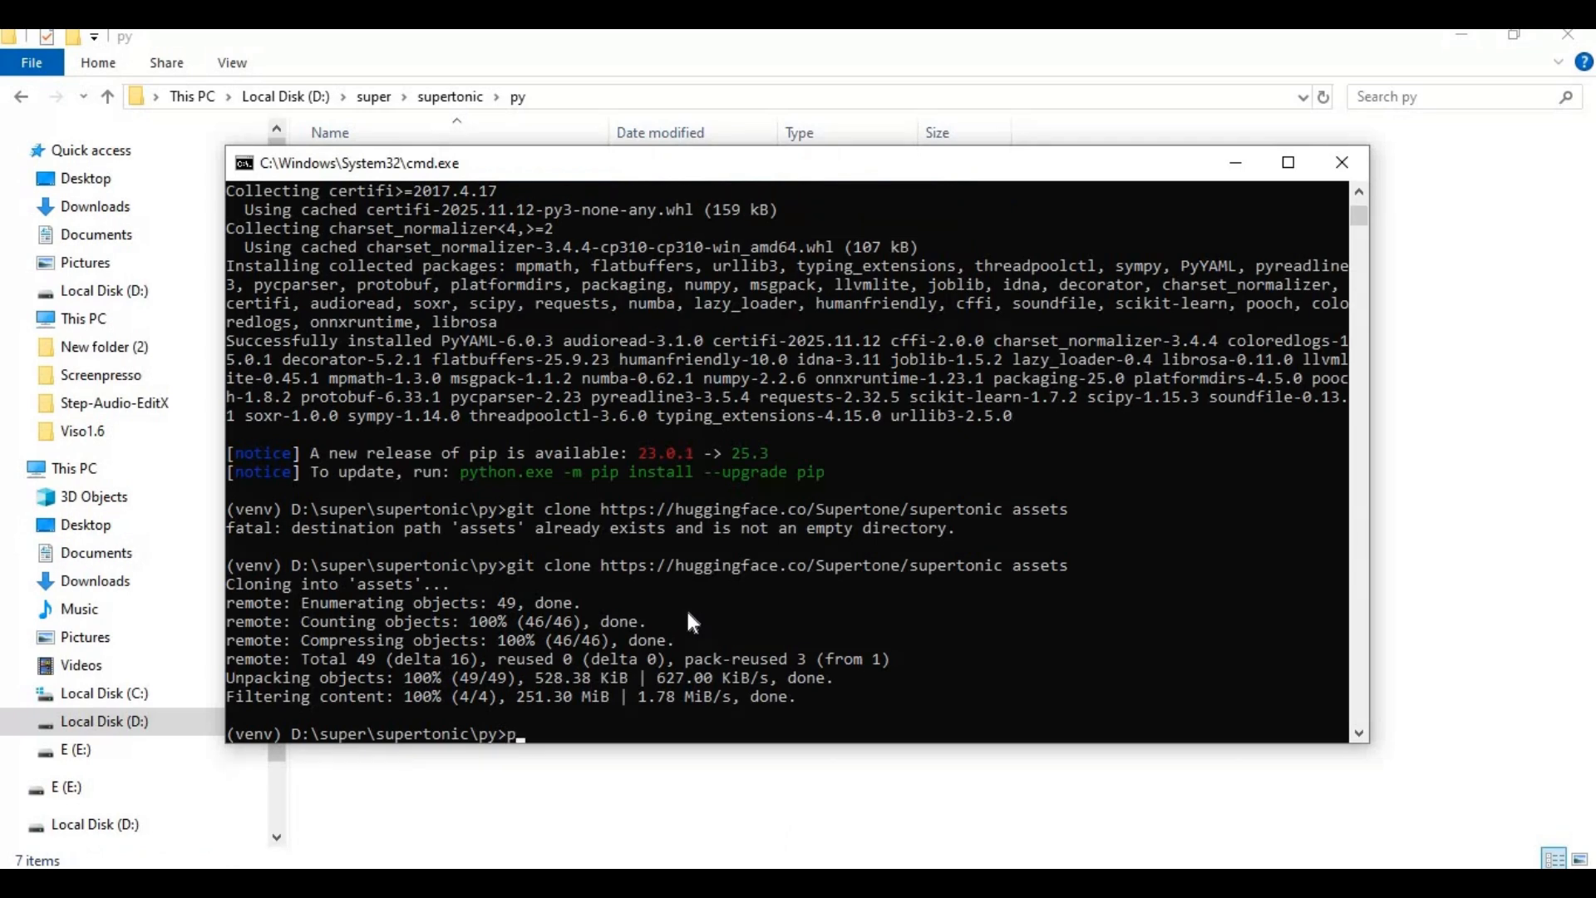
text(ython)
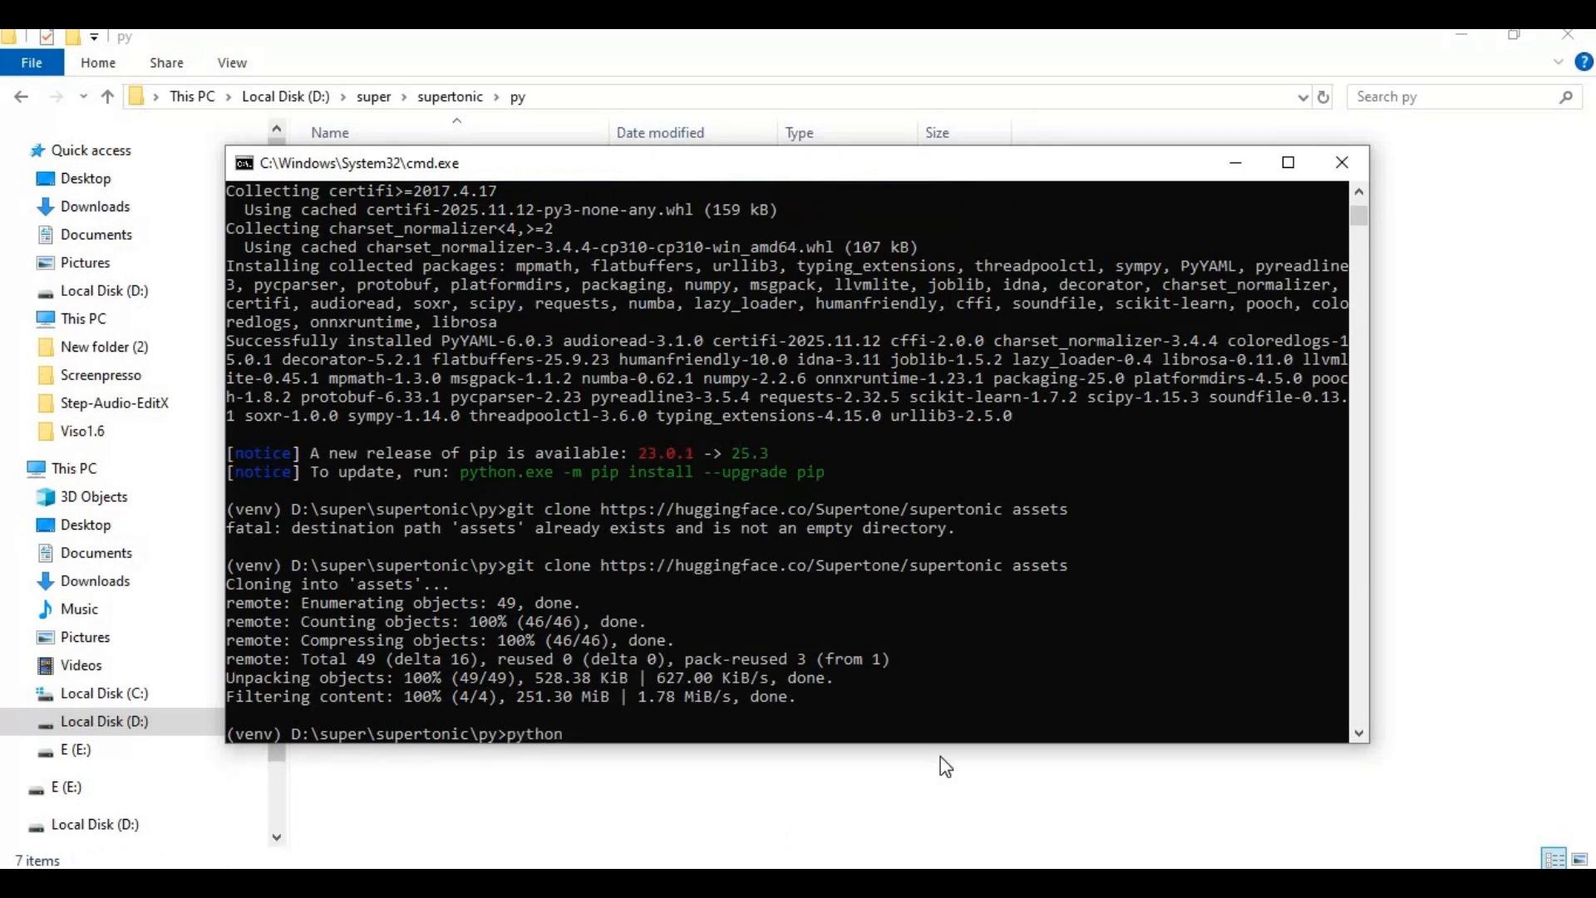
text(example_onnx)
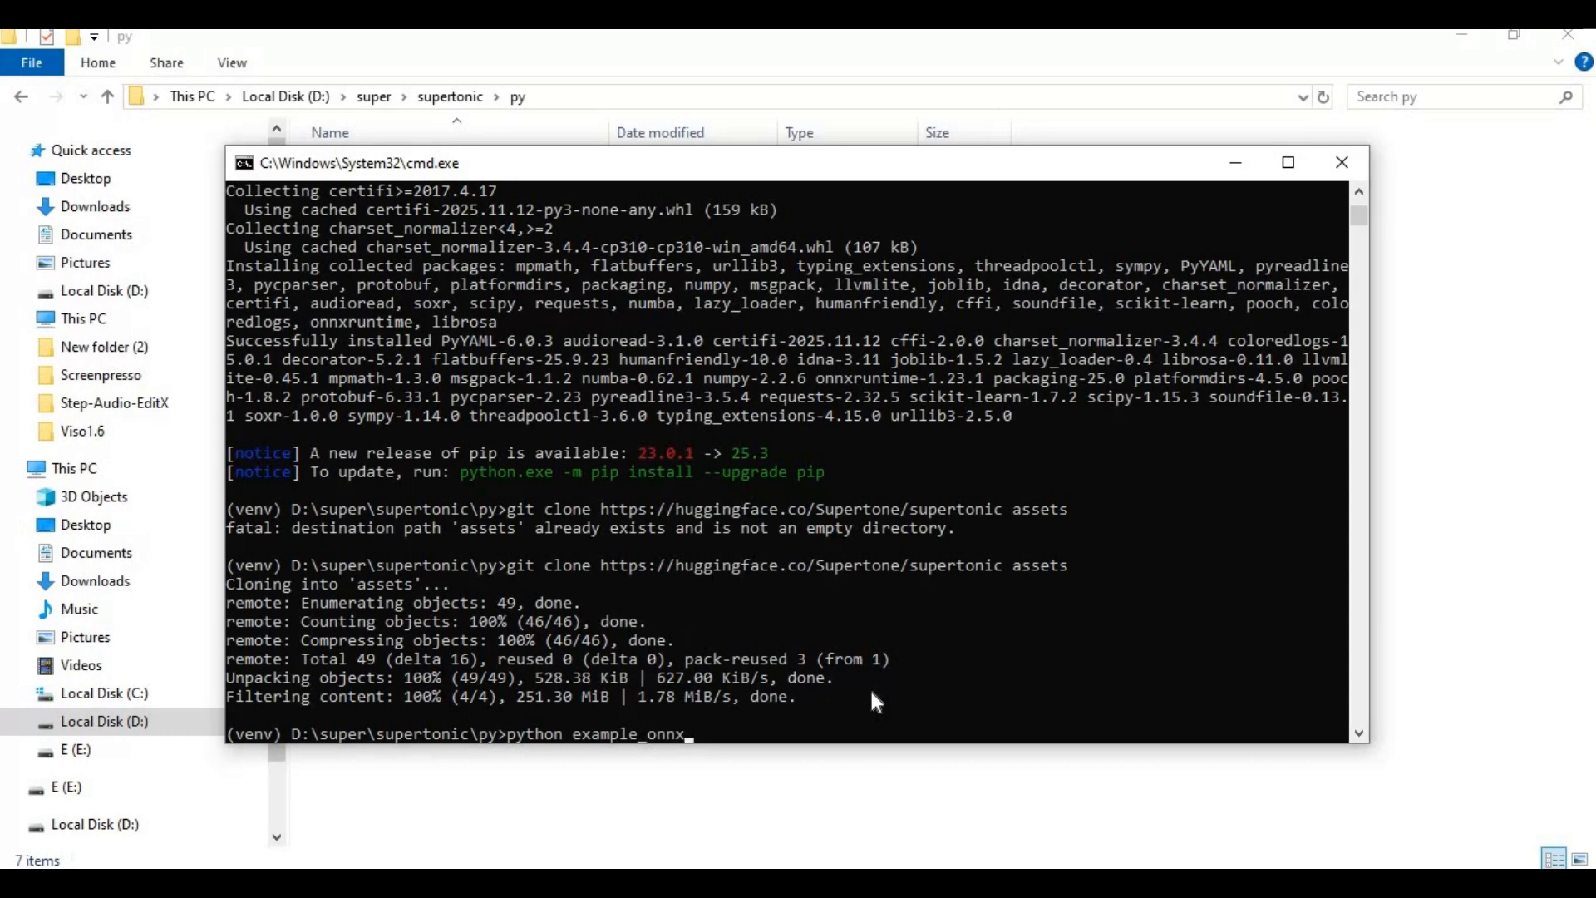
text(.py)
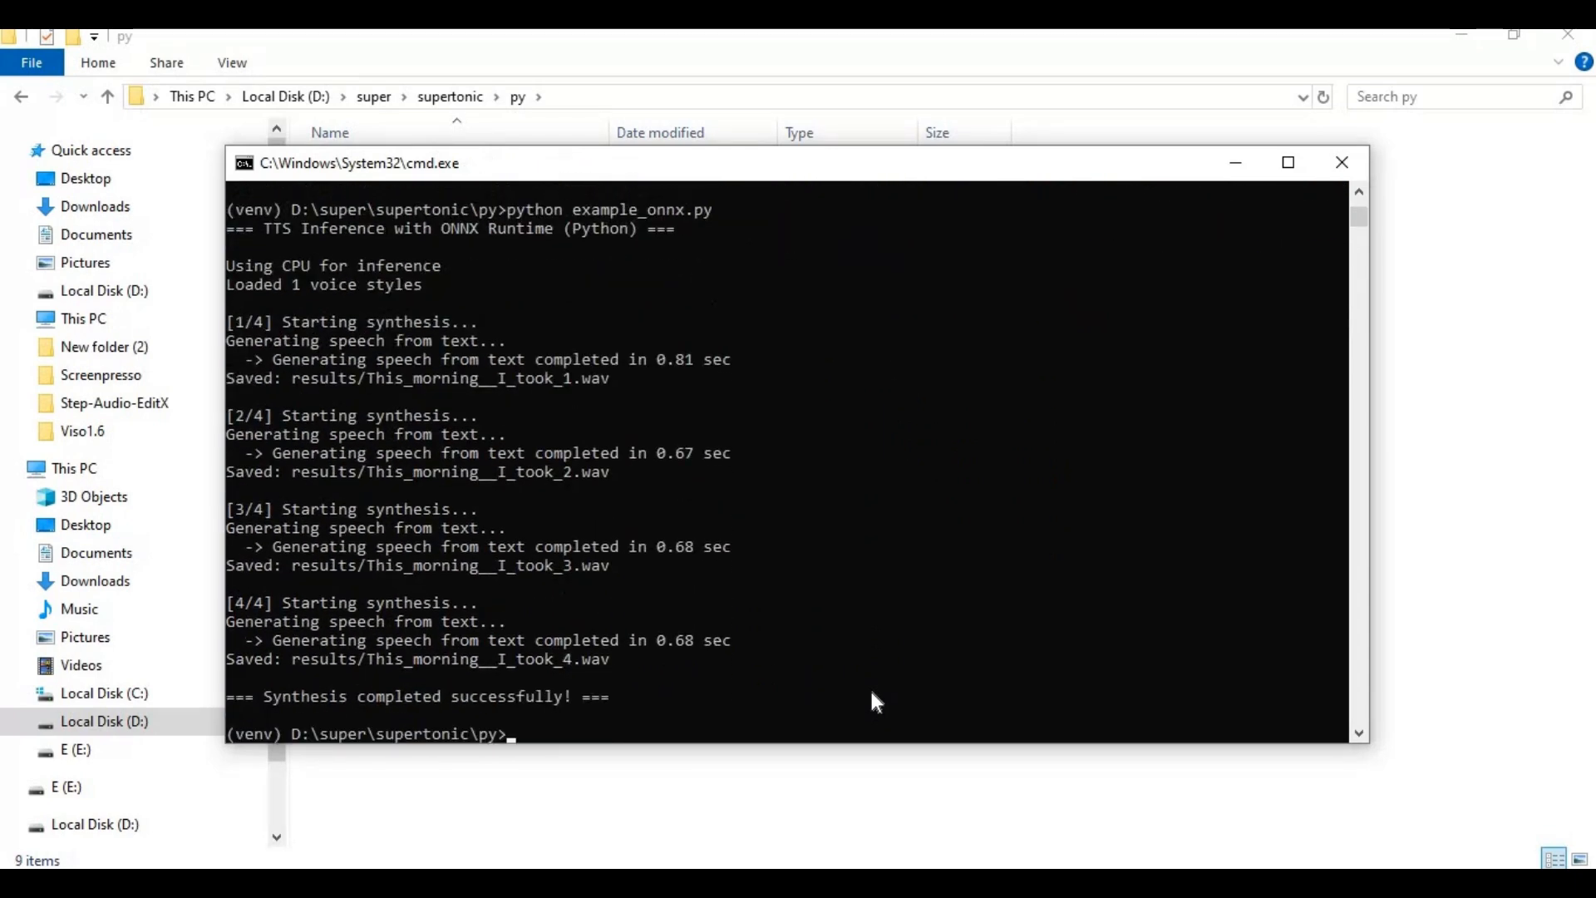
mouse_move(567, 848)
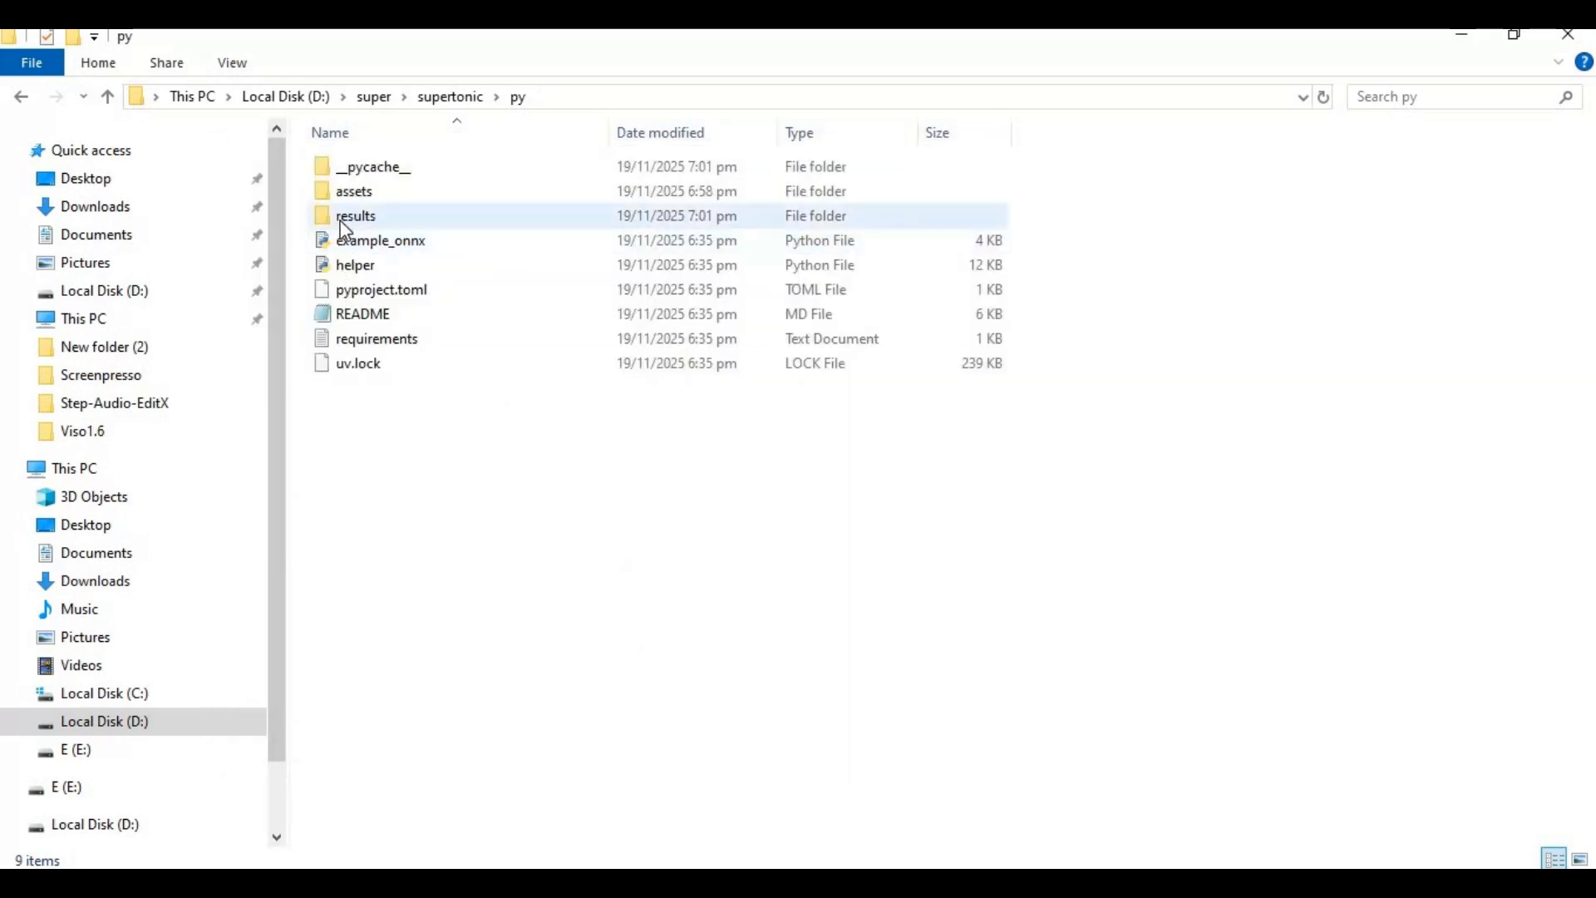
double_click(356, 215)
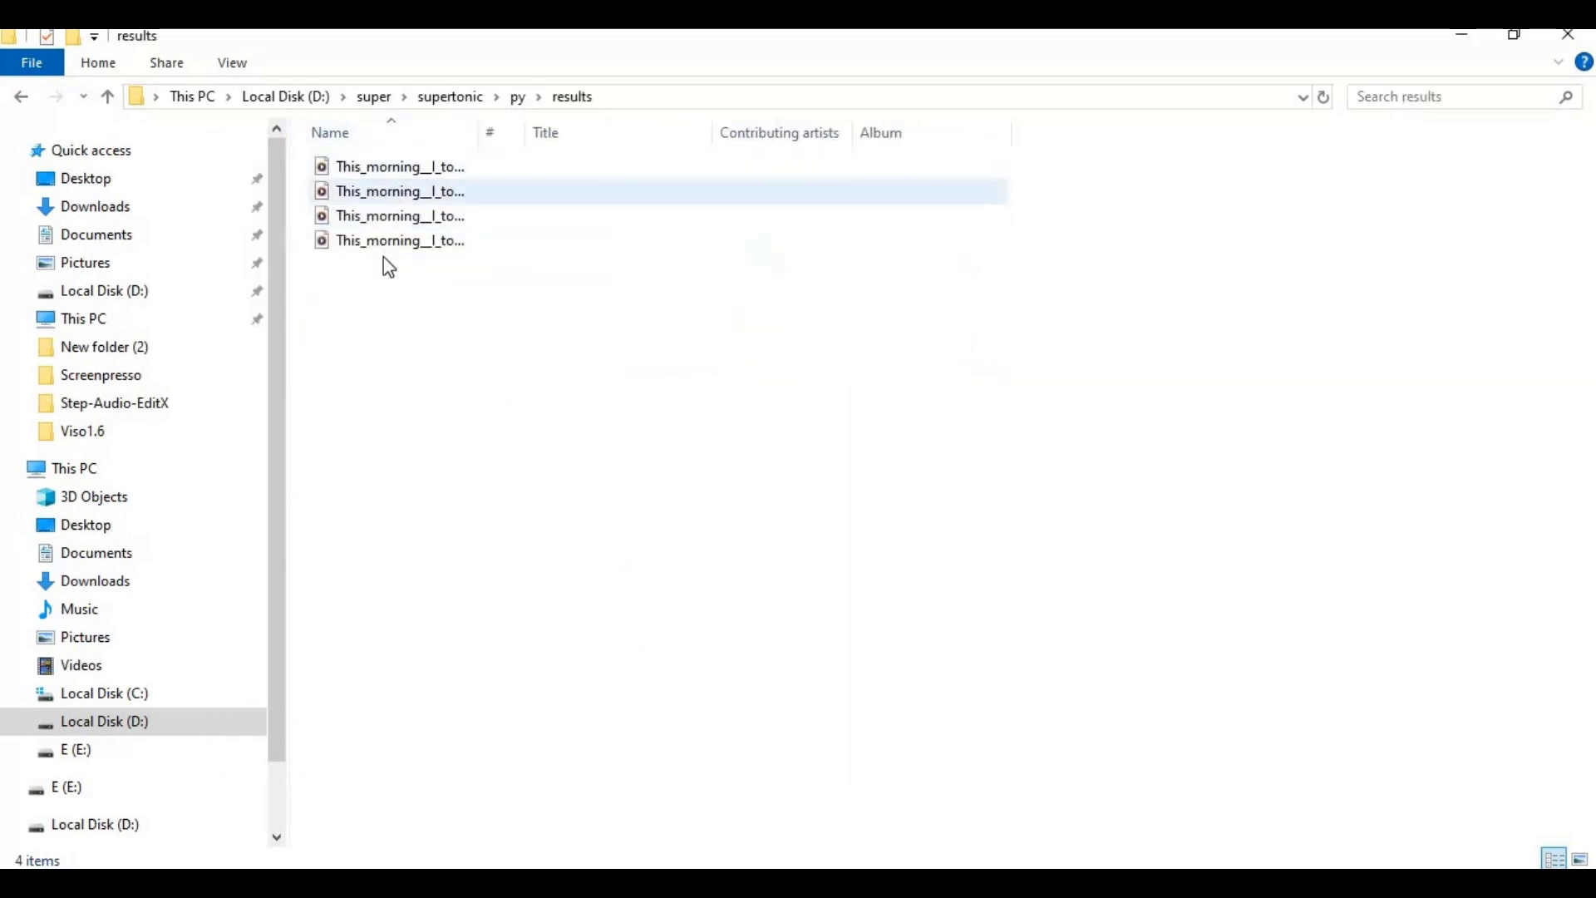
click(400, 166)
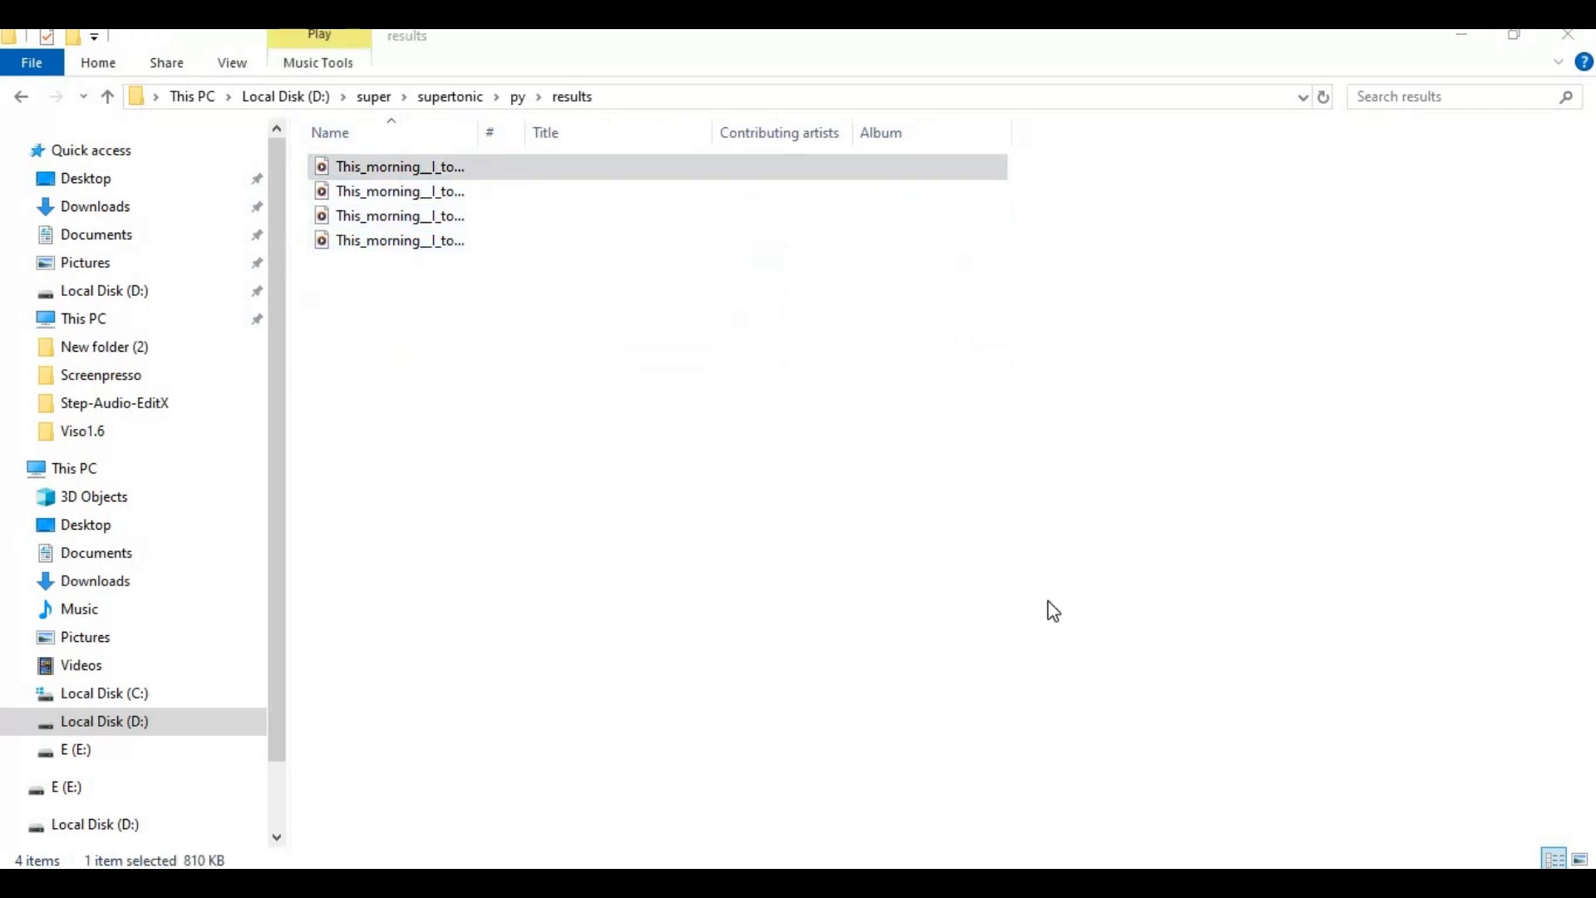
Step: Play the This_morning__I_took clips in Media Player, then close the player
double_click(399, 166)
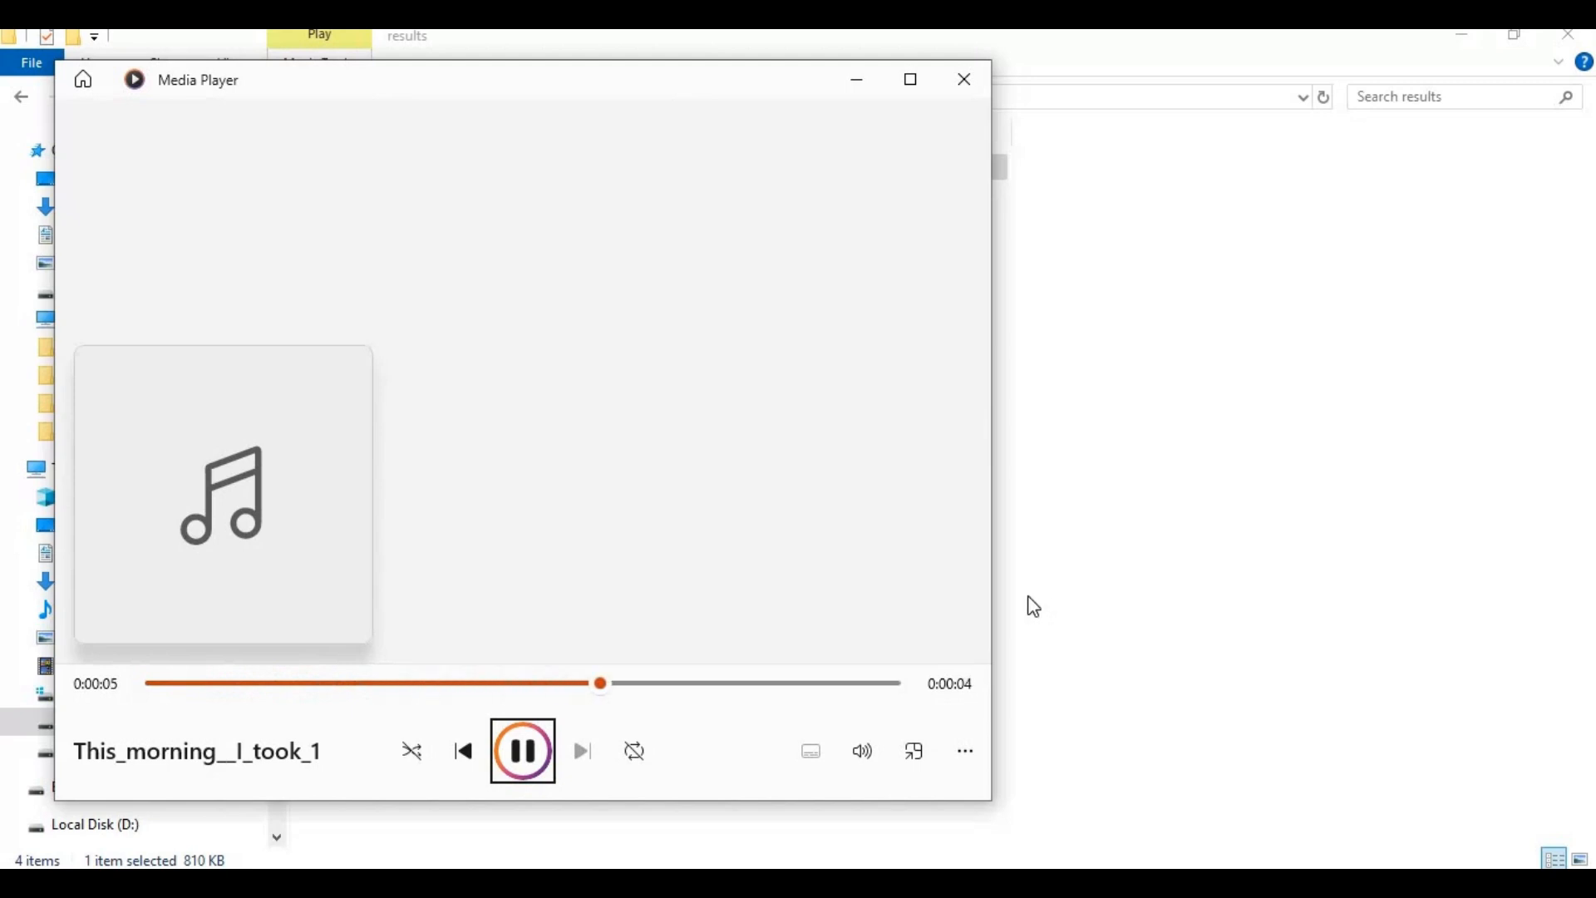
mouse_move(963, 80)
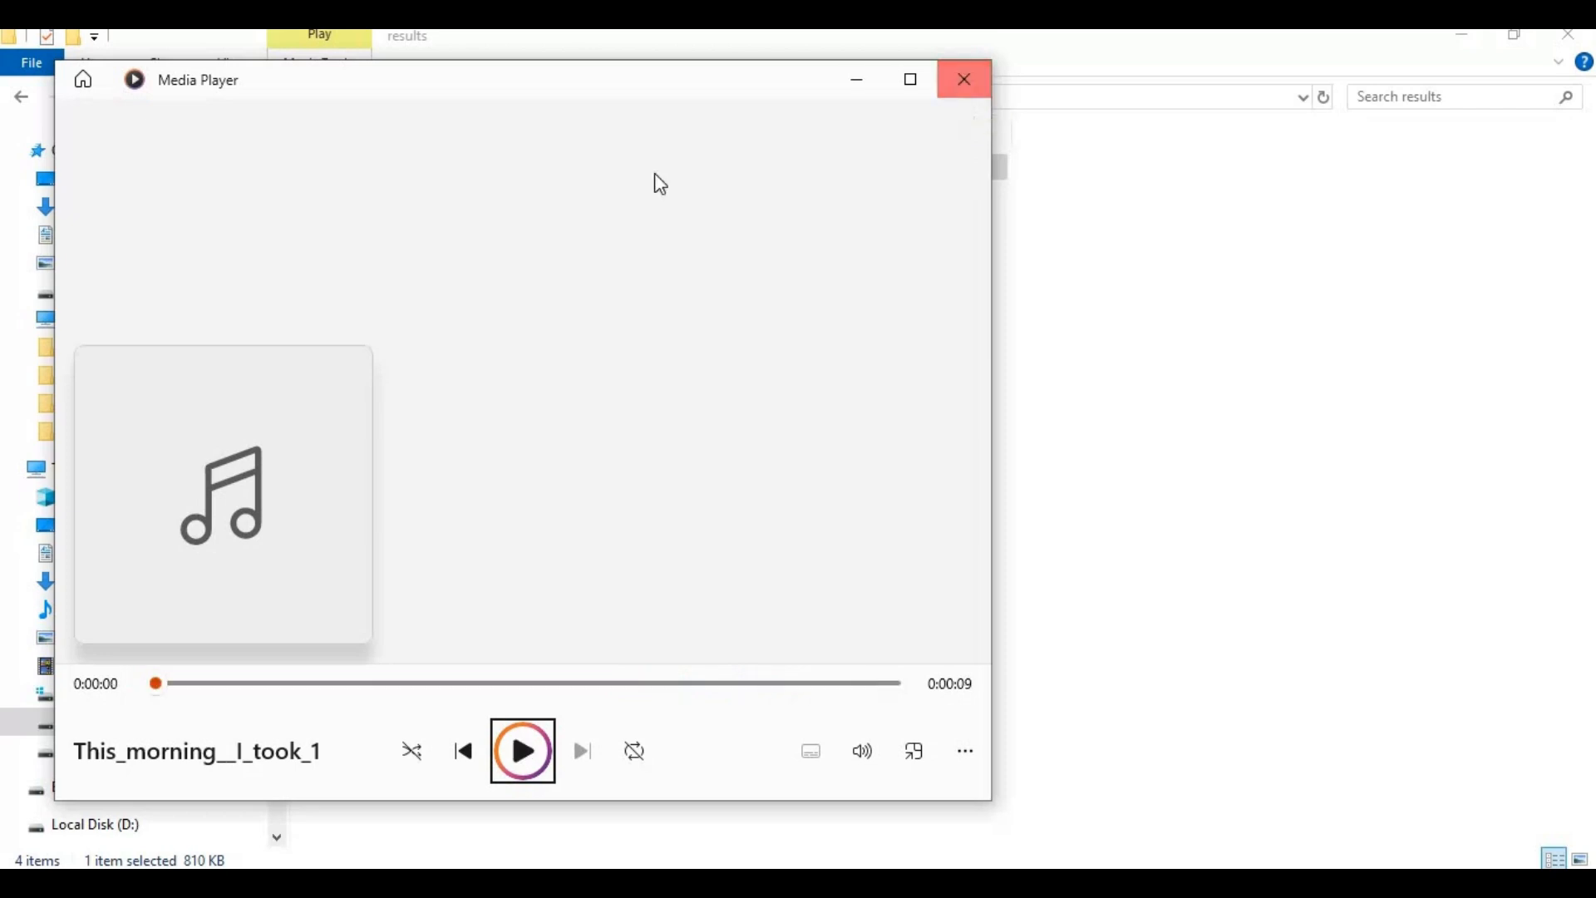
click(522, 750)
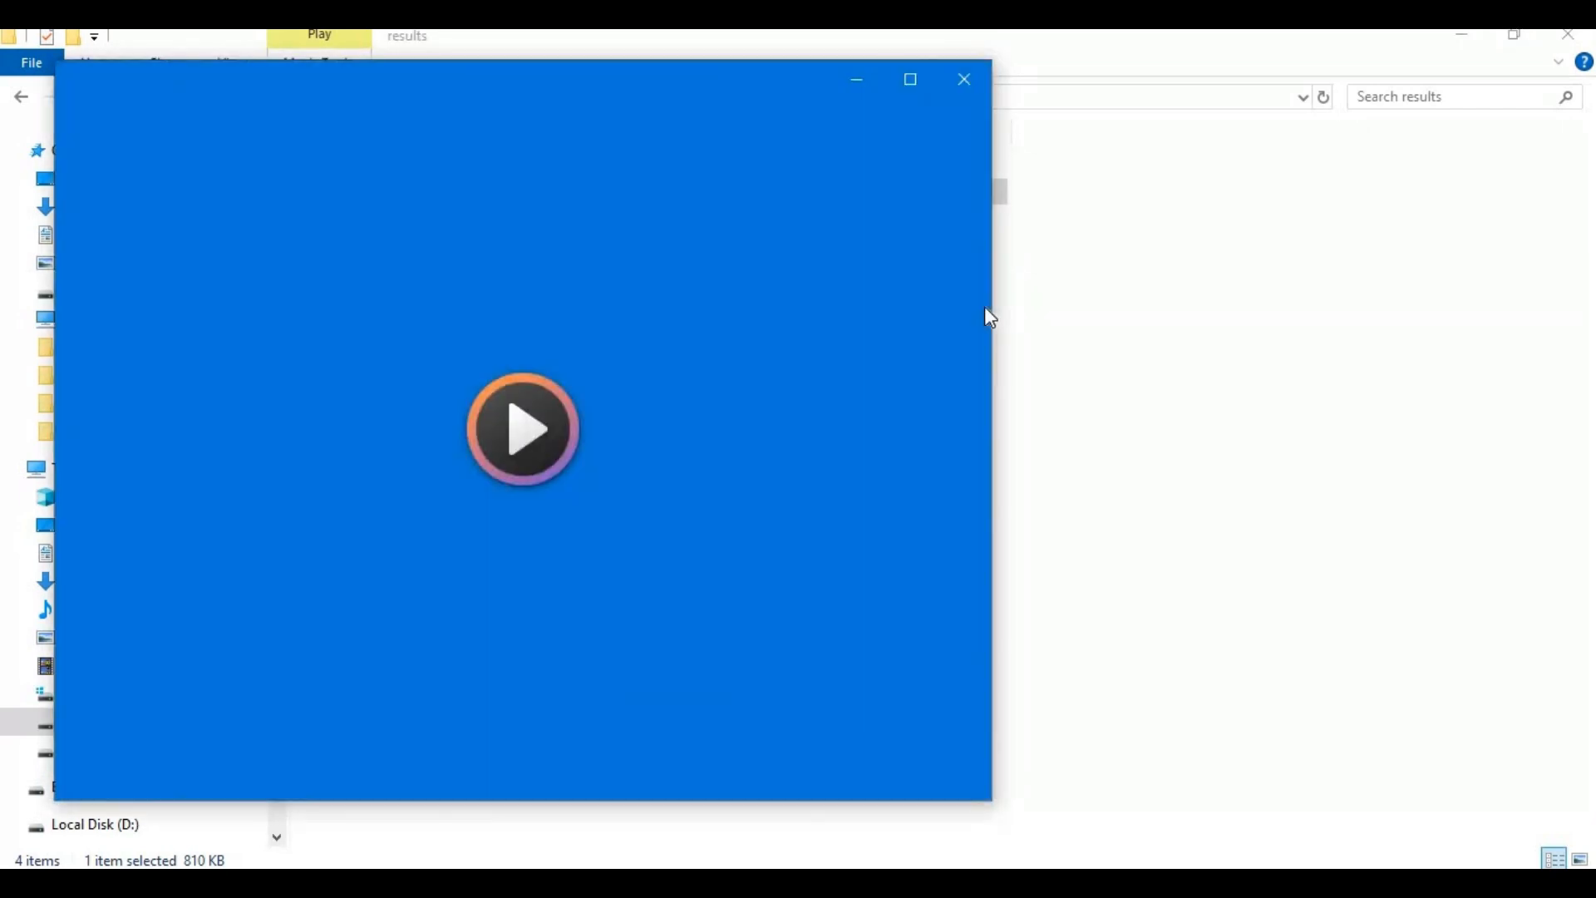
click(522, 429)
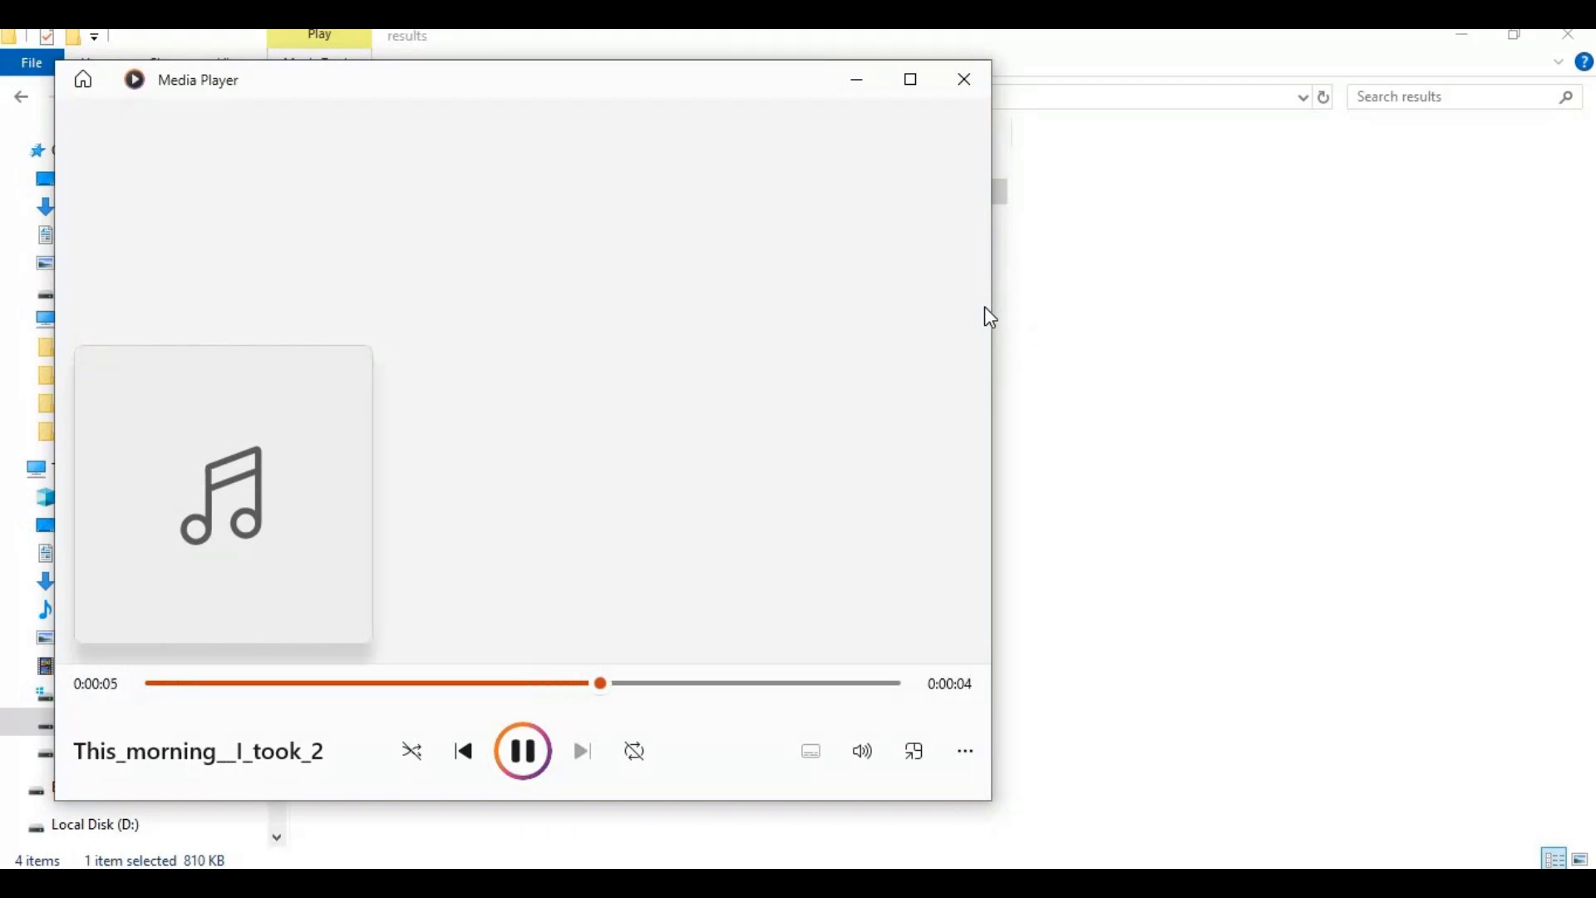
mouse_move(963, 80)
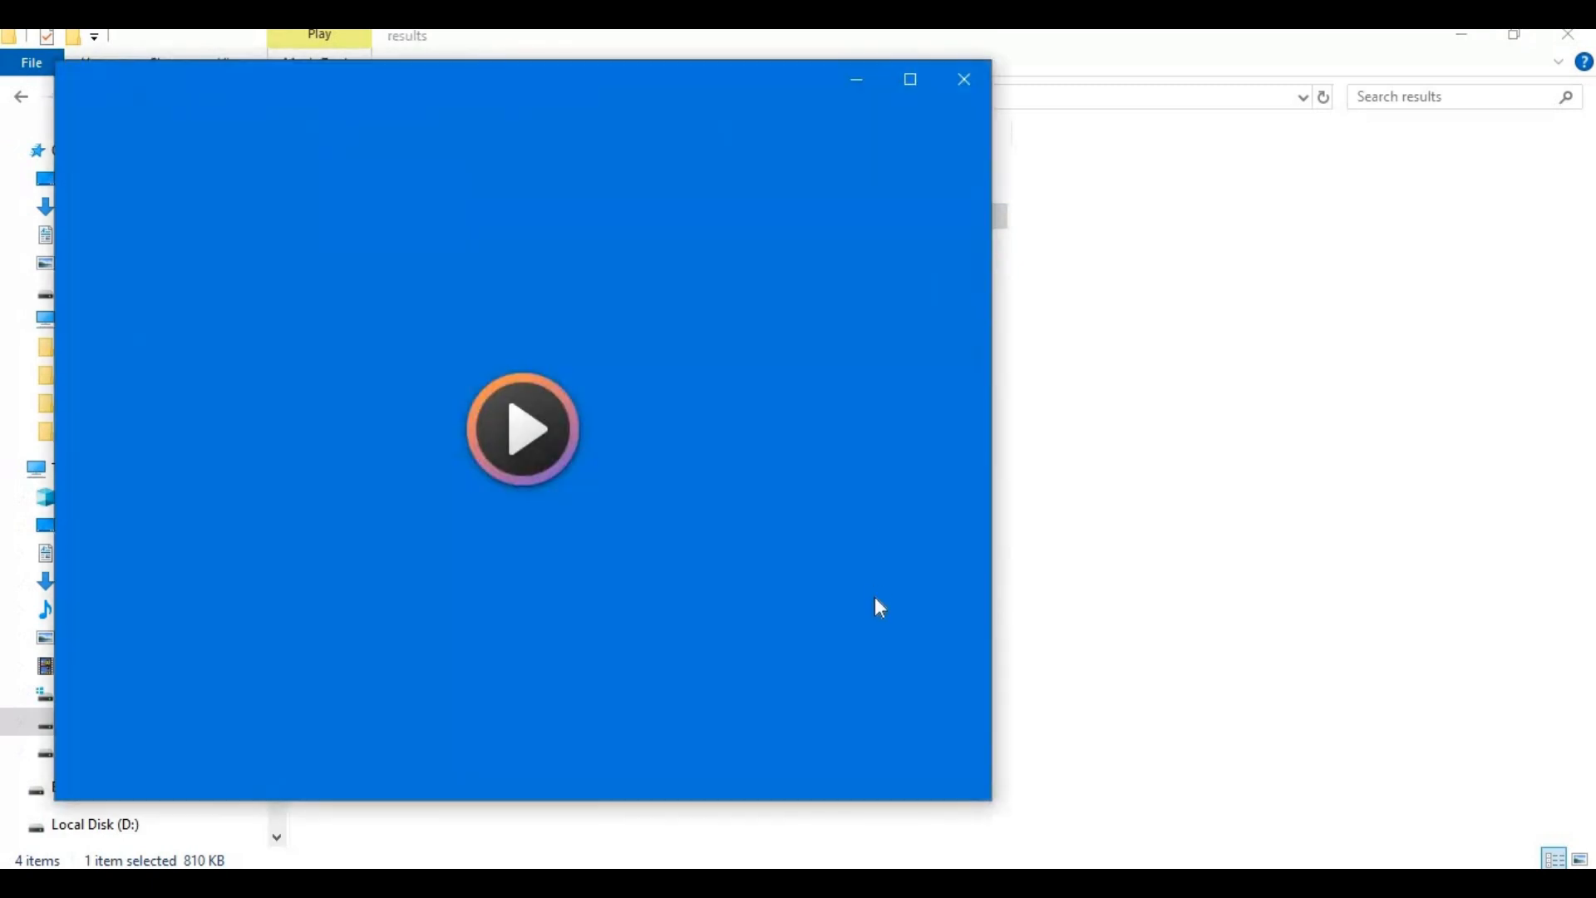
click(524, 429)
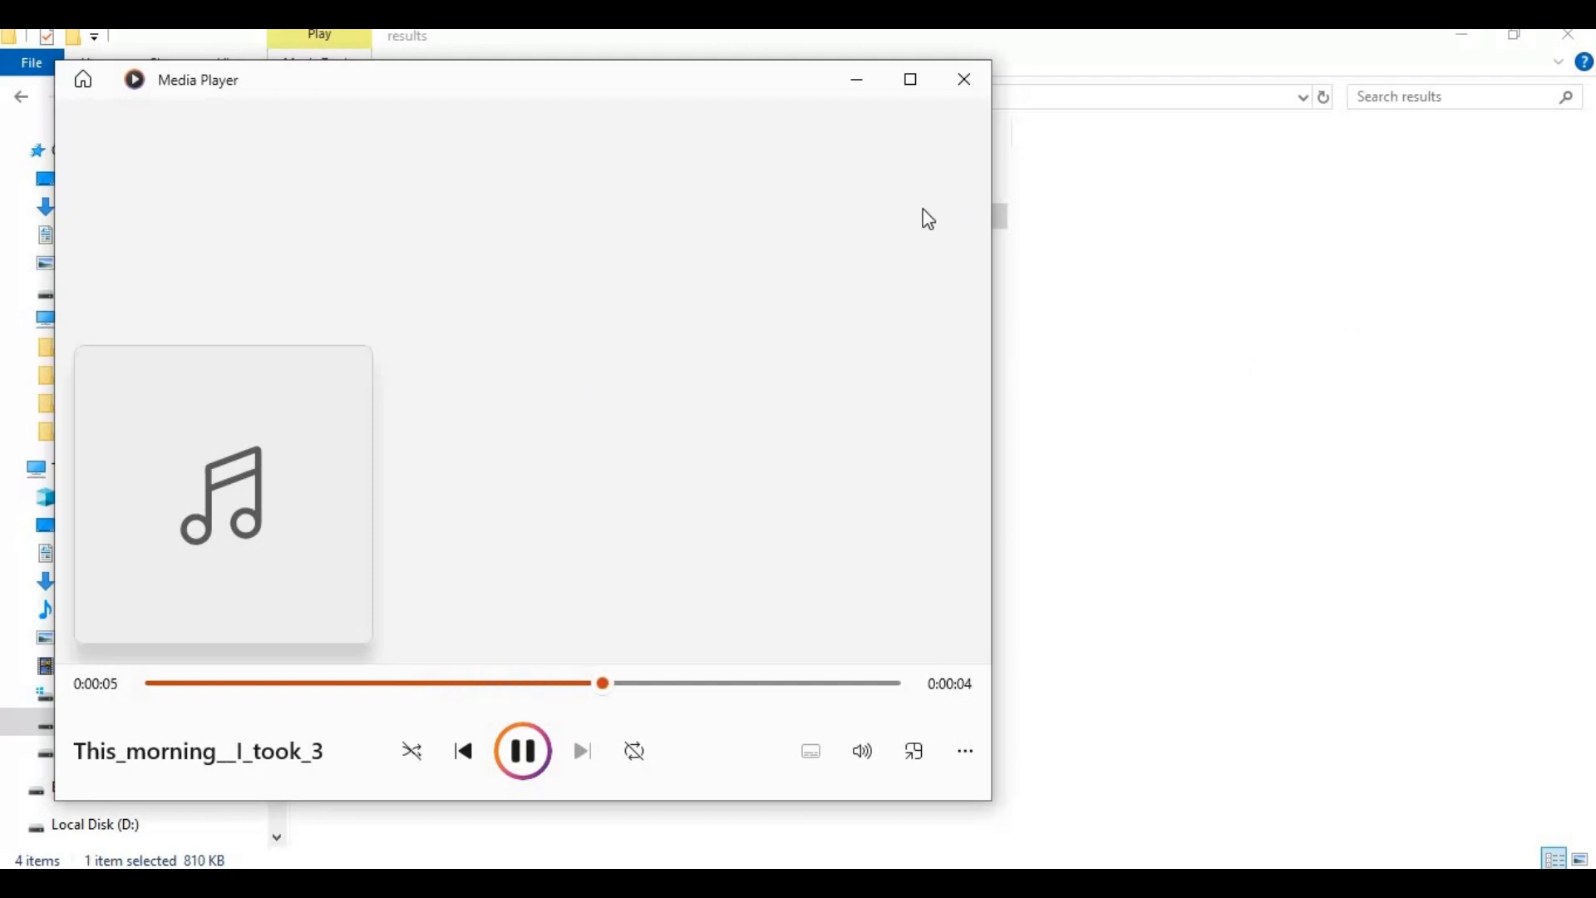
mouse_move(963, 80)
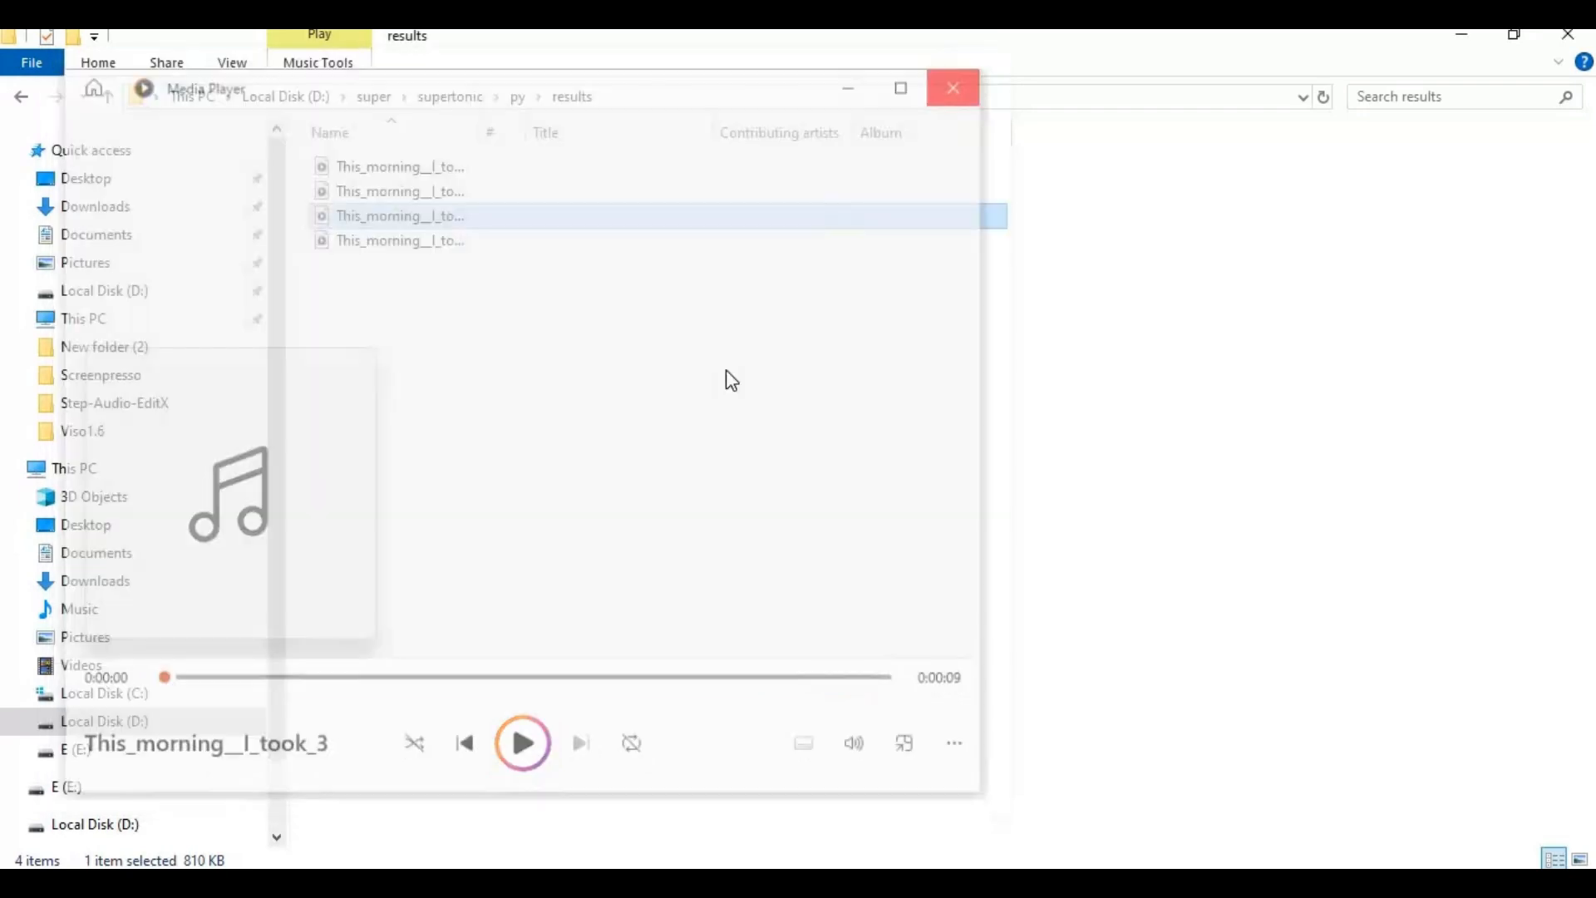
click(951, 89)
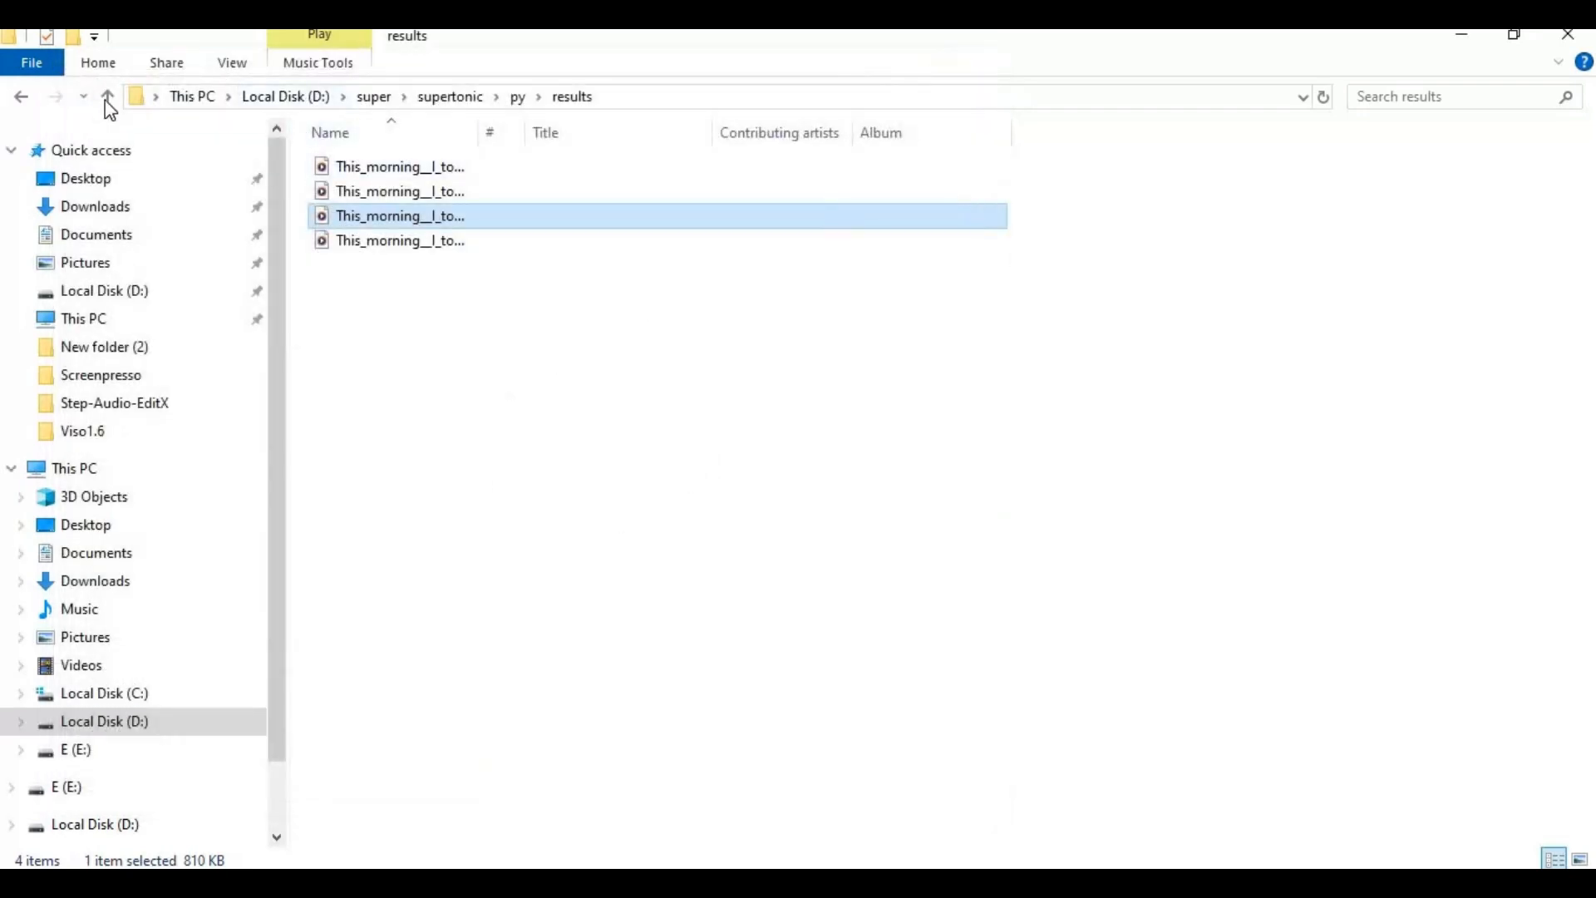
Step: Close the old console and start a fresh cmd from the supertonic folder's address bar
click(106, 96)
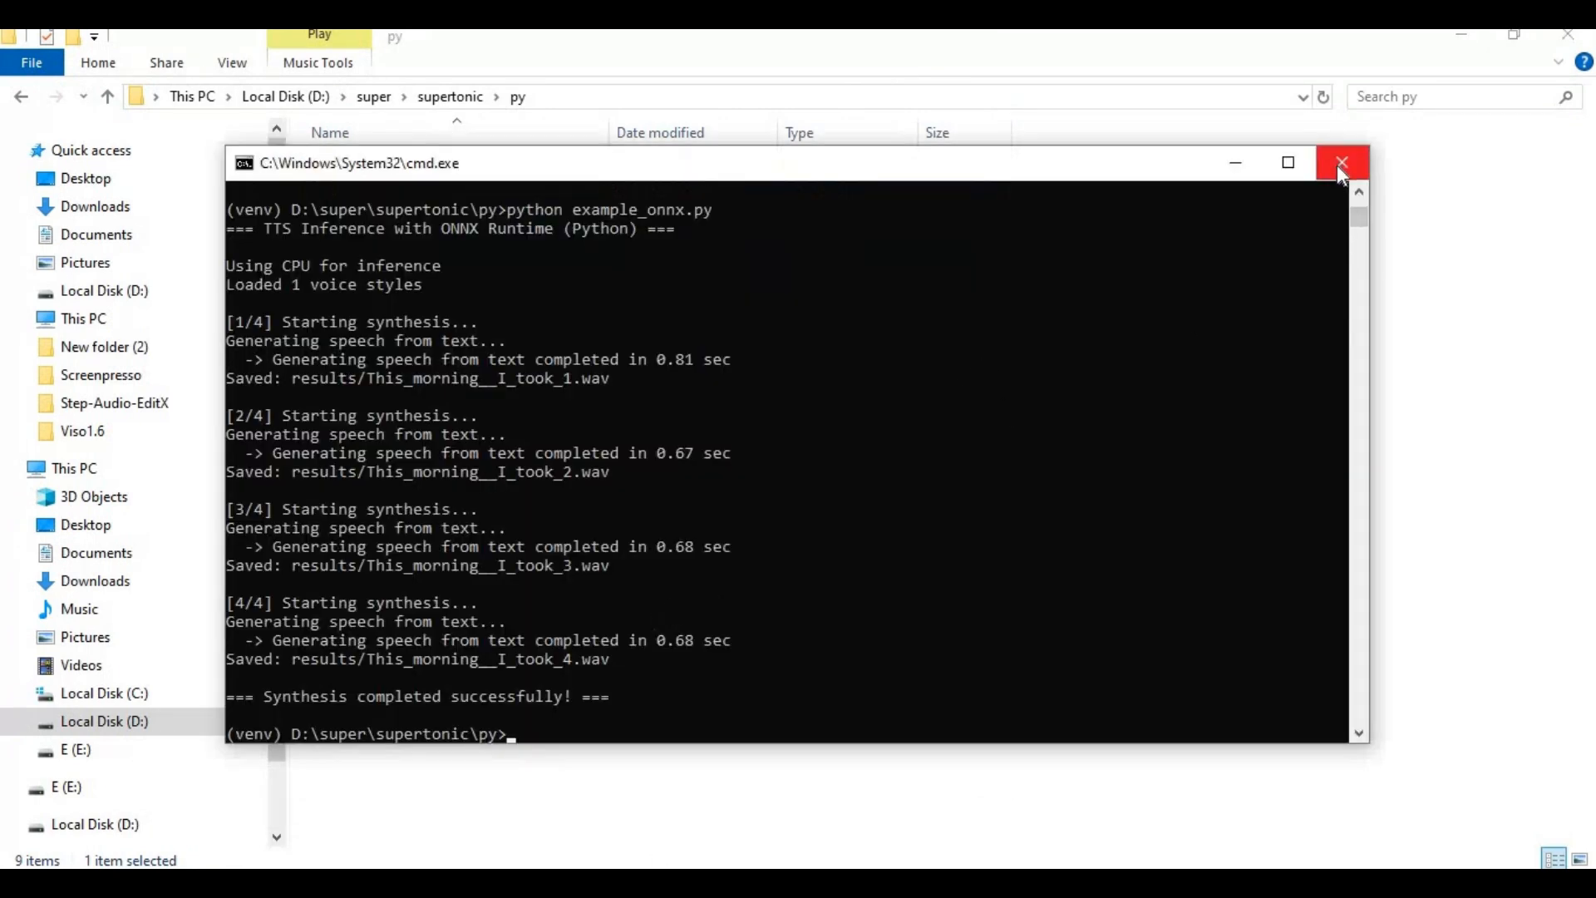
click(1342, 163)
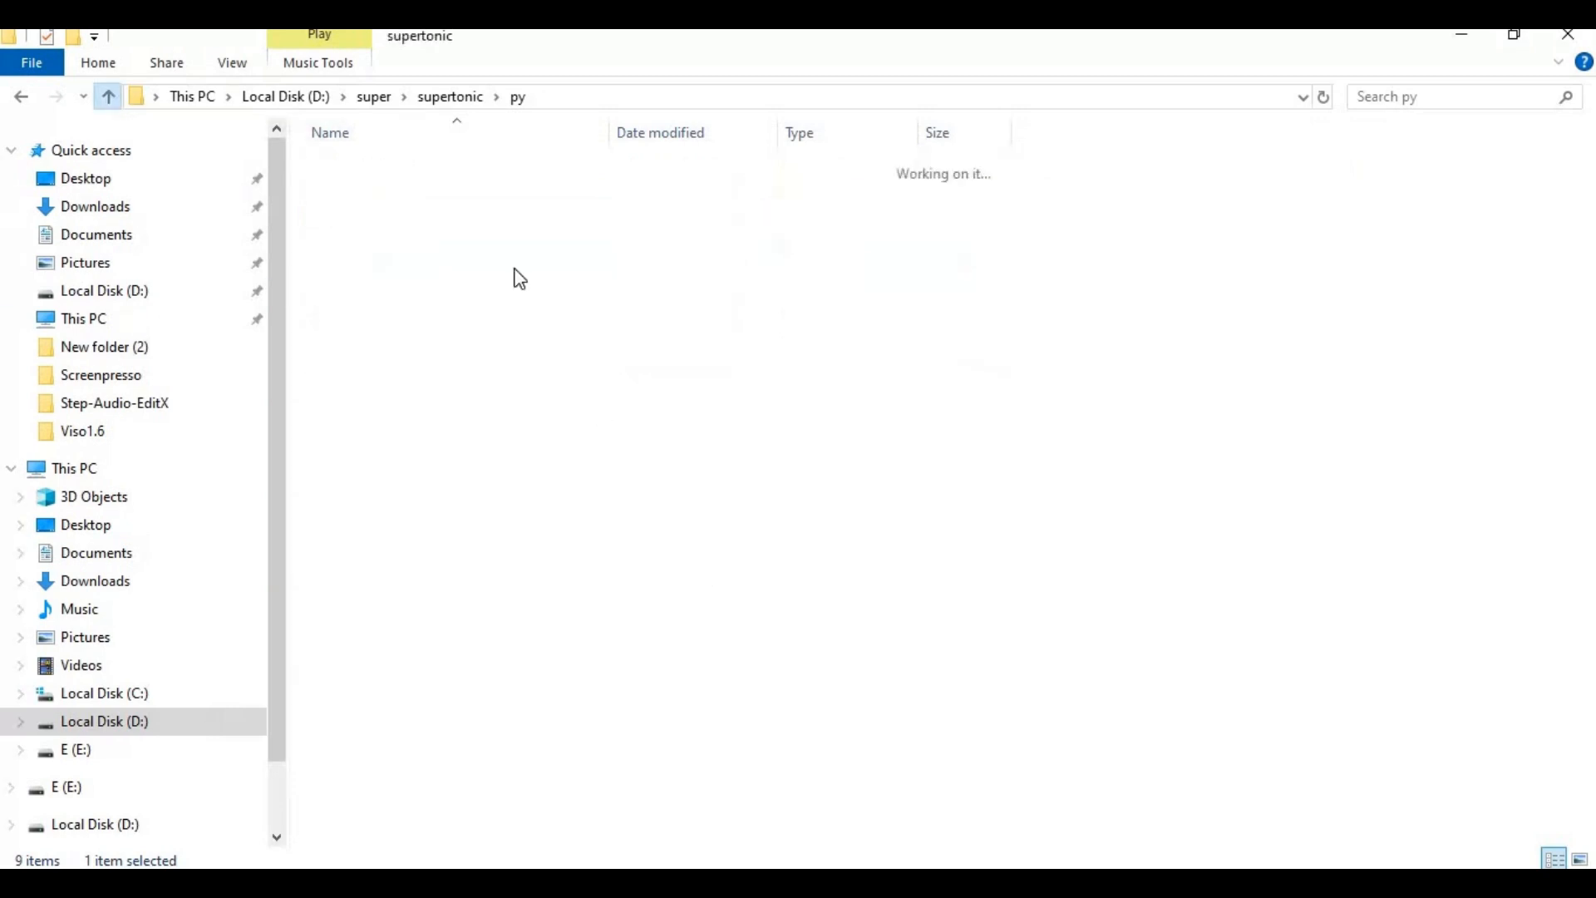
click(106, 96)
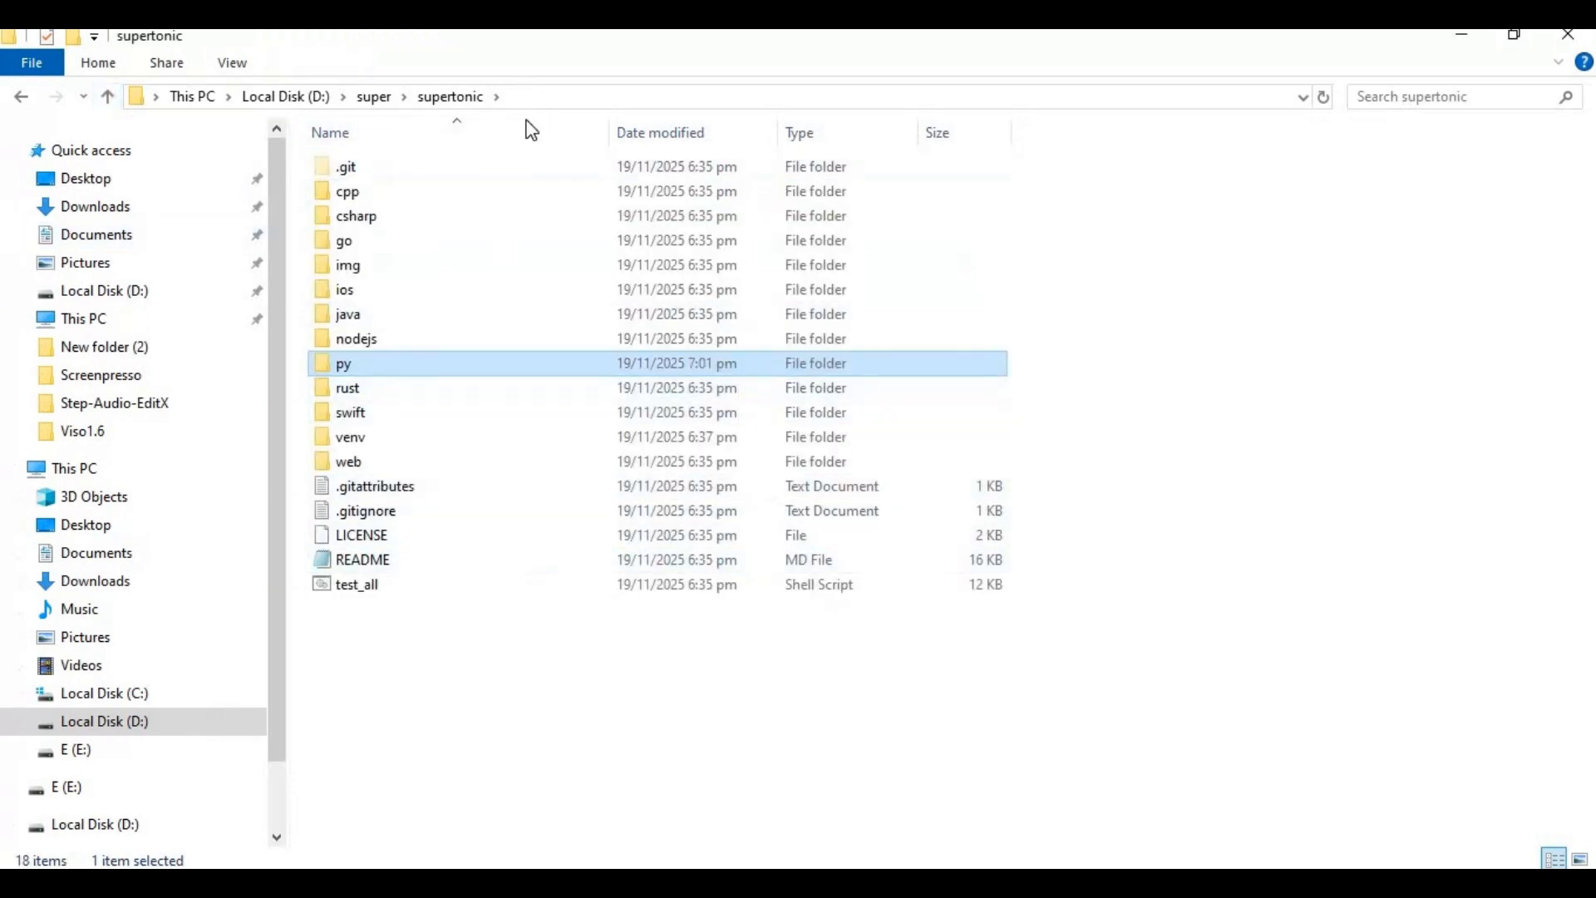
text(cm)
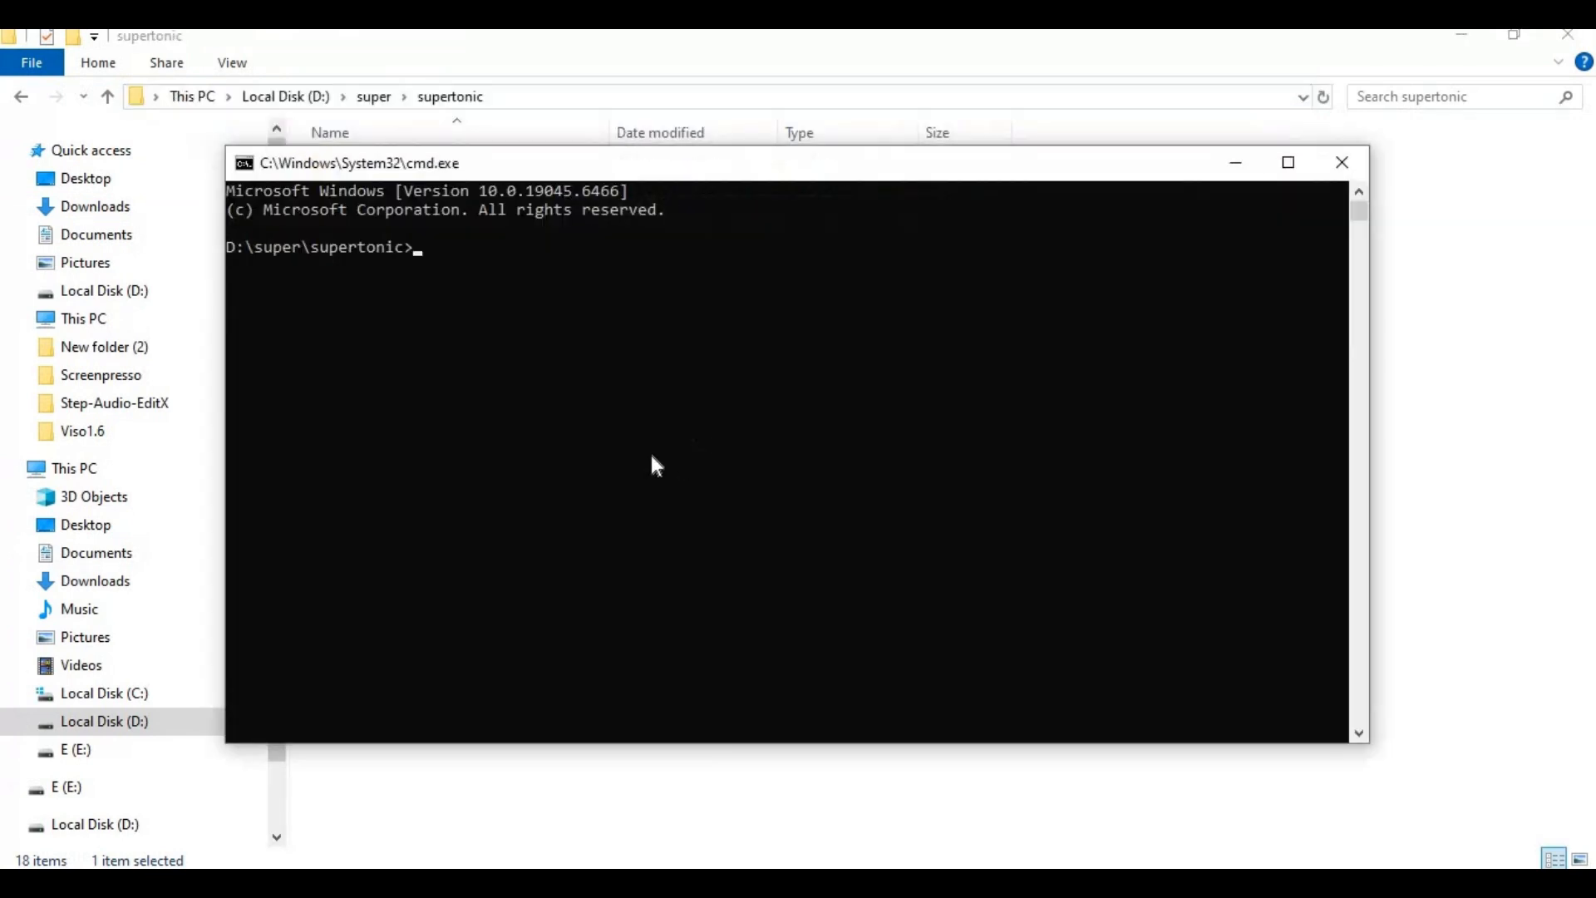
Step: Activate venv in the new console with venv\scripts\activate
text(ve)
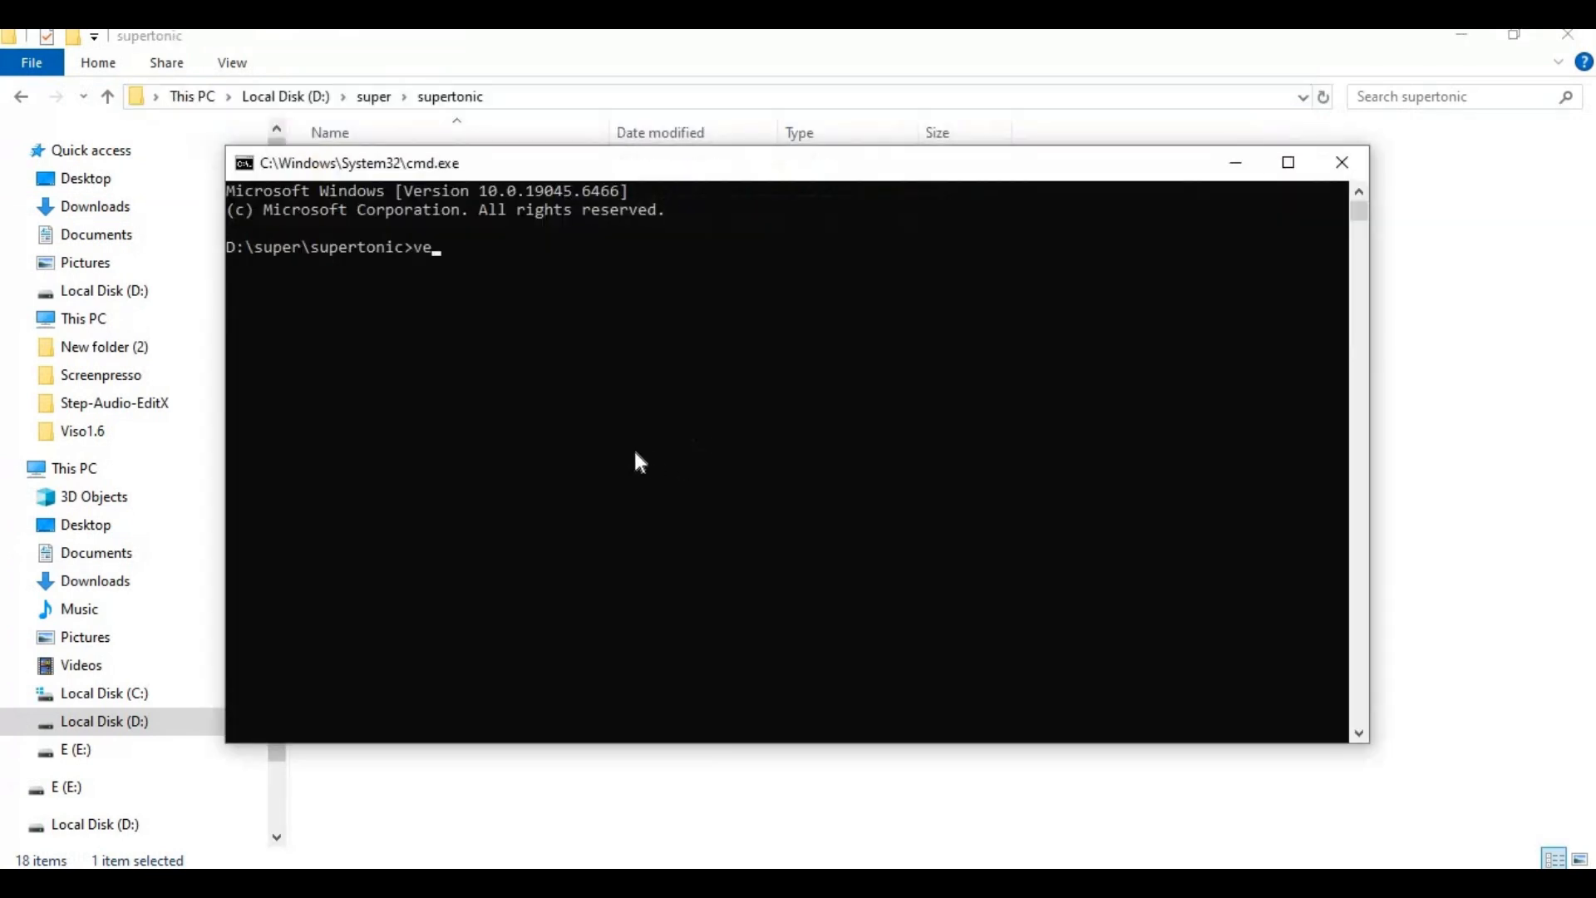
text(nv\)
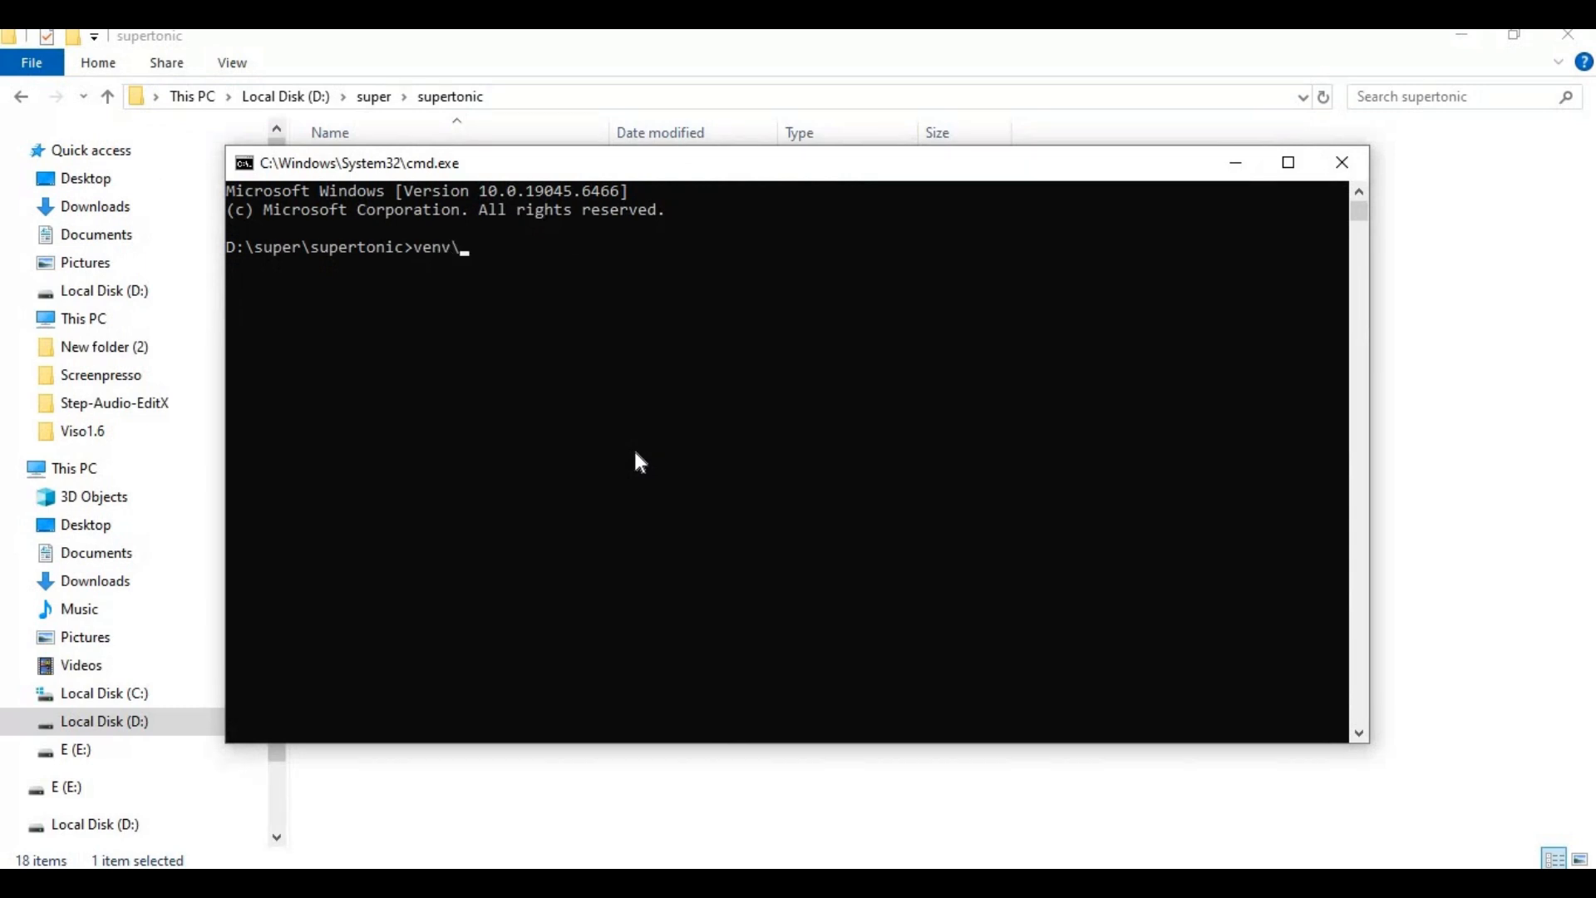
text(scrip)
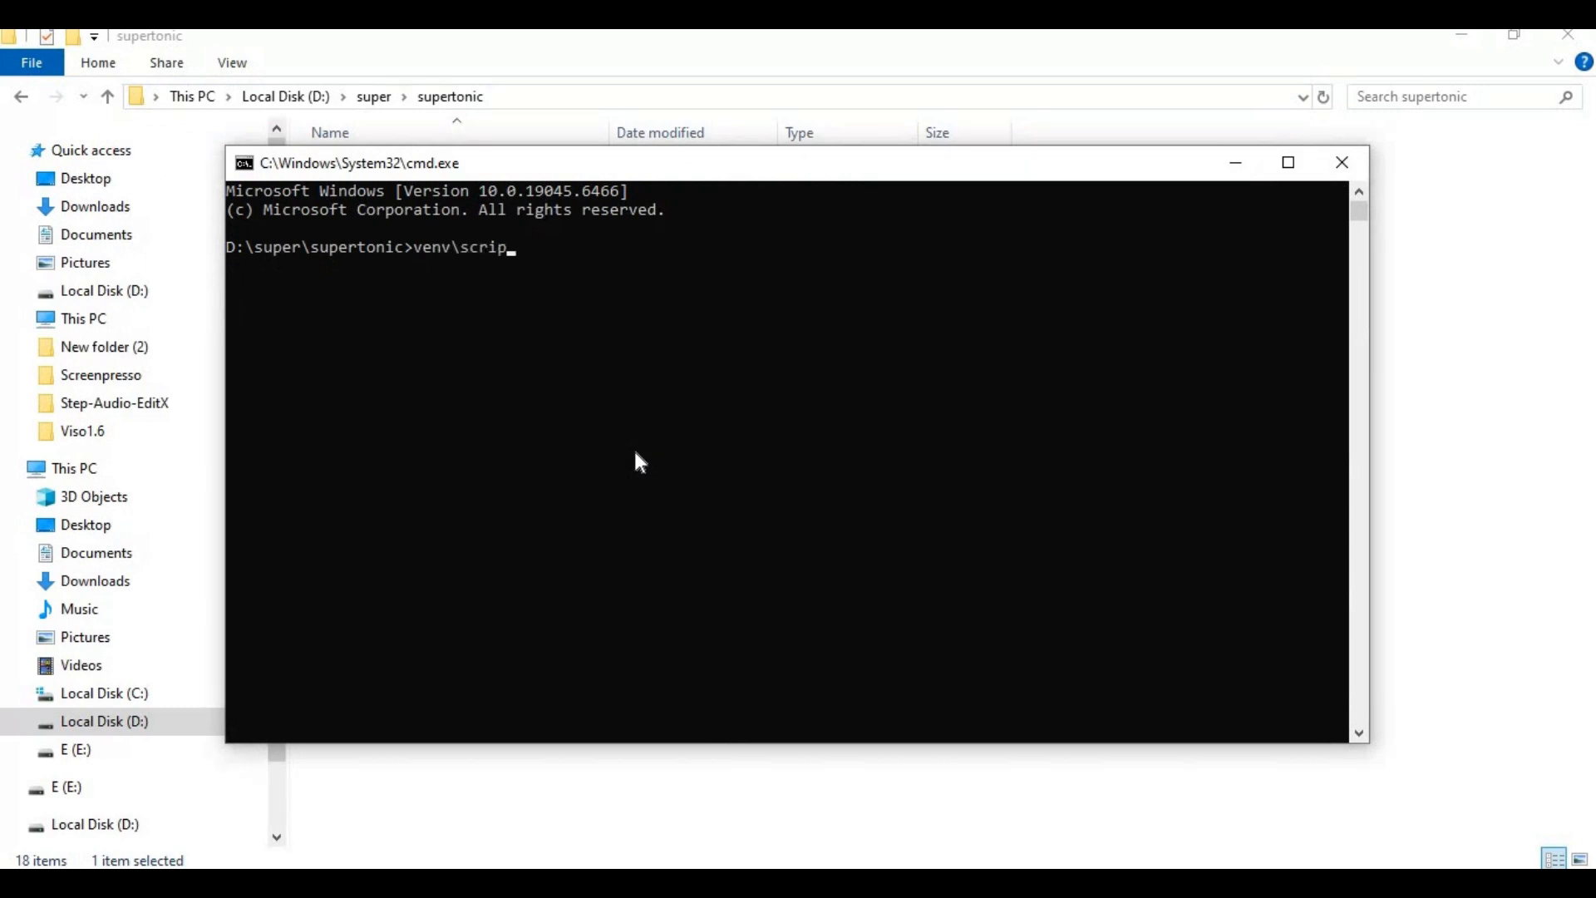
text(ts\)
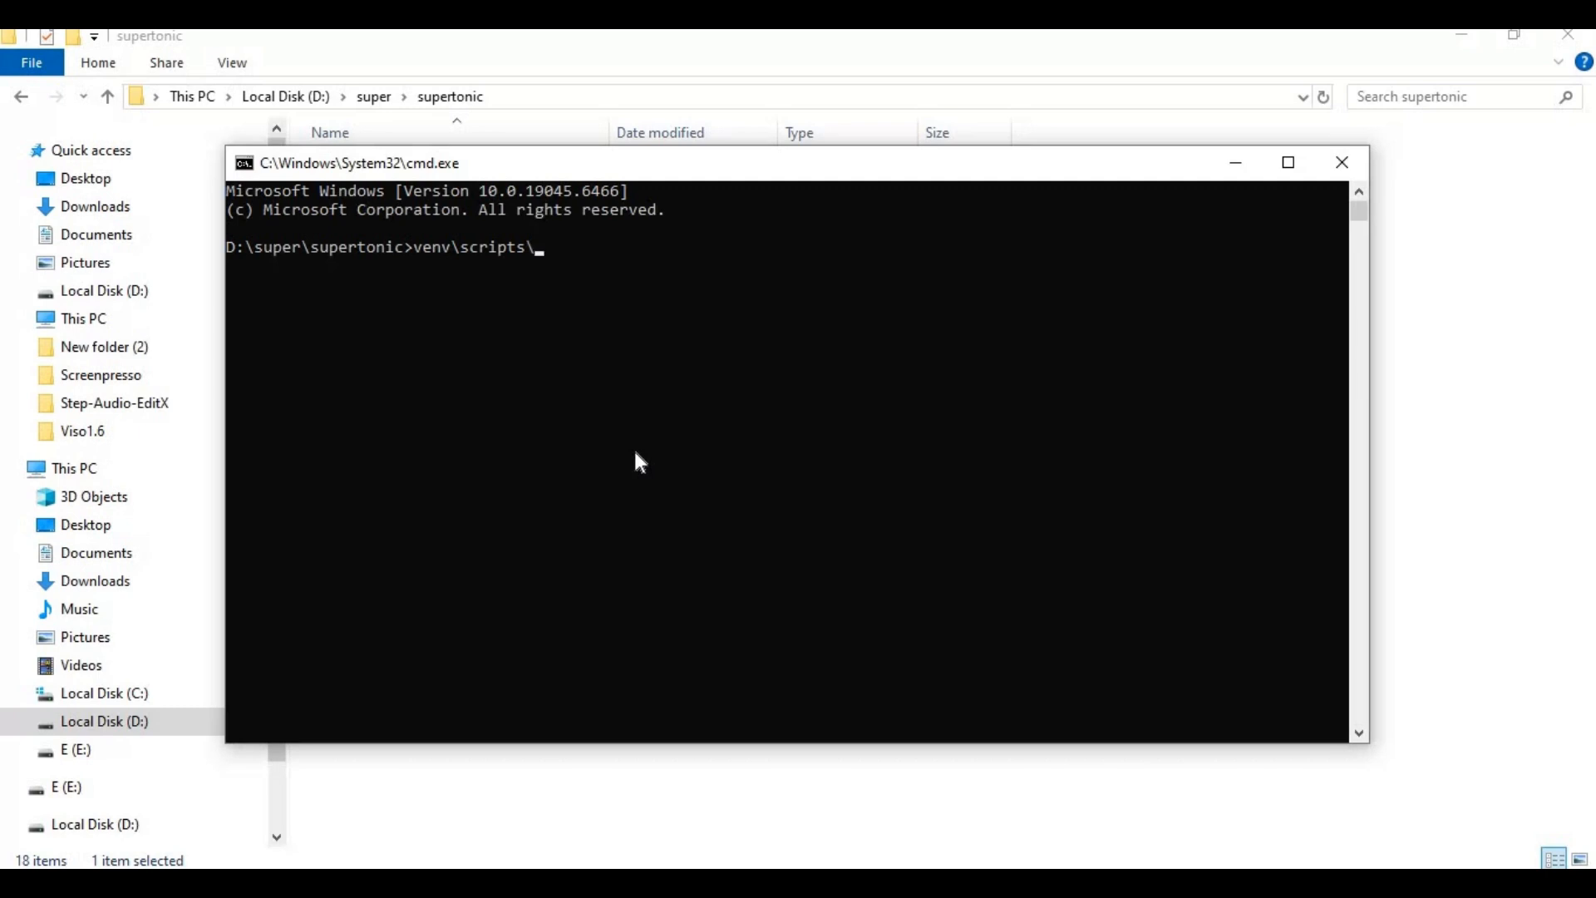
text(acti)
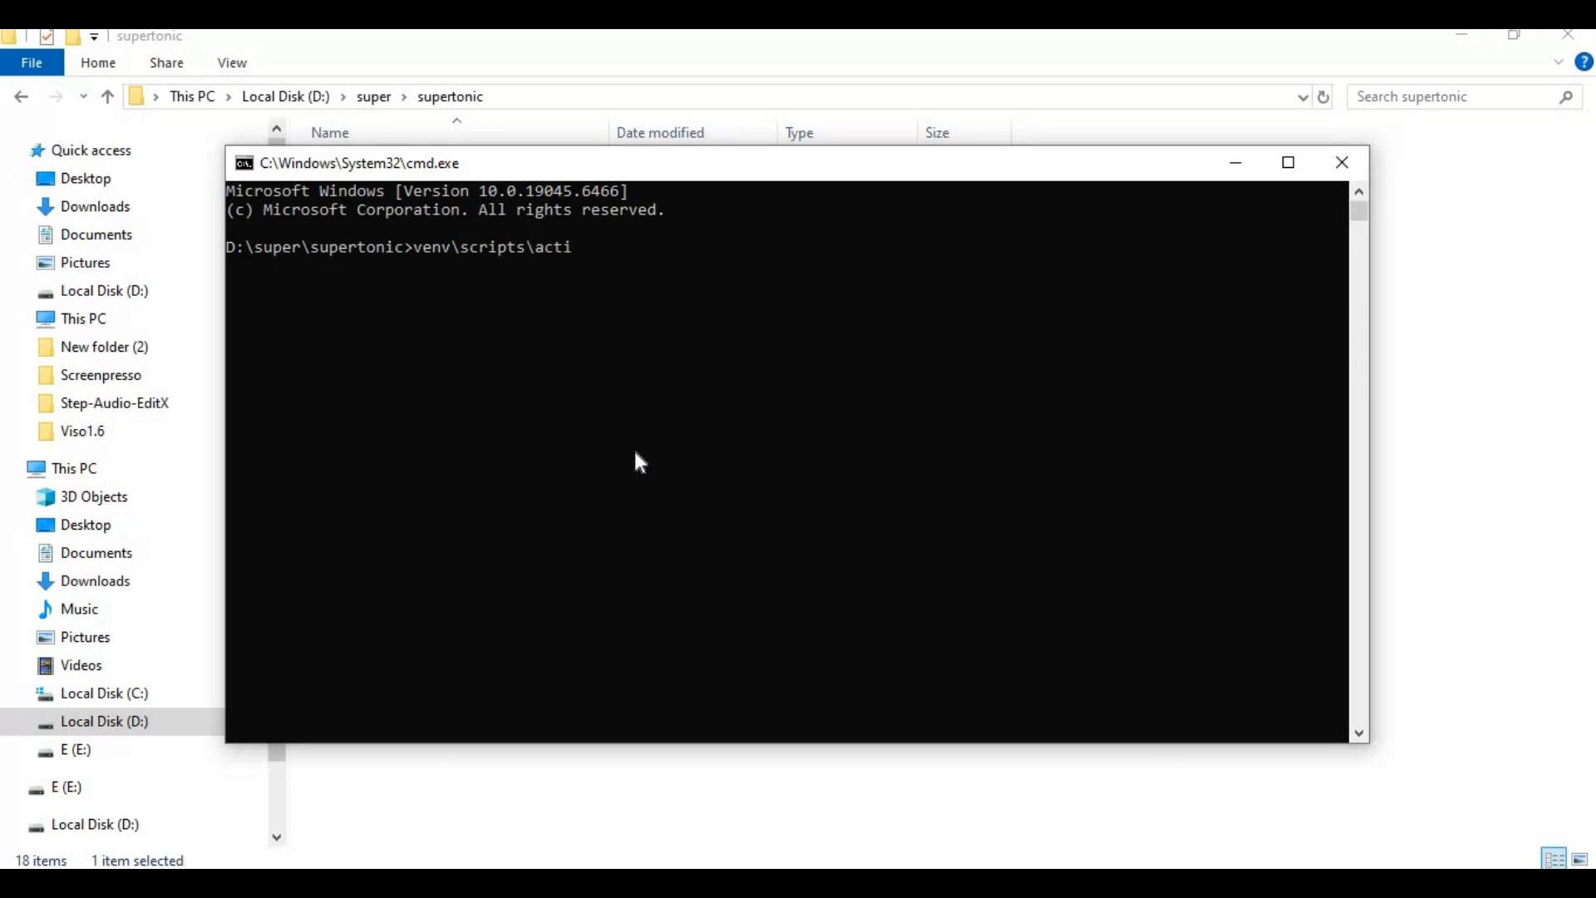
key(Return)
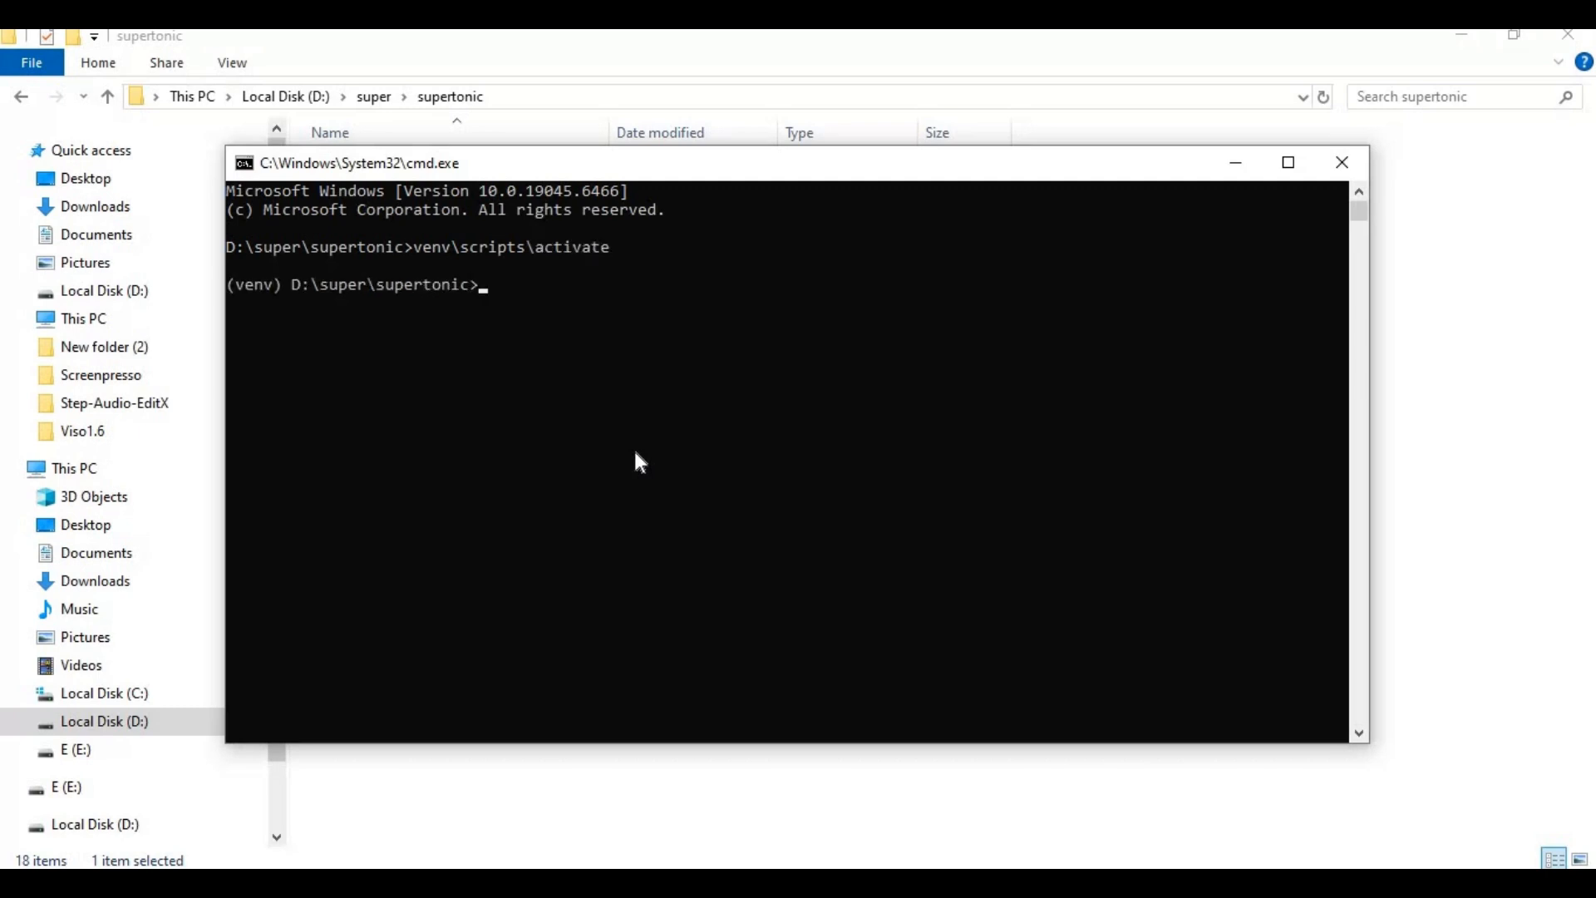
text(cd)
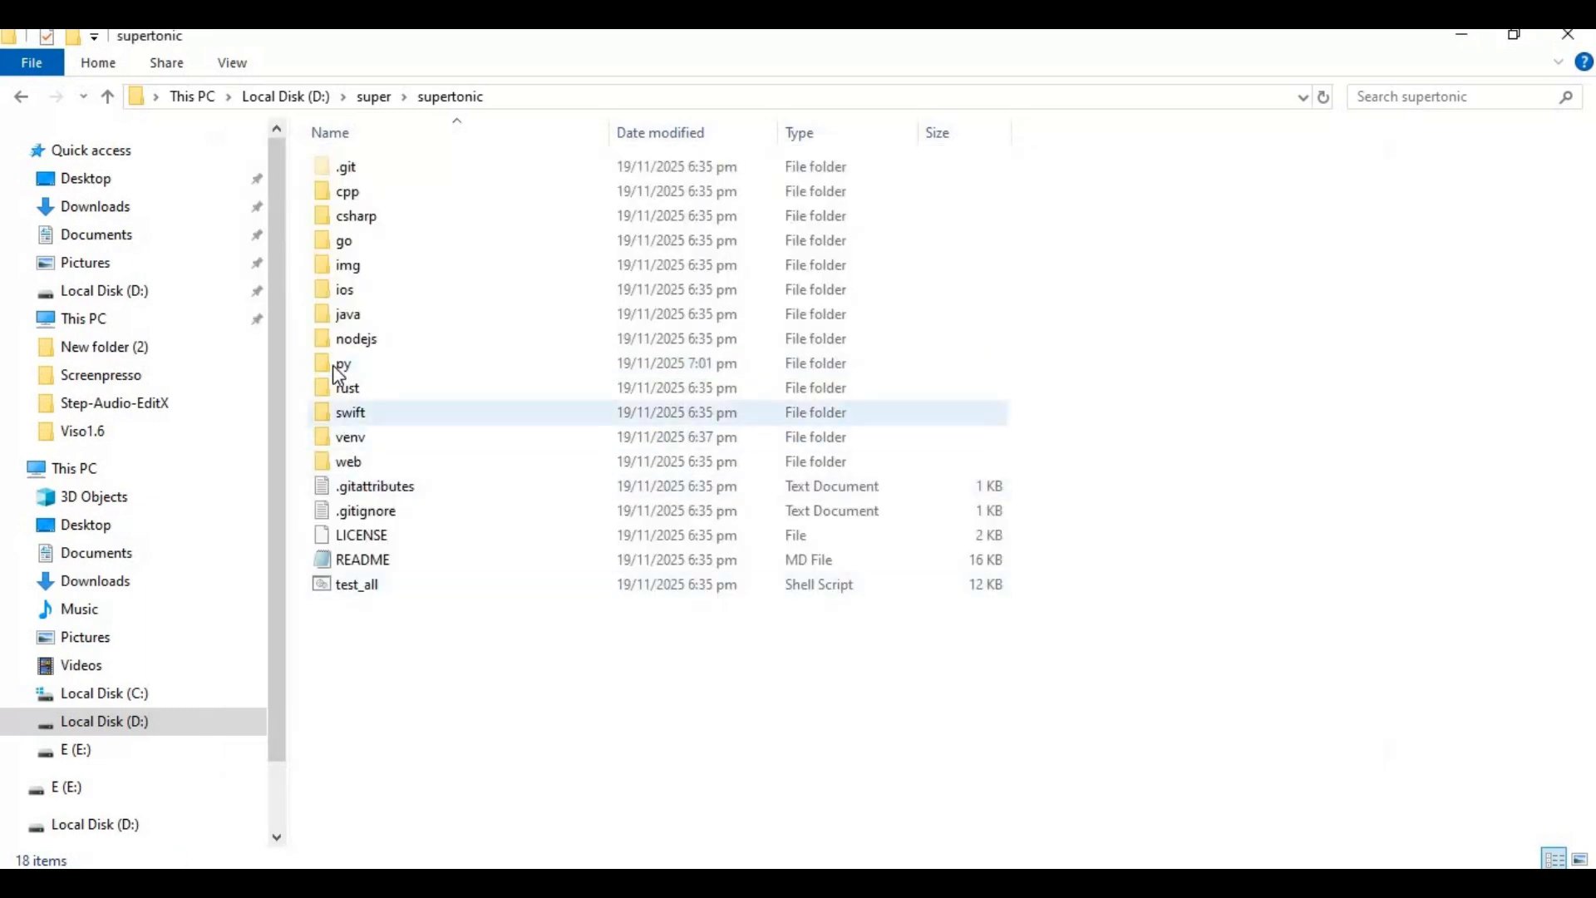
Step: Change the console directory to D:\super\supertonic\py using the path copied from Explorer
double_click(343, 365)
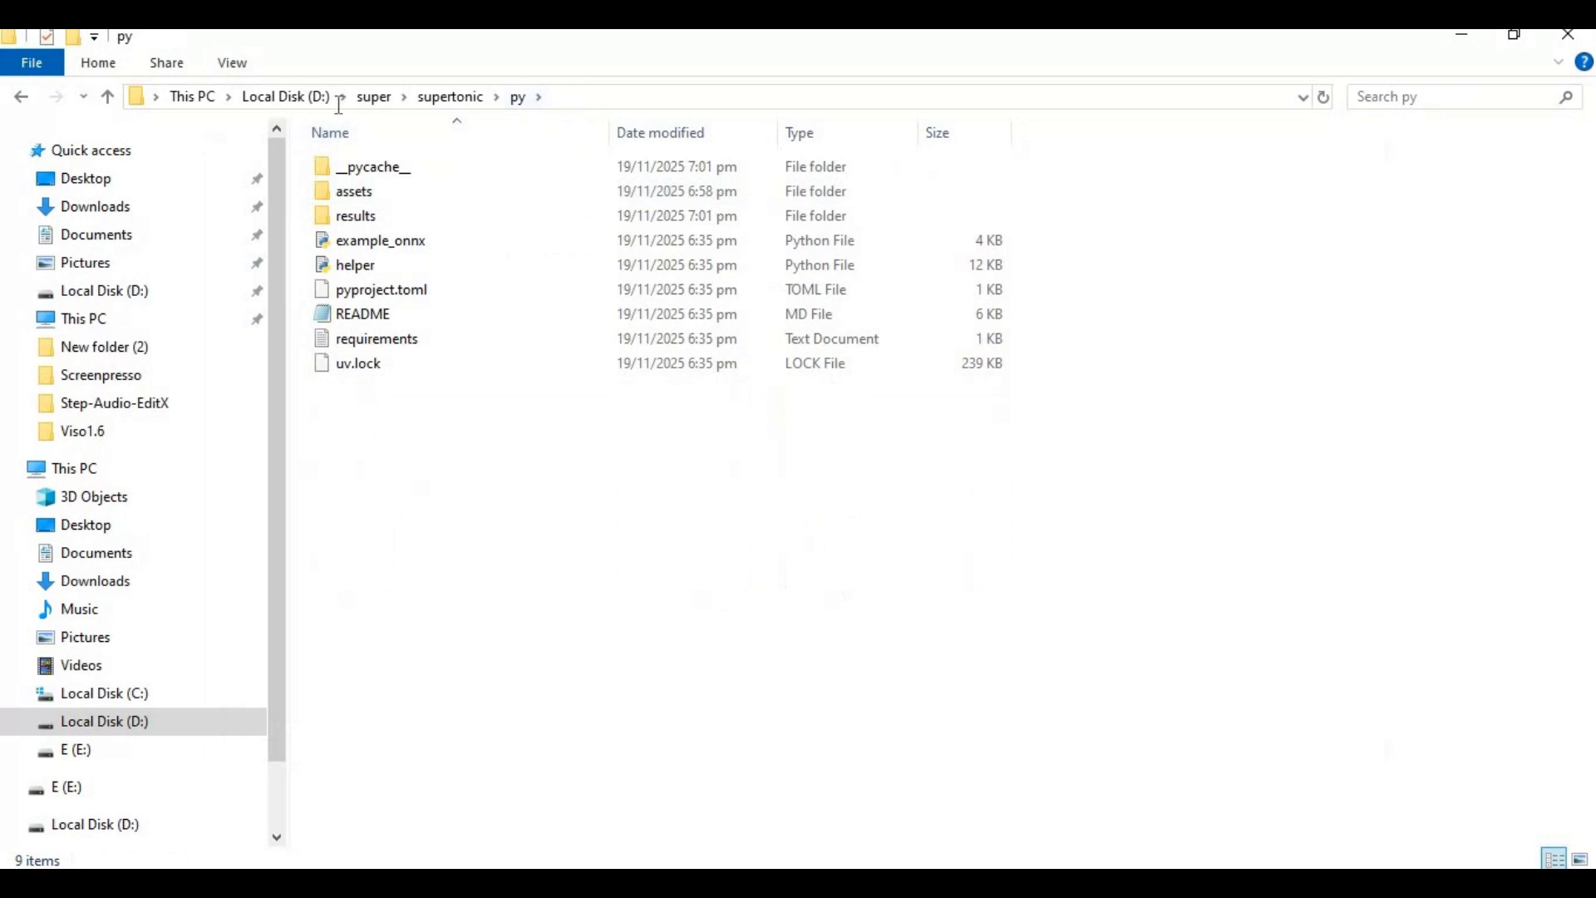
right_click(214, 96)
text(cd D:\super\supertonic\py)
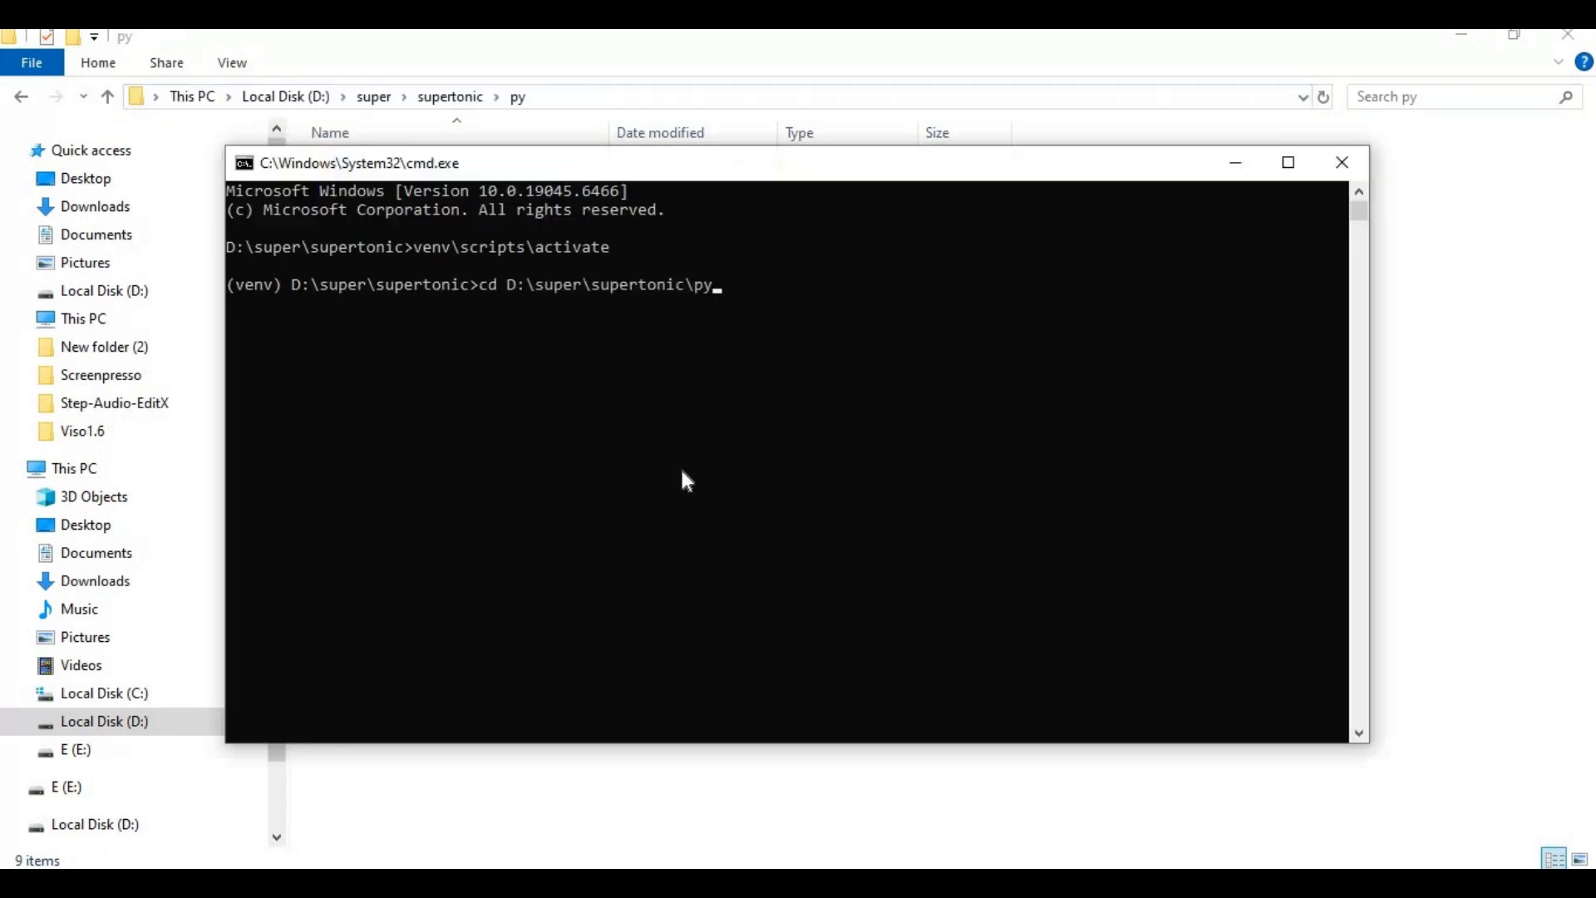
key(Return)
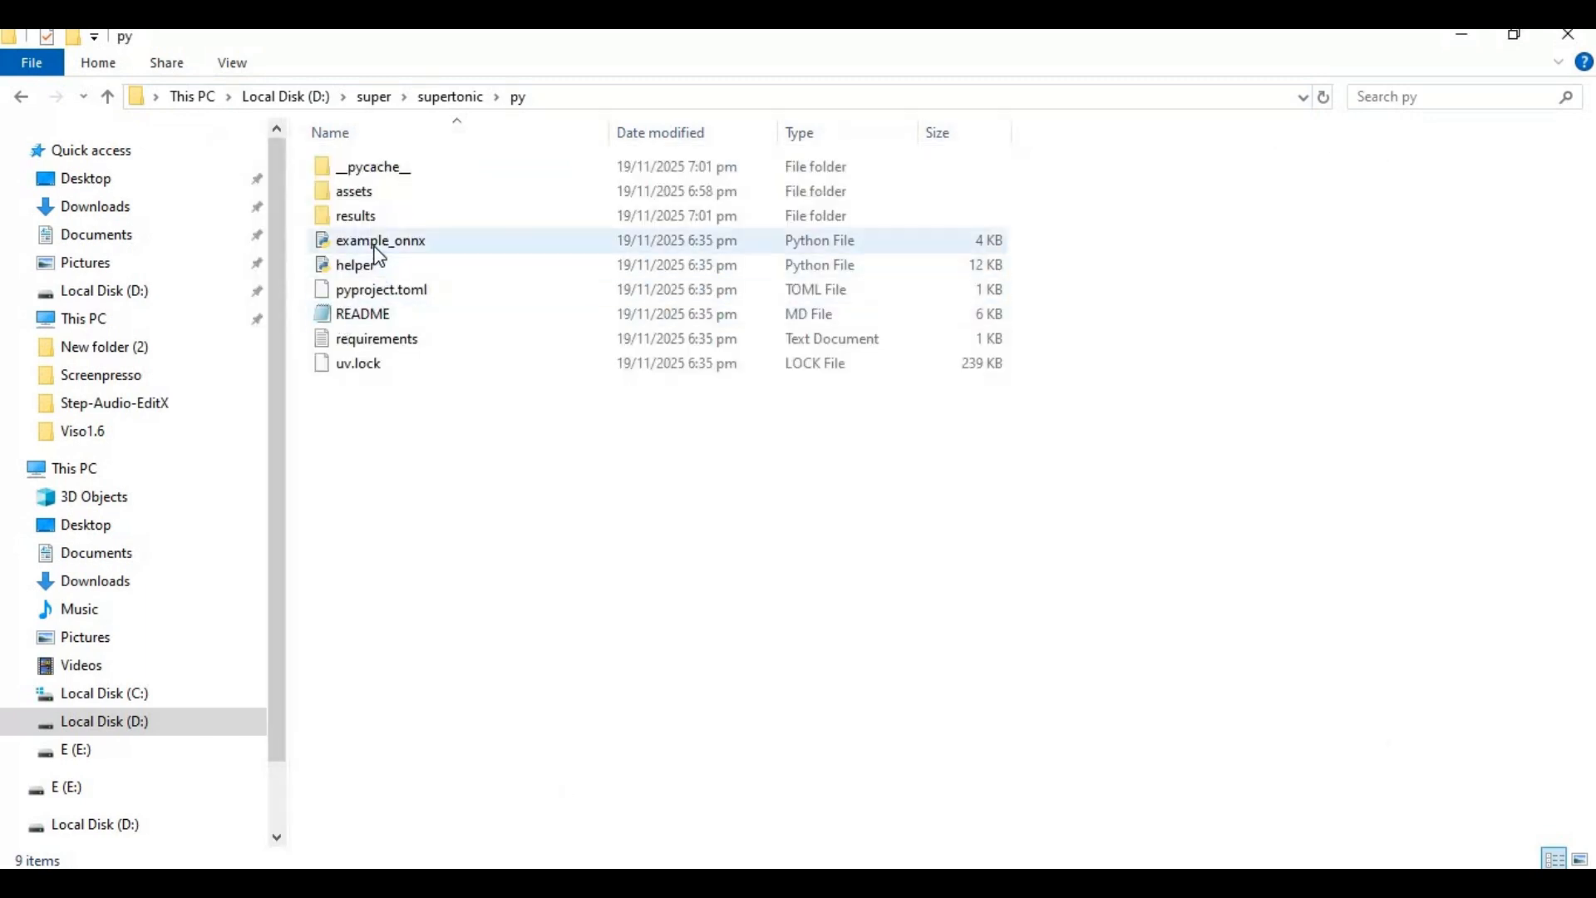
Step: Edit example_onnx.py in Notepad++ and delete the default morning-walk sentence
right_click(379, 240)
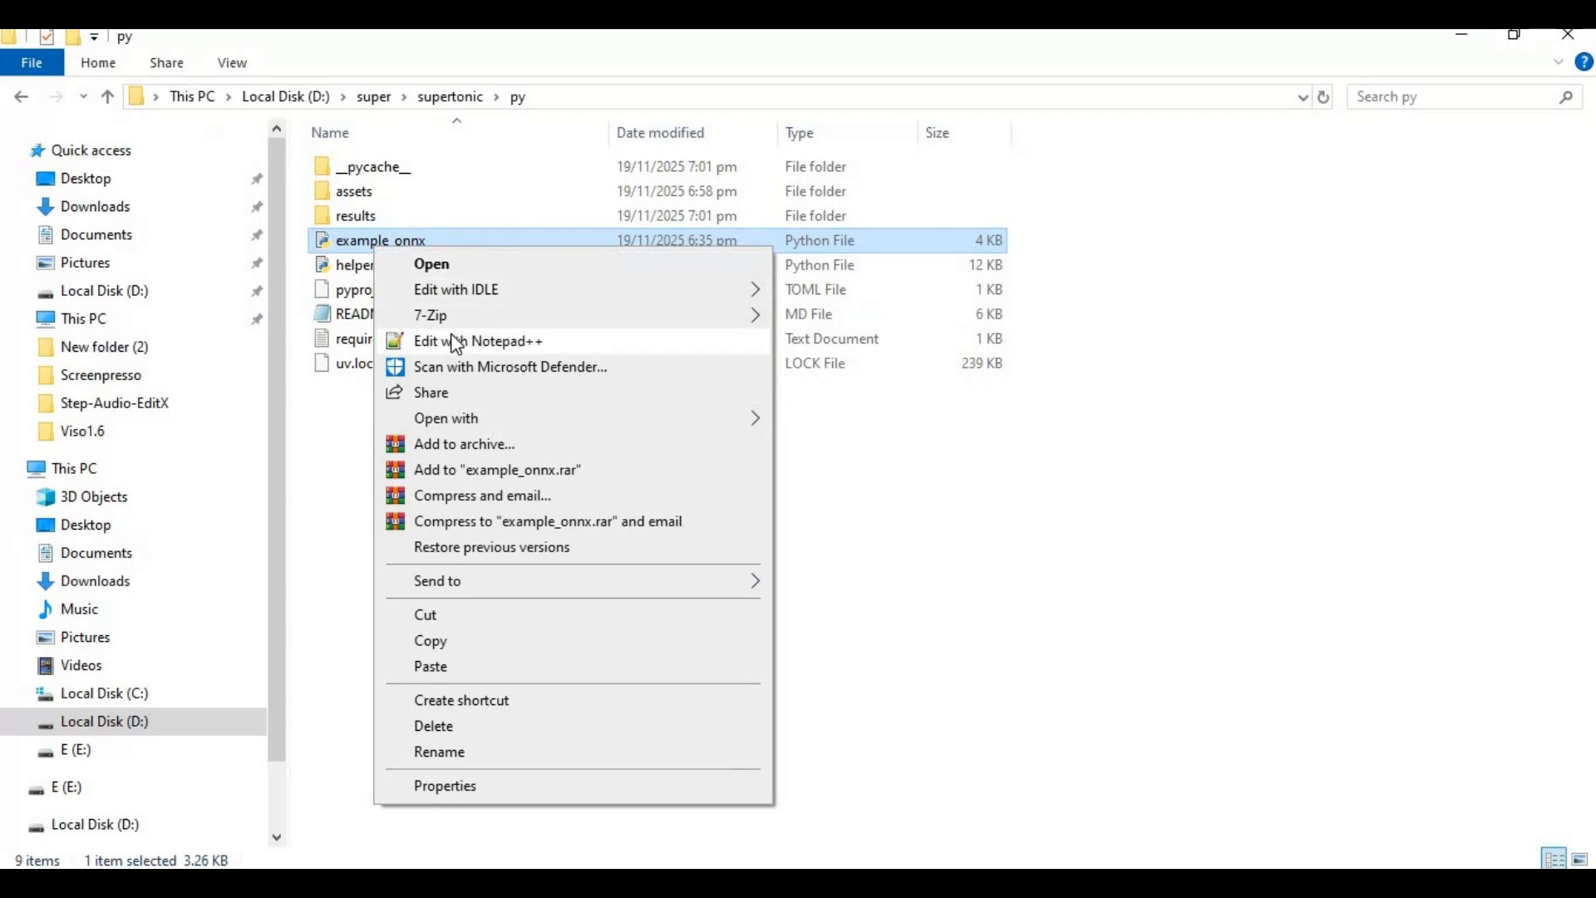
click(477, 340)
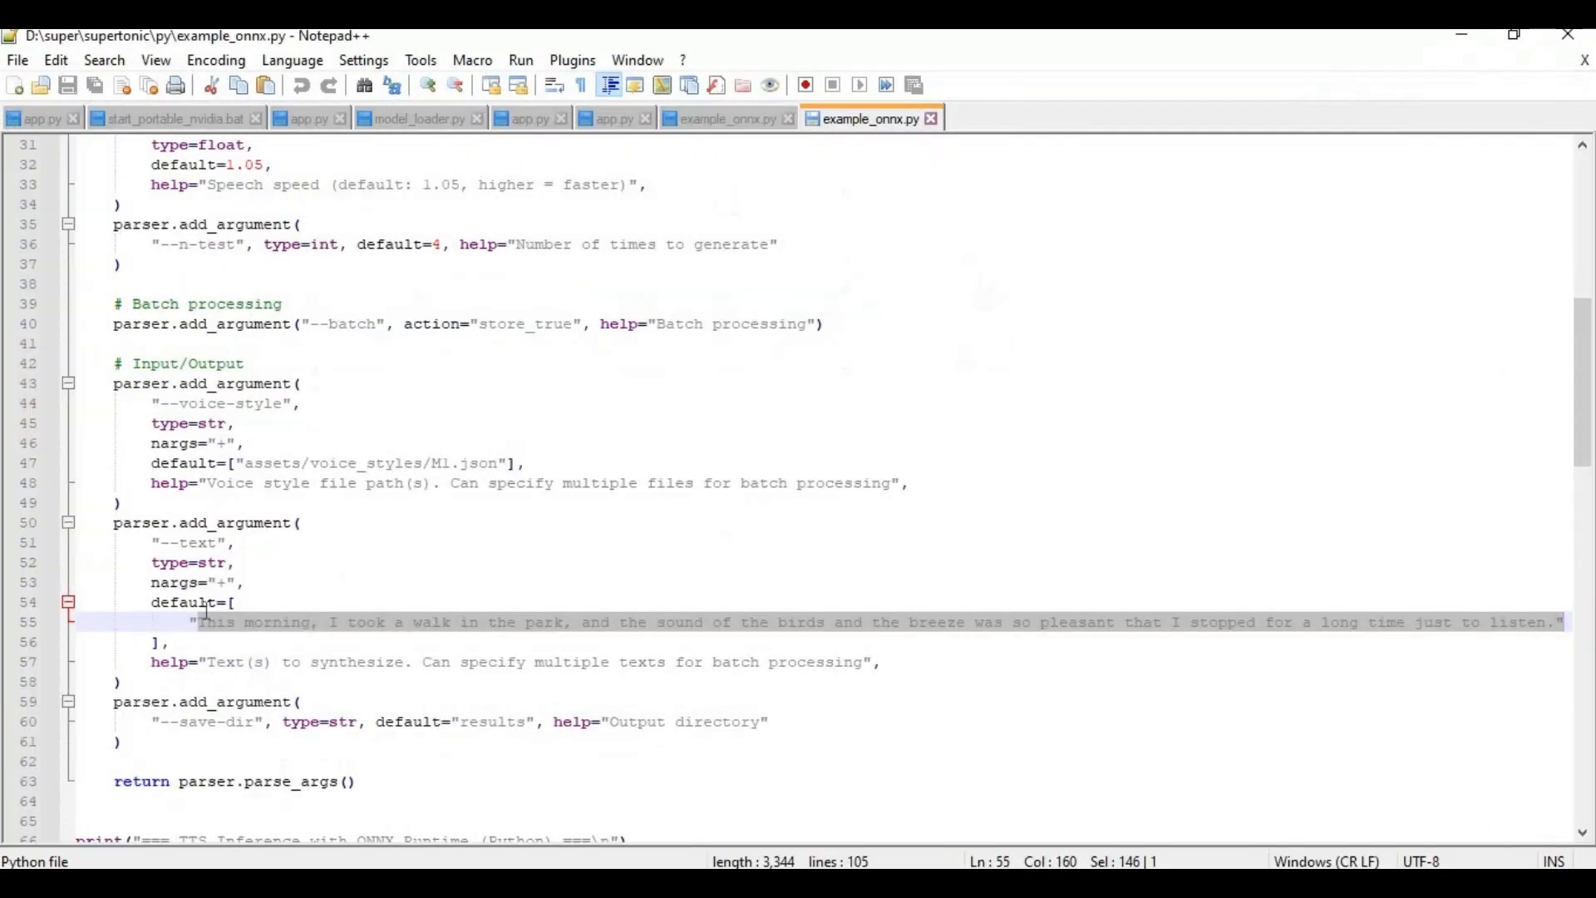
mouse_move(219, 629)
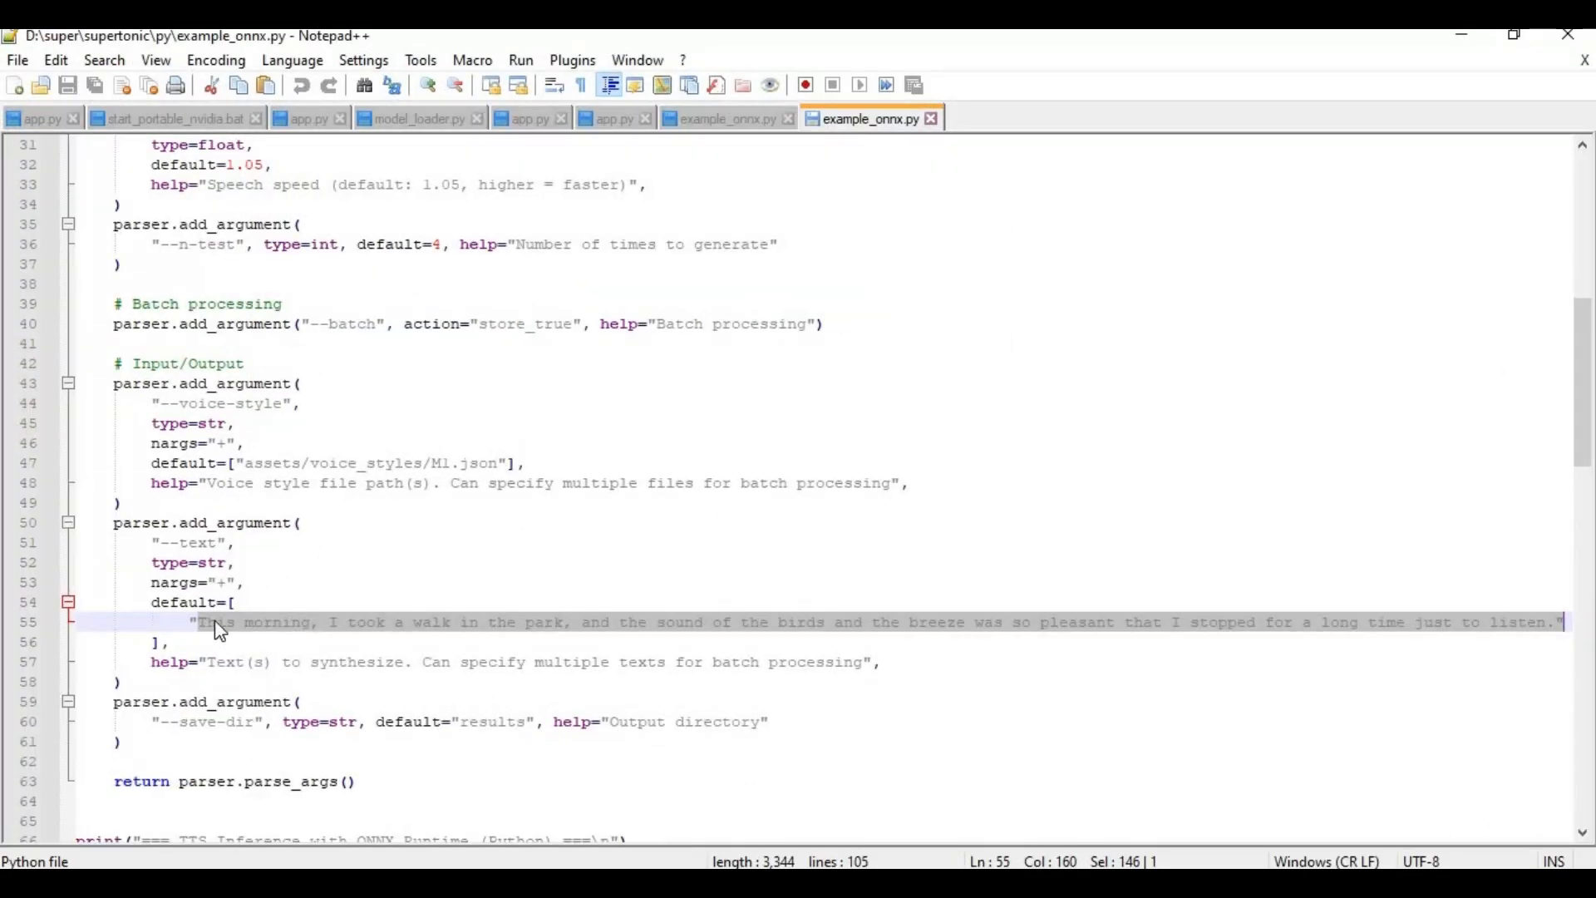
key(Delete)
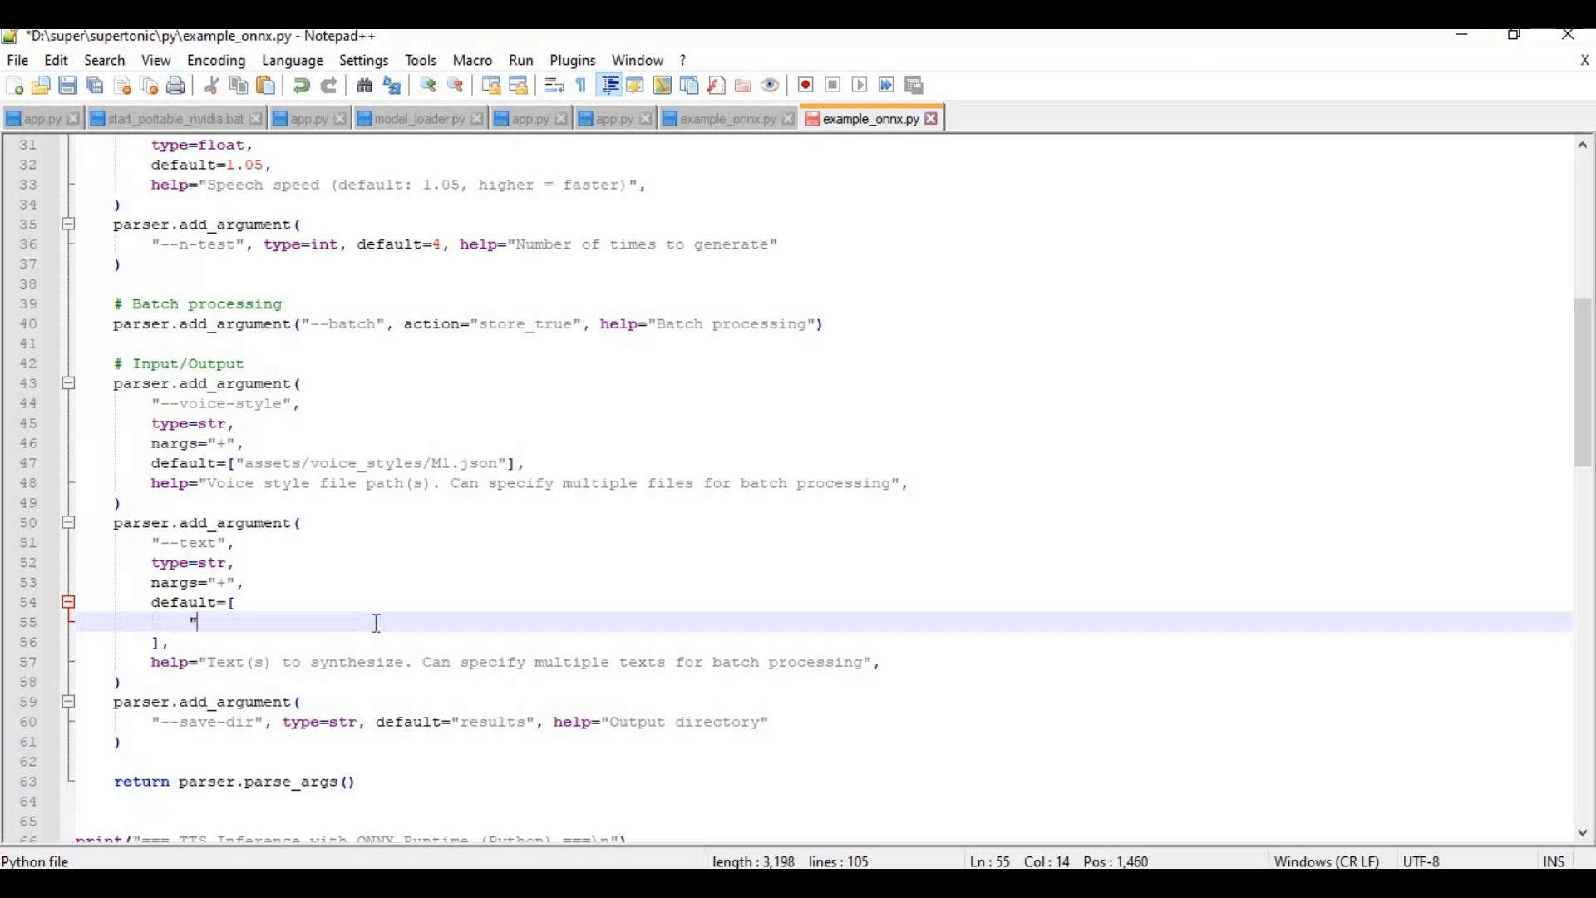
Step: Write the new default text: thank you for watching, hope you like it, any question or request comment
text(tha)
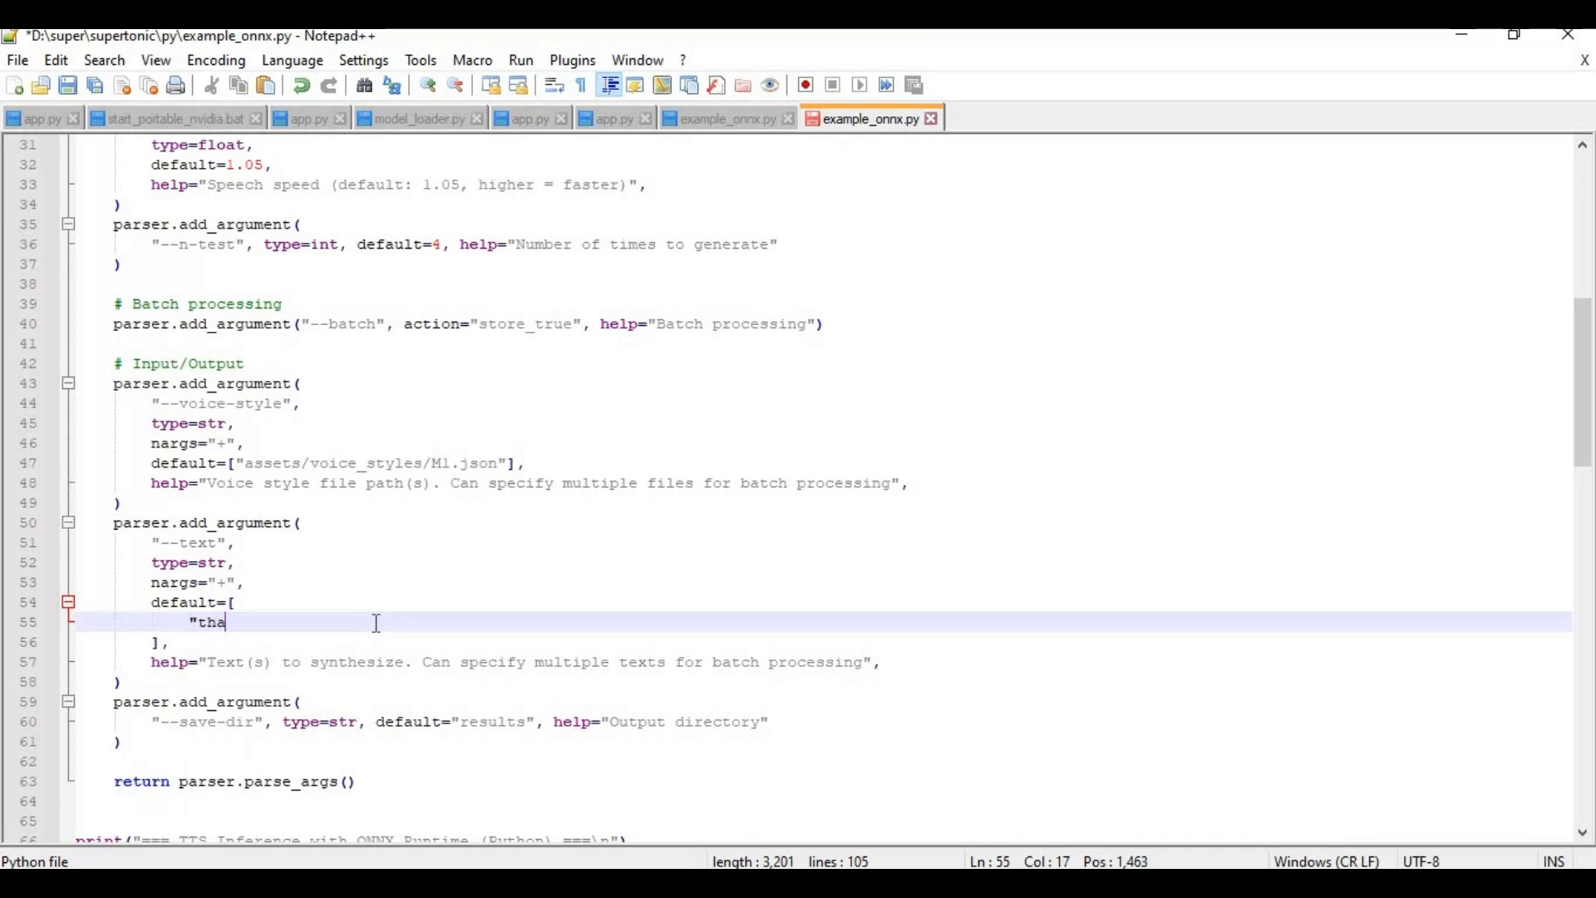
text(nk you for watching my vid)
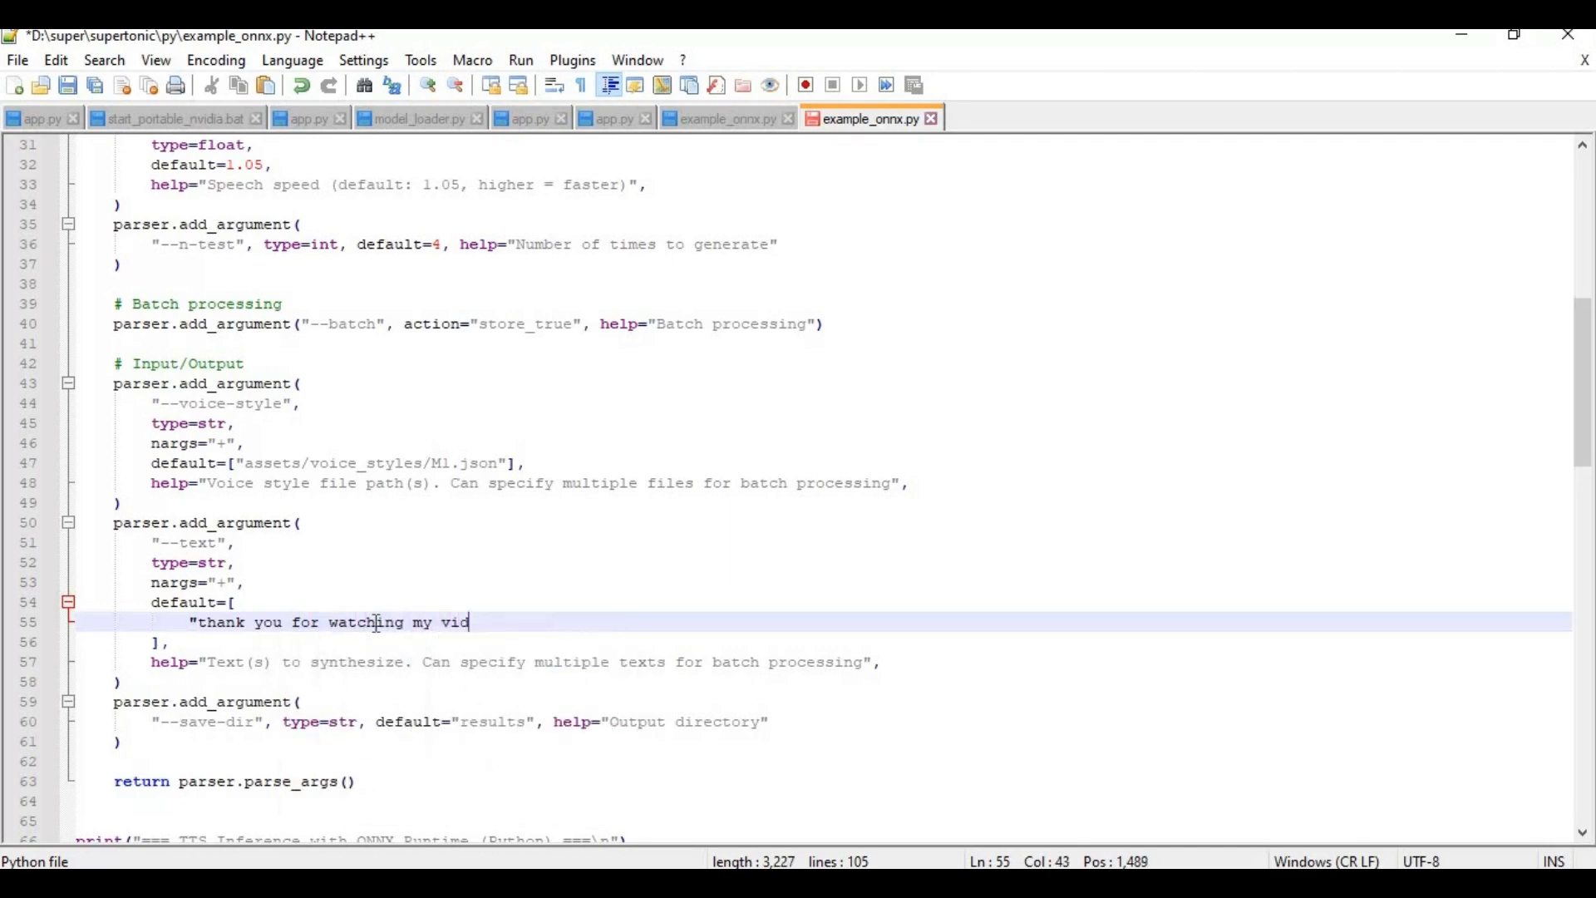
text(eo i hope)
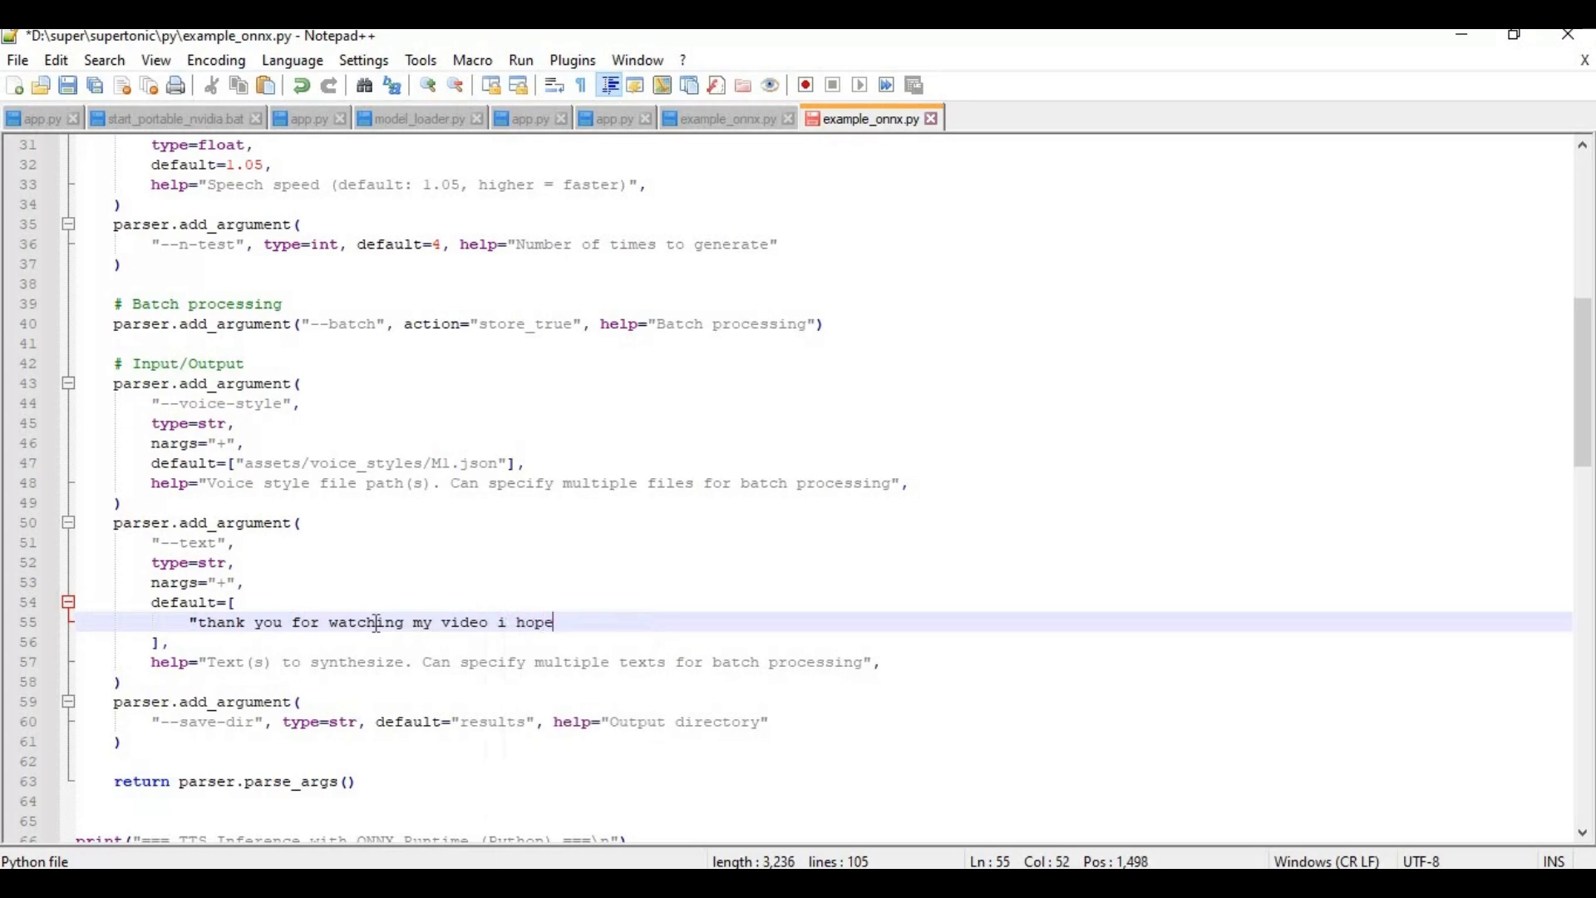
text(you like)
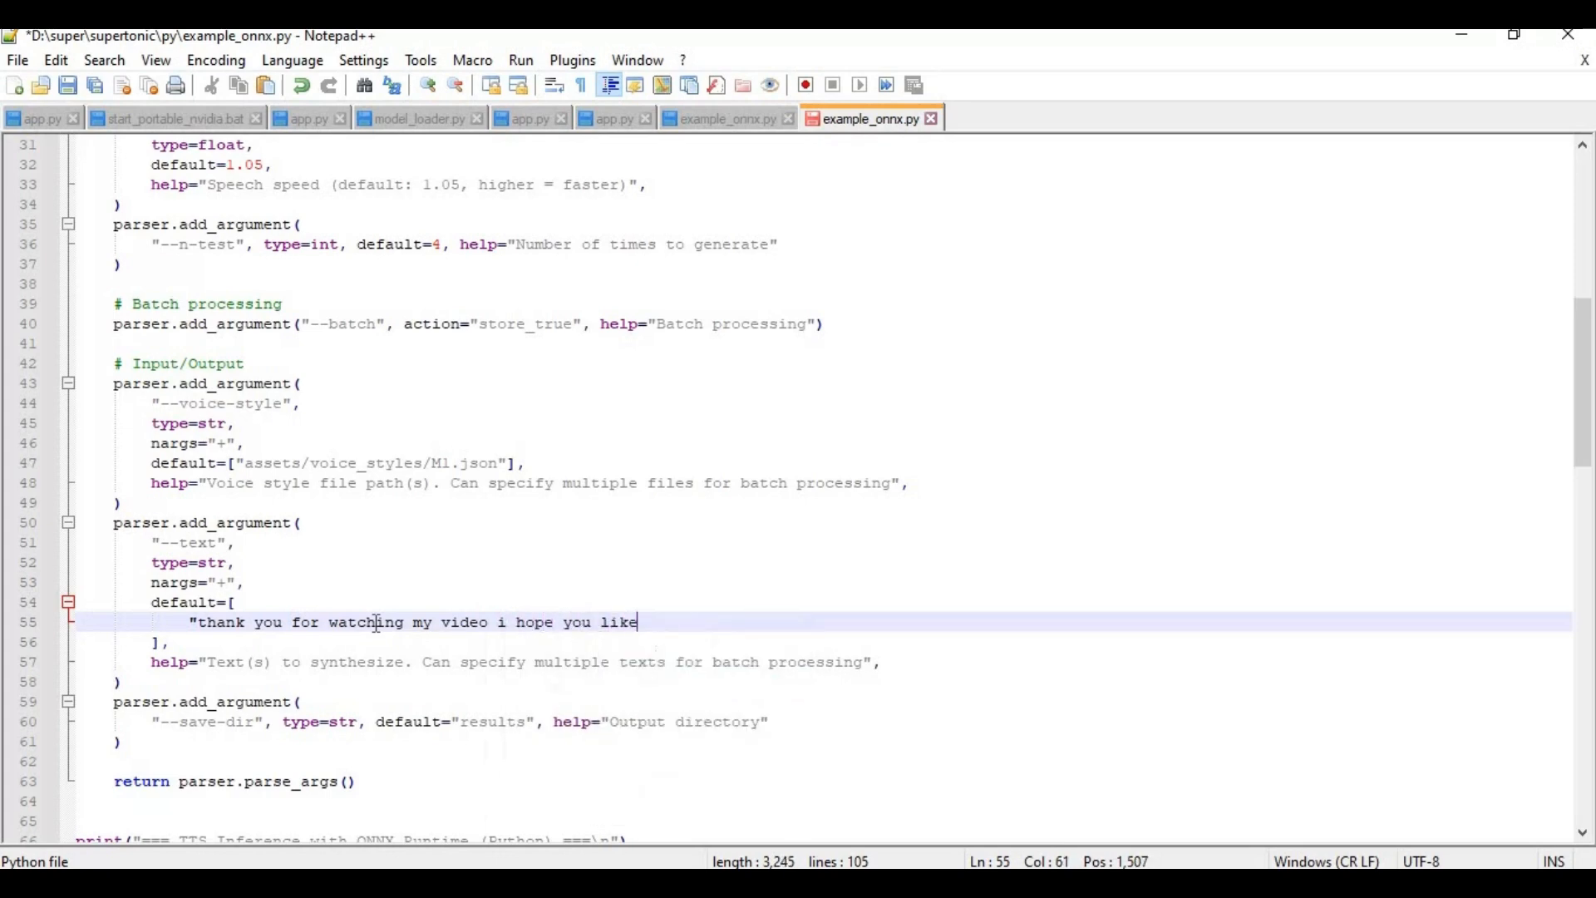
text(it)
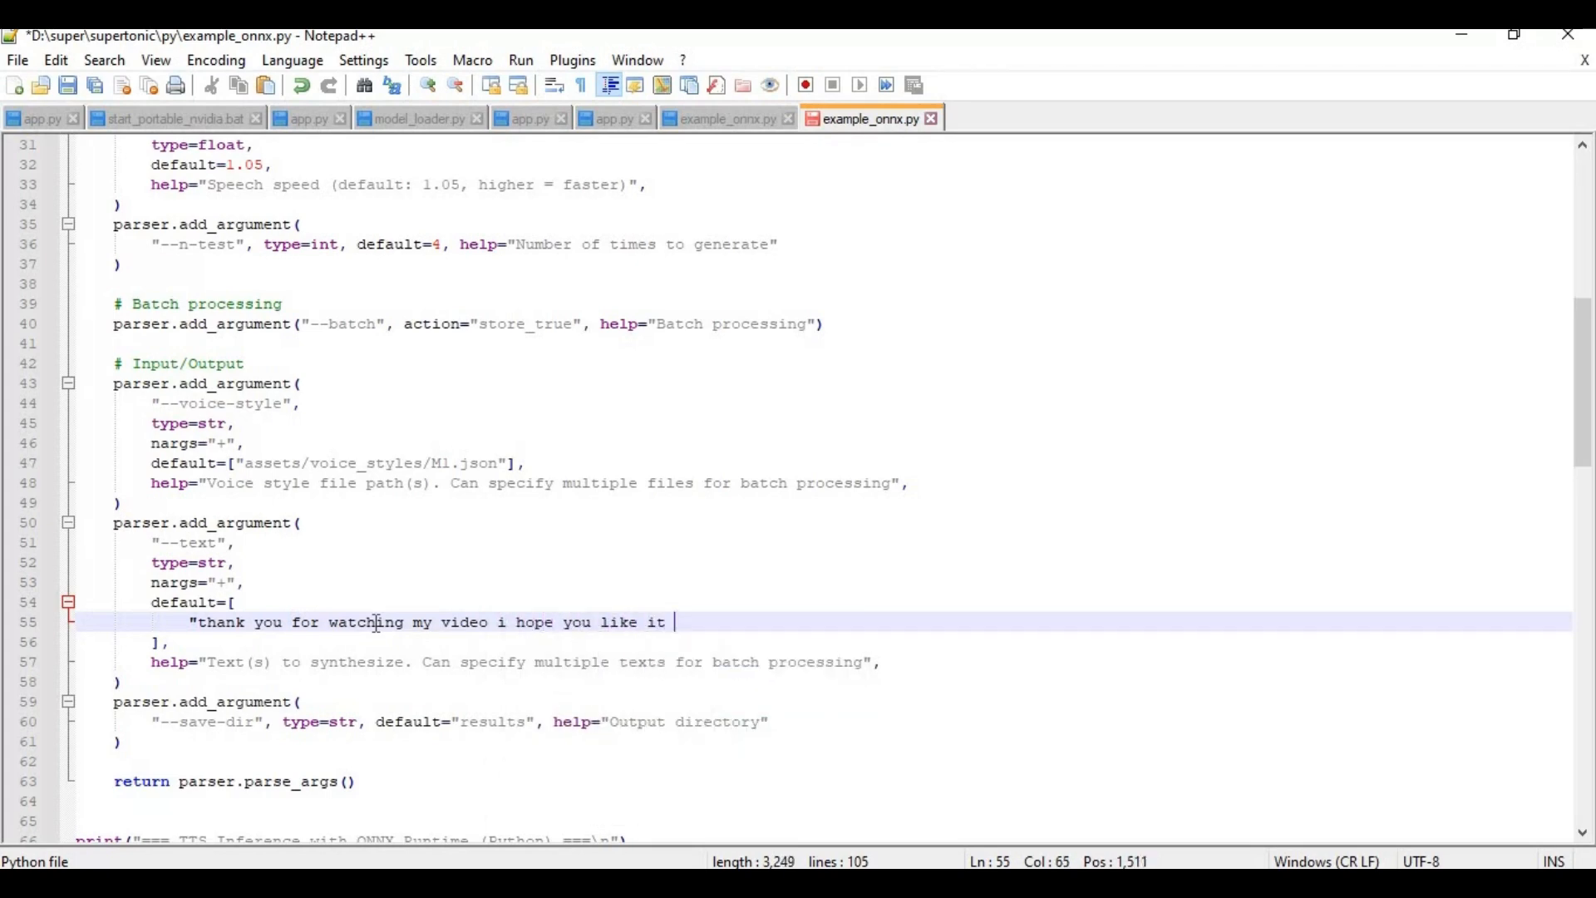
text(. if you)
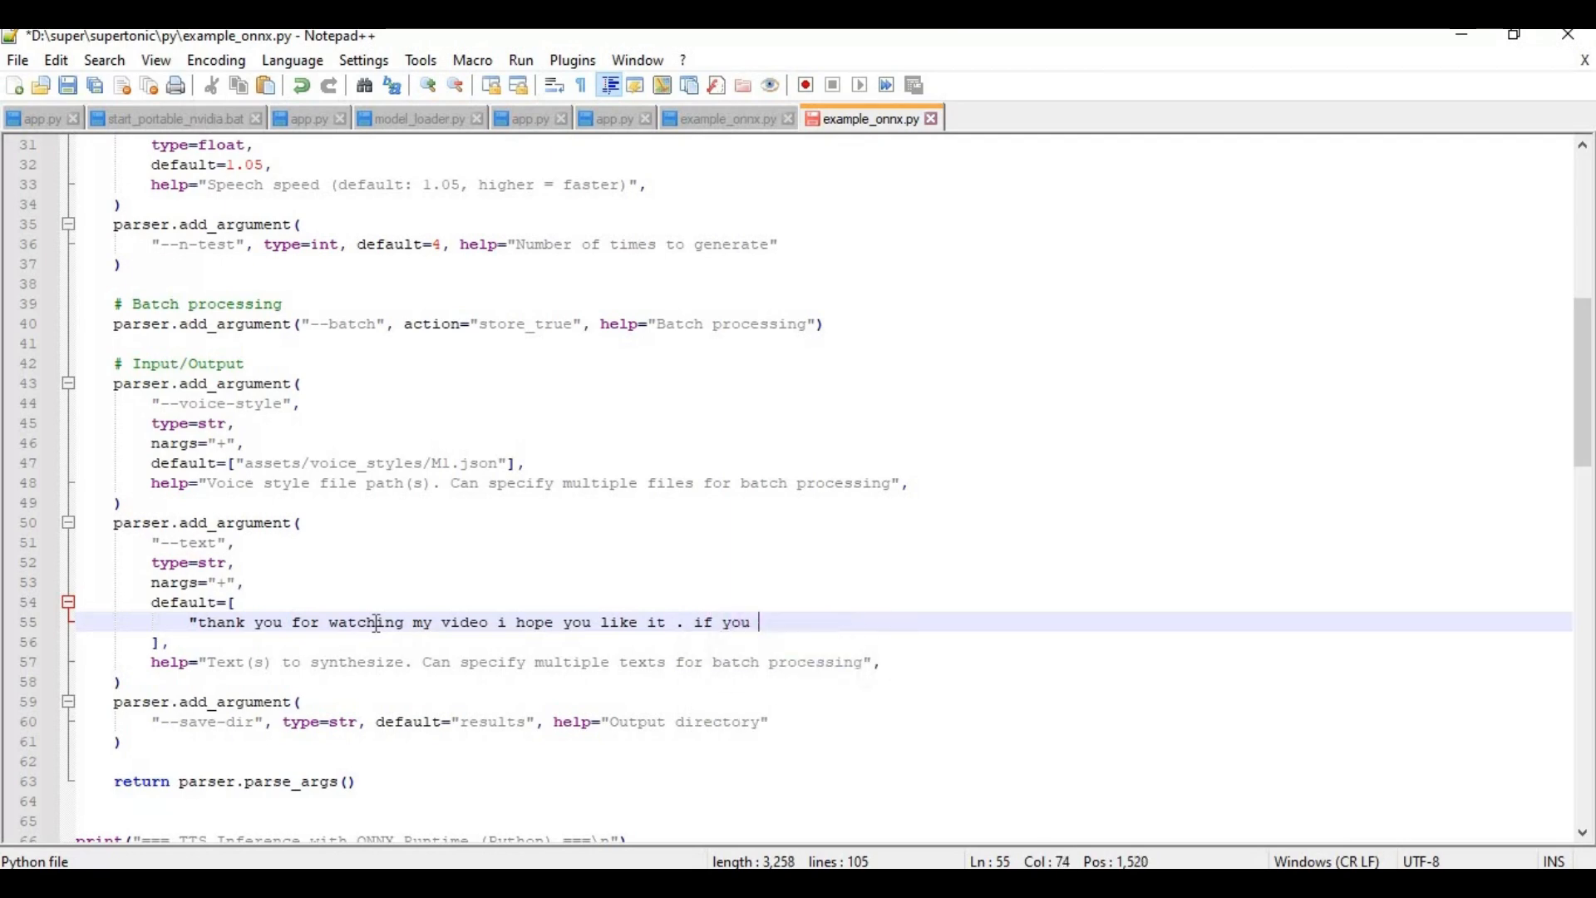
text(got any q)
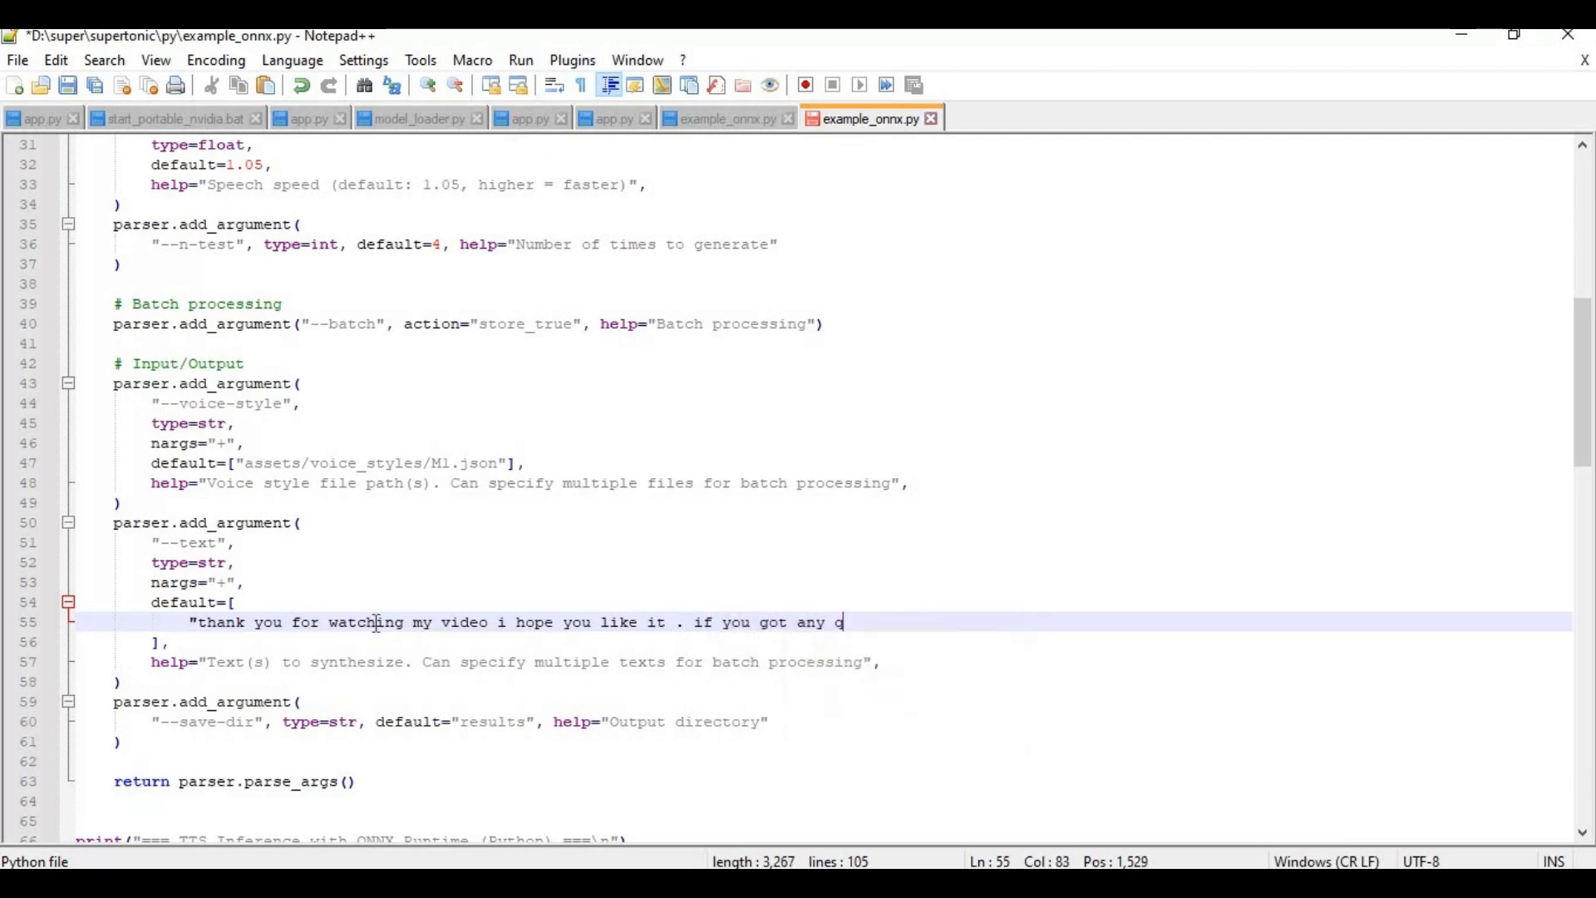
text(uestion)
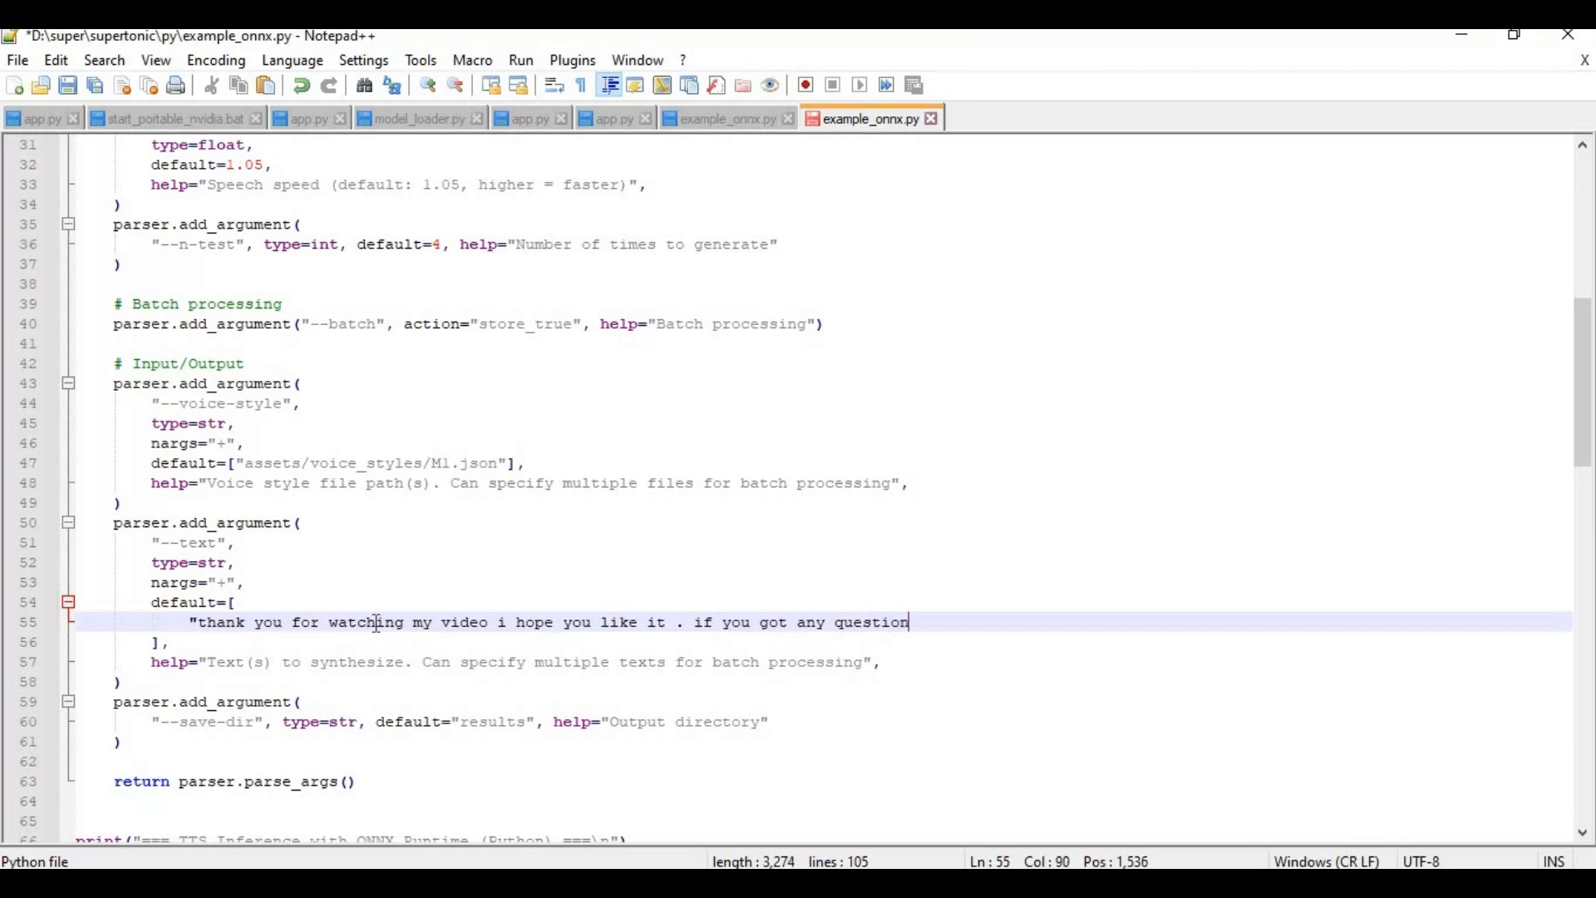
text(or req)
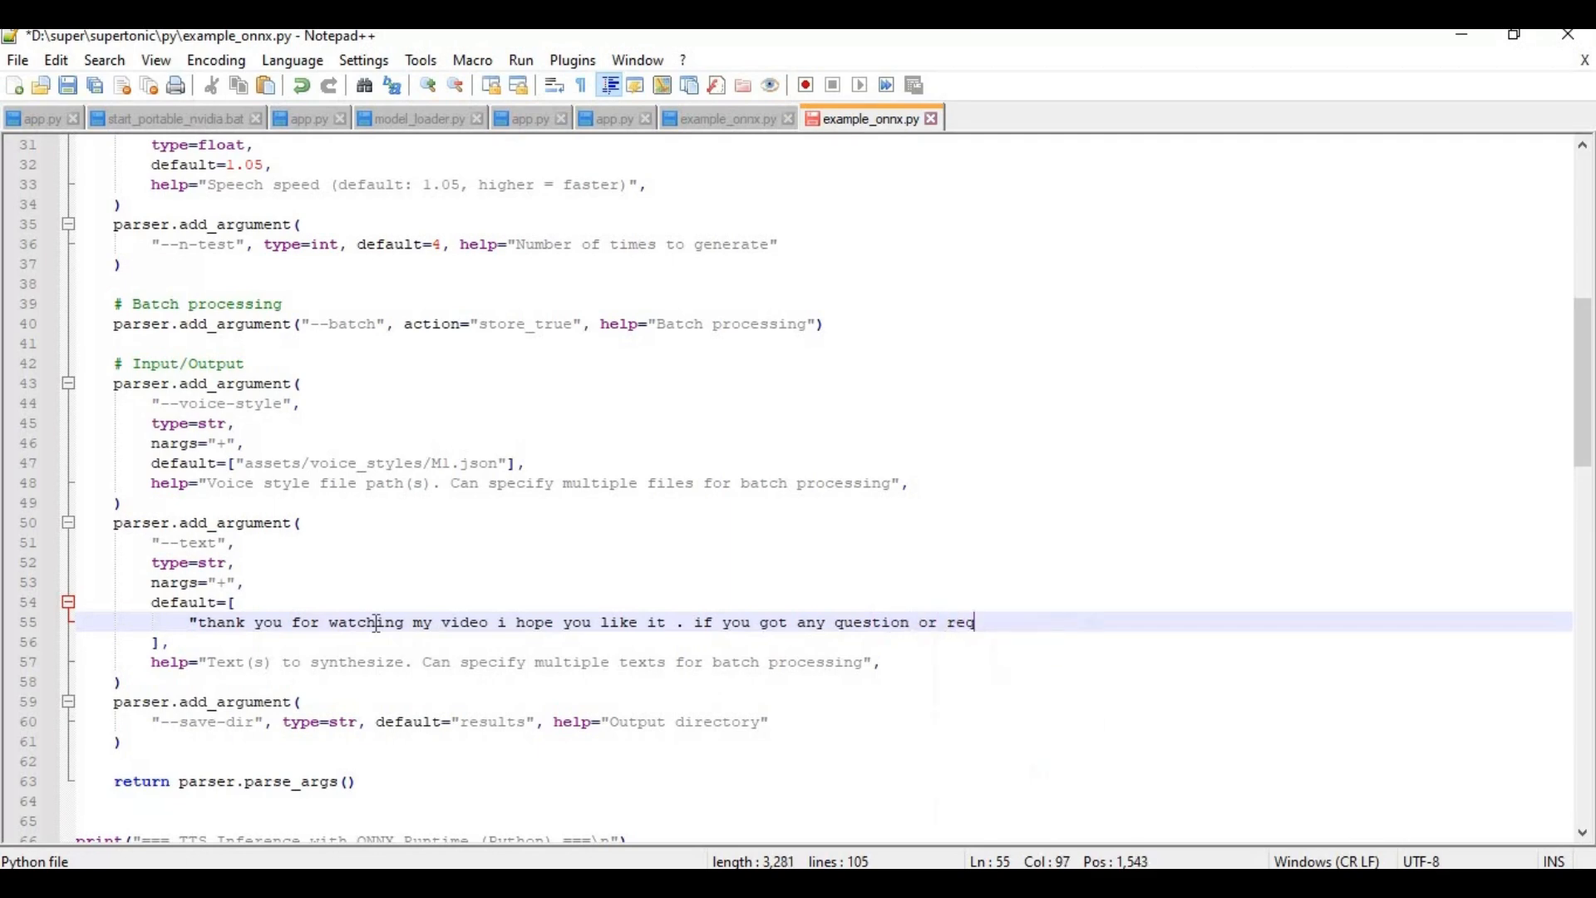
text(uest comm)
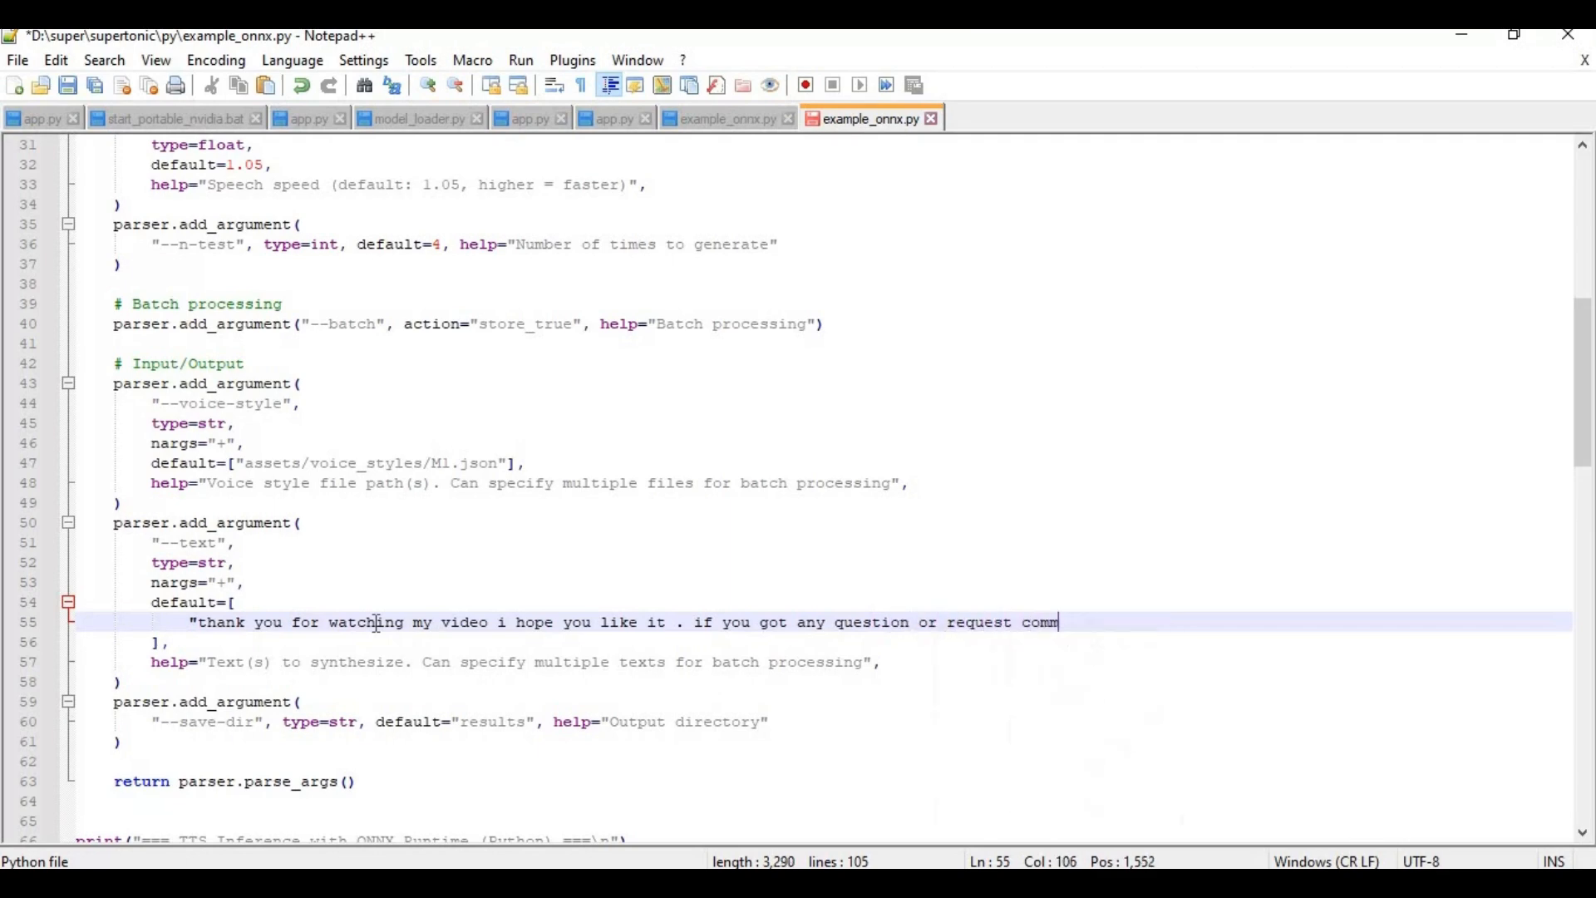
text(ent)
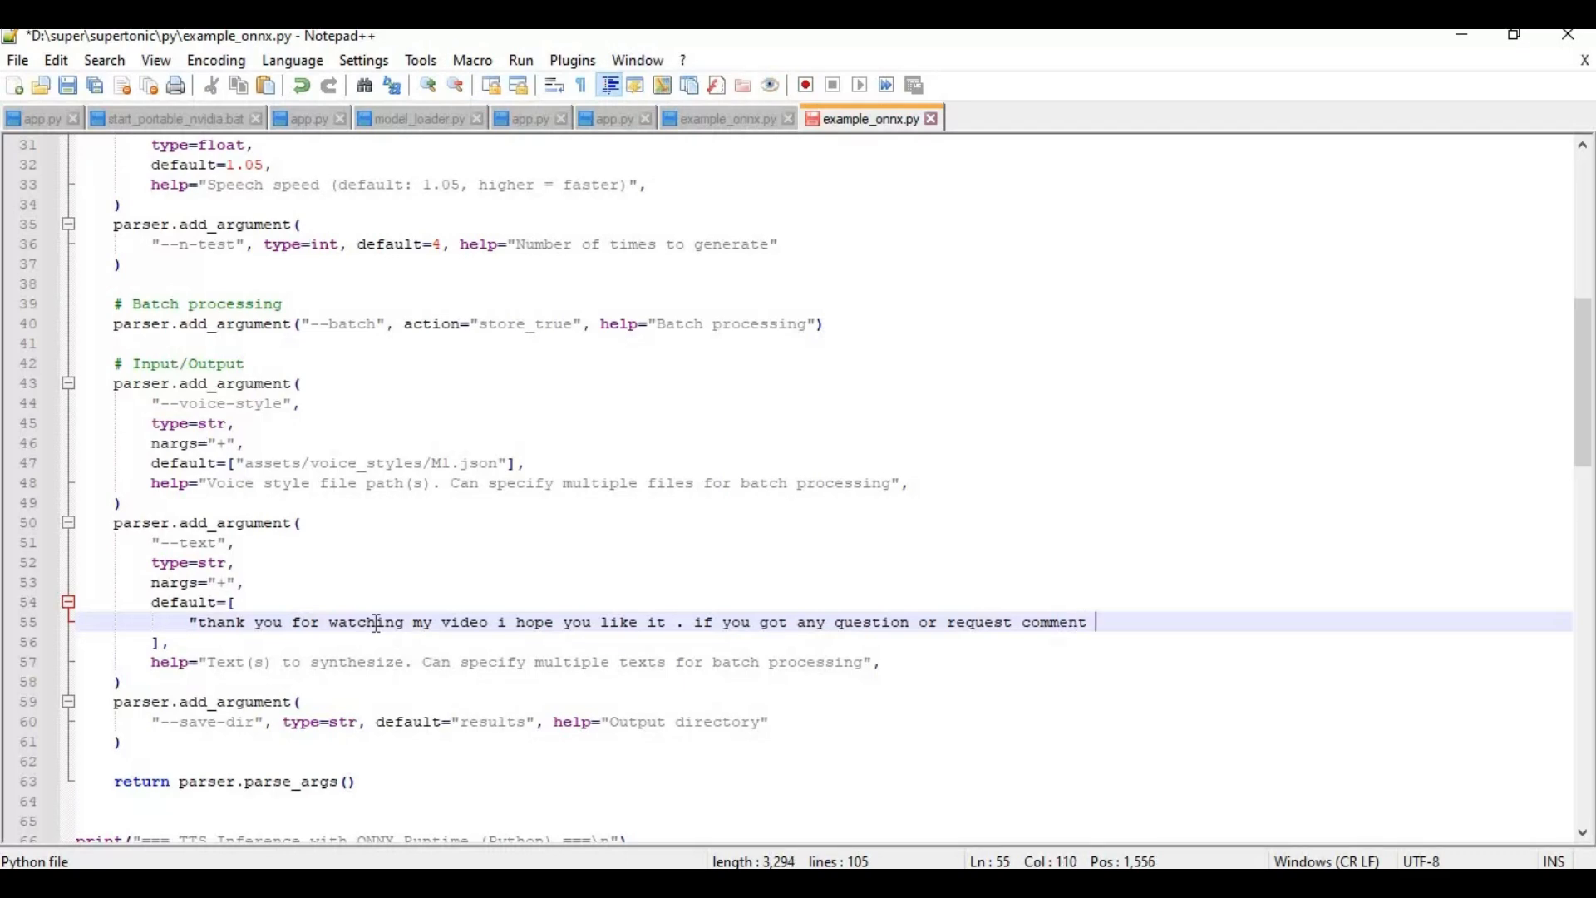
Step: Continue with 'dont forget to subscribe to my youtube channel, take care' and remove stray characters
text(. dont)
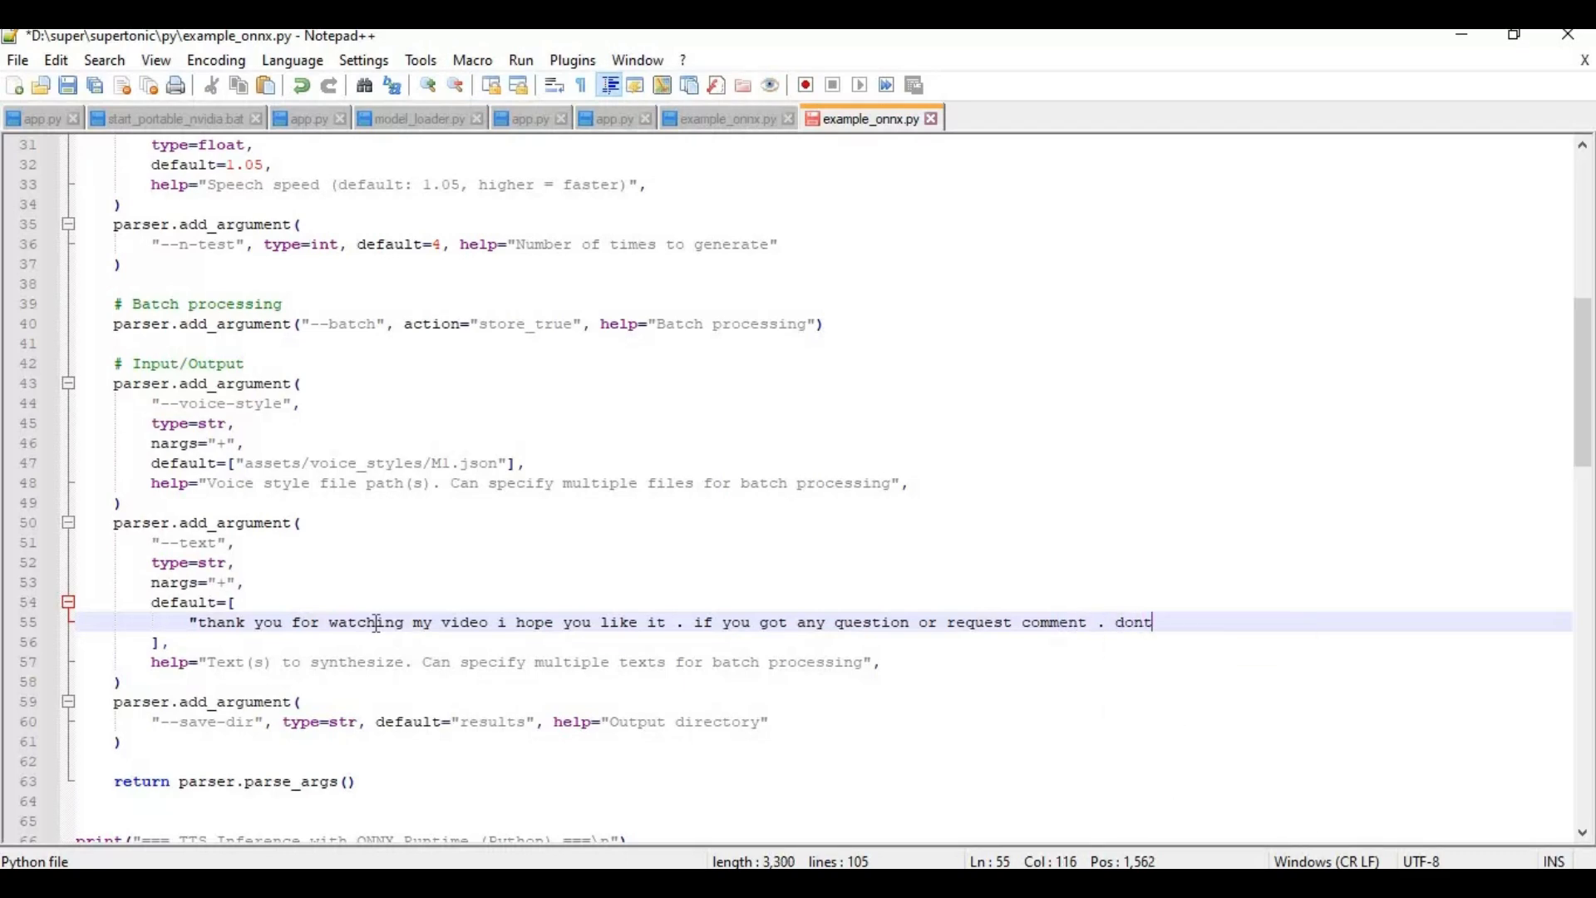
text(forget to subscr)
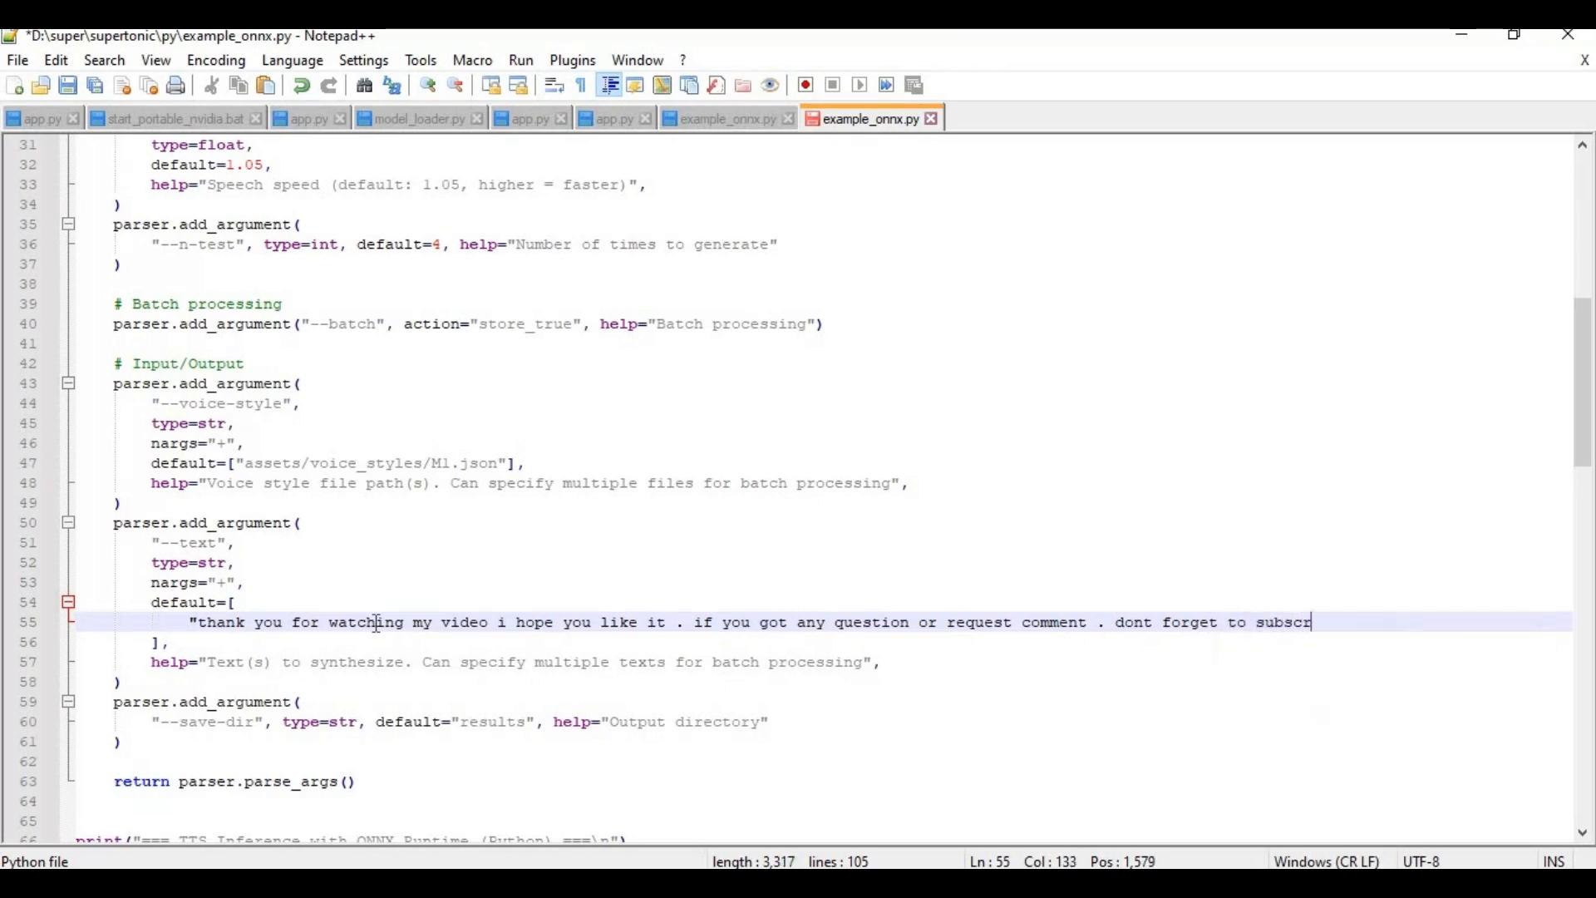
text(ibe to)
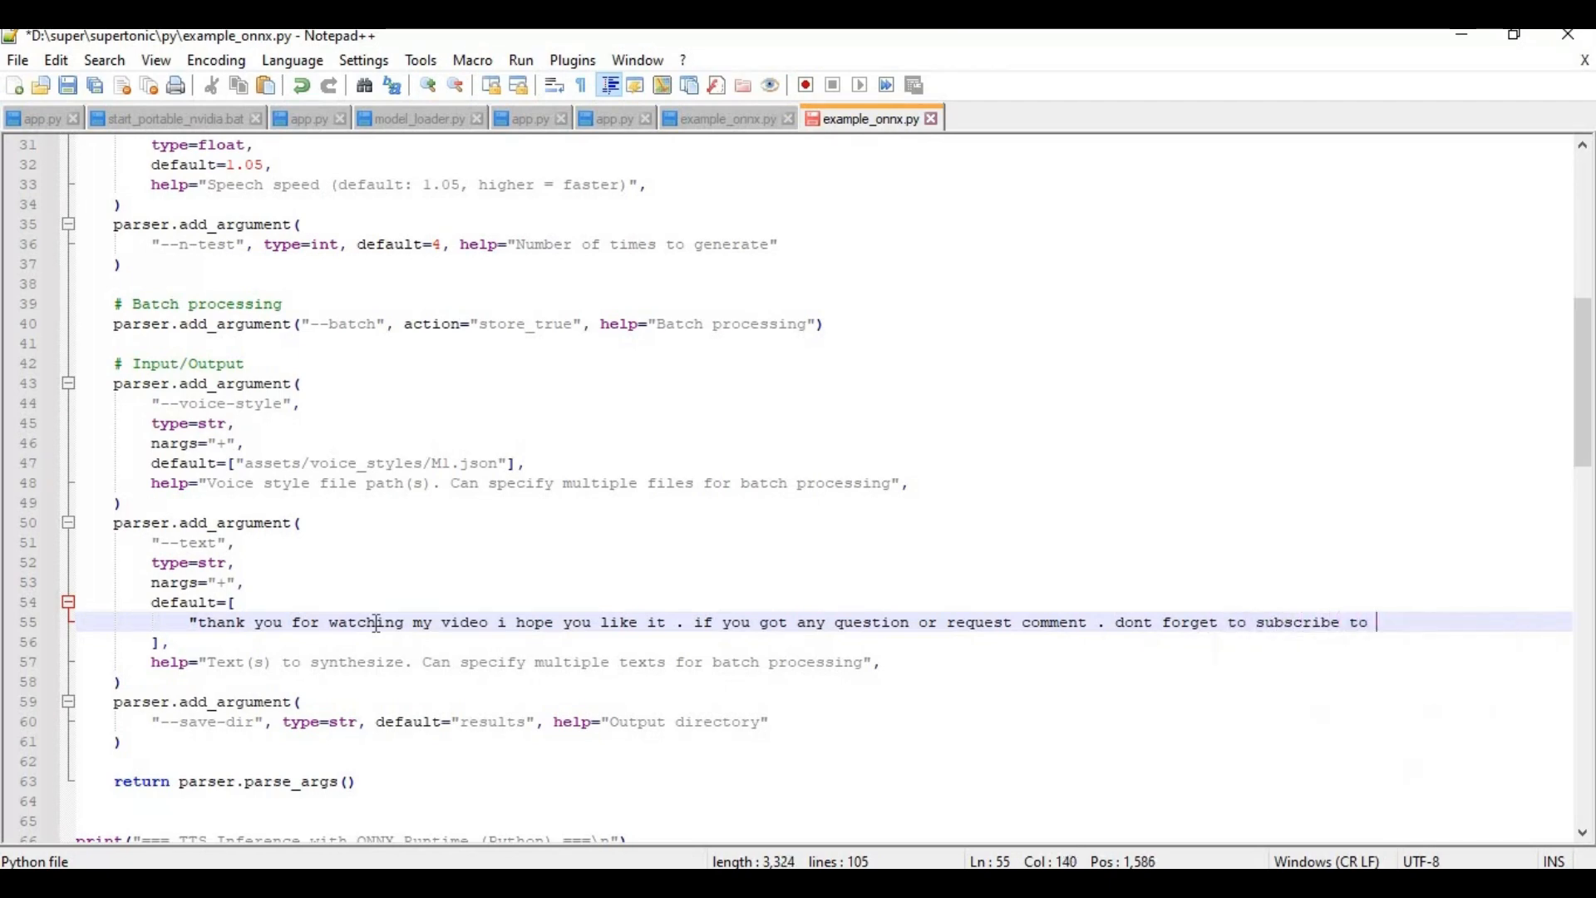
text(my youtu)
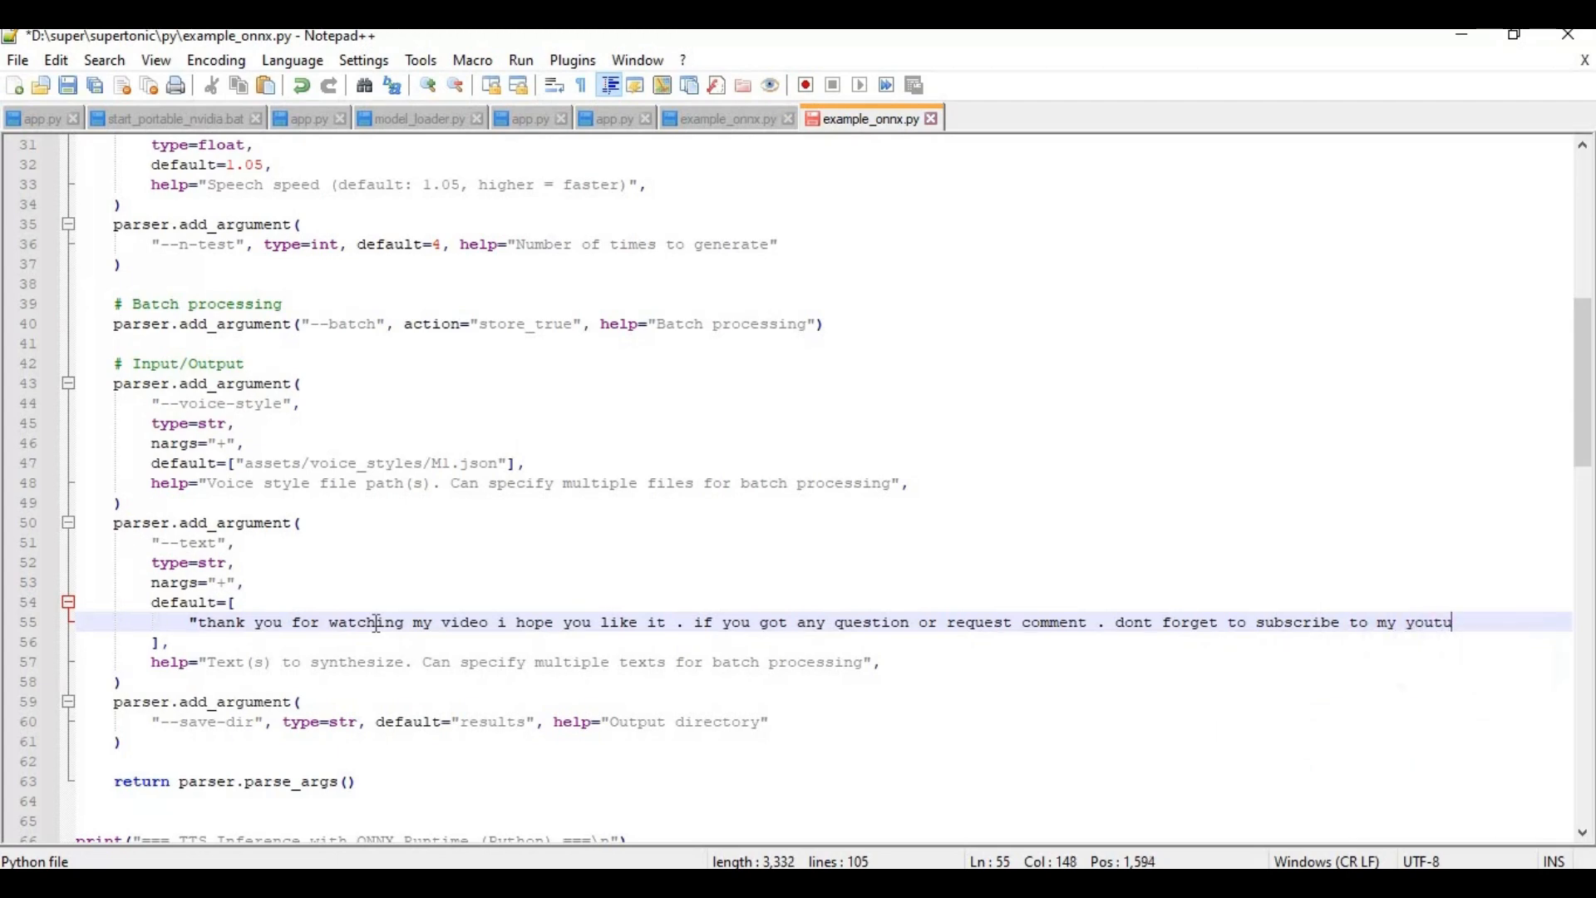
text(be channel . t)
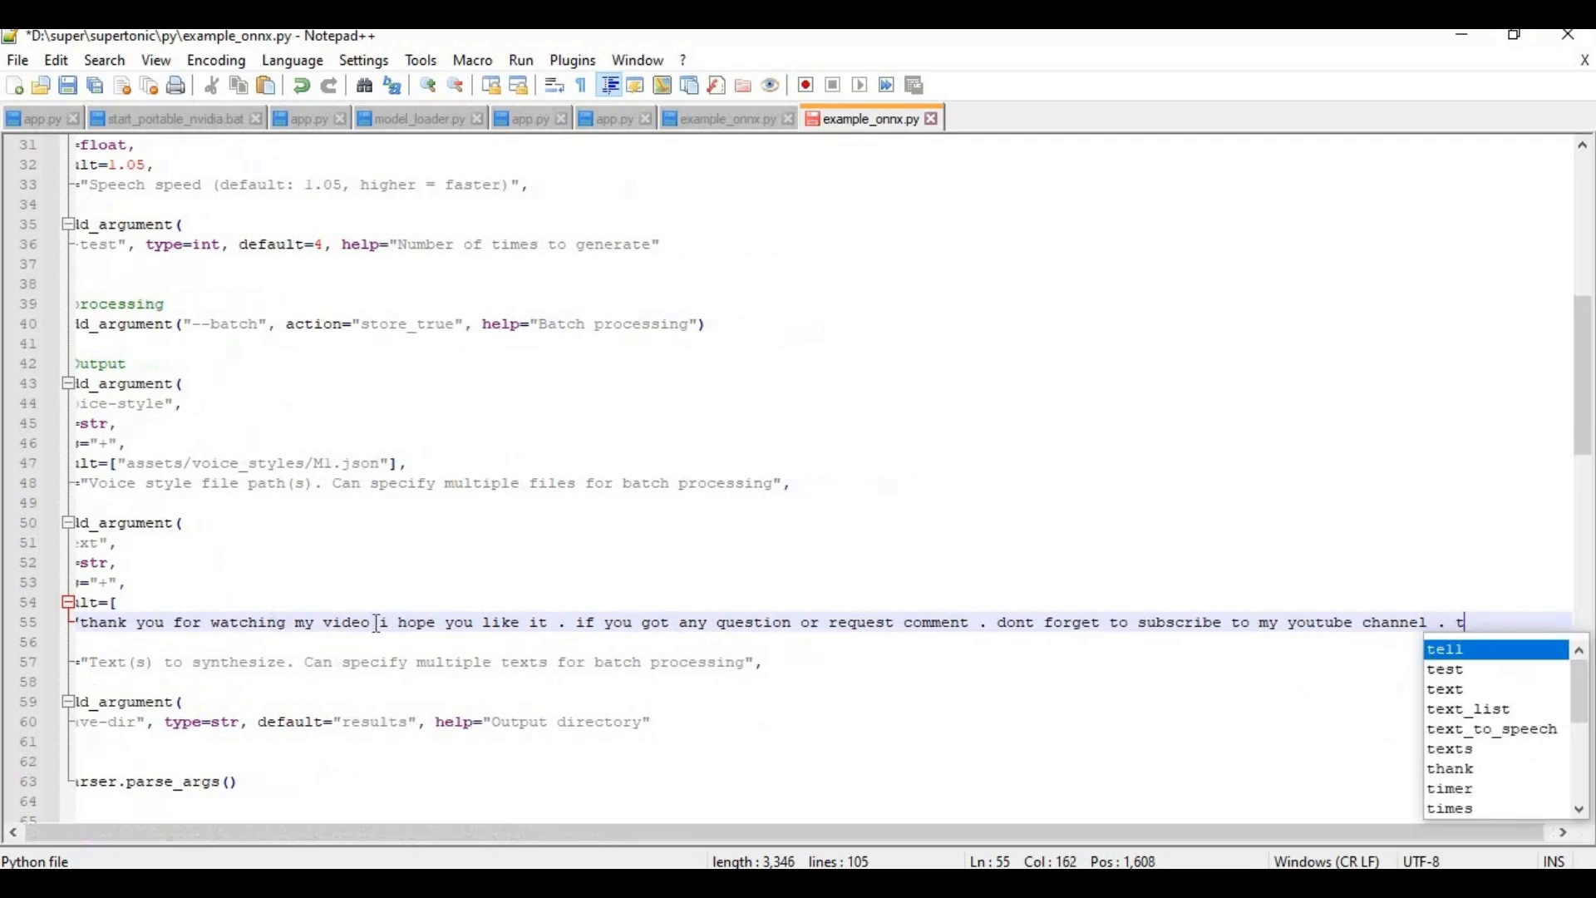
text(ake)
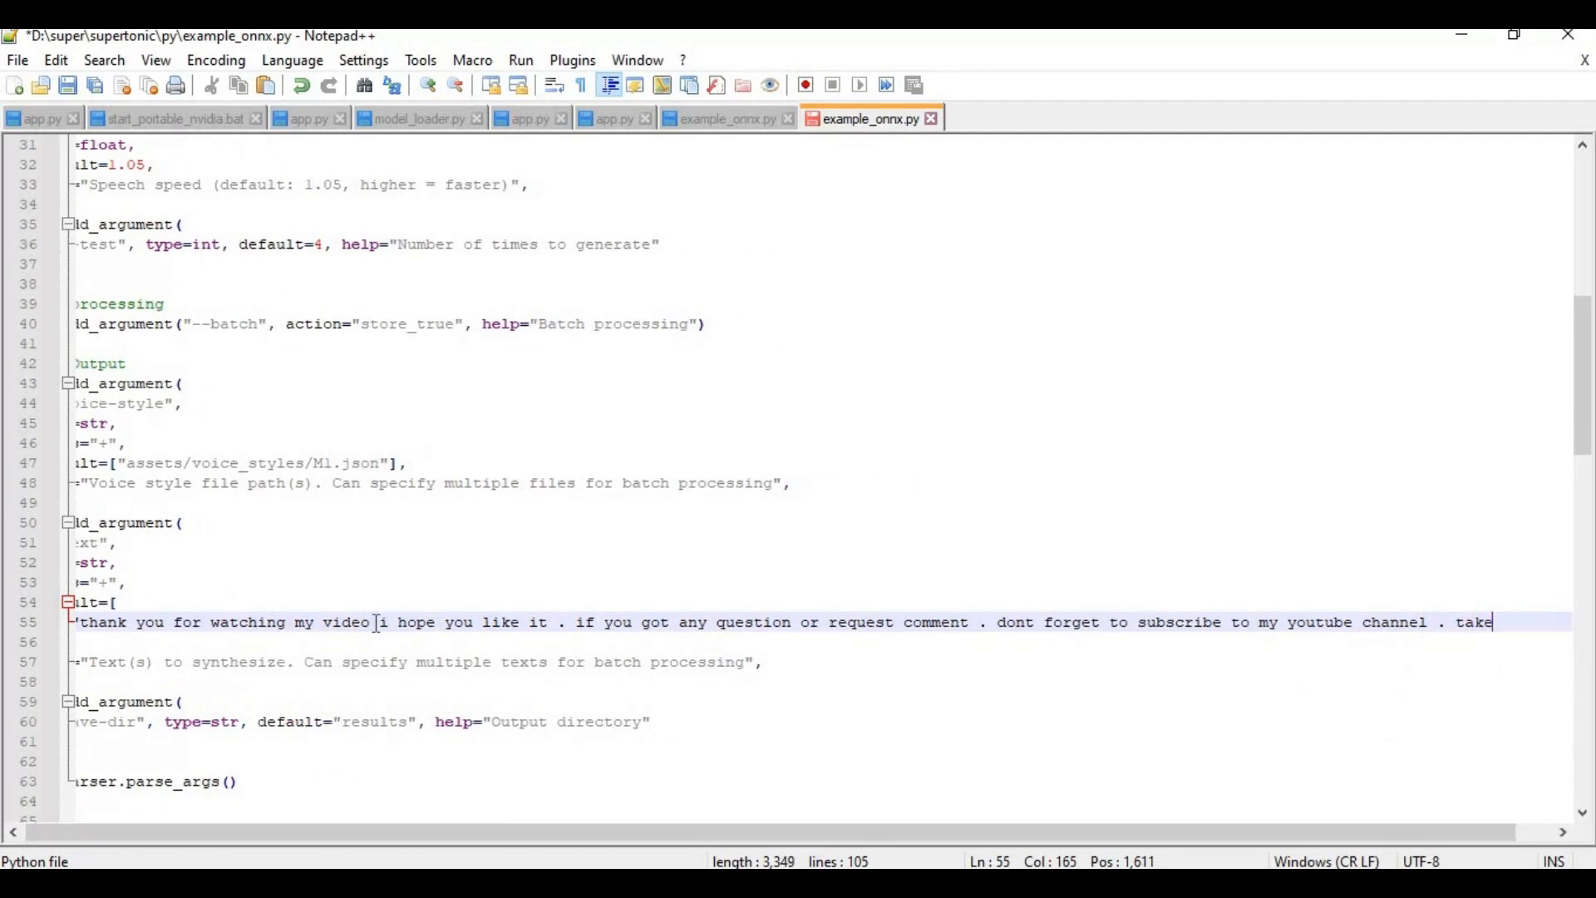
text(car)
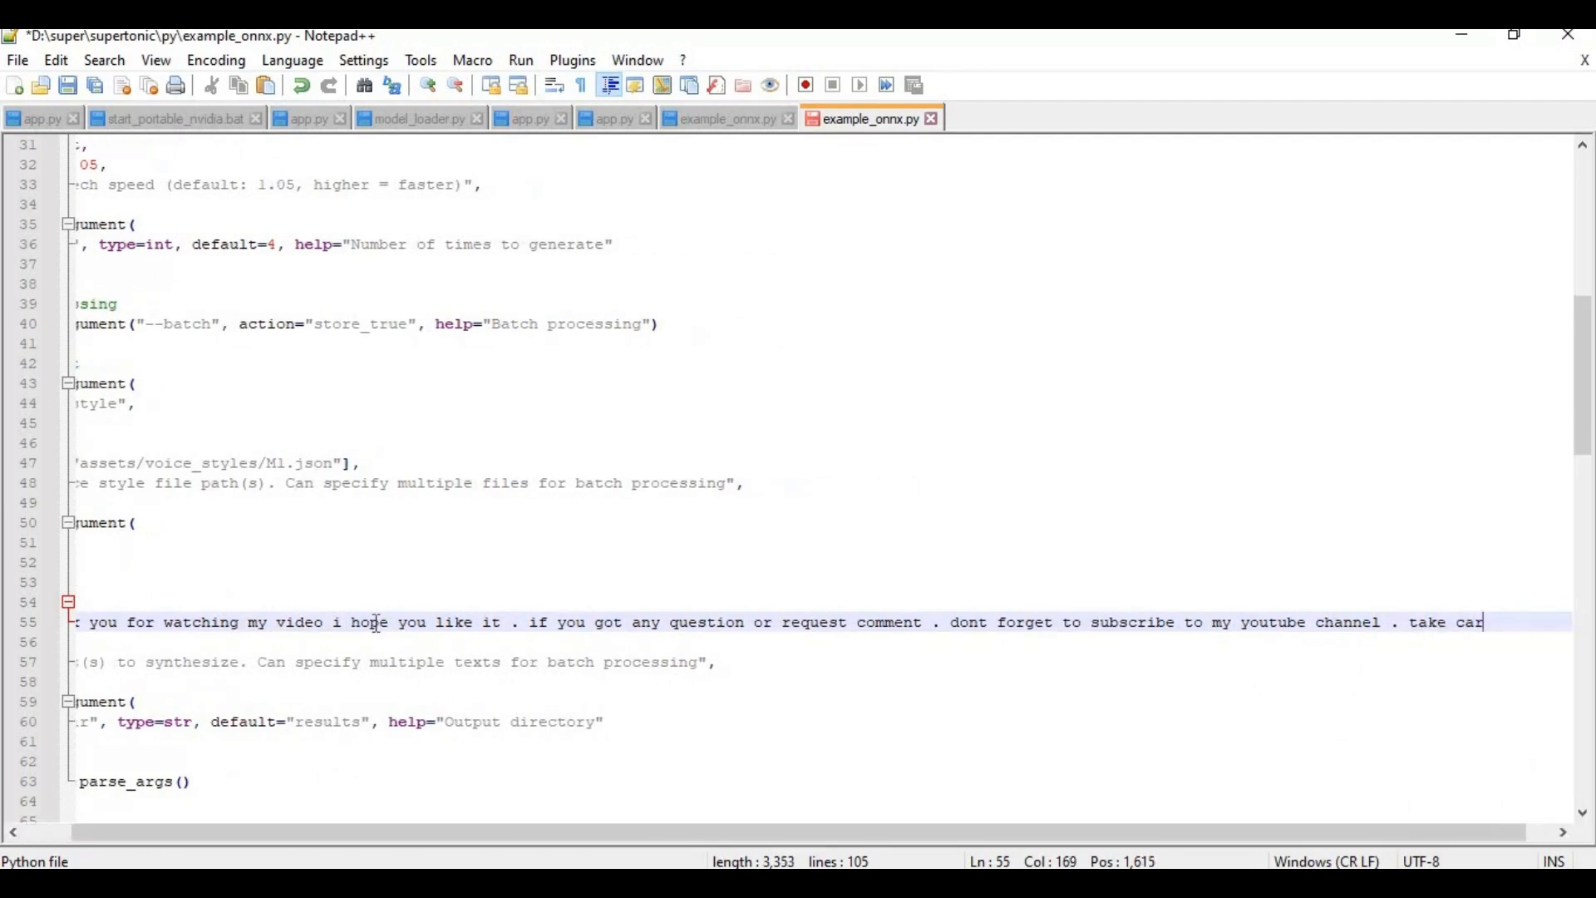
text(e)
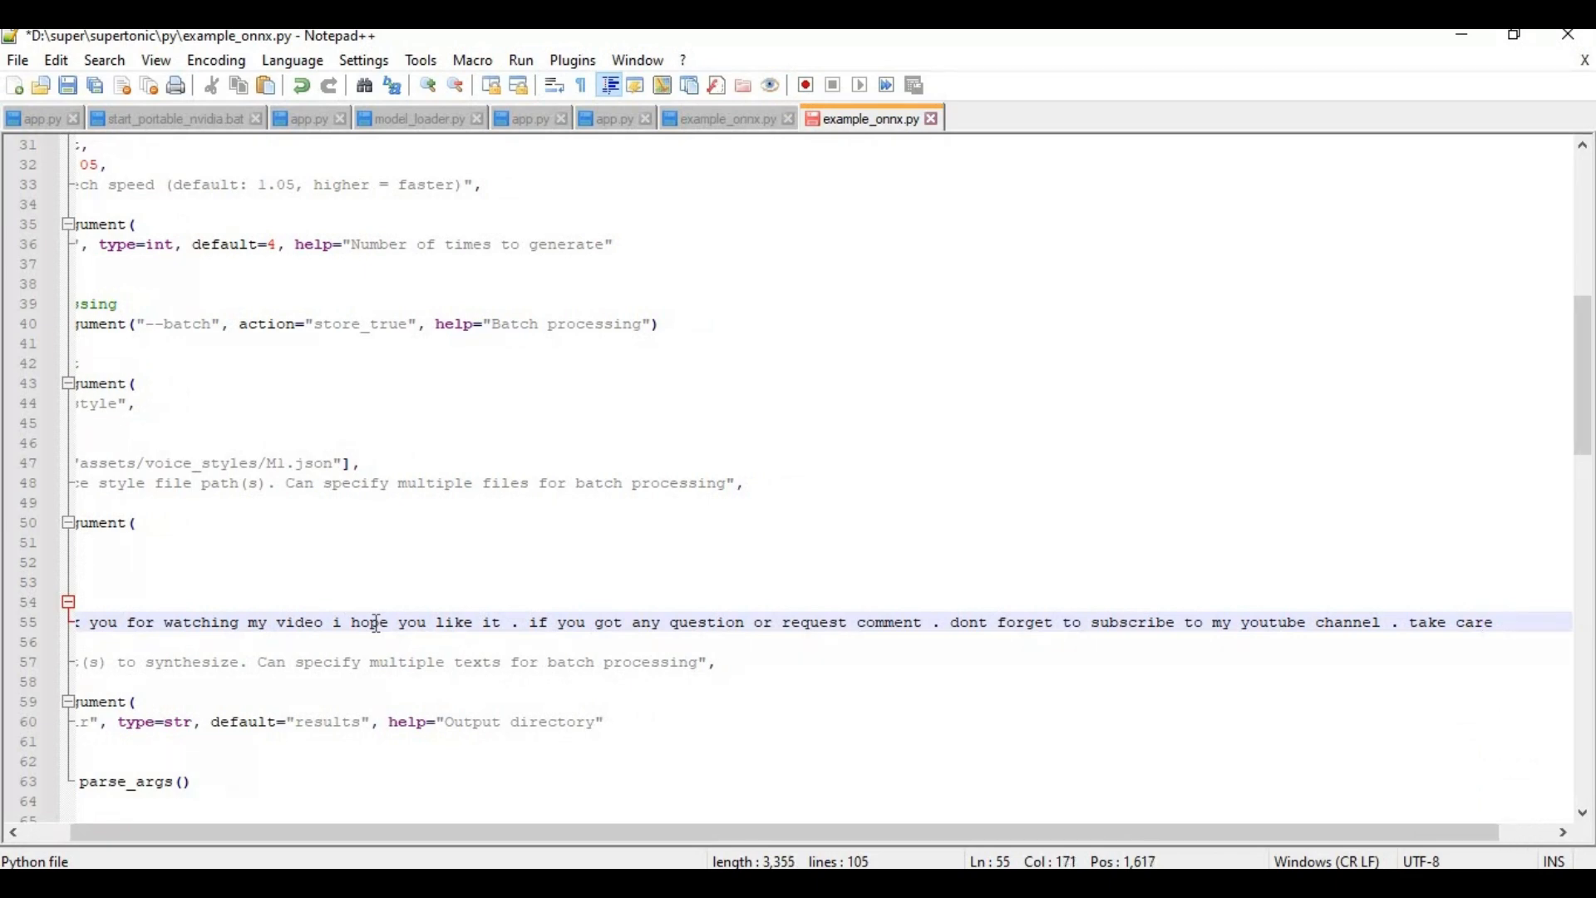
text(:)
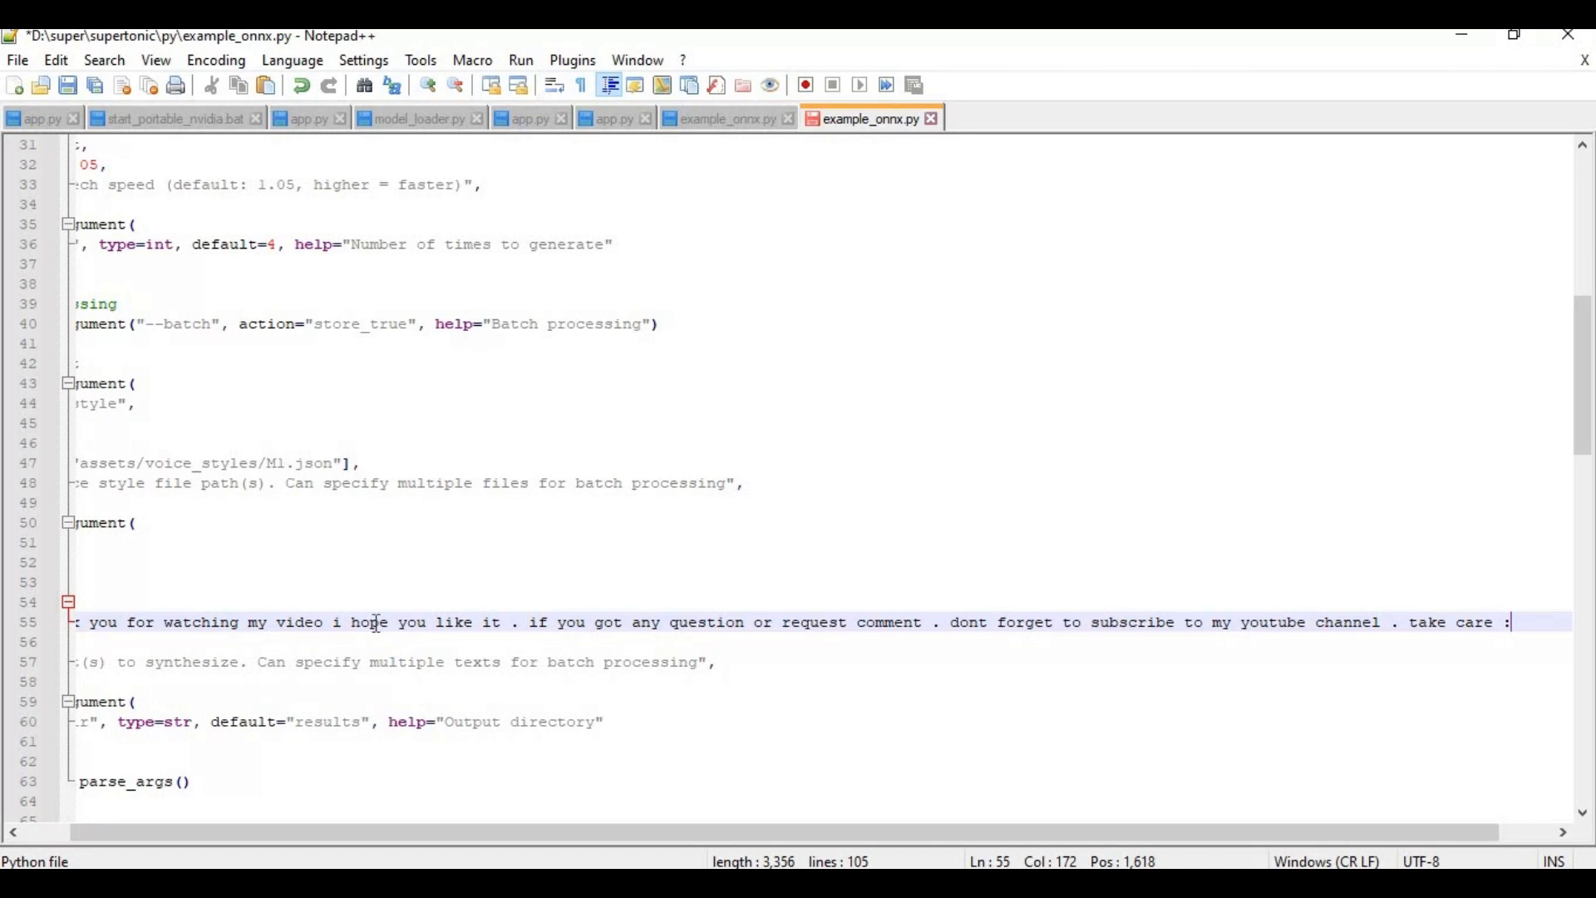
text(:)
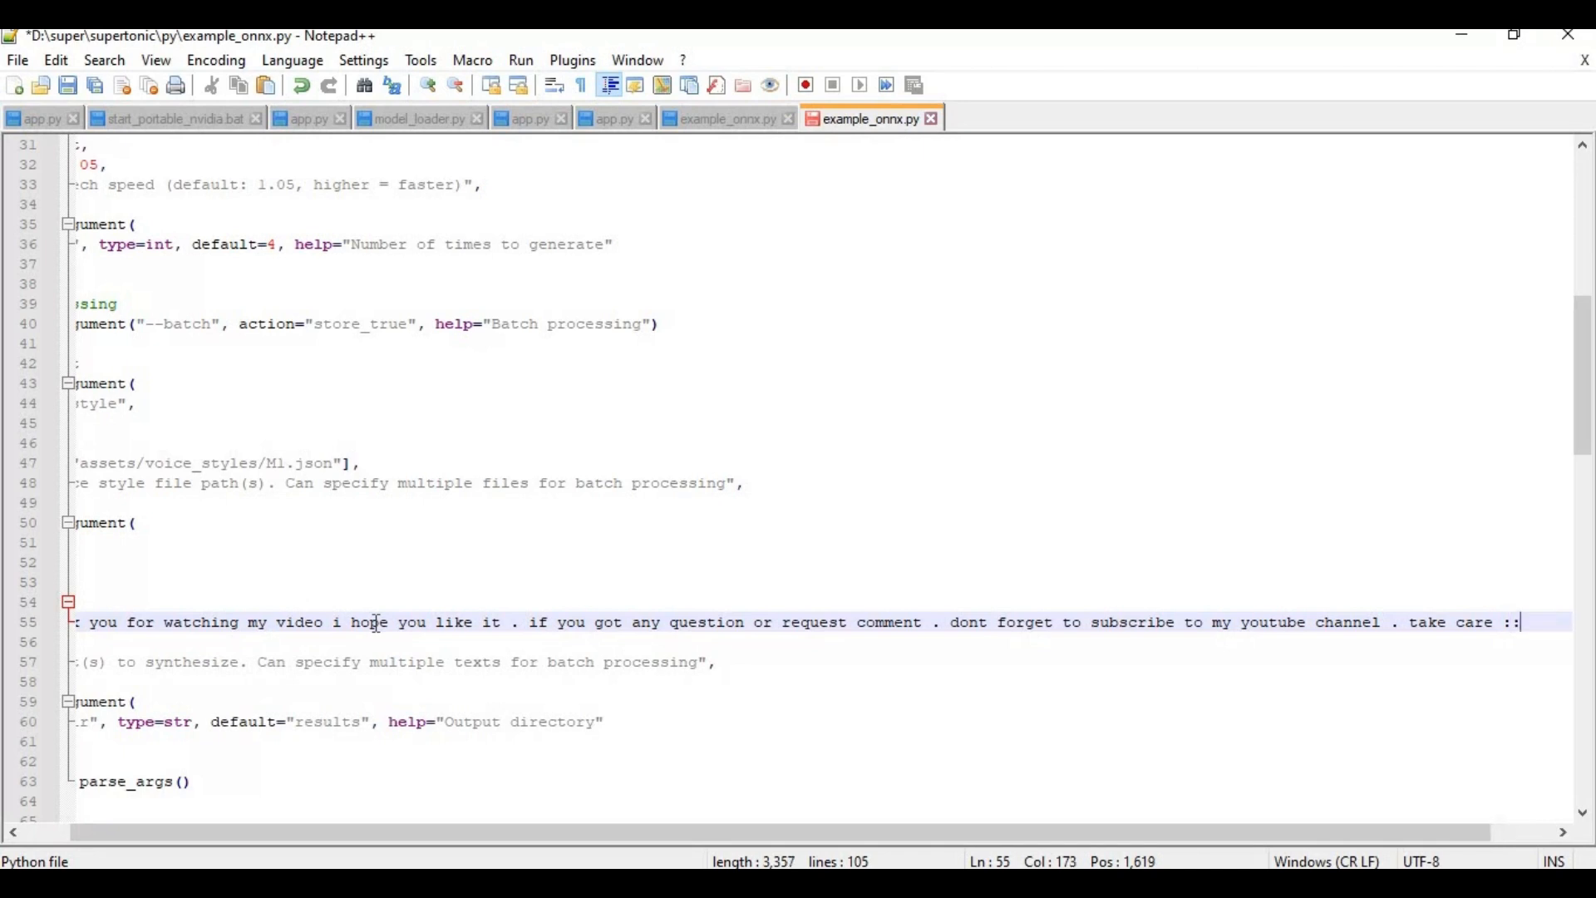
key(BackSpace)
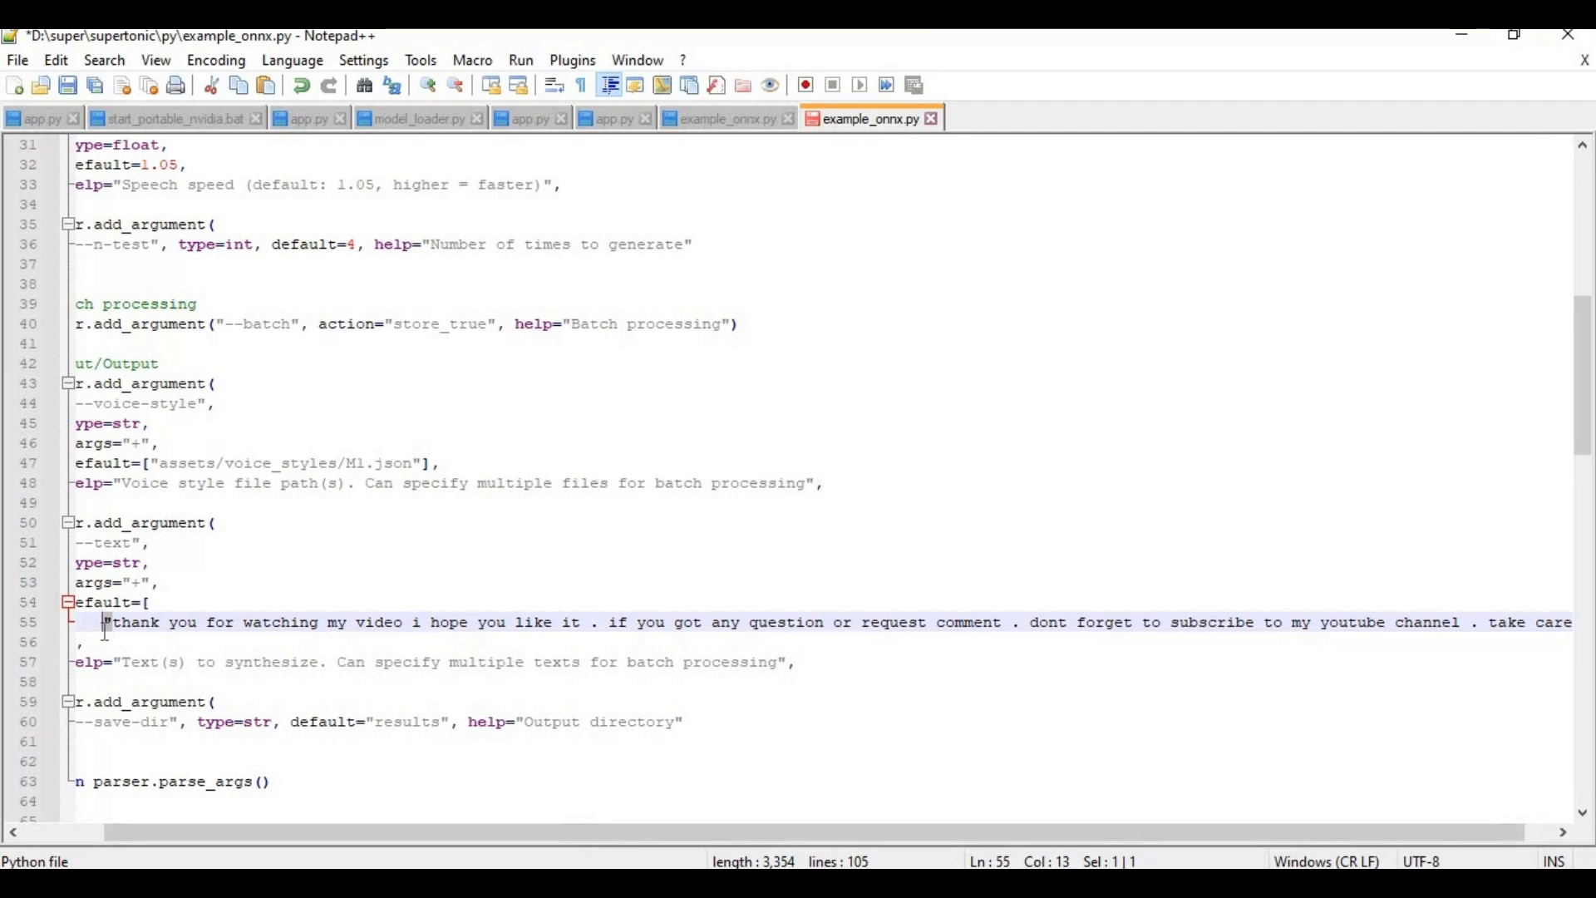
mouse_move(564, 833)
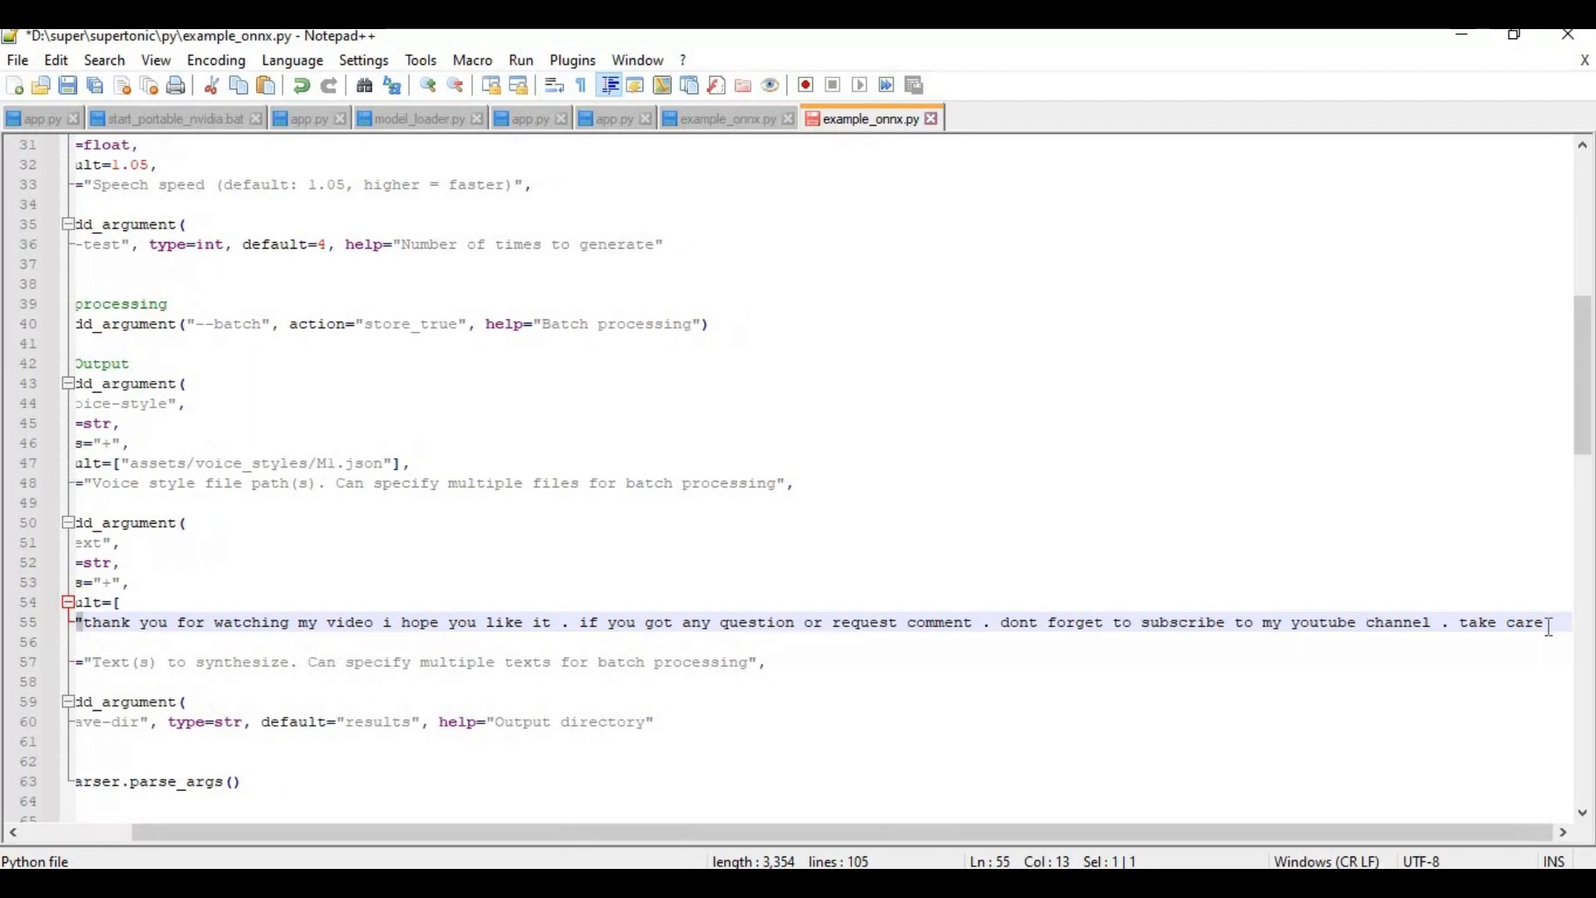
Step: Close the message with 'take care.' and a quote, then save example_onnx.py
click(1543, 621)
text(.")
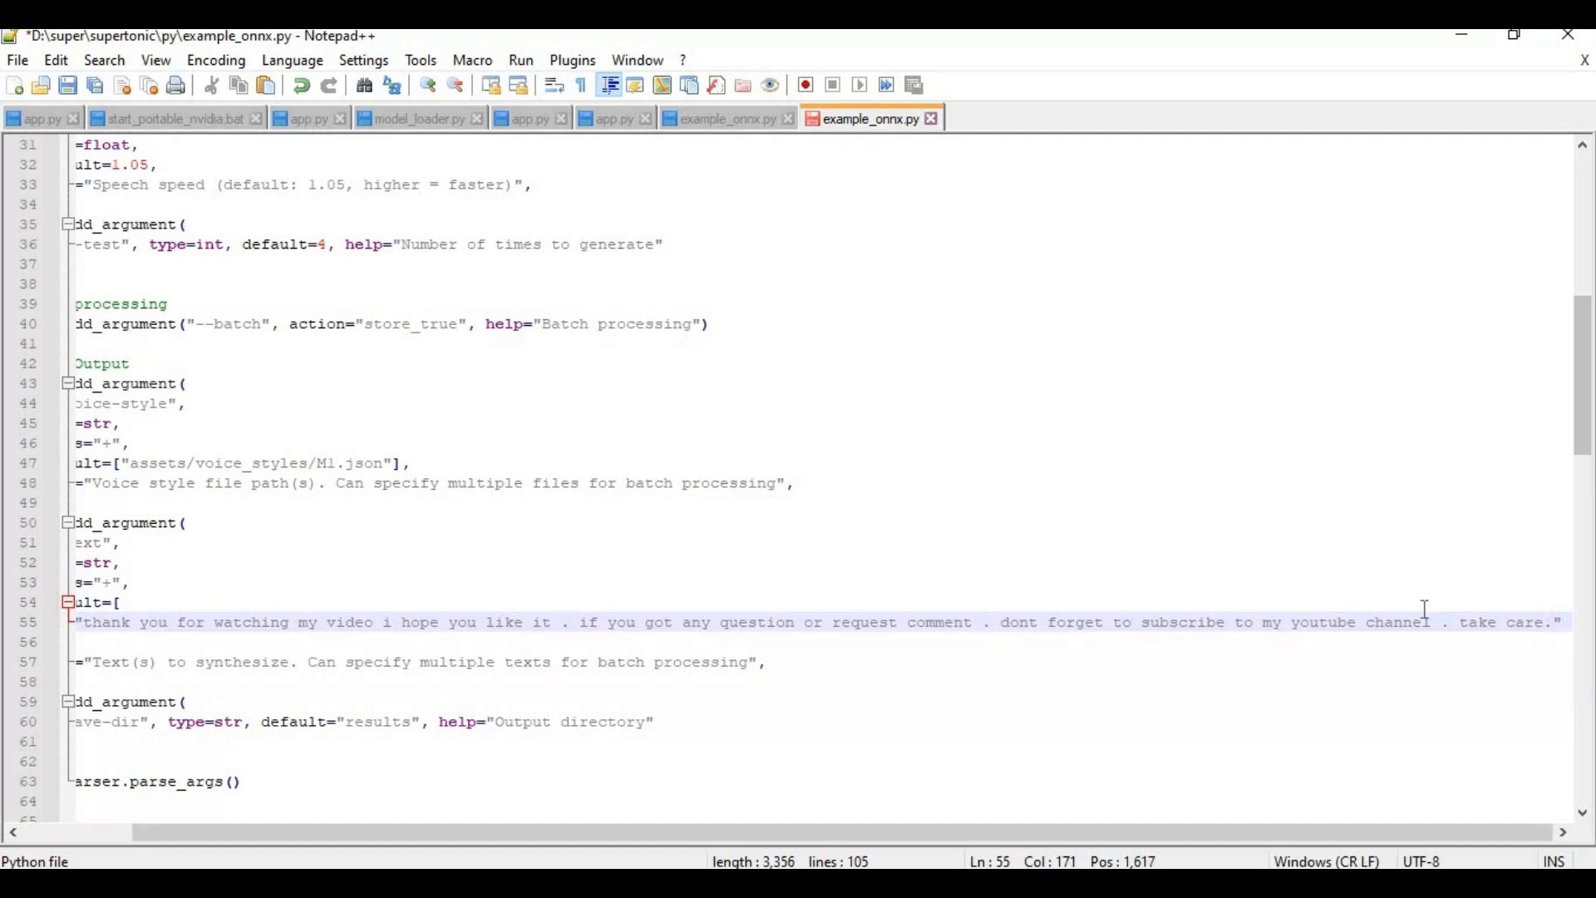
click(17, 60)
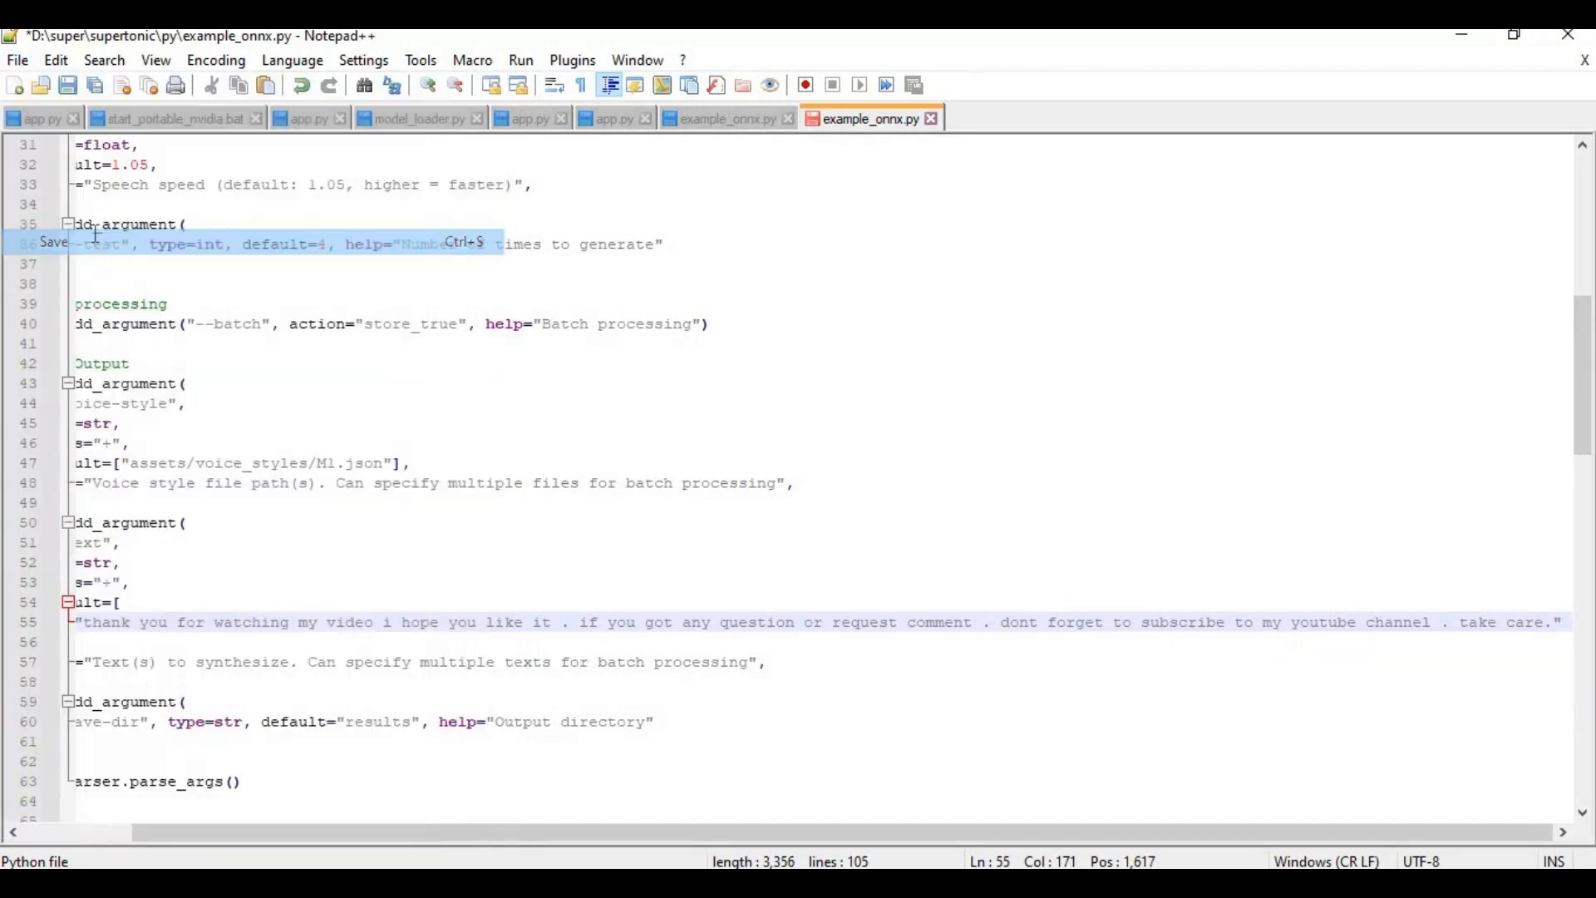
key(ctrl+s)
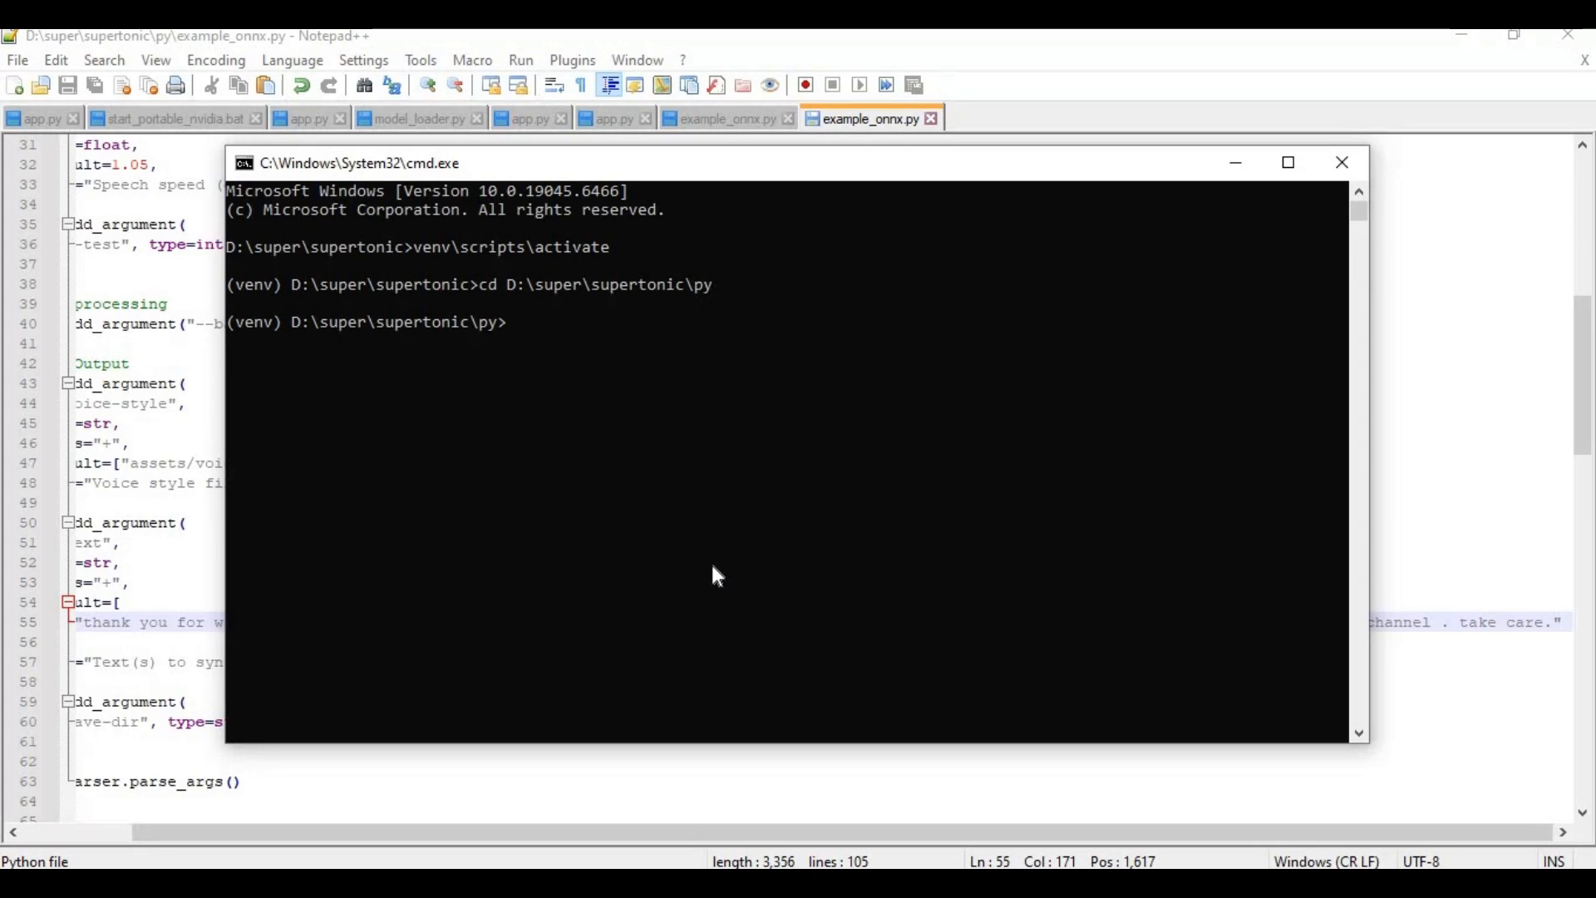
Step: Run python example_onnx.py to synthesize the thank_you_for_watchi WAV files
text(pytho)
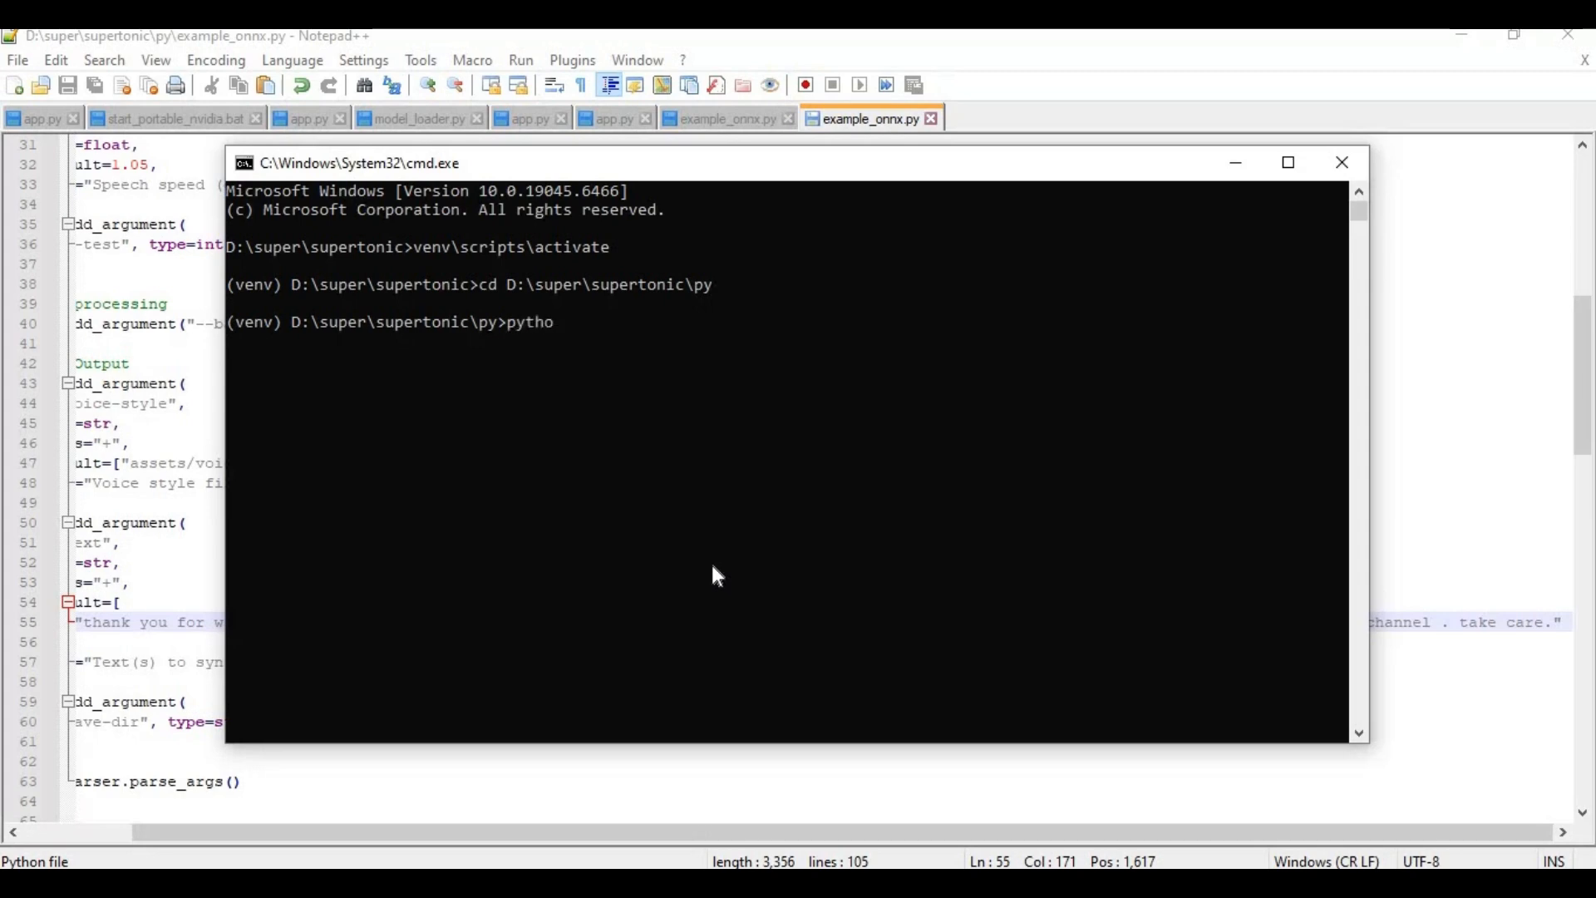
text(n)
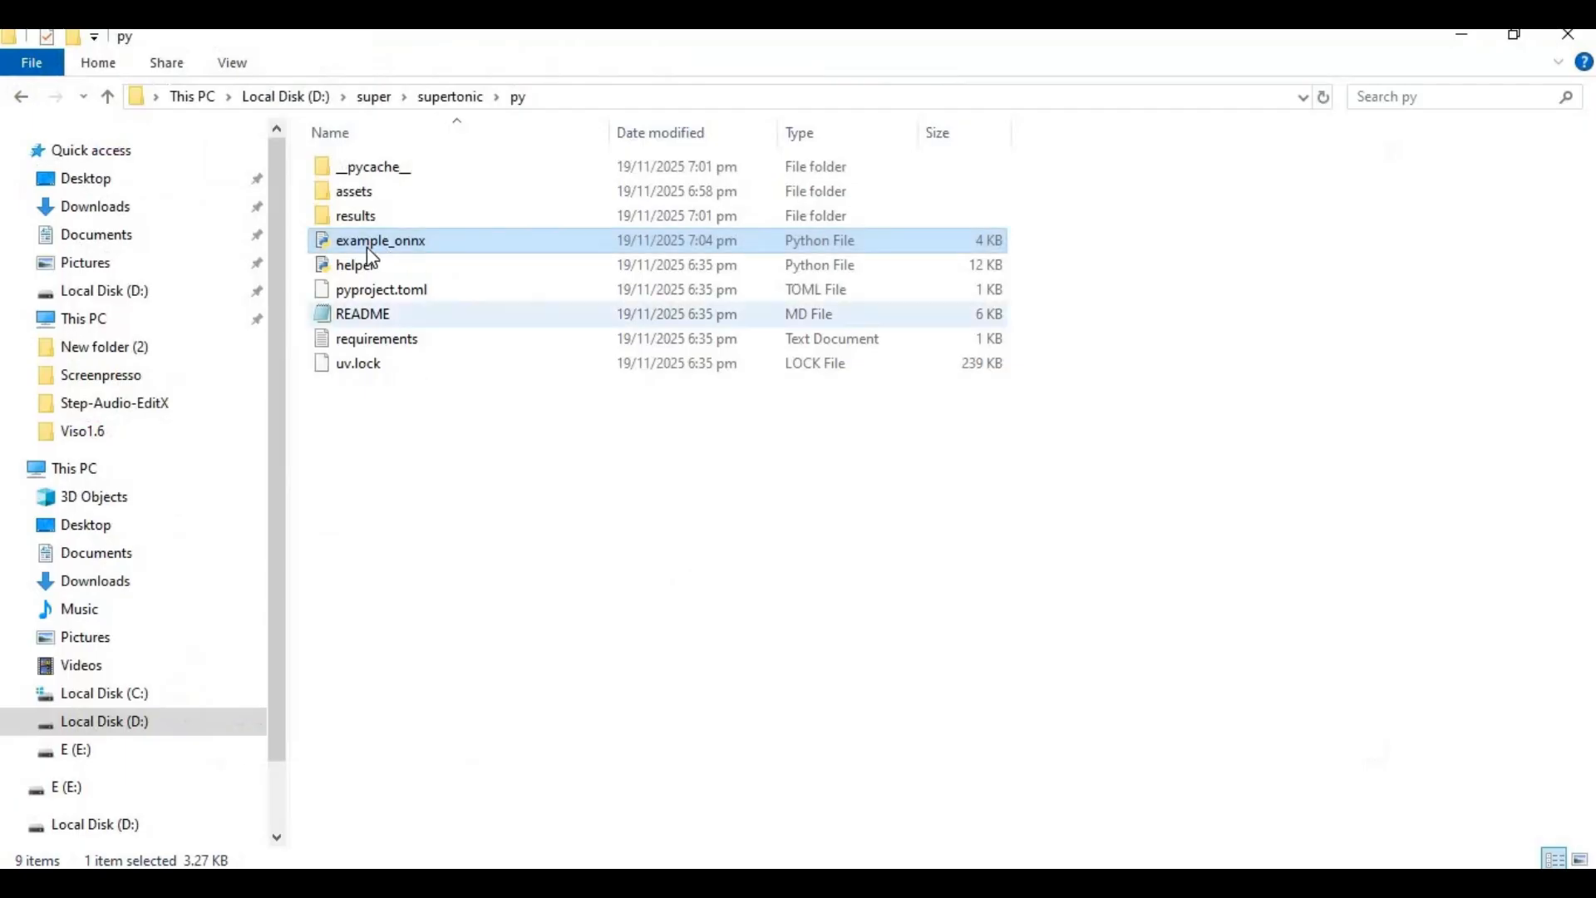
click(379, 240)
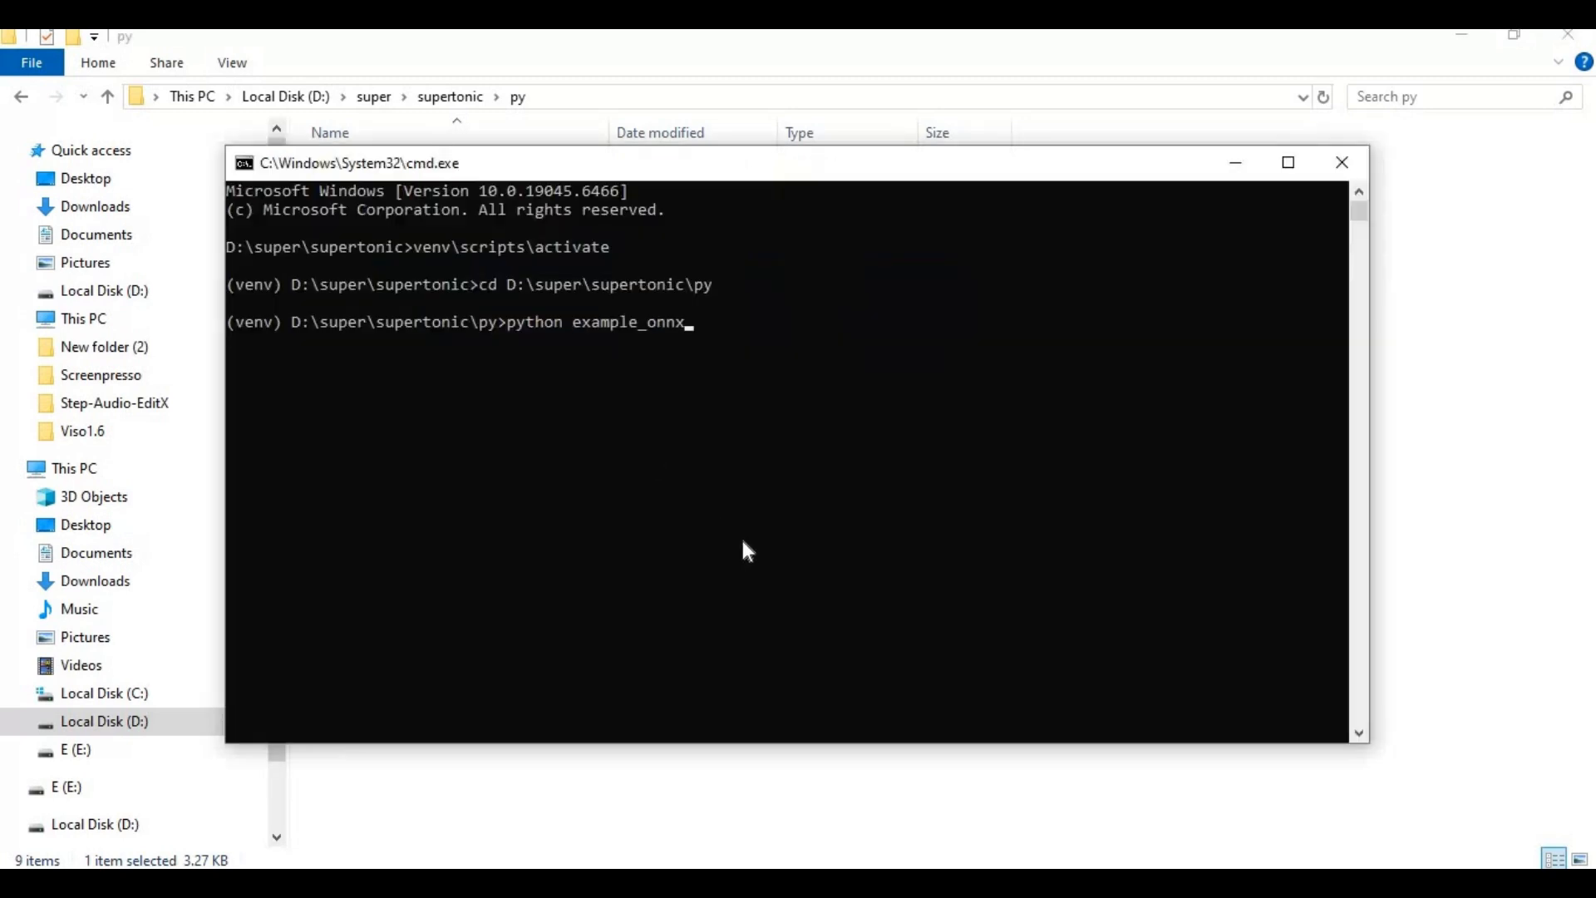
text(.py)
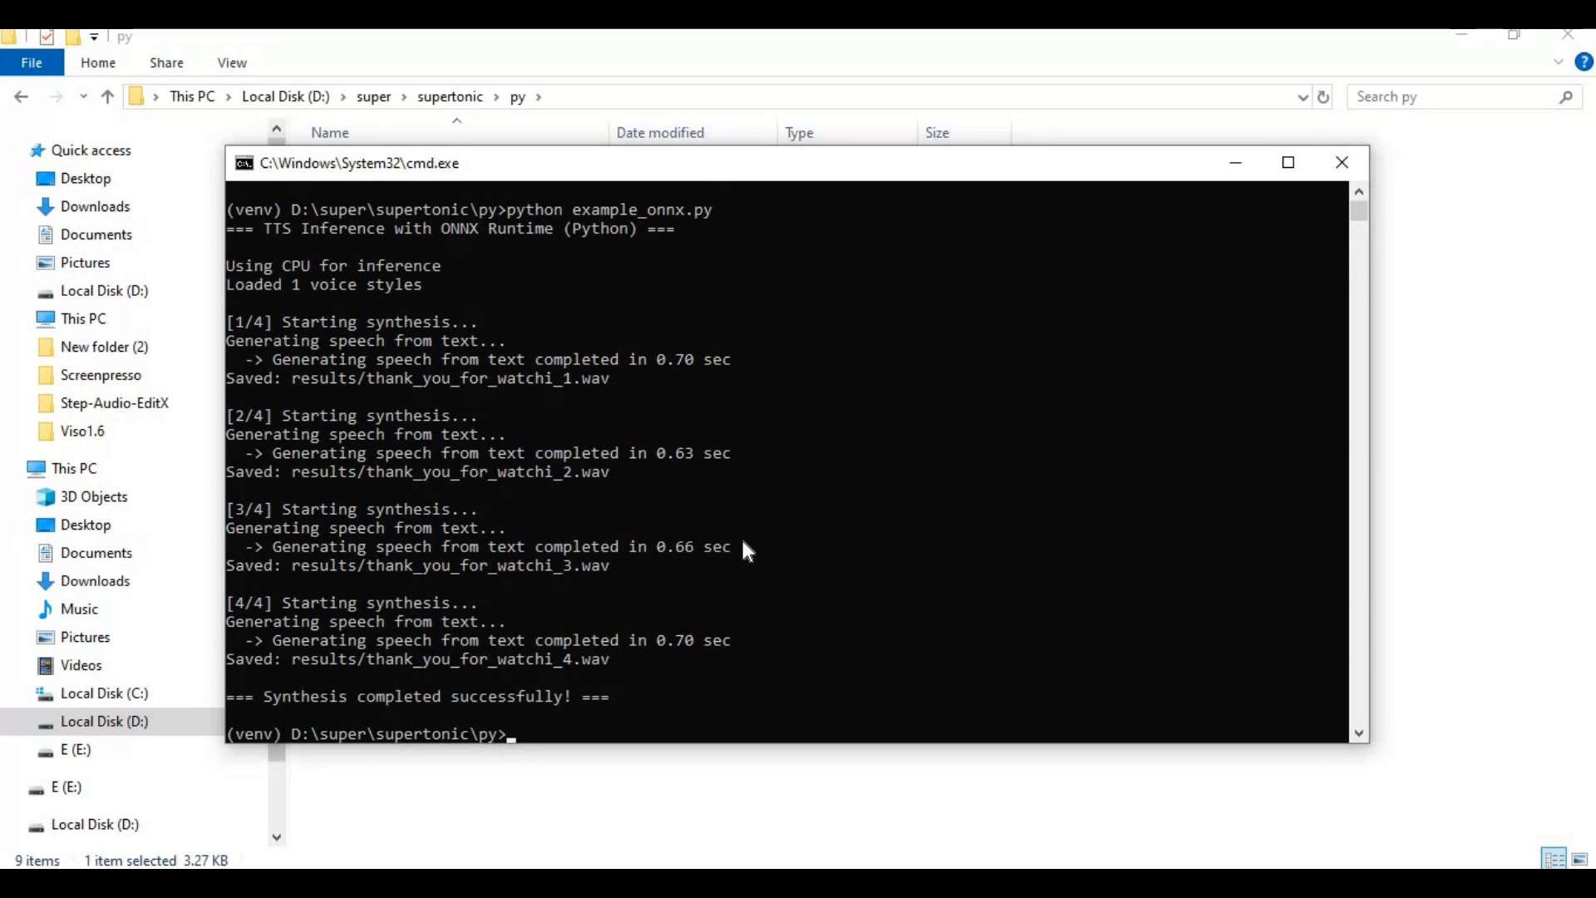
mouse_move(720, 588)
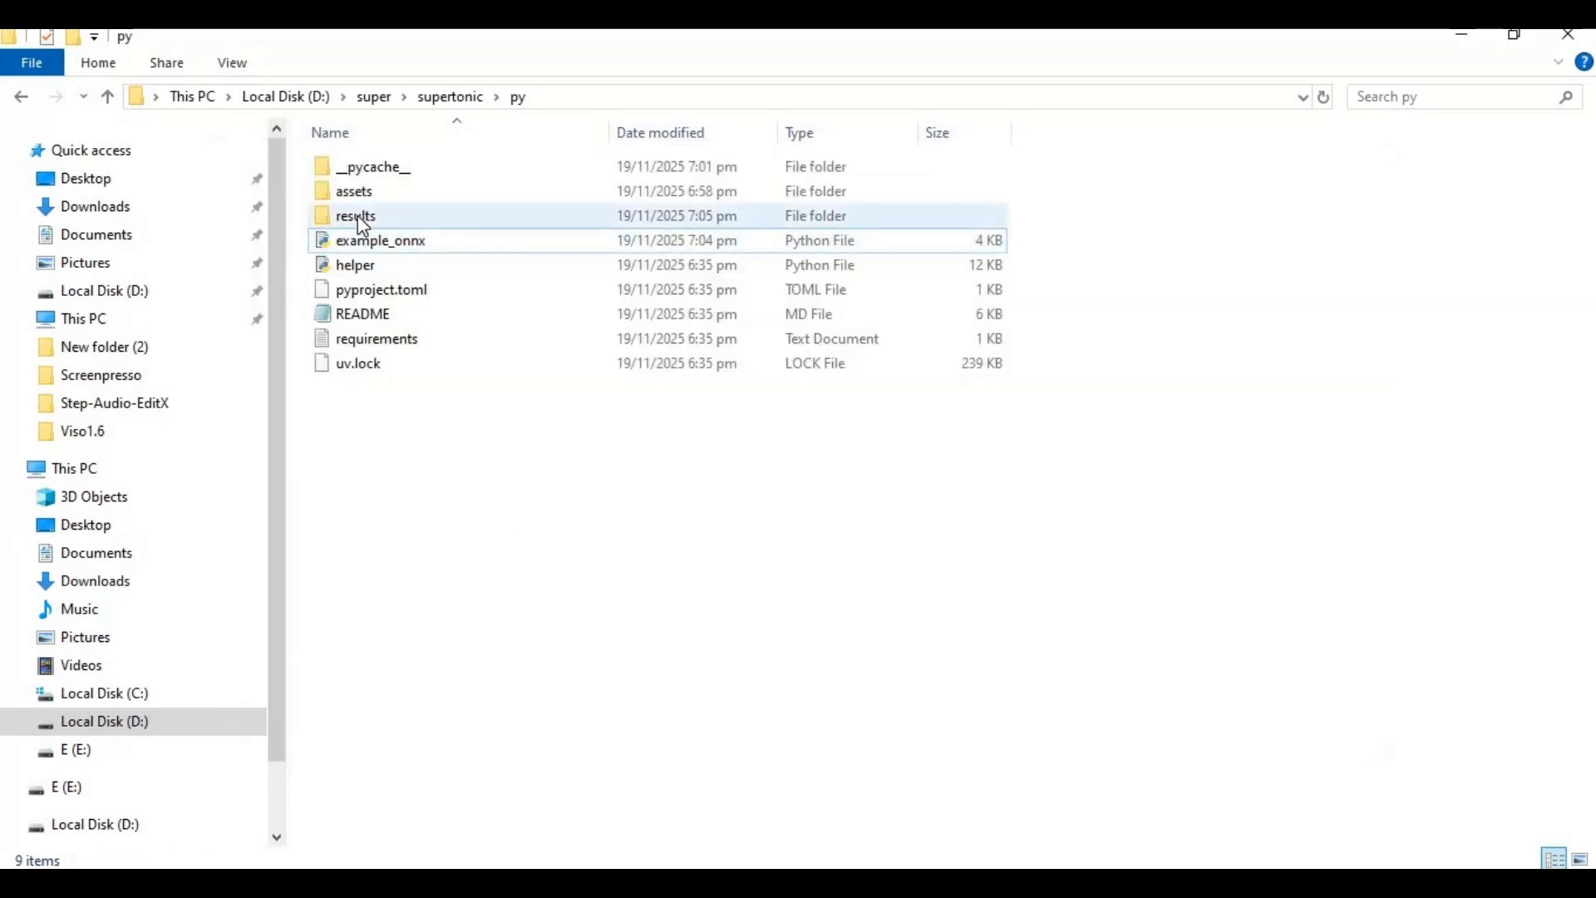
Step: Play thank_you_for_watchi_1 from the results folder in Media Player
double_click(355, 215)
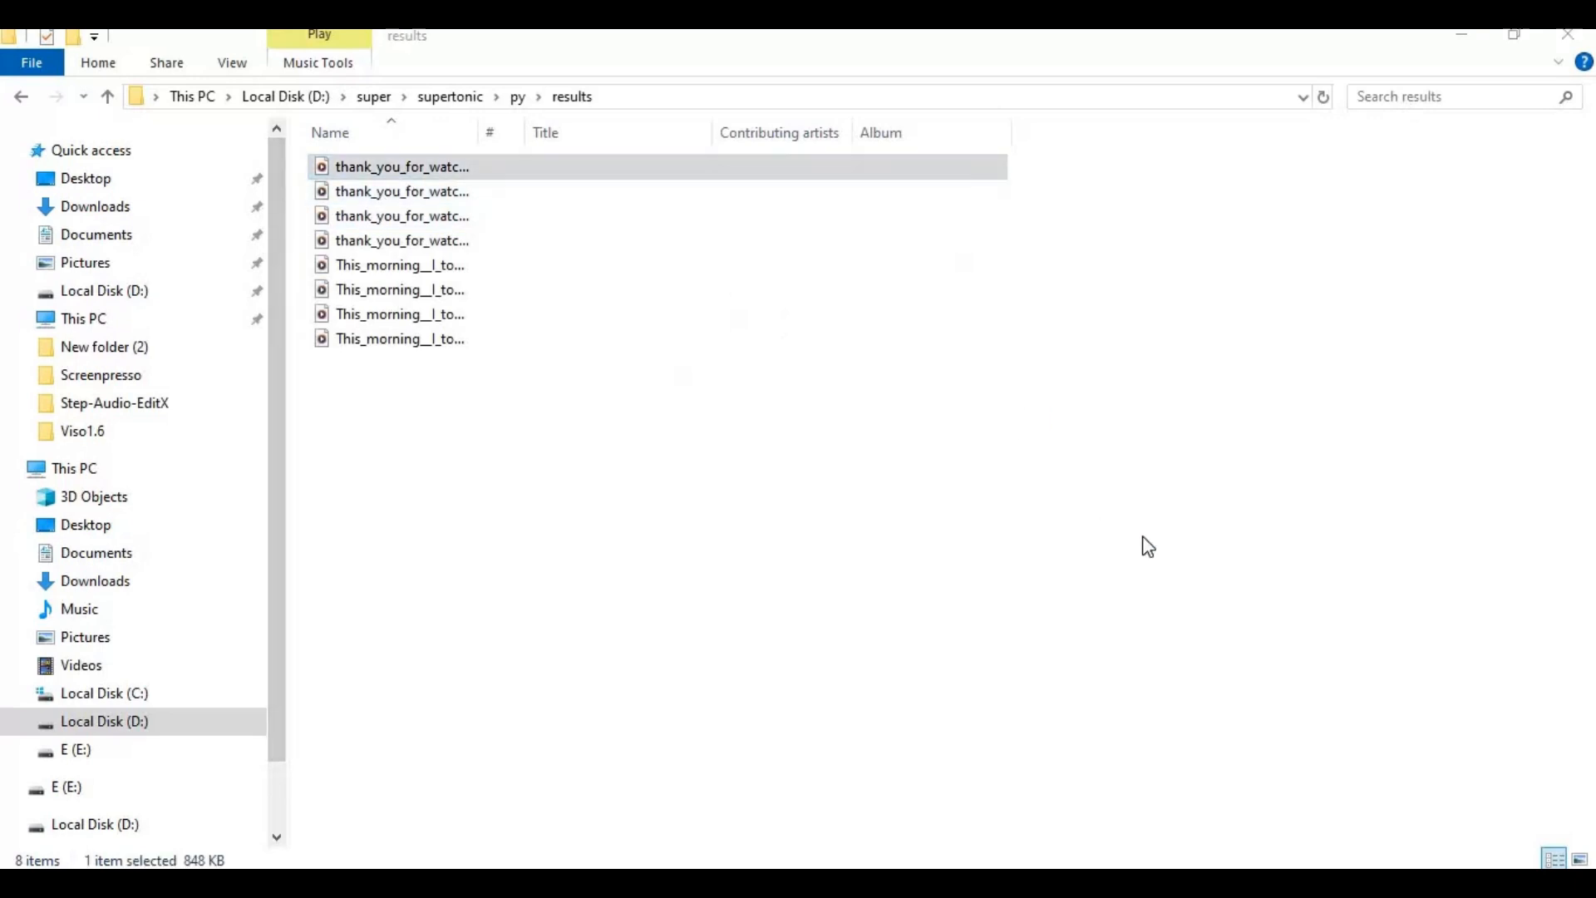
double_click(402, 167)
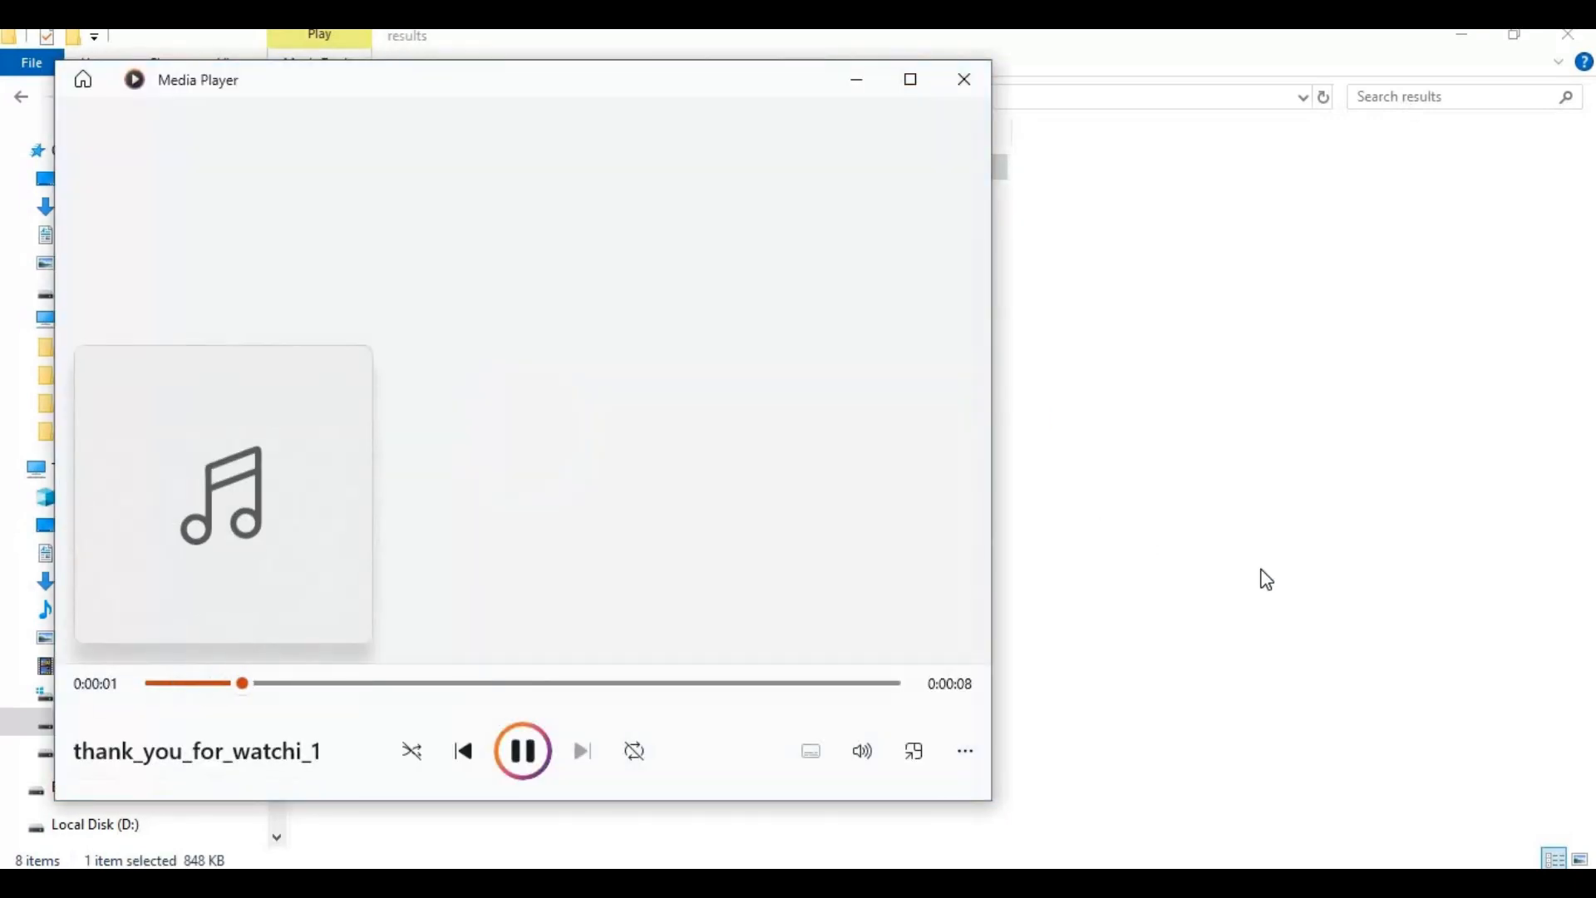